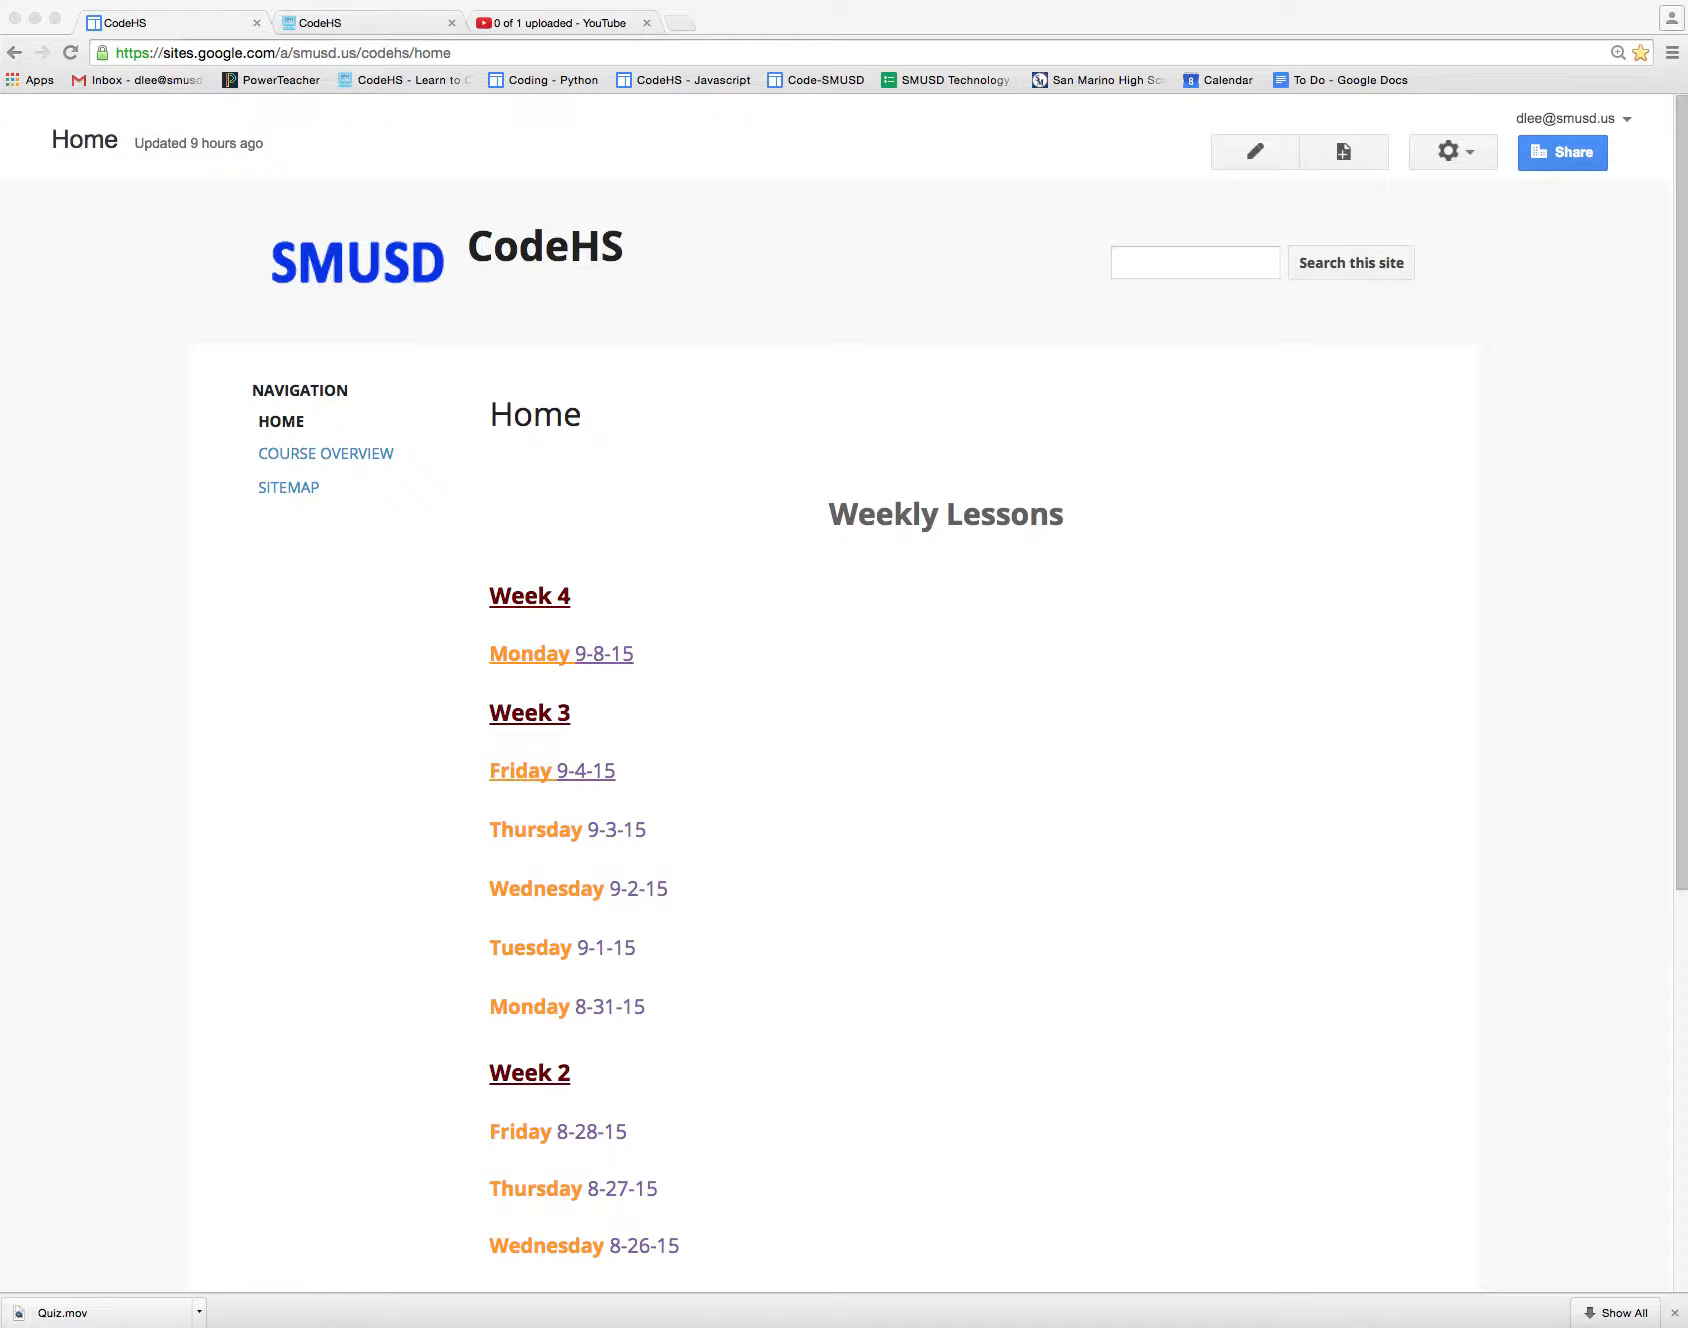
{"action": "mouse_move", "coordinate": [750, 662]}
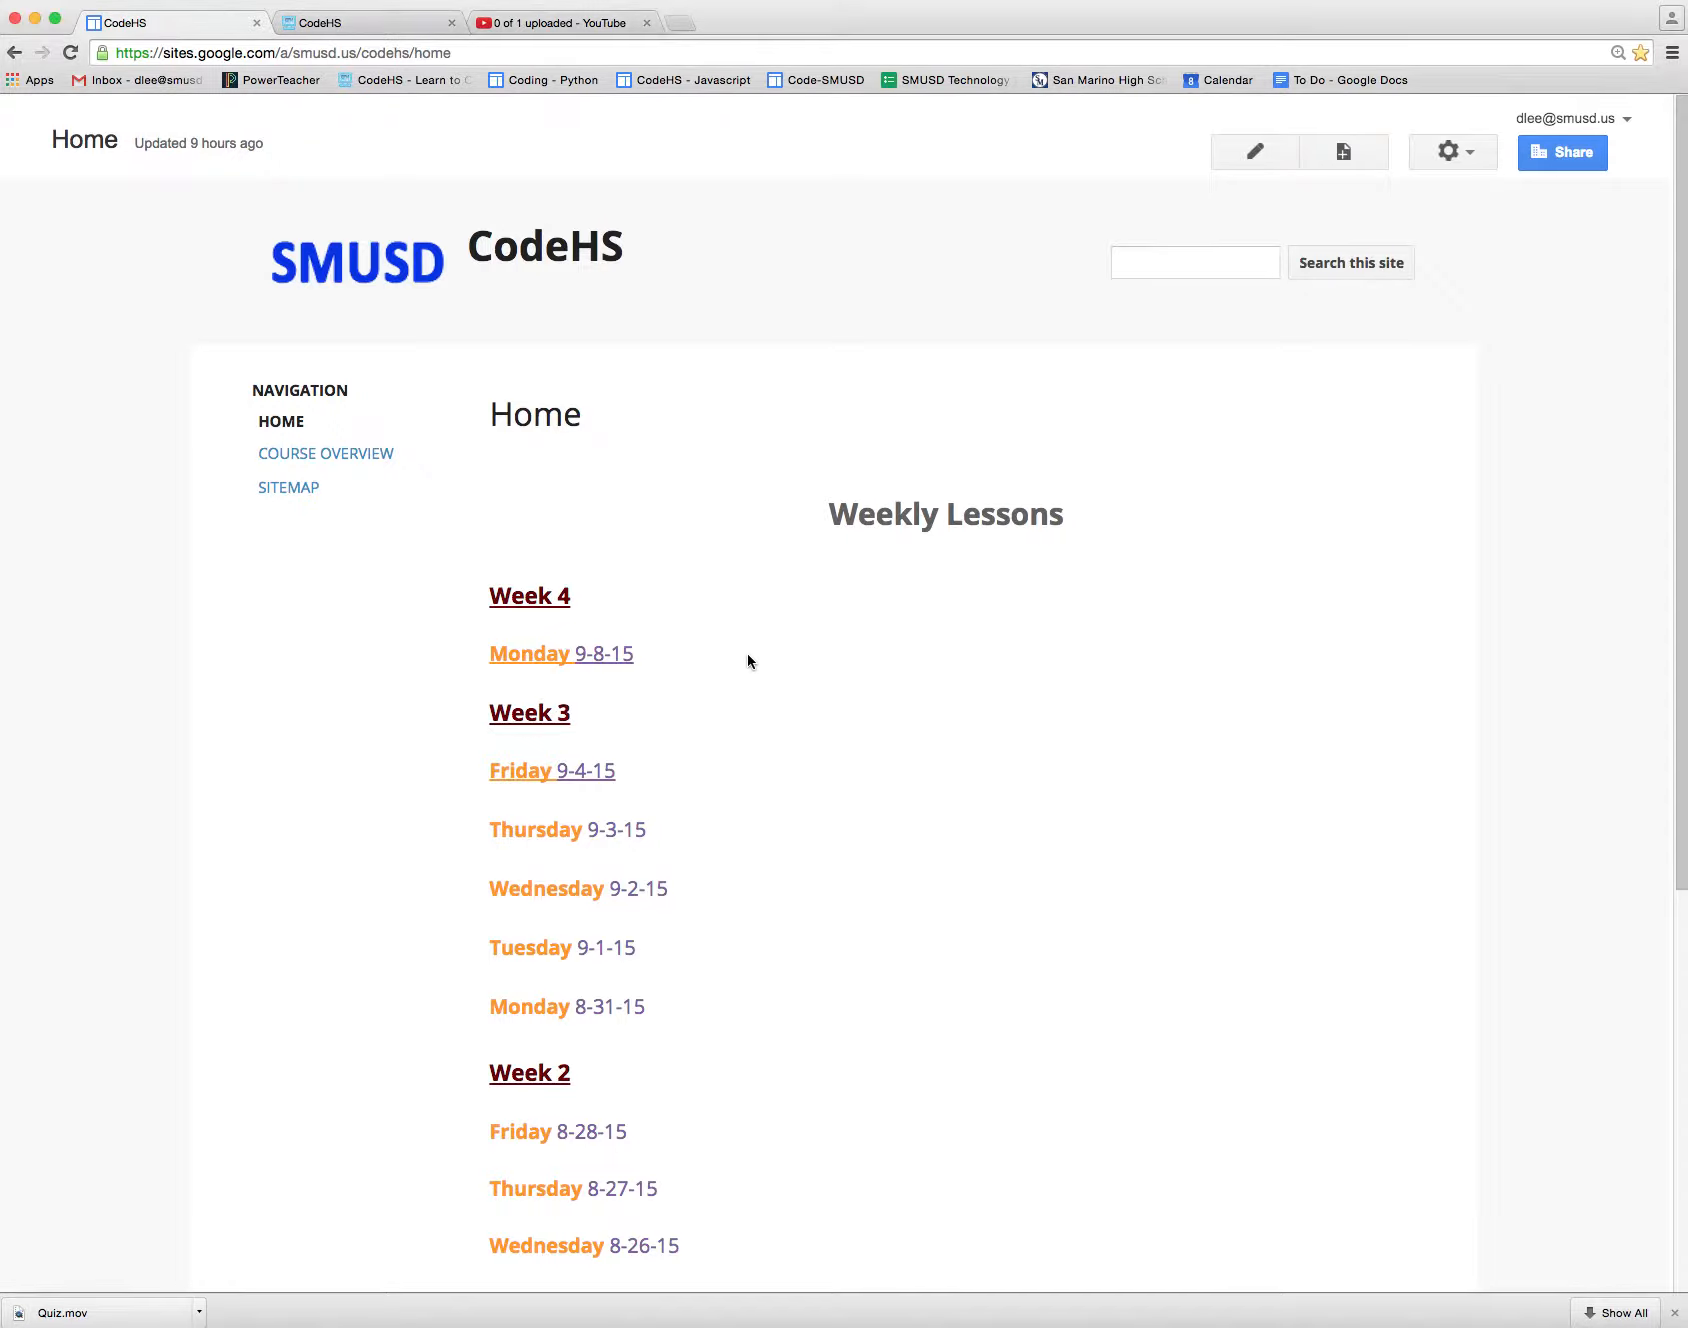
{"action": "mouse_move", "coordinate": [560, 654]}
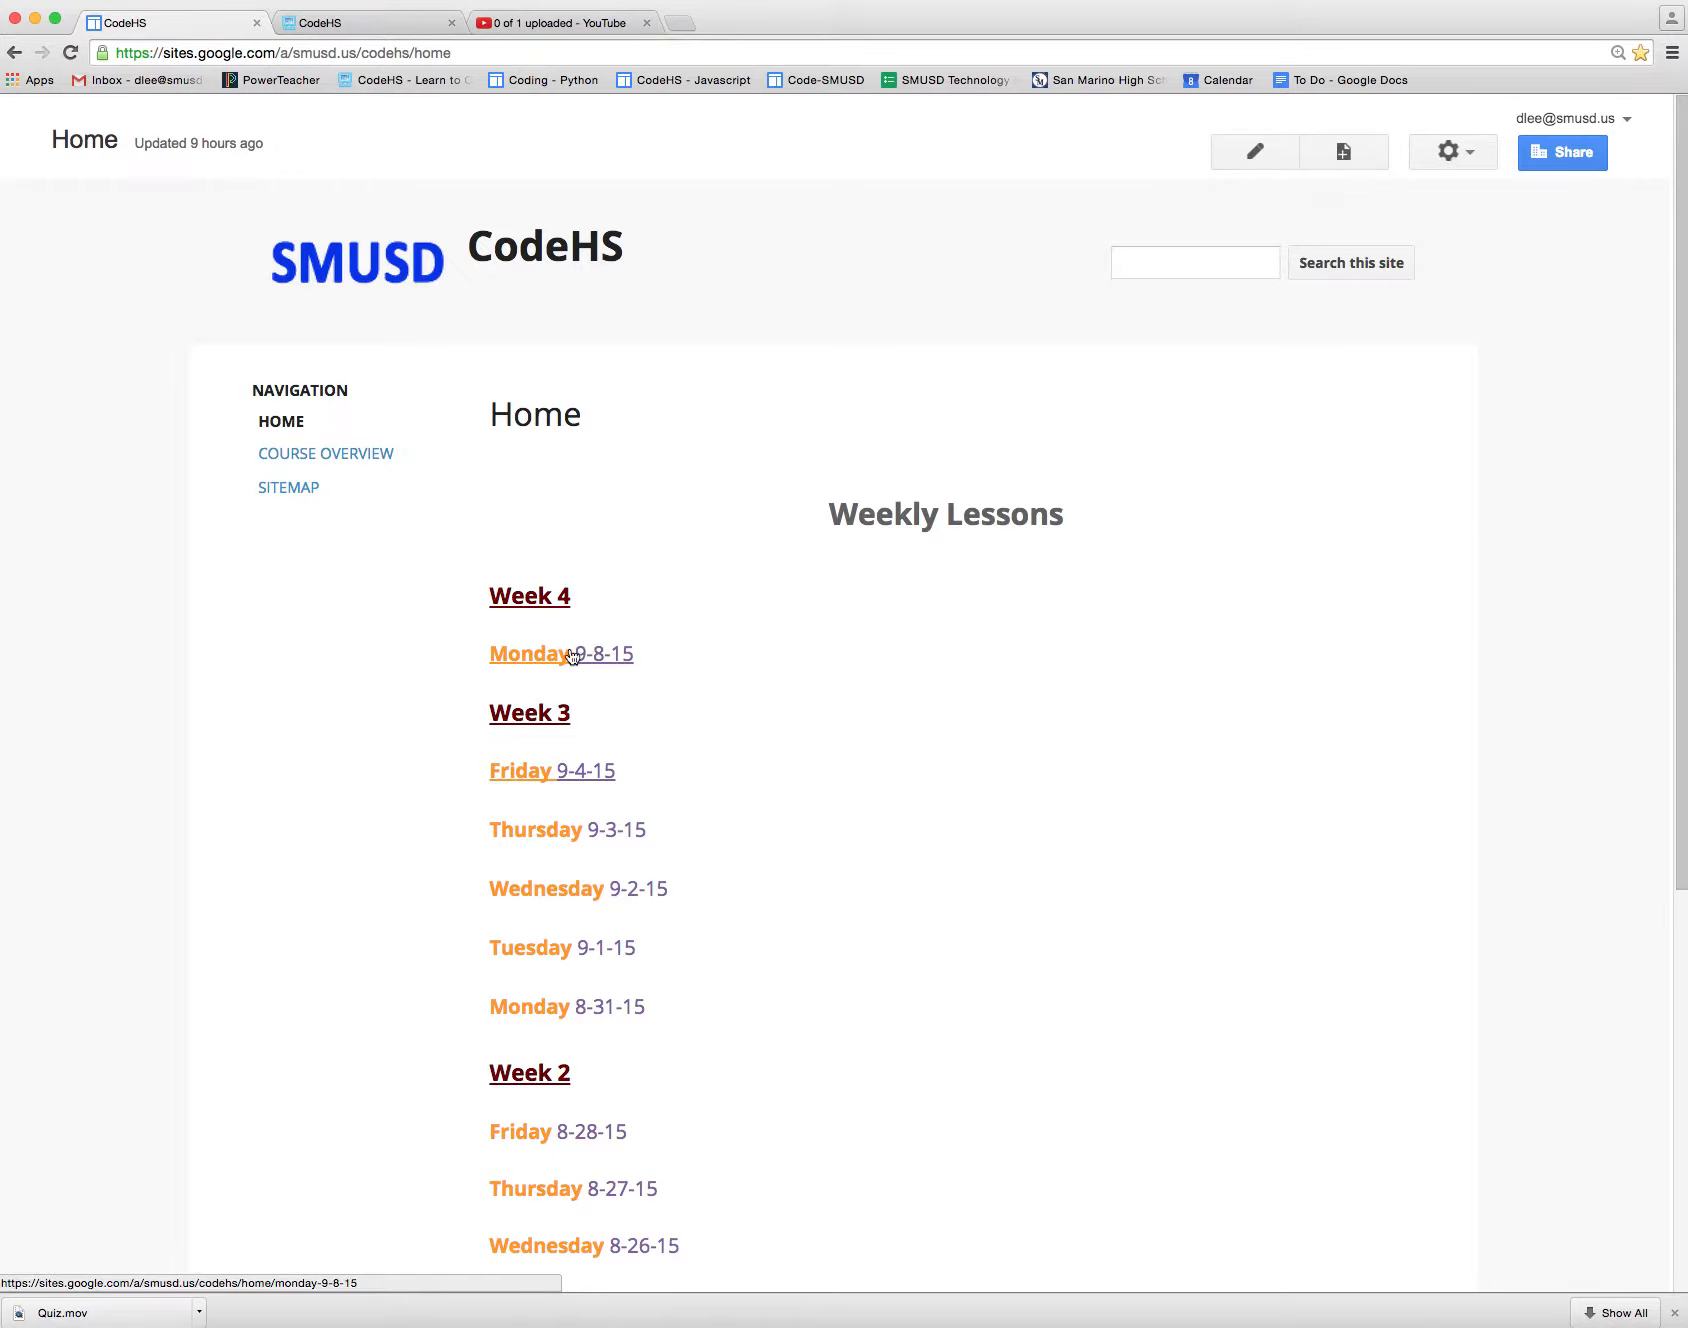
Step: Open the Monday 9-8-15 lesson page and highlight its two ICT/CTE standards
{"action": "left_click", "coordinate": [560, 654]}
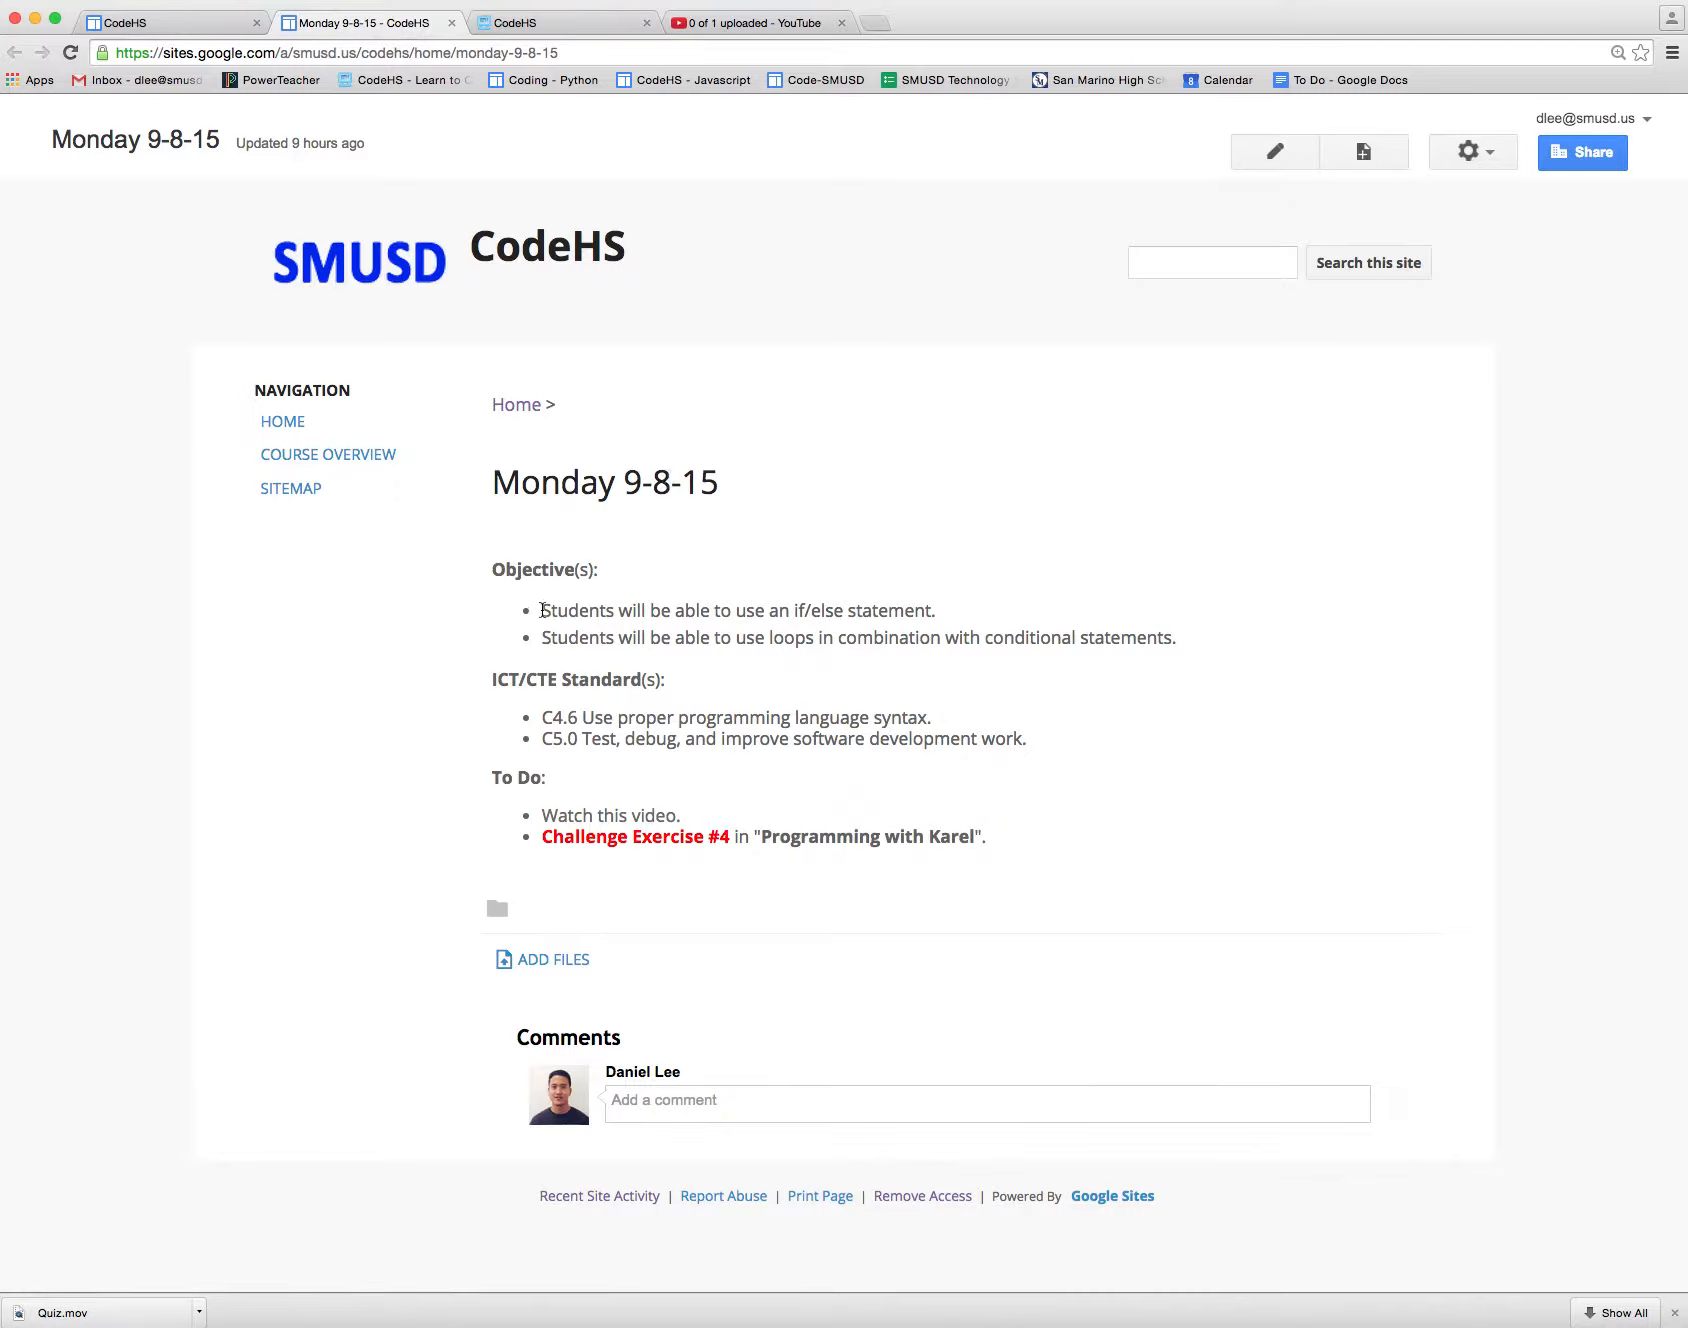
{"action": "left_click_drag", "start_coordinate": [542, 610], "coordinate": [1172, 638]}
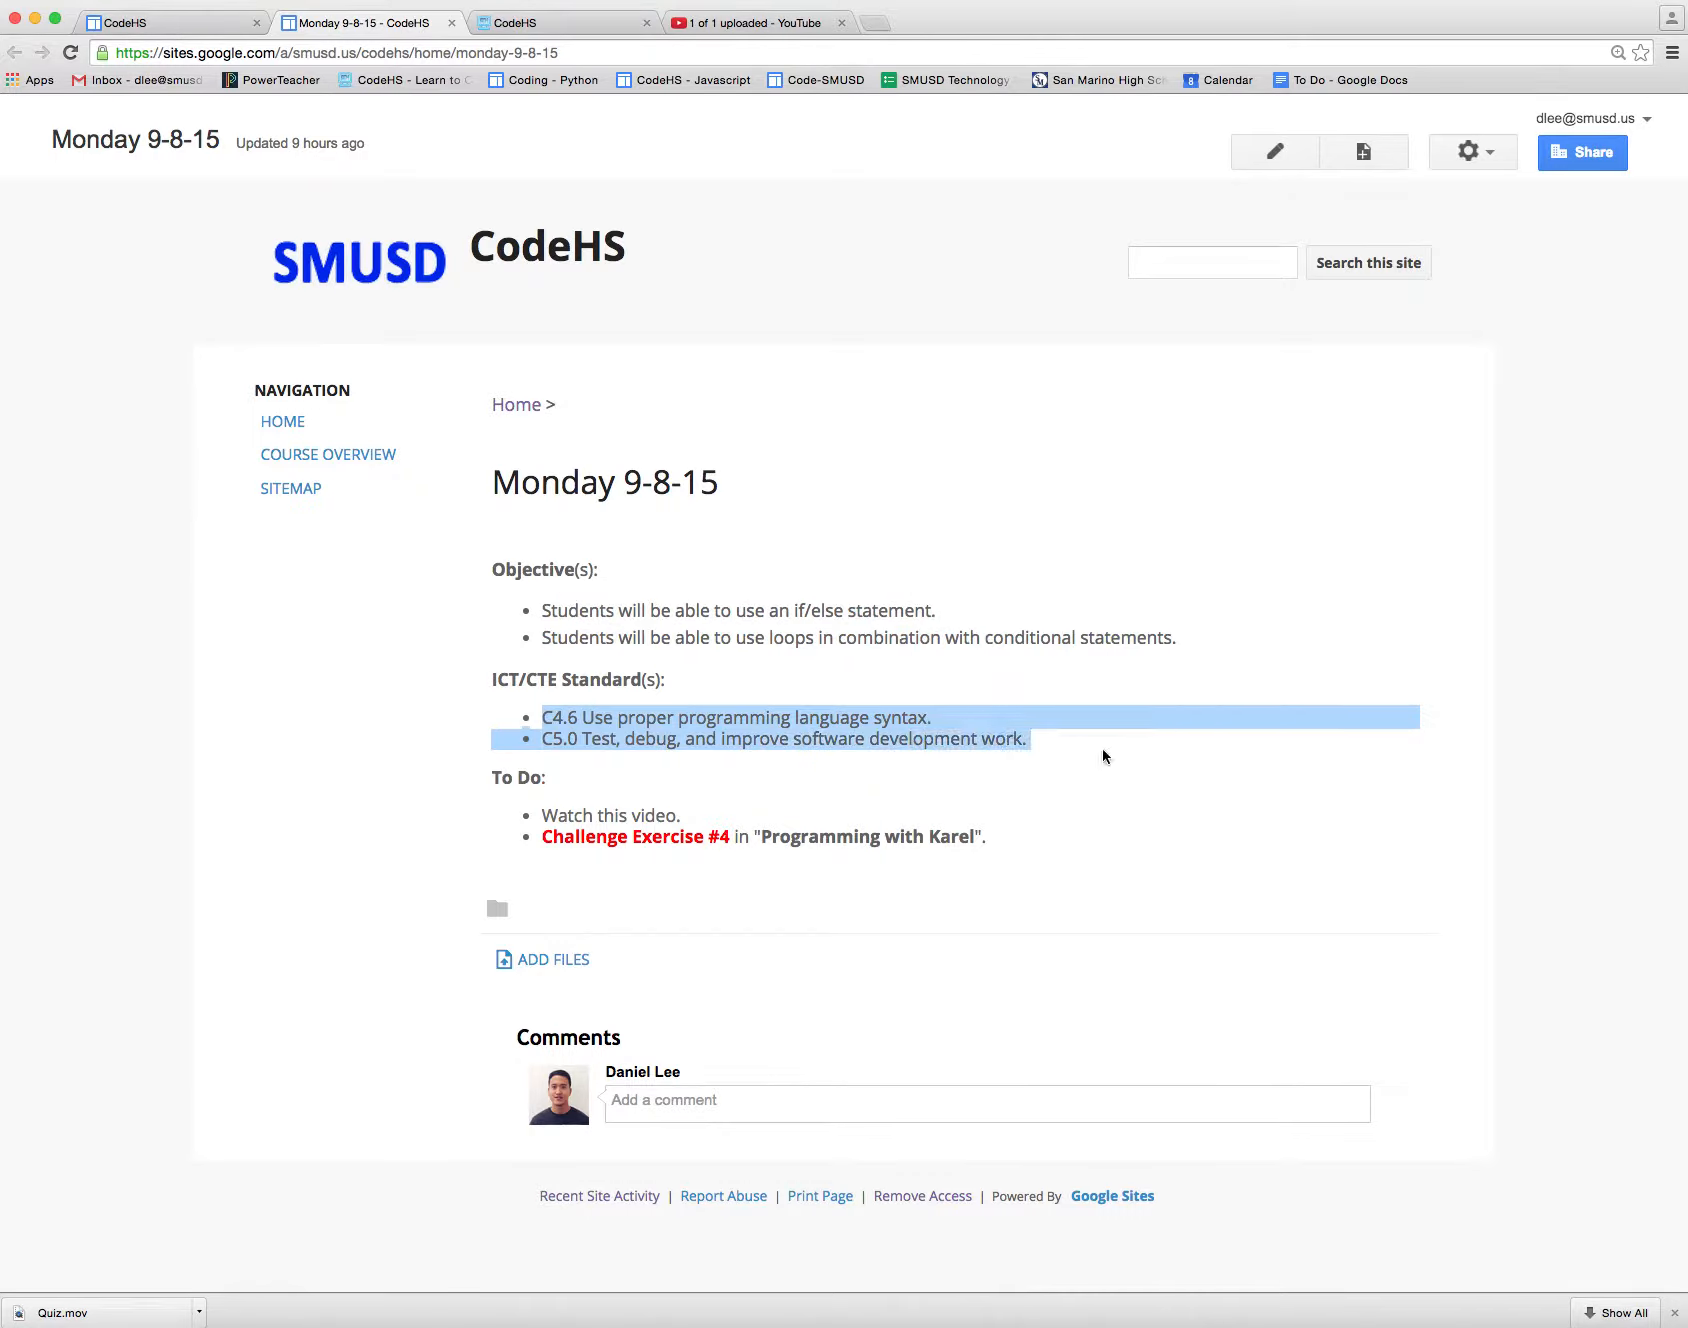
{"action": "left_click", "coordinate": [1102, 756]}
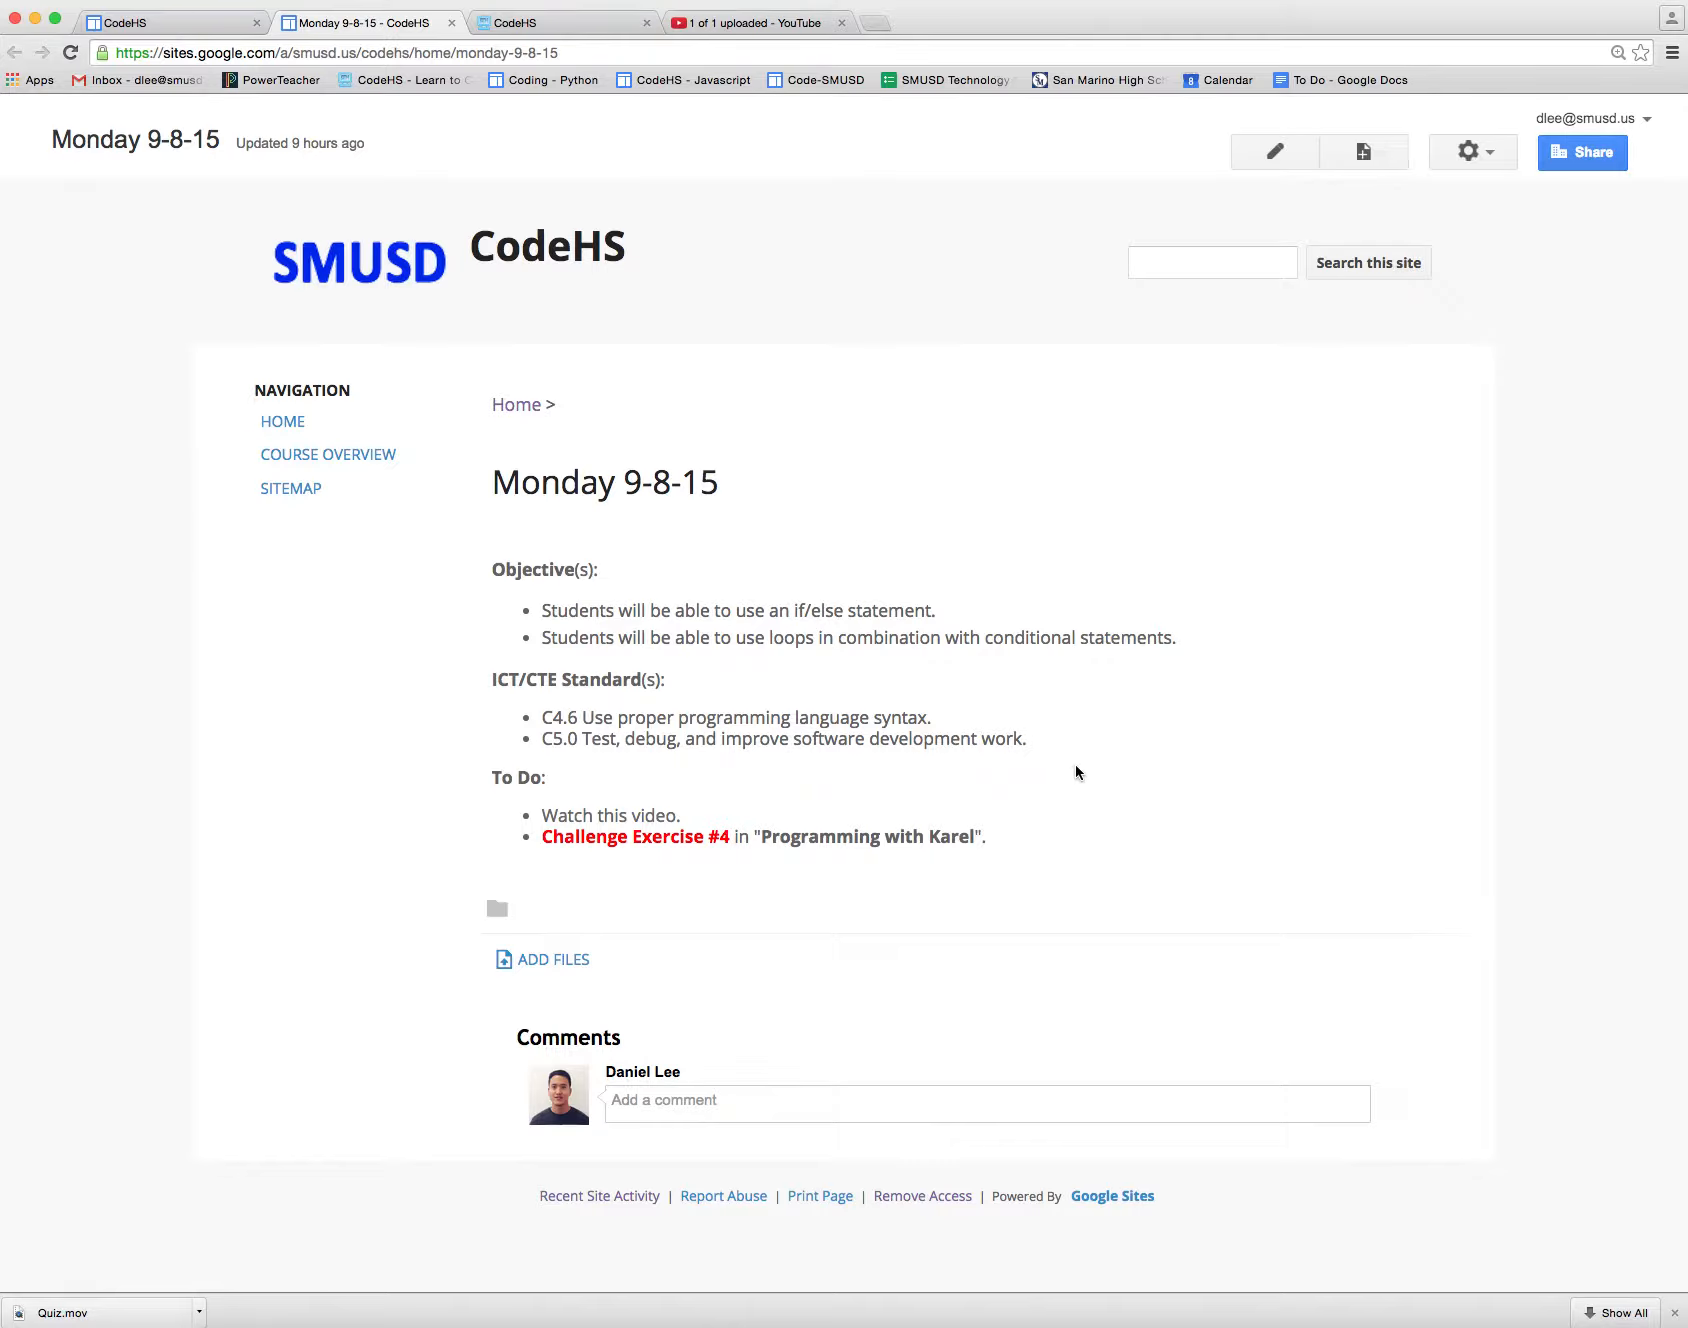
{"action": "mouse_move", "coordinate": [1644, 1026]}
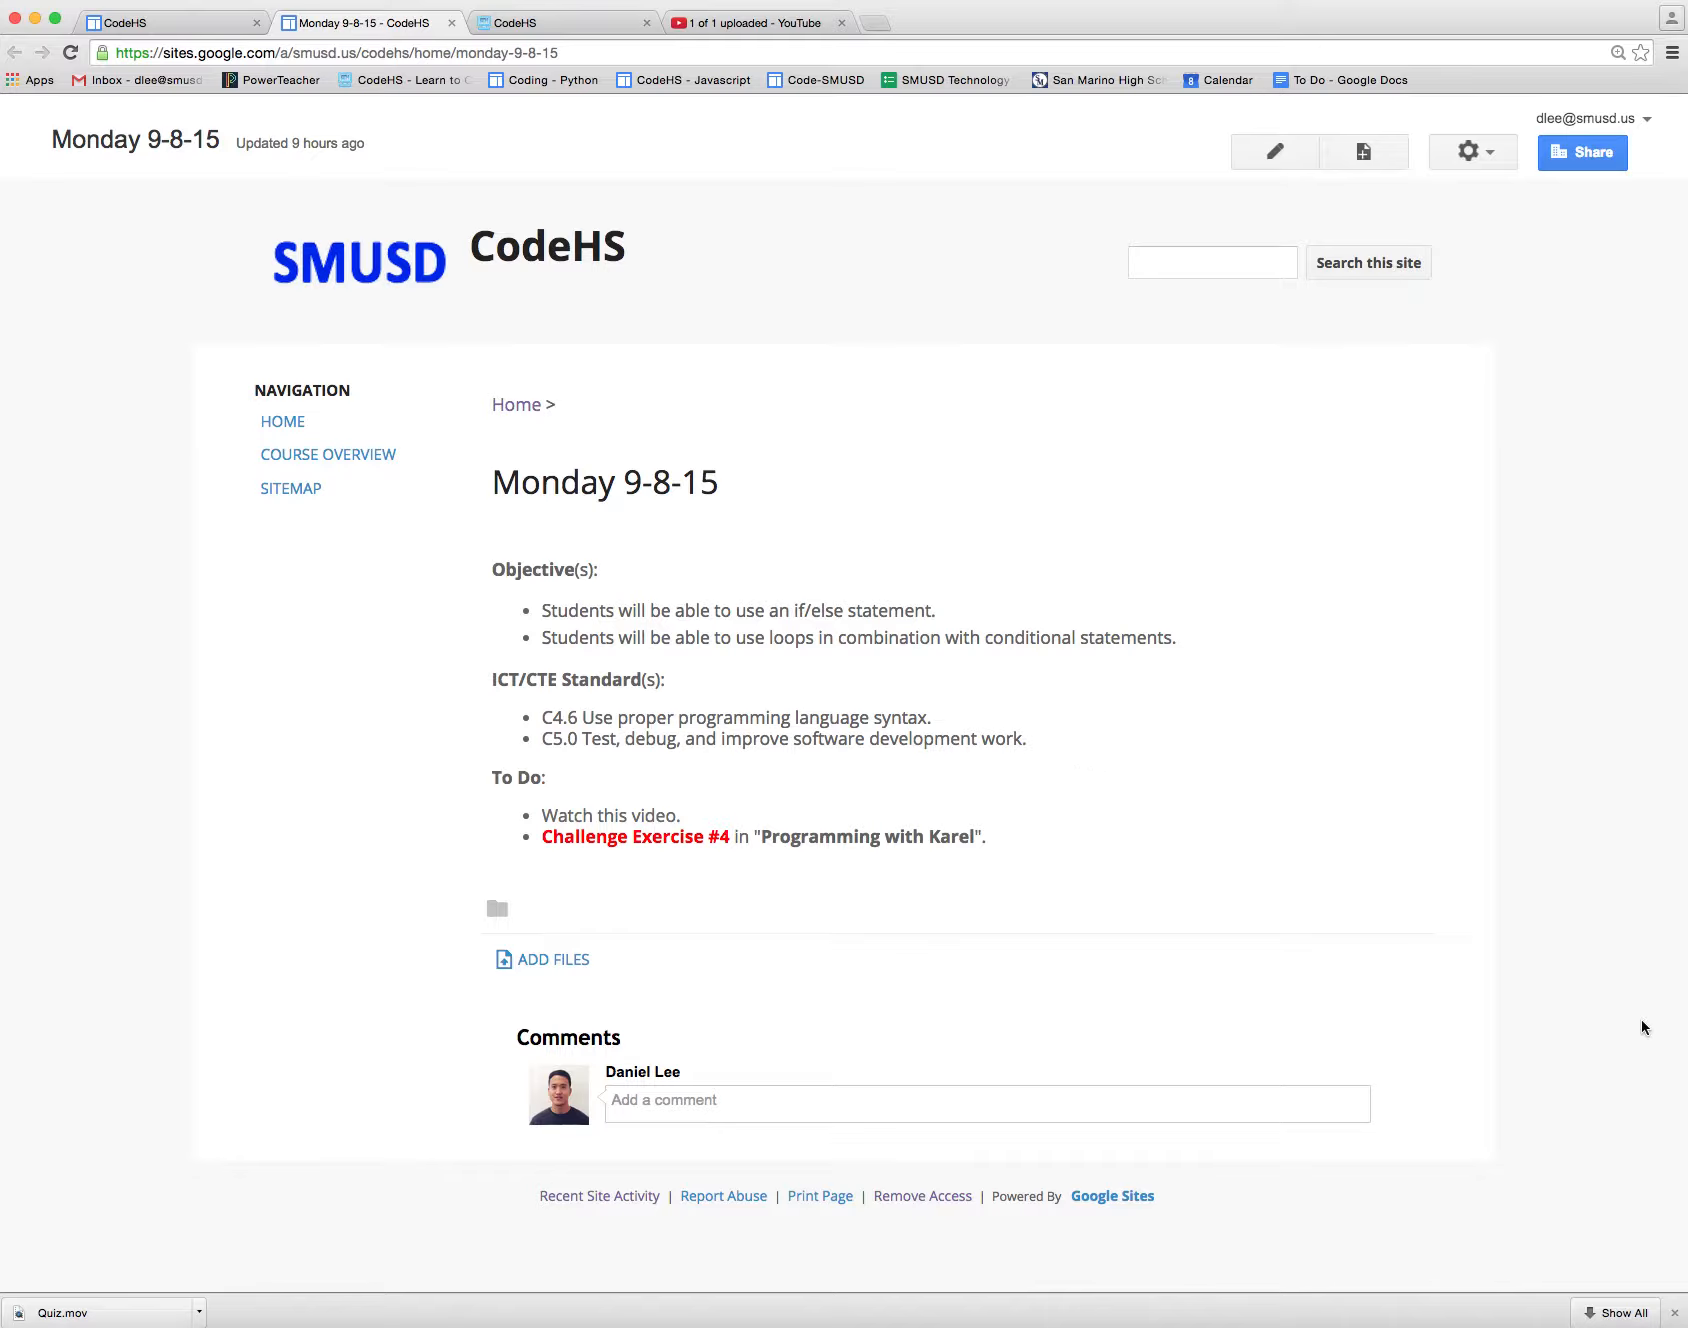
{"action": "mouse_move", "coordinate": [600, 204]}
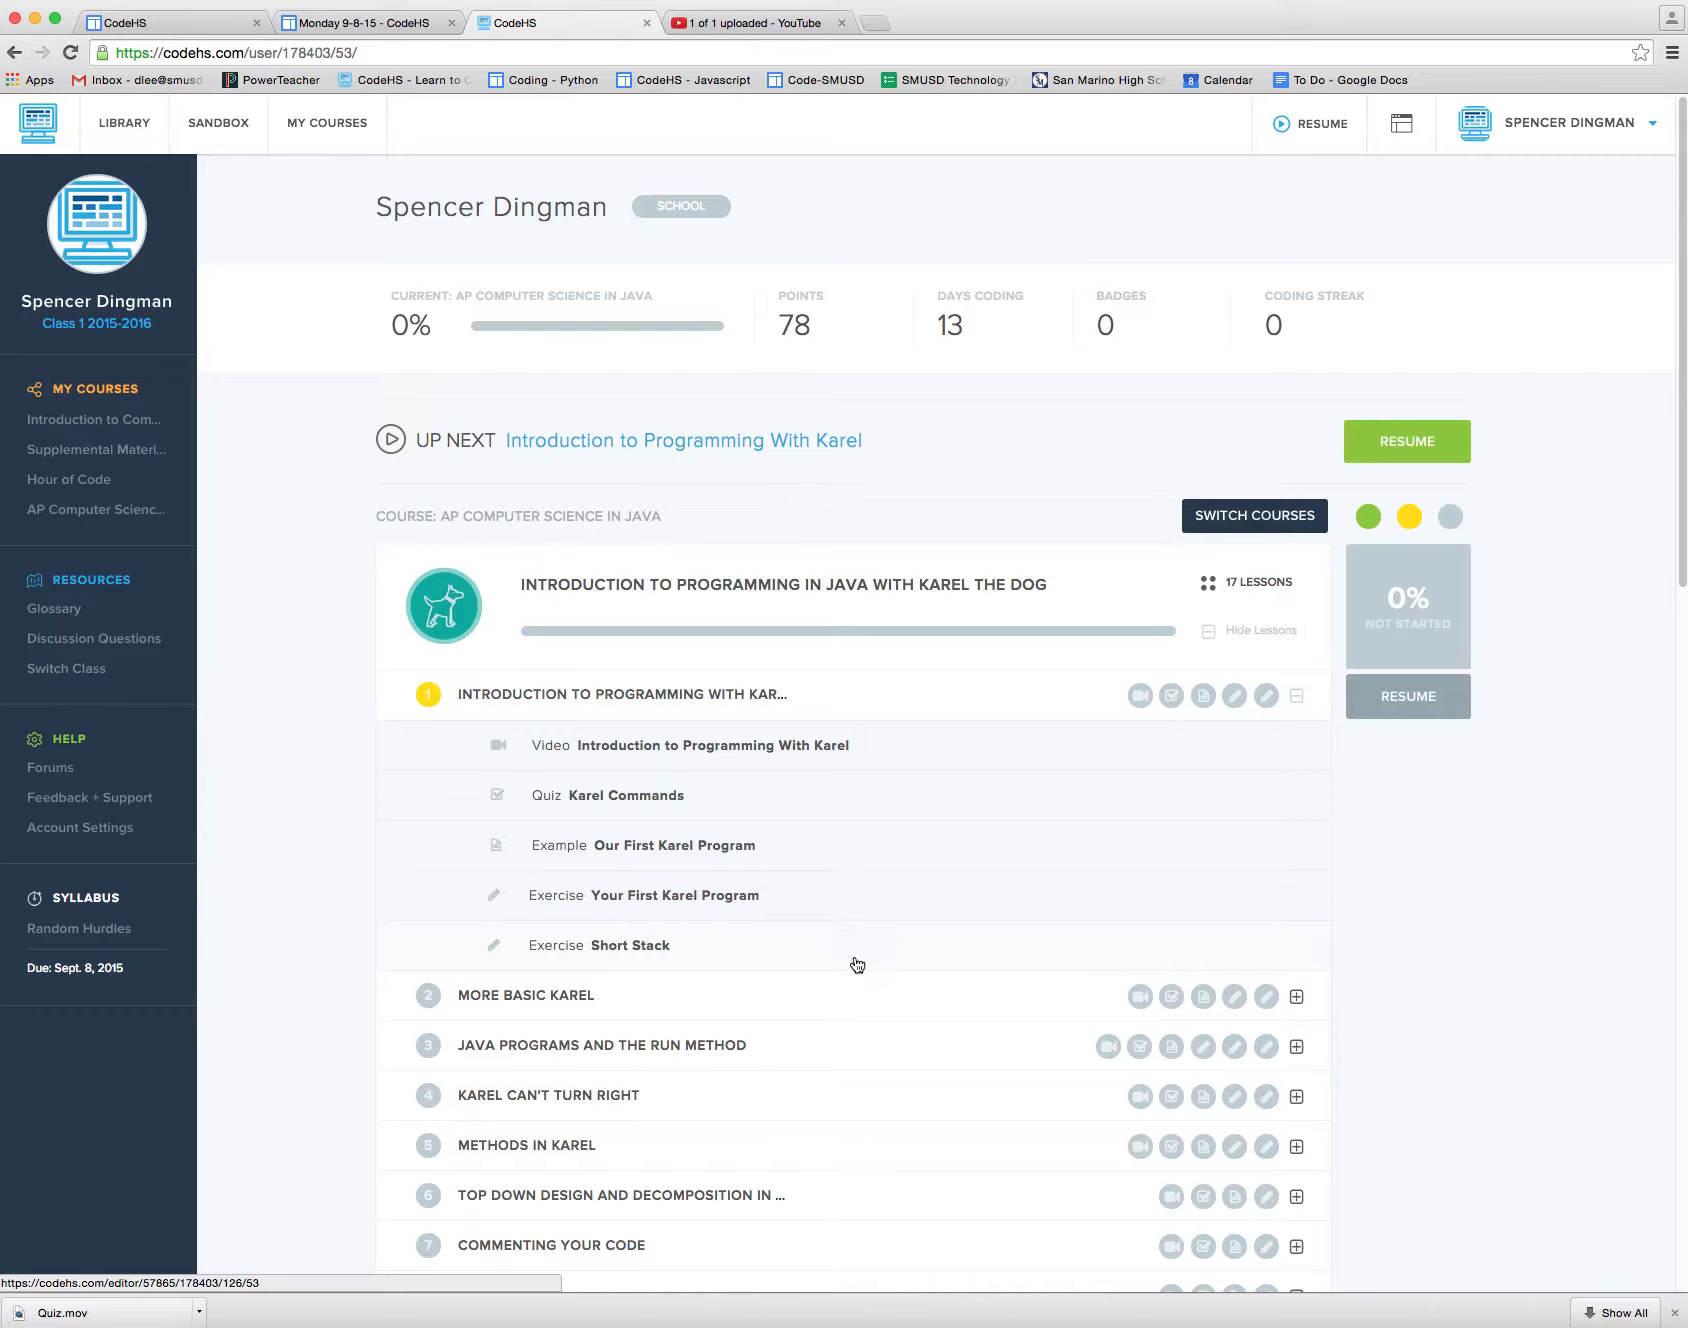
Step: Scroll through the Karel unit's lesson list on the student's CodeHS profile
{"action": "scroll", "scroll_direction": "down", "scroll_amount": 3}
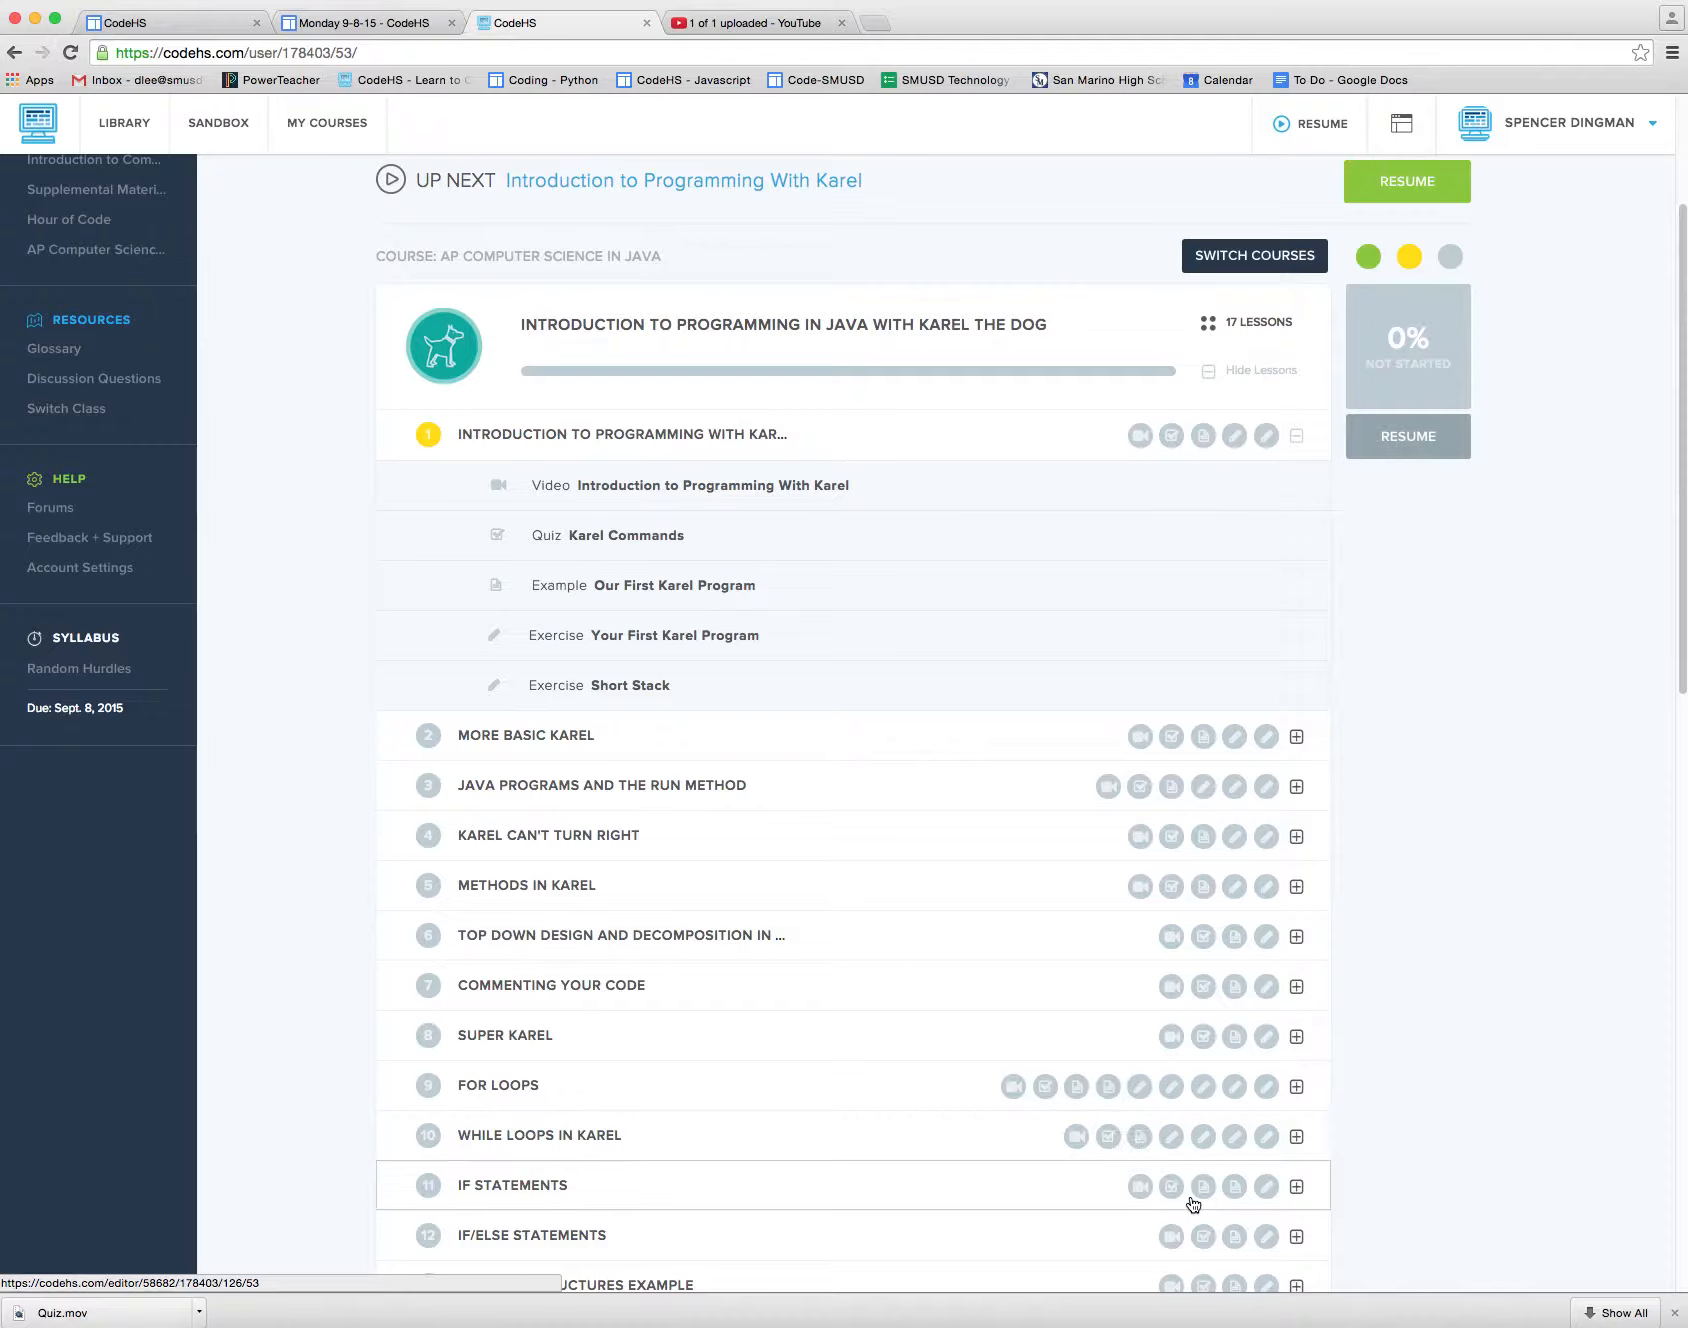
{"action": "scroll", "scroll_direction": "down", "scroll_amount": 3}
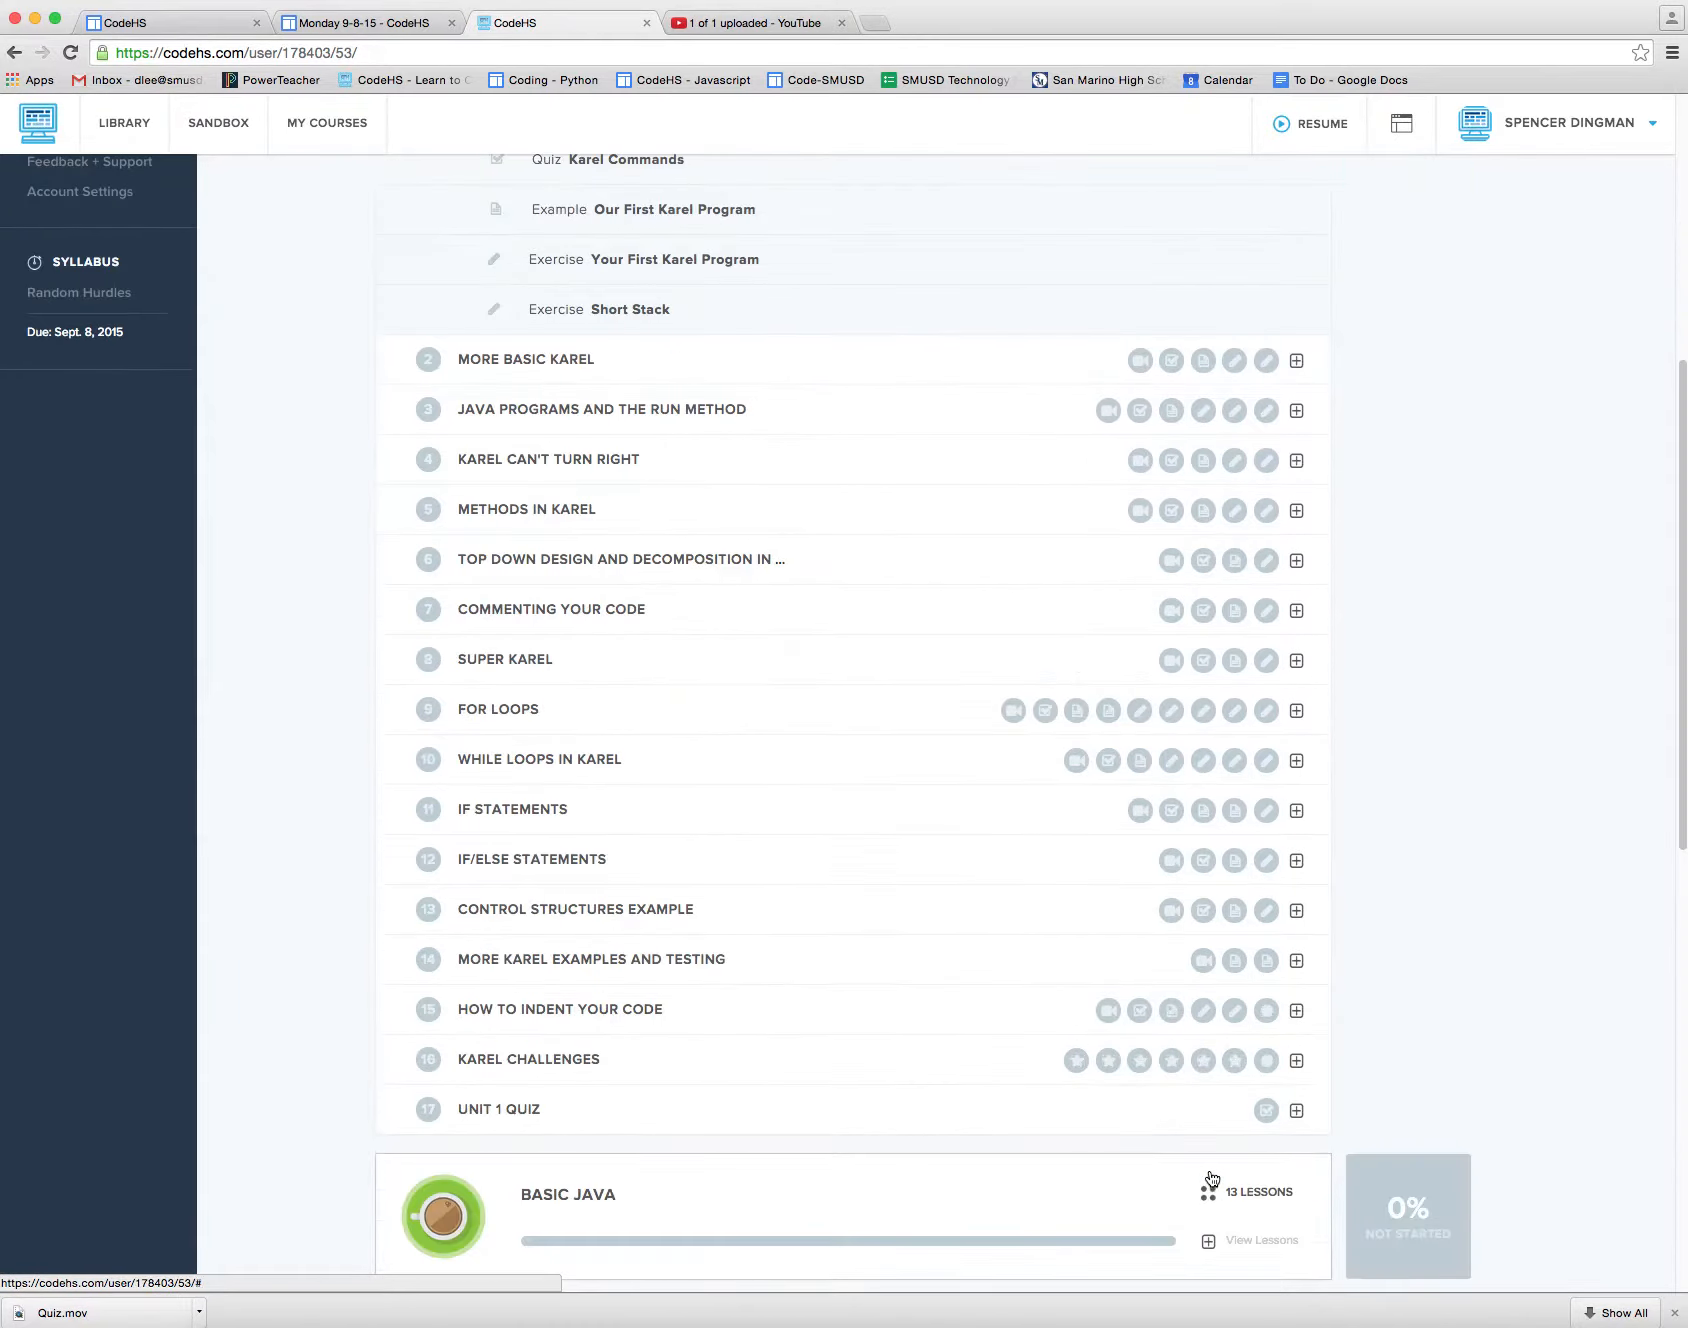
{"action": "mouse_move", "coordinate": [1172, 1010]}
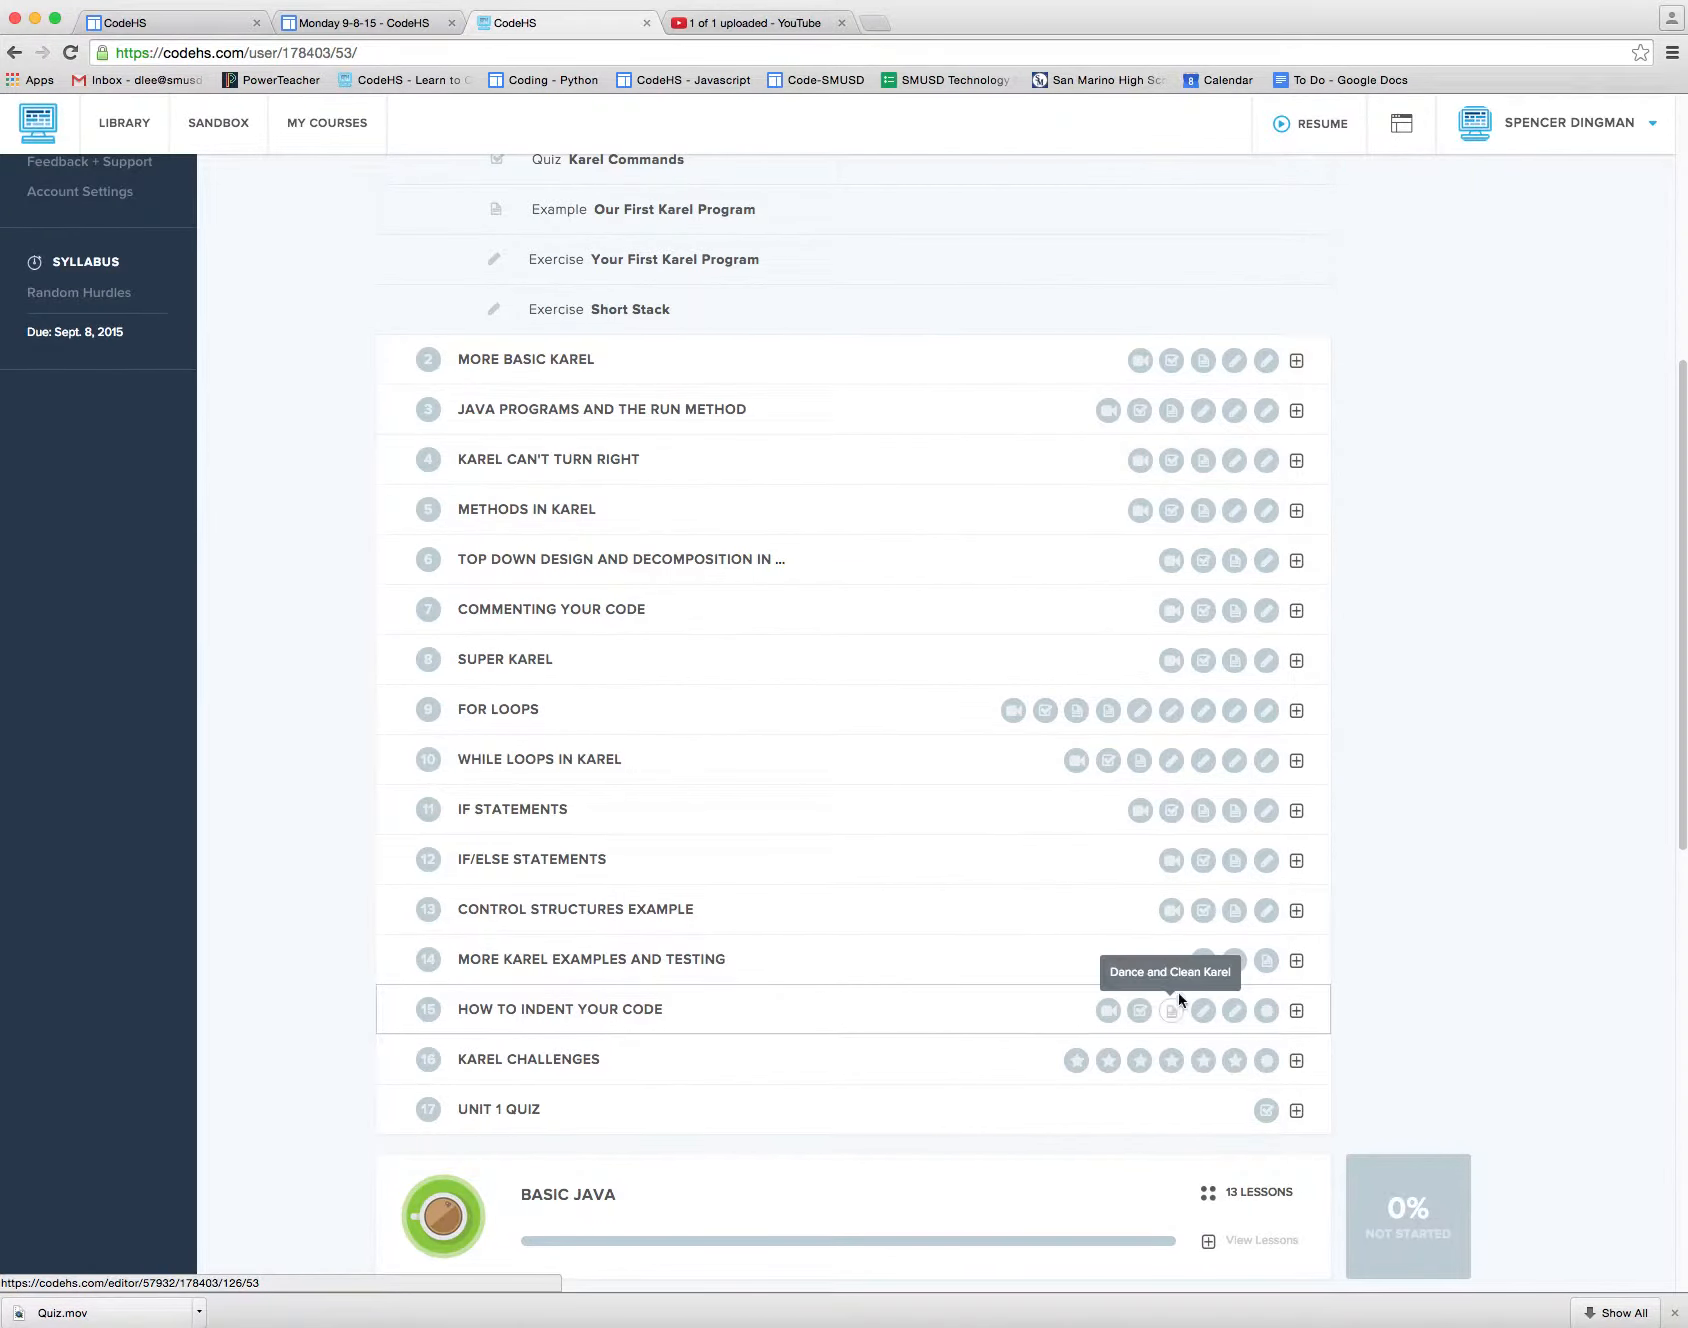
{"action": "scroll", "scroll_direction": "down", "scroll_amount": 3}
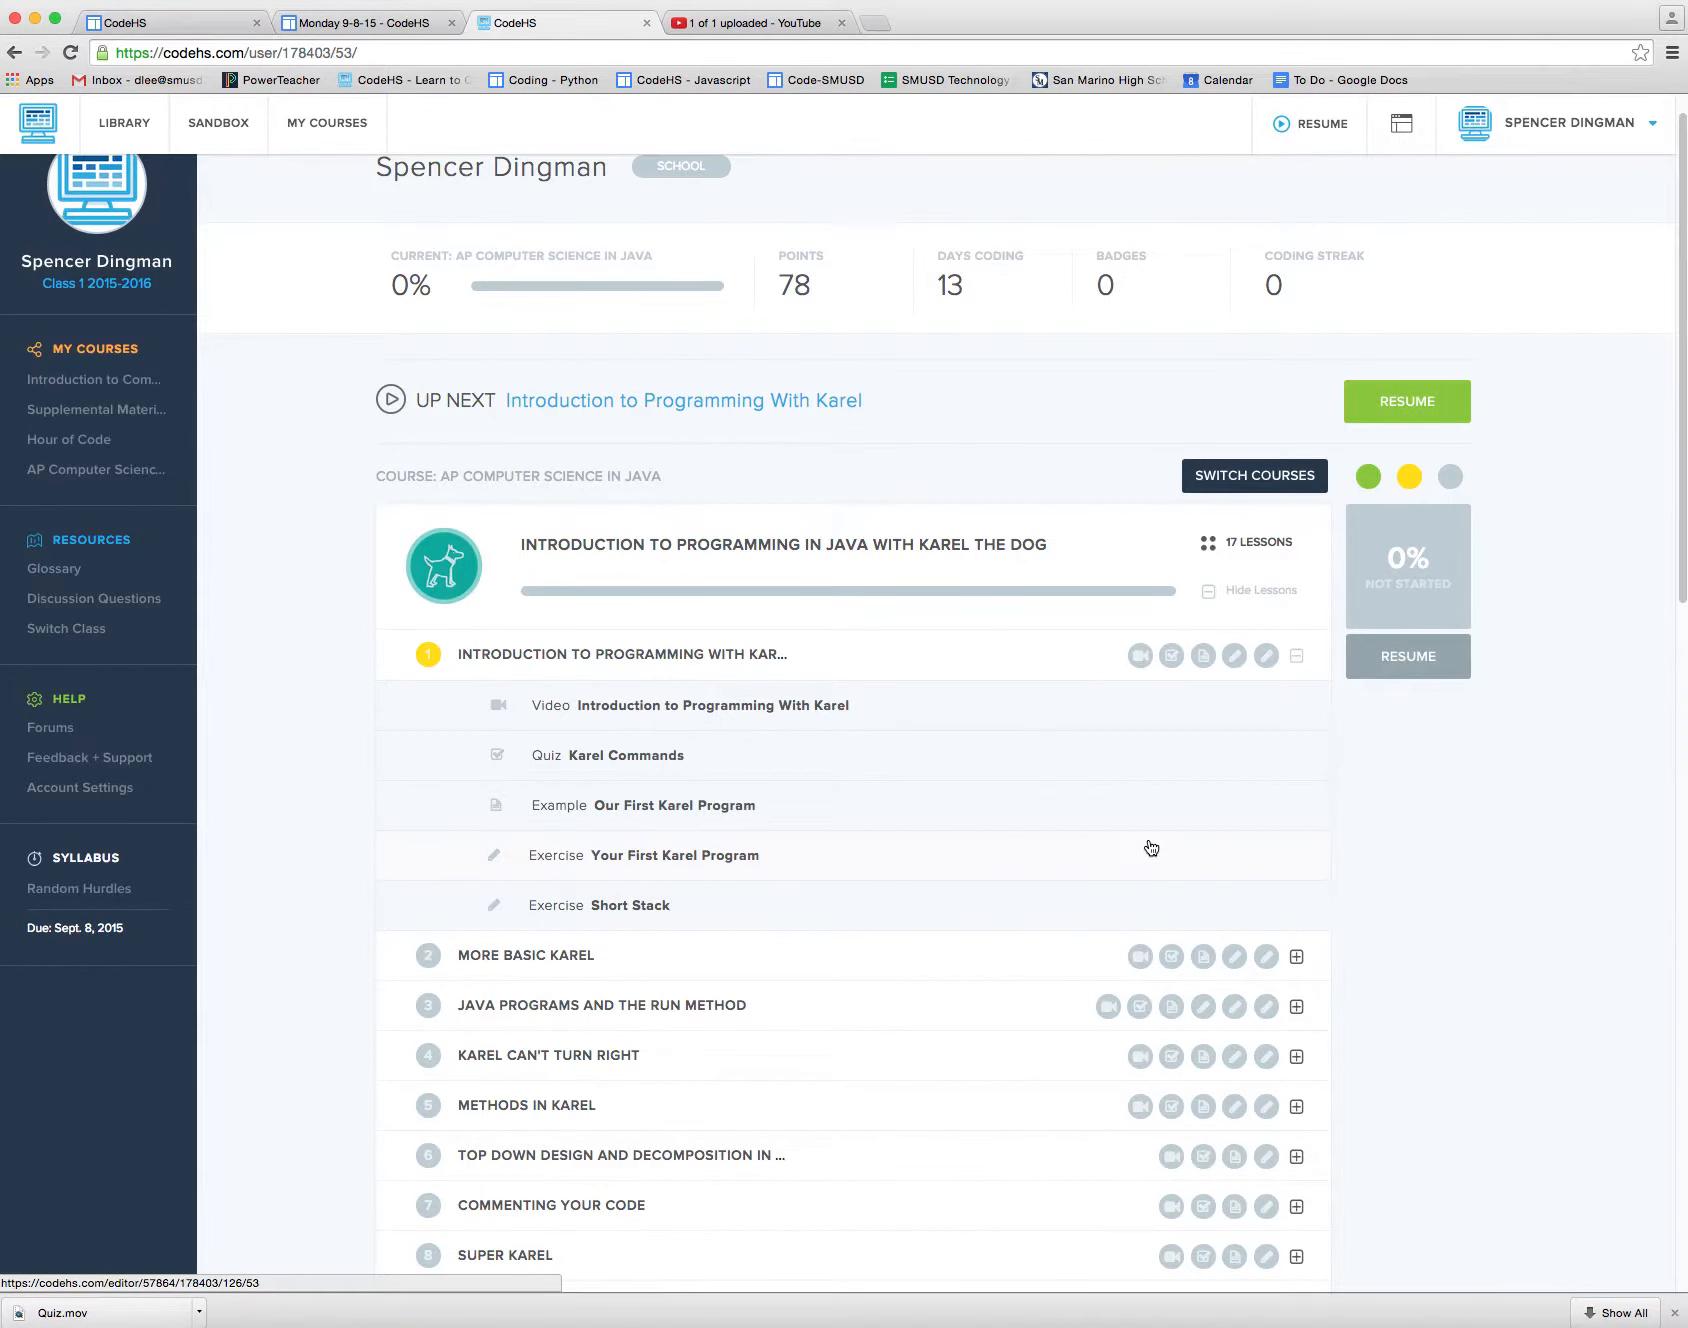
{"action": "mouse_move", "coordinate": [1450, 882]}
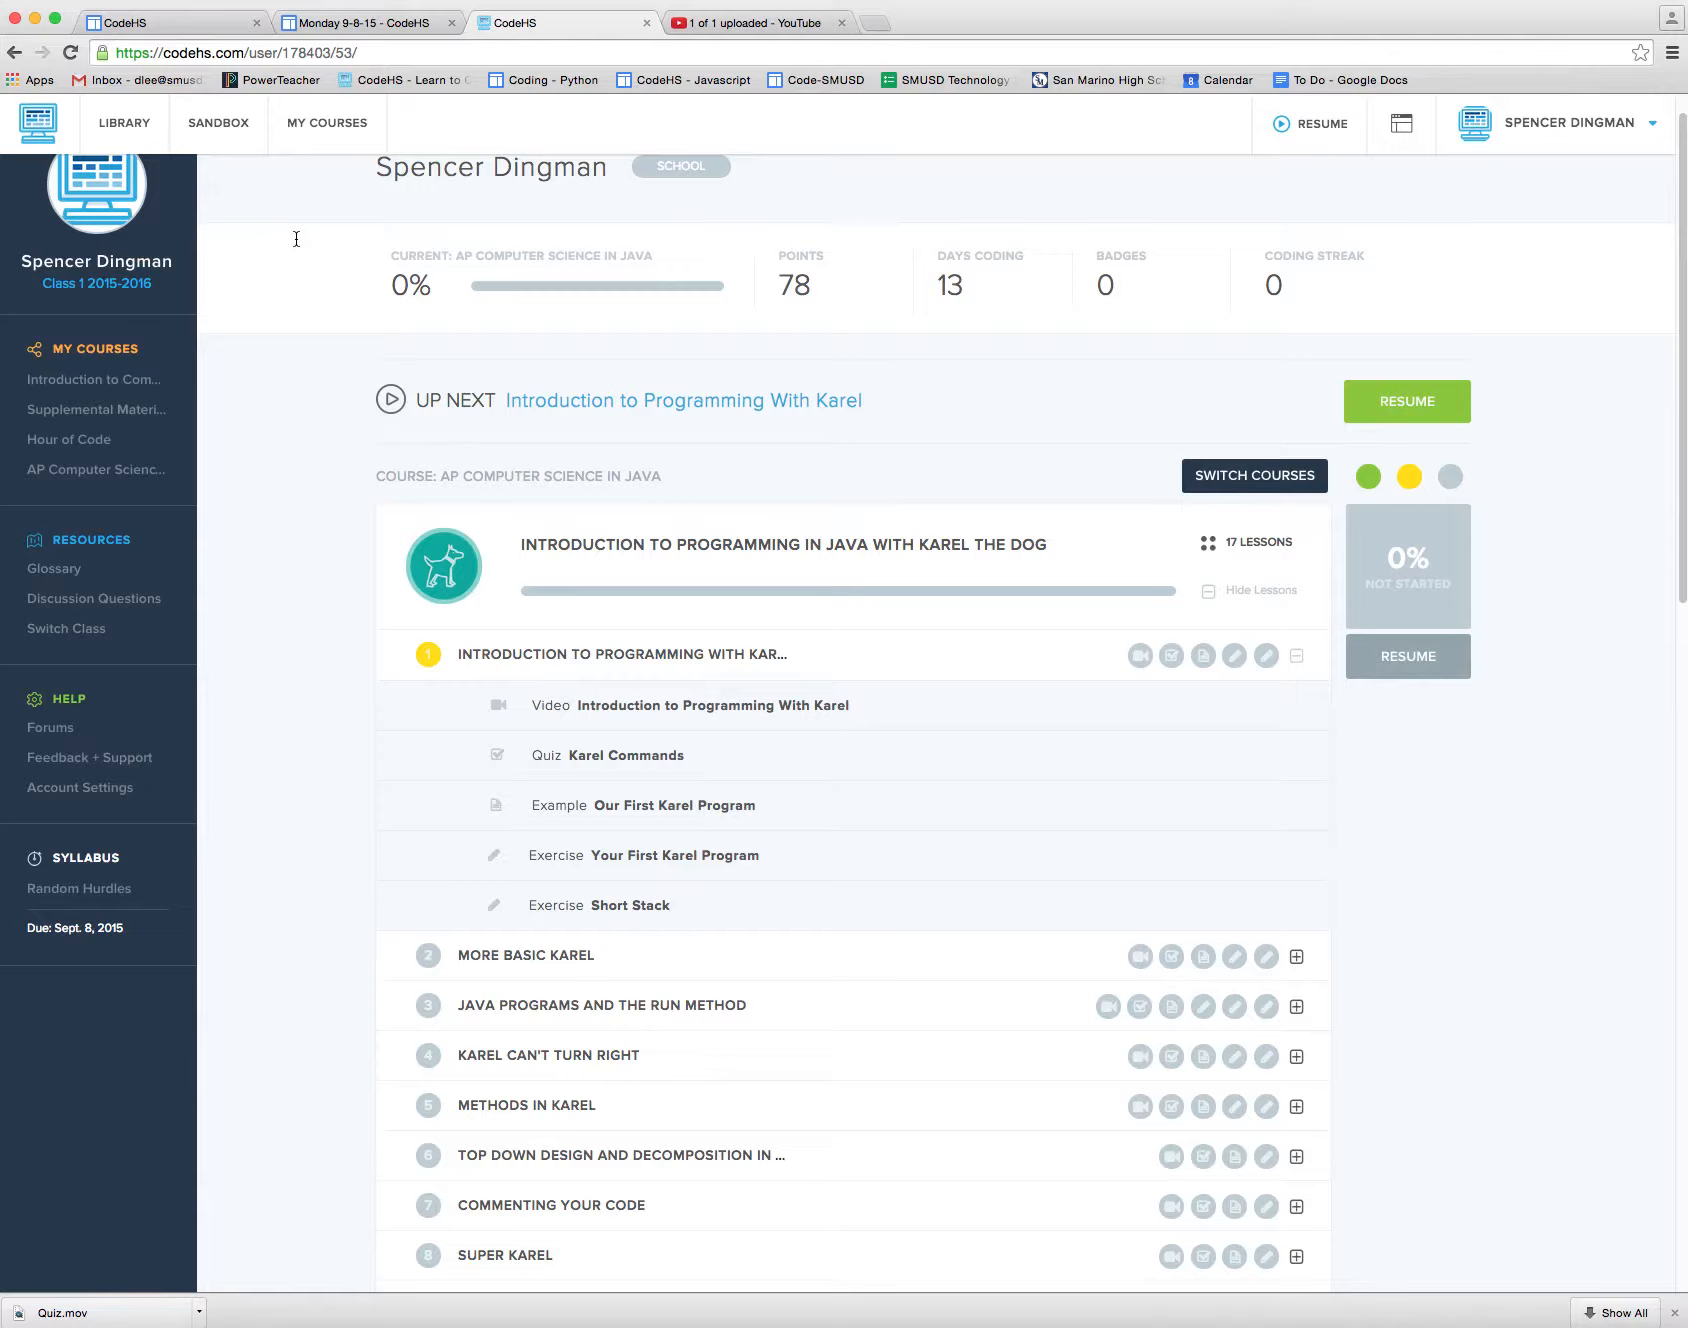
{"action": "mouse_move", "coordinate": [938, 668]}
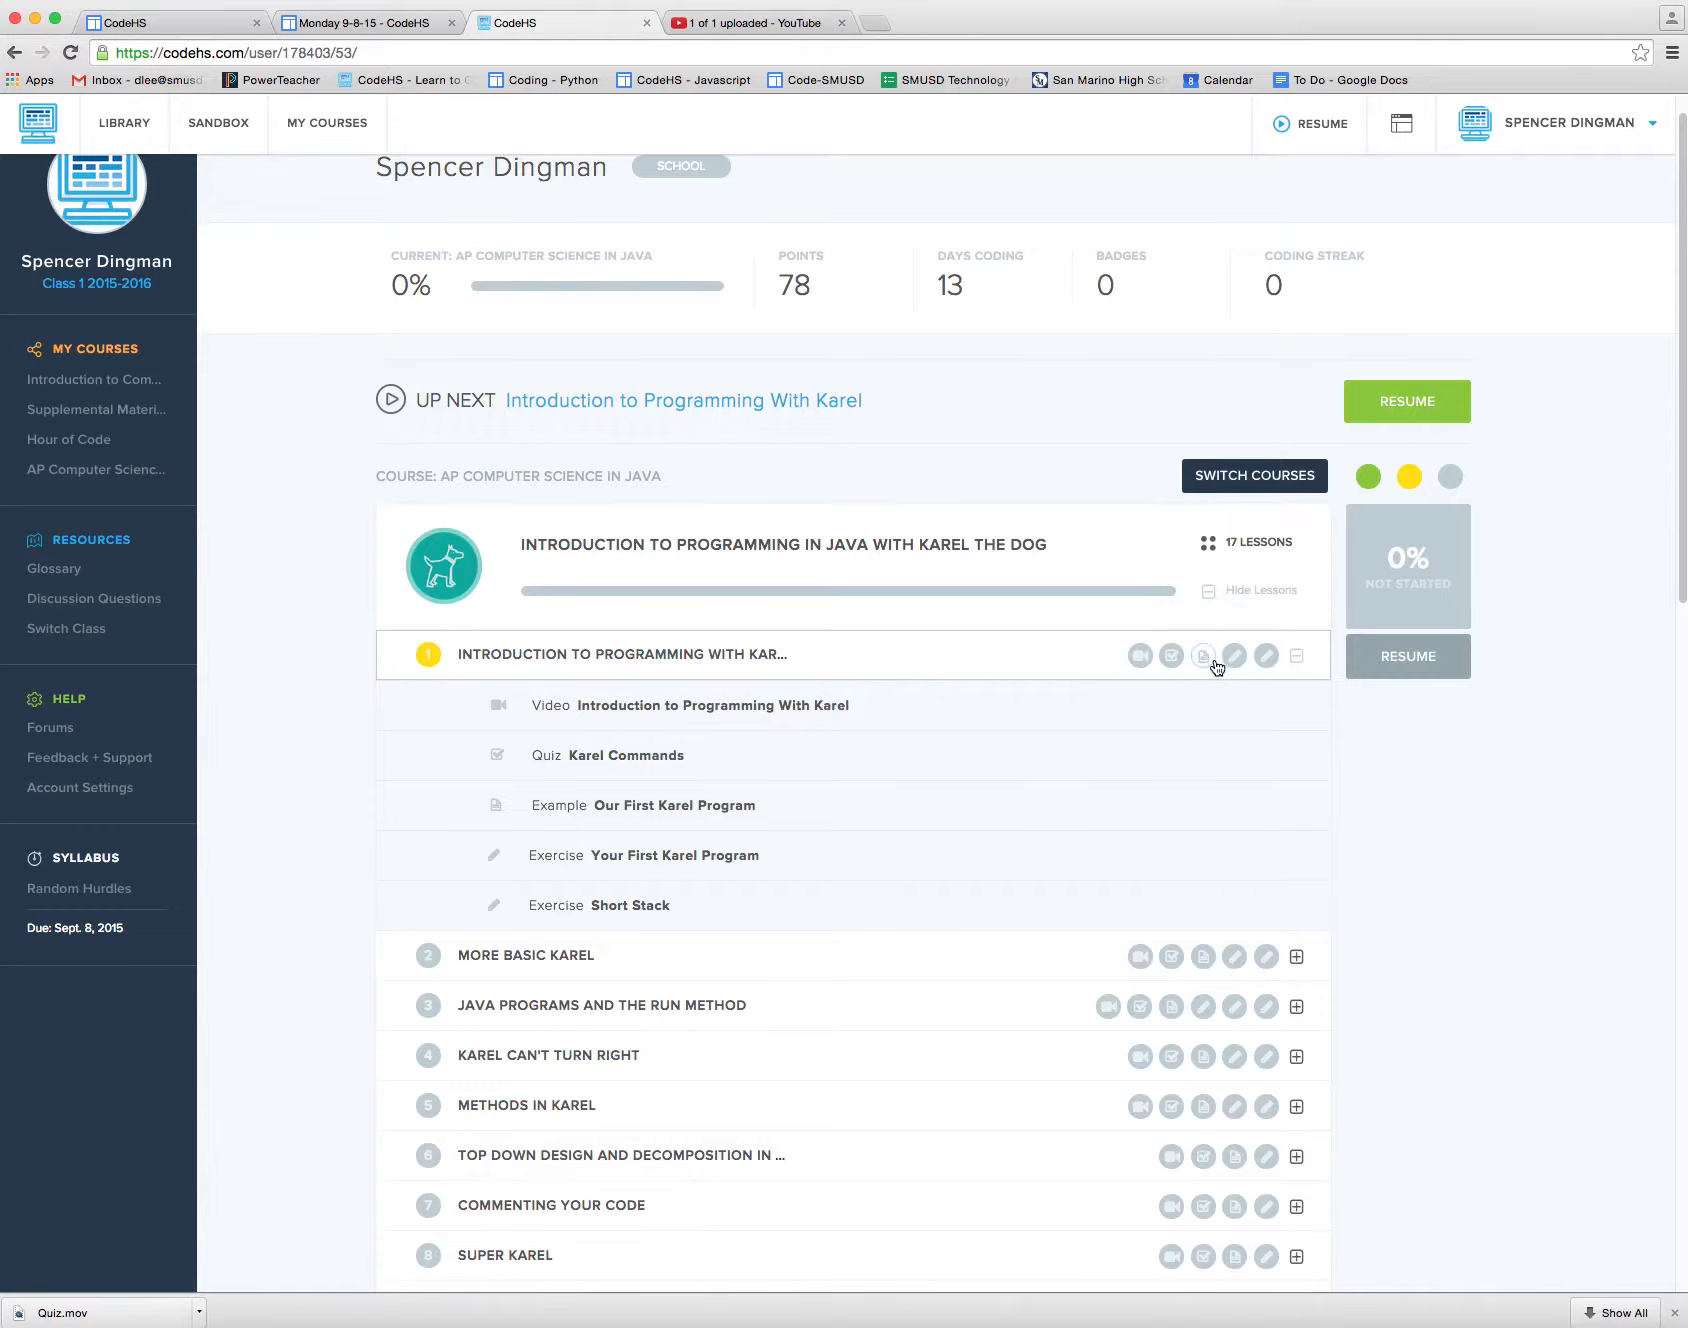
{"action": "mouse_move", "coordinate": [1202, 656]}
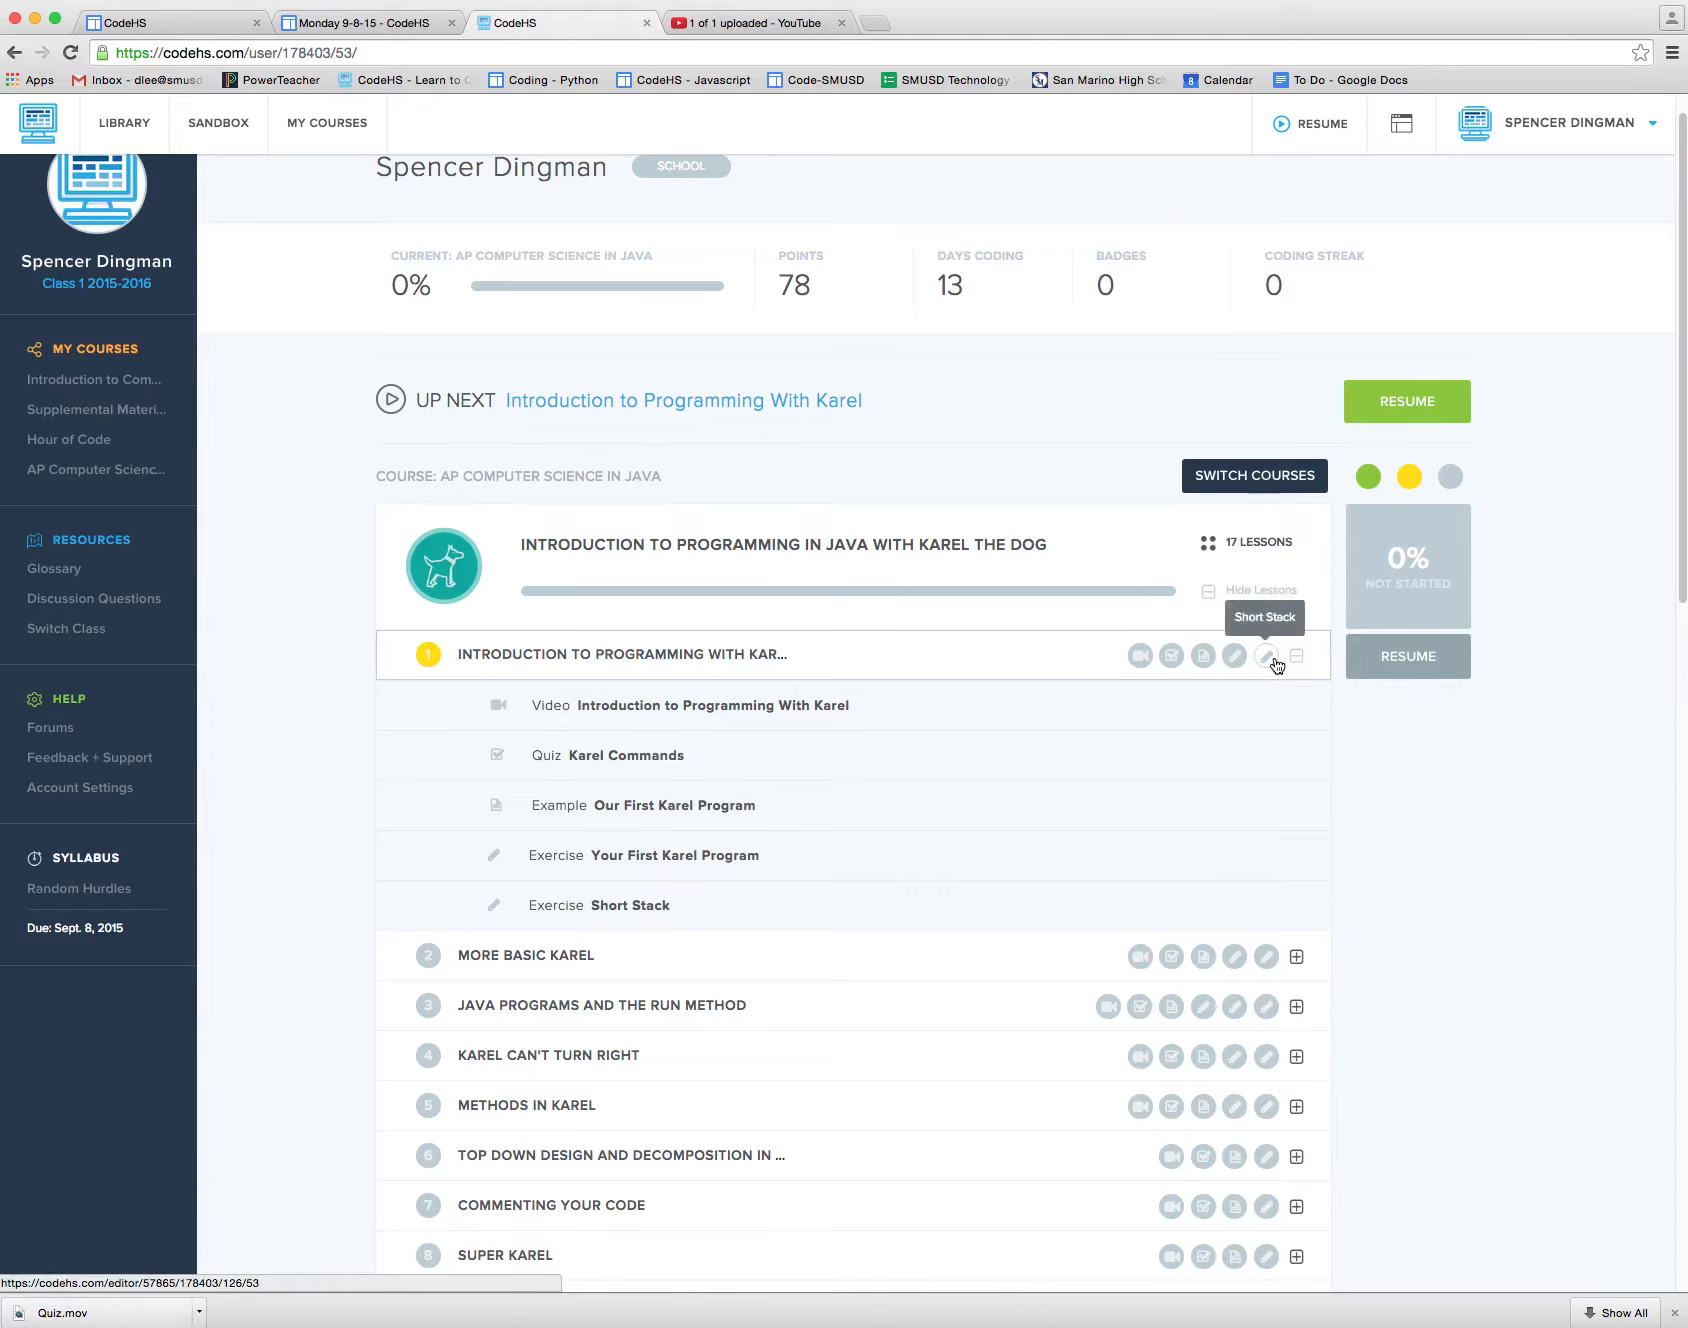
{"action": "mouse_move", "coordinate": [1172, 656]}
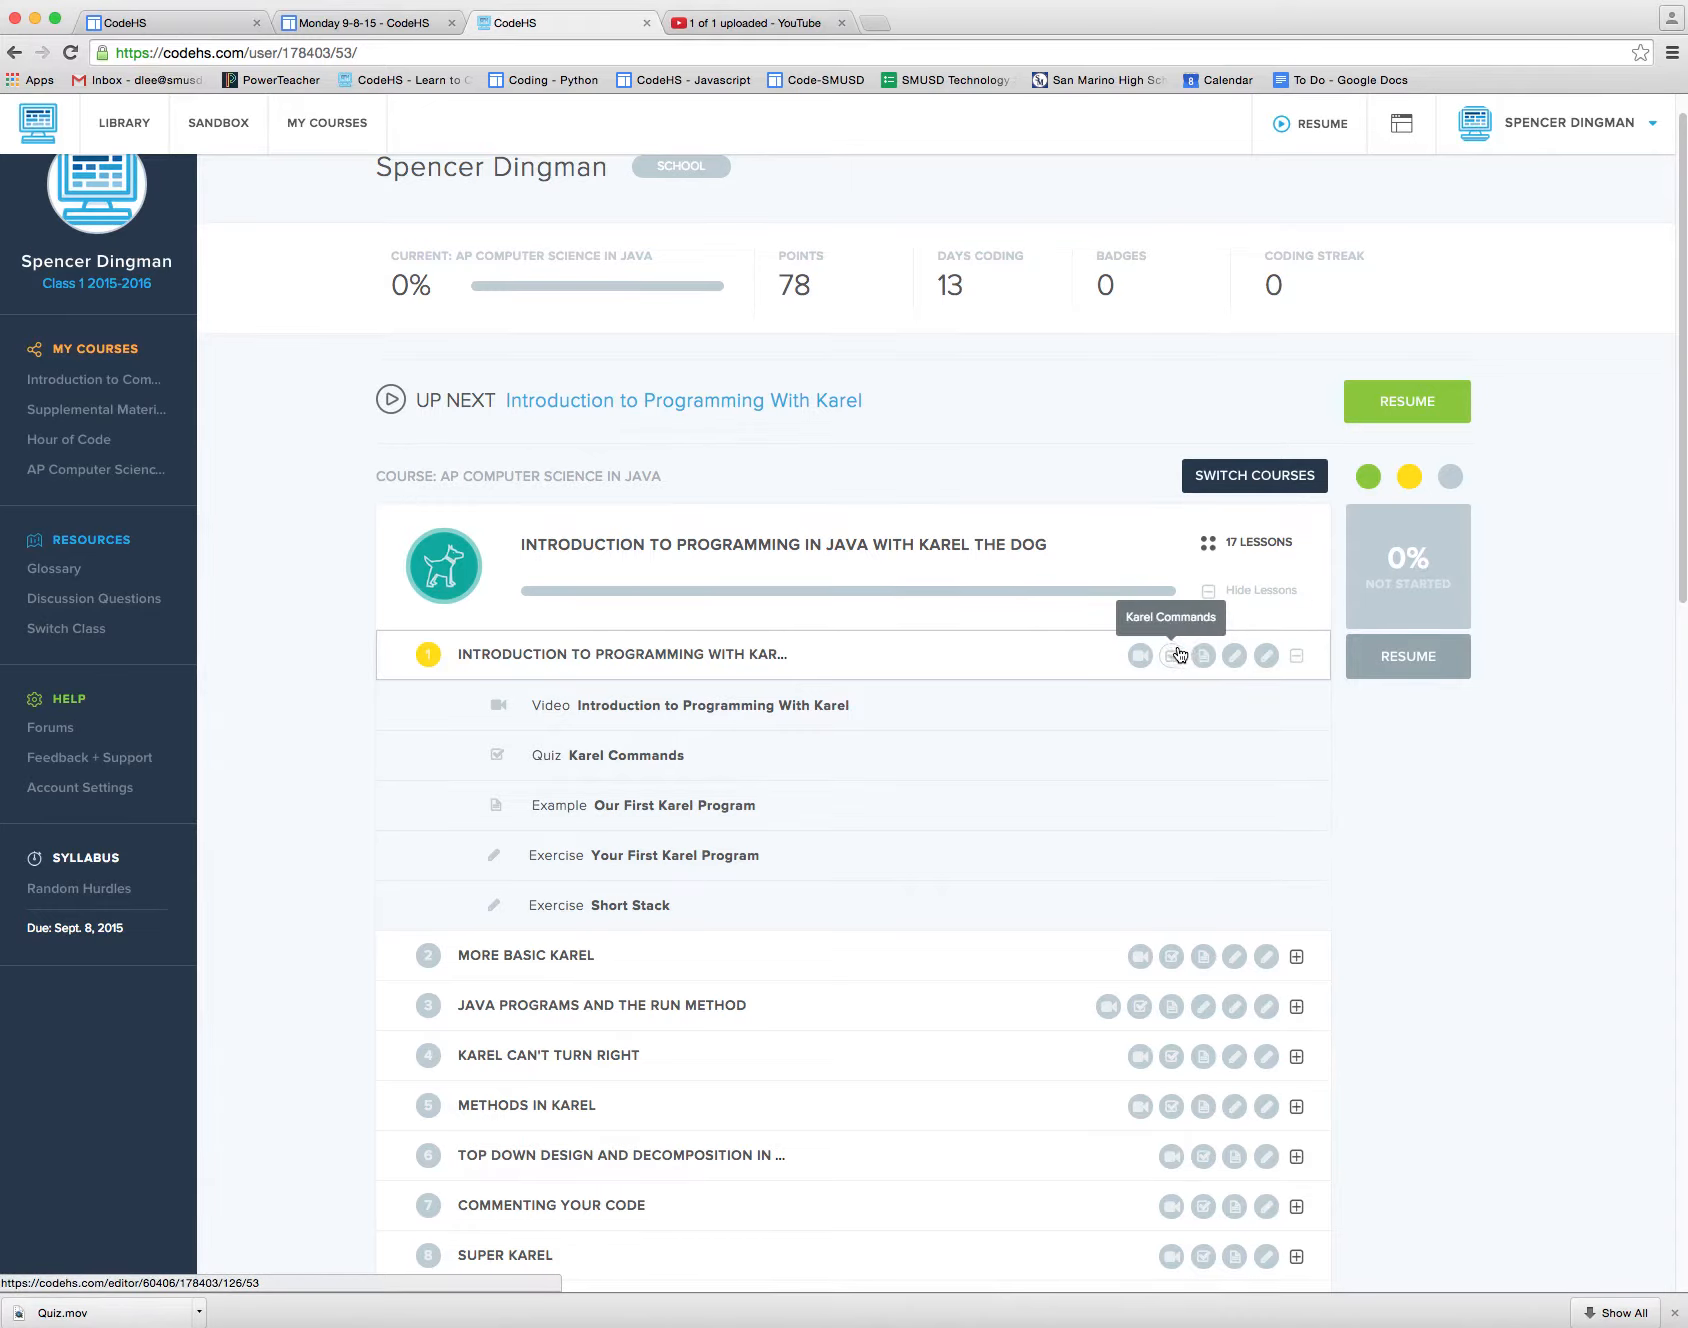
{"action": "mouse_move", "coordinate": [1168, 768]}
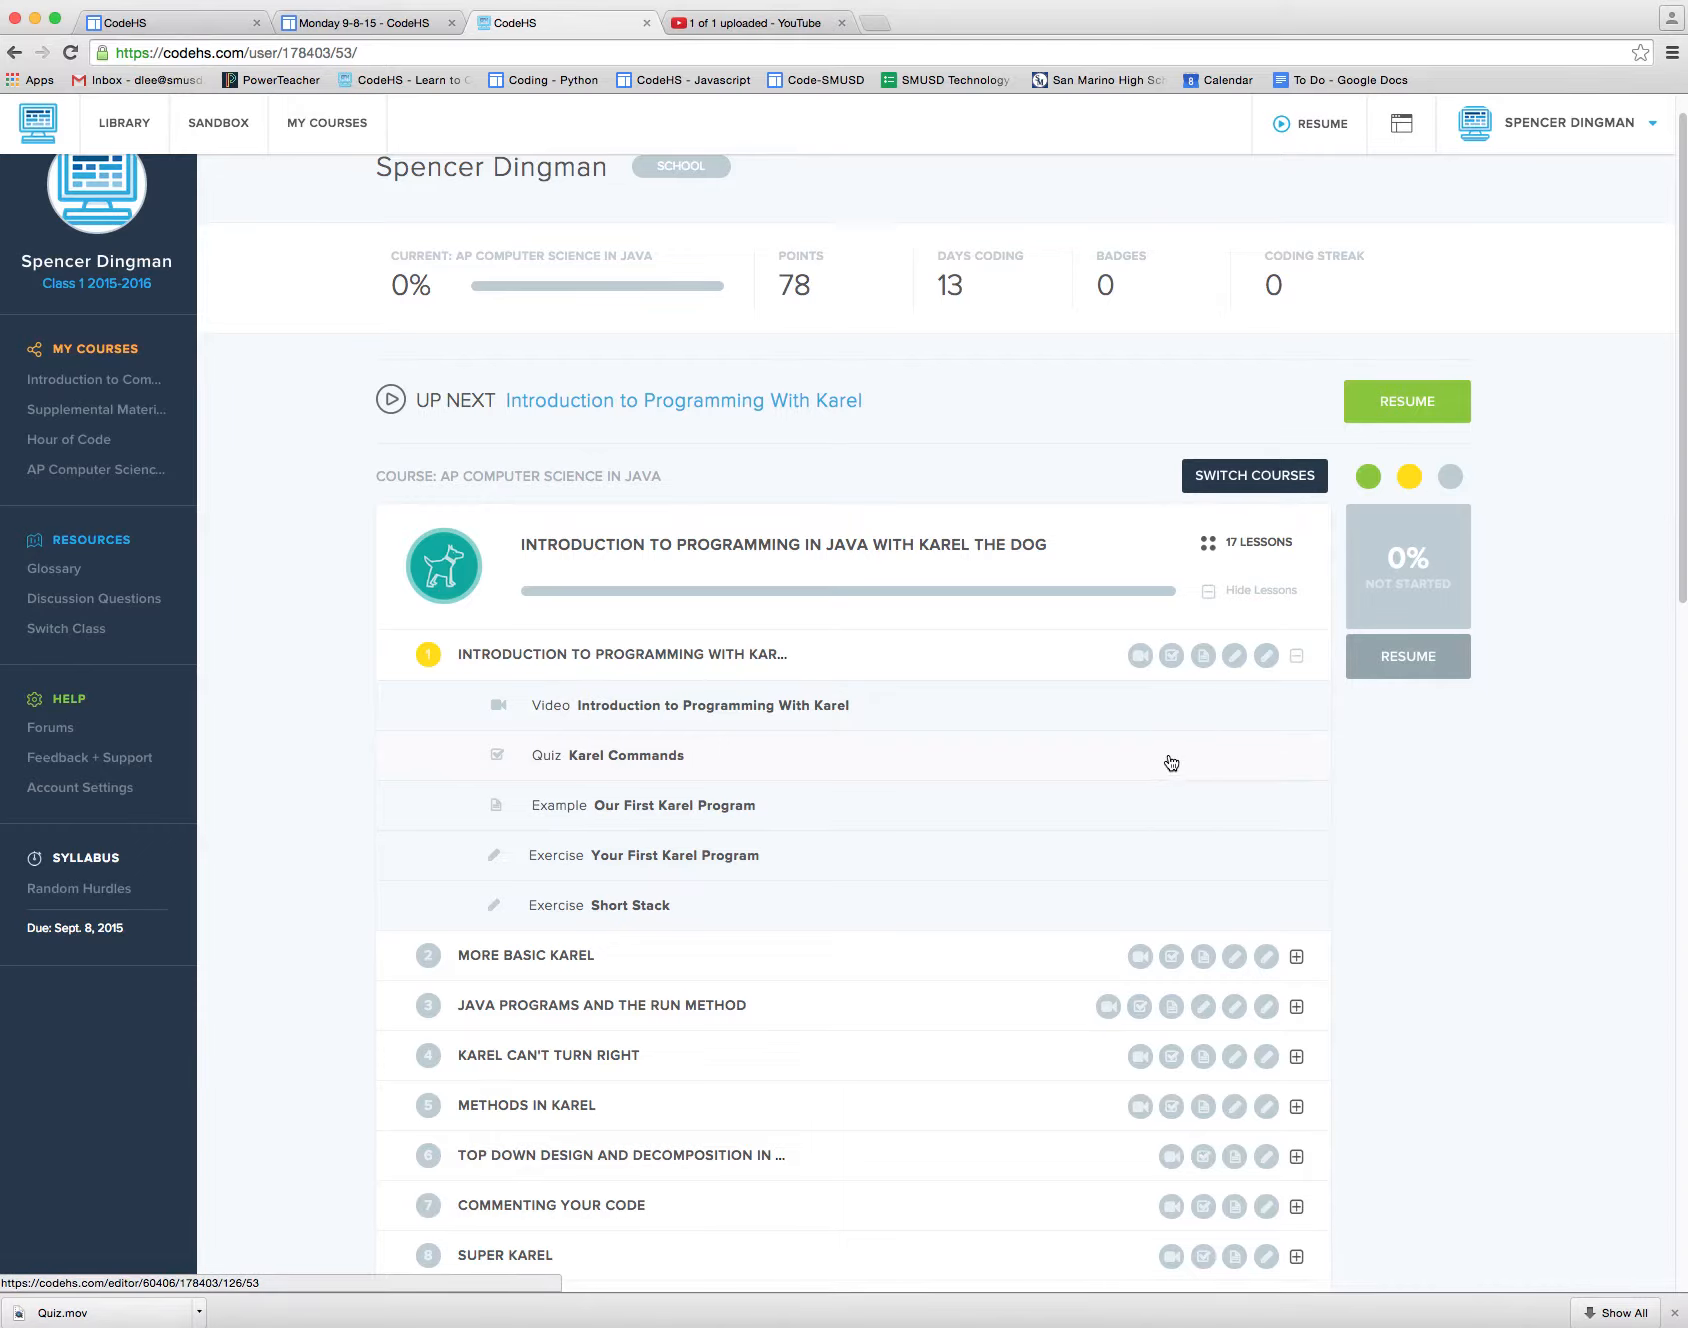
{"action": "mouse_move", "coordinate": [1166, 742]}
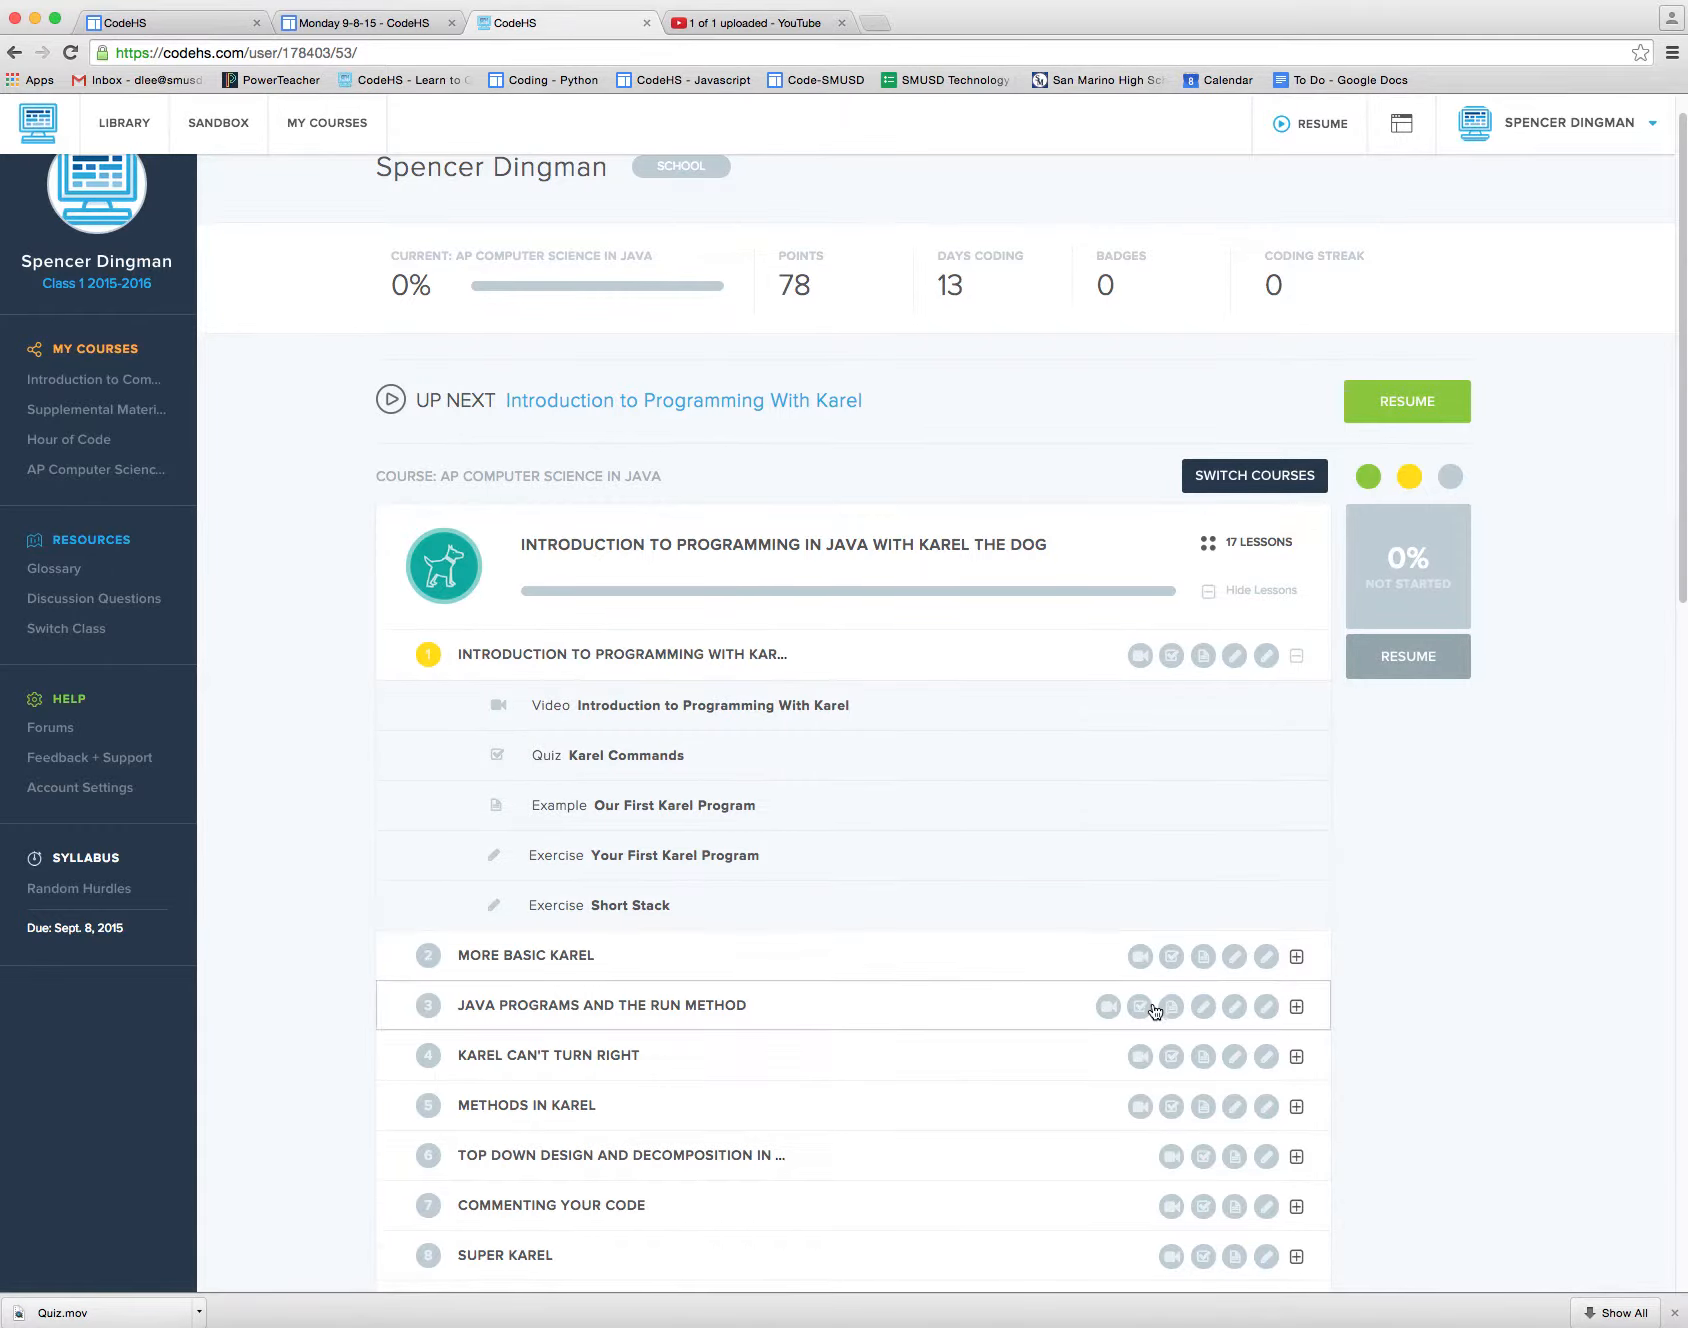
{"action": "mouse_move", "coordinate": [1098, 1030]}
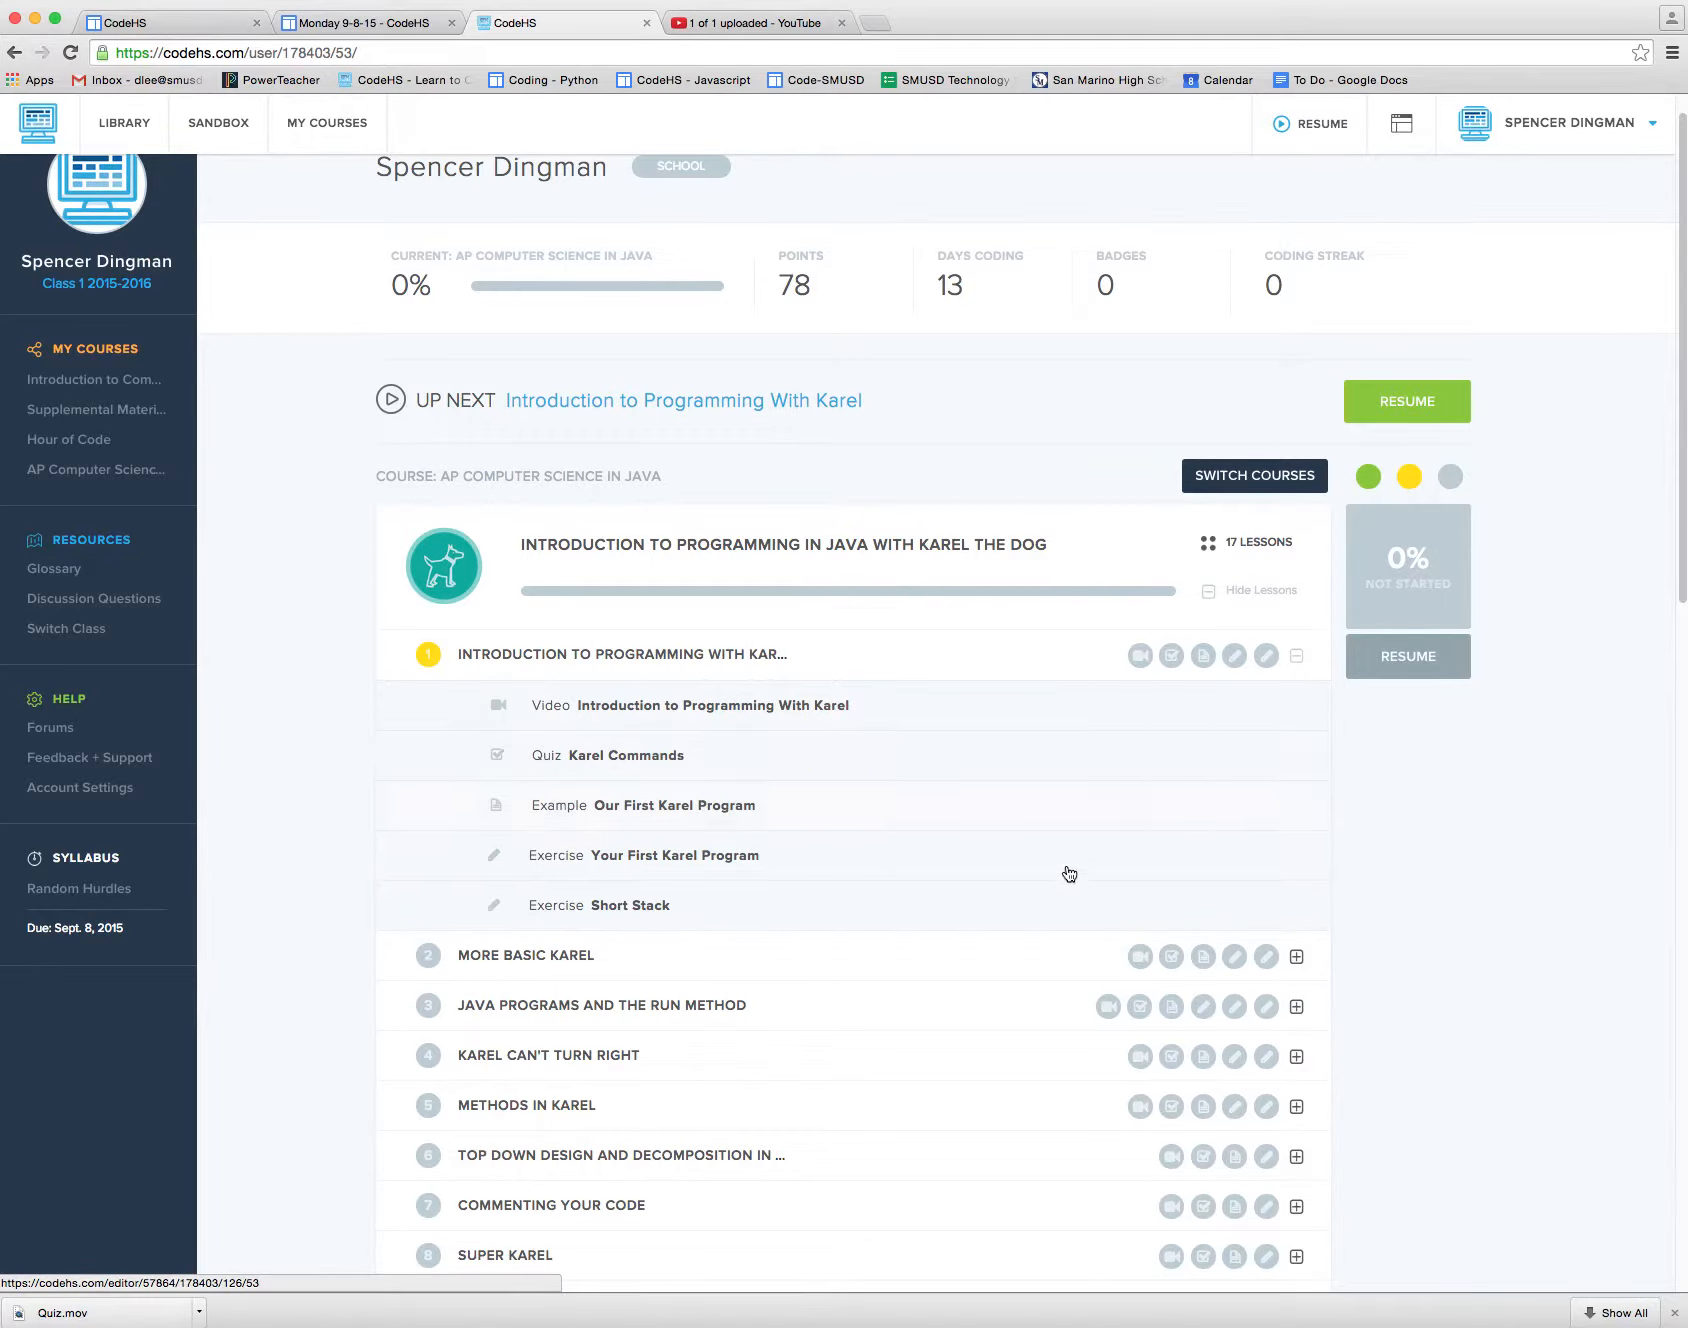
{"action": "mouse_move", "coordinate": [306, 782]}
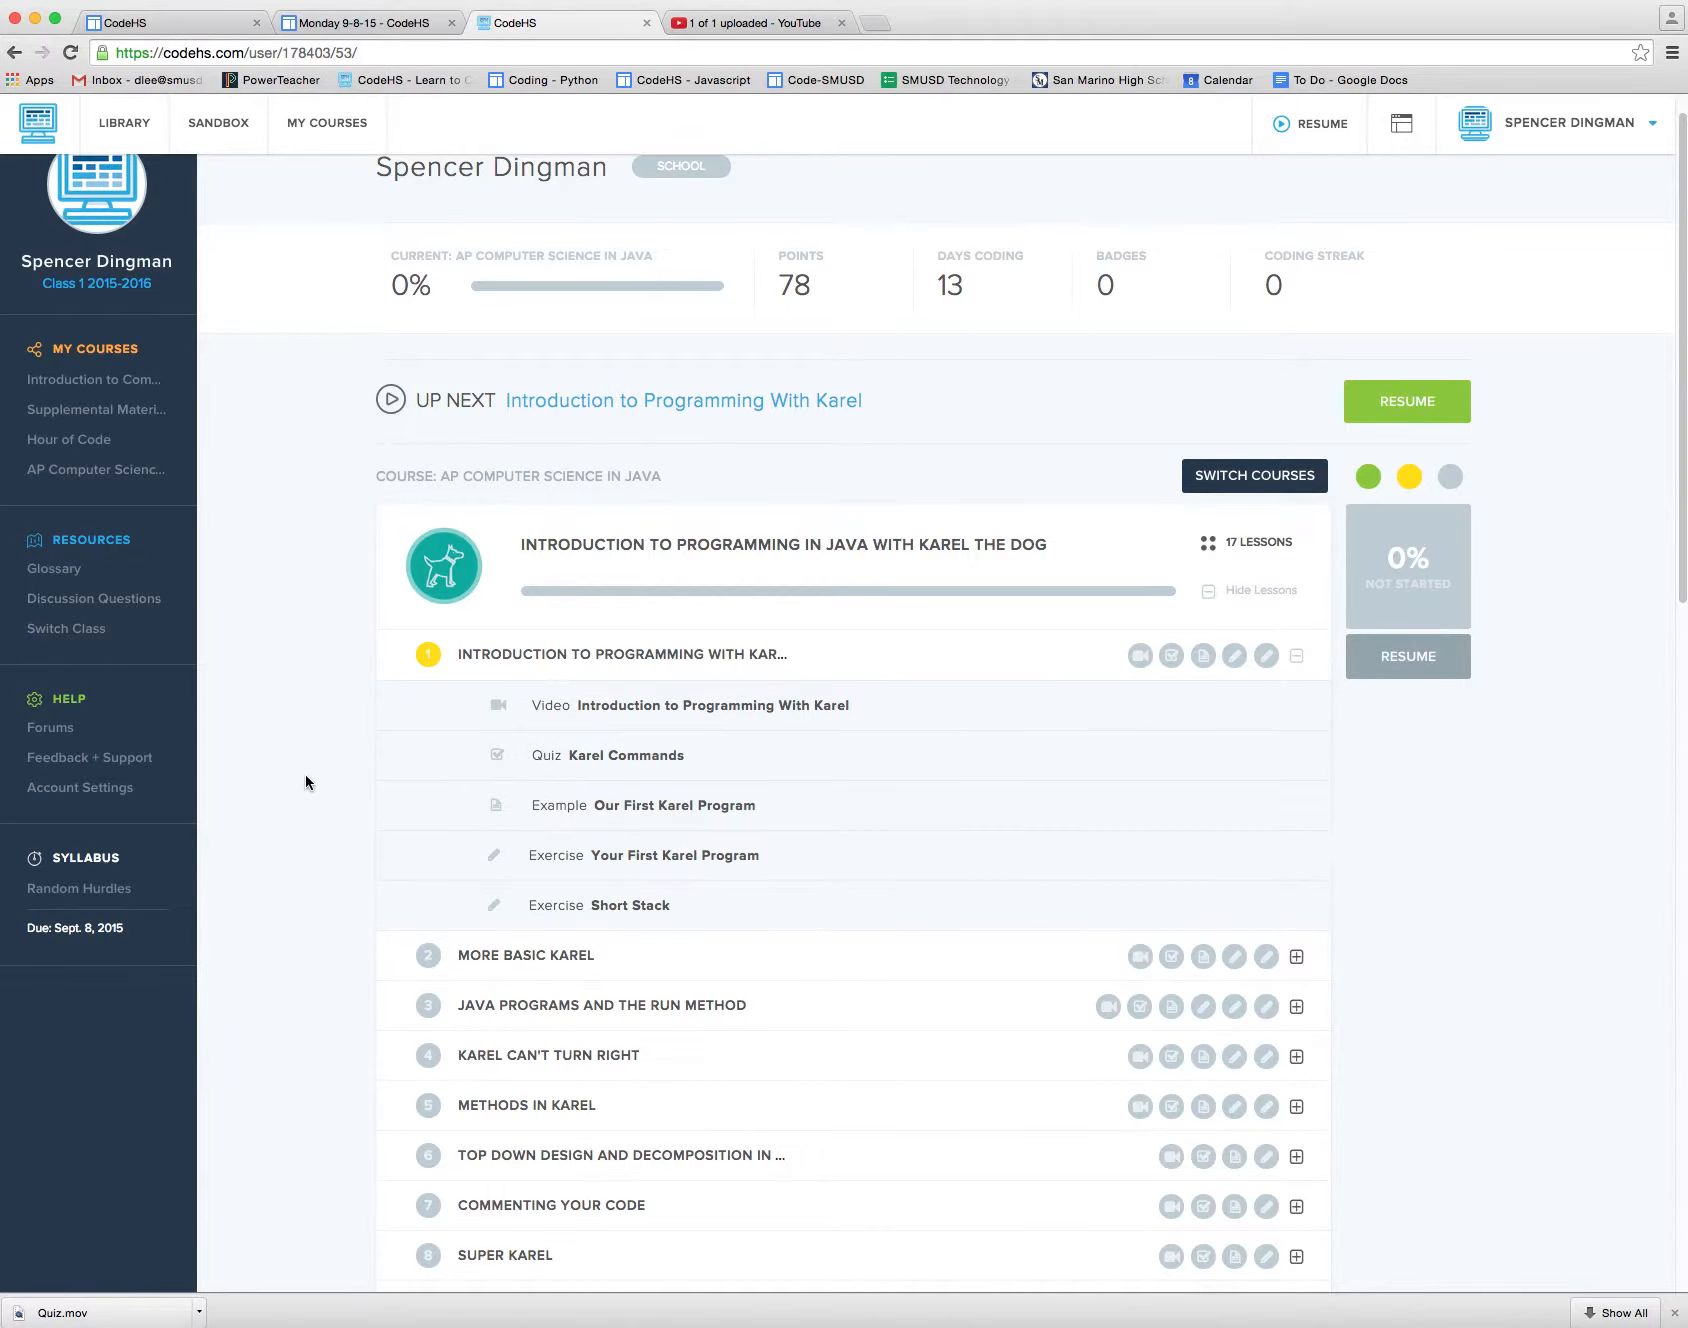
Step: Scroll to the later units (Basic Java, Methods, Classes, Data Structures, Algorithms), all at 0%
{"action": "scroll", "scroll_direction": "down", "scroll_amount": 3}
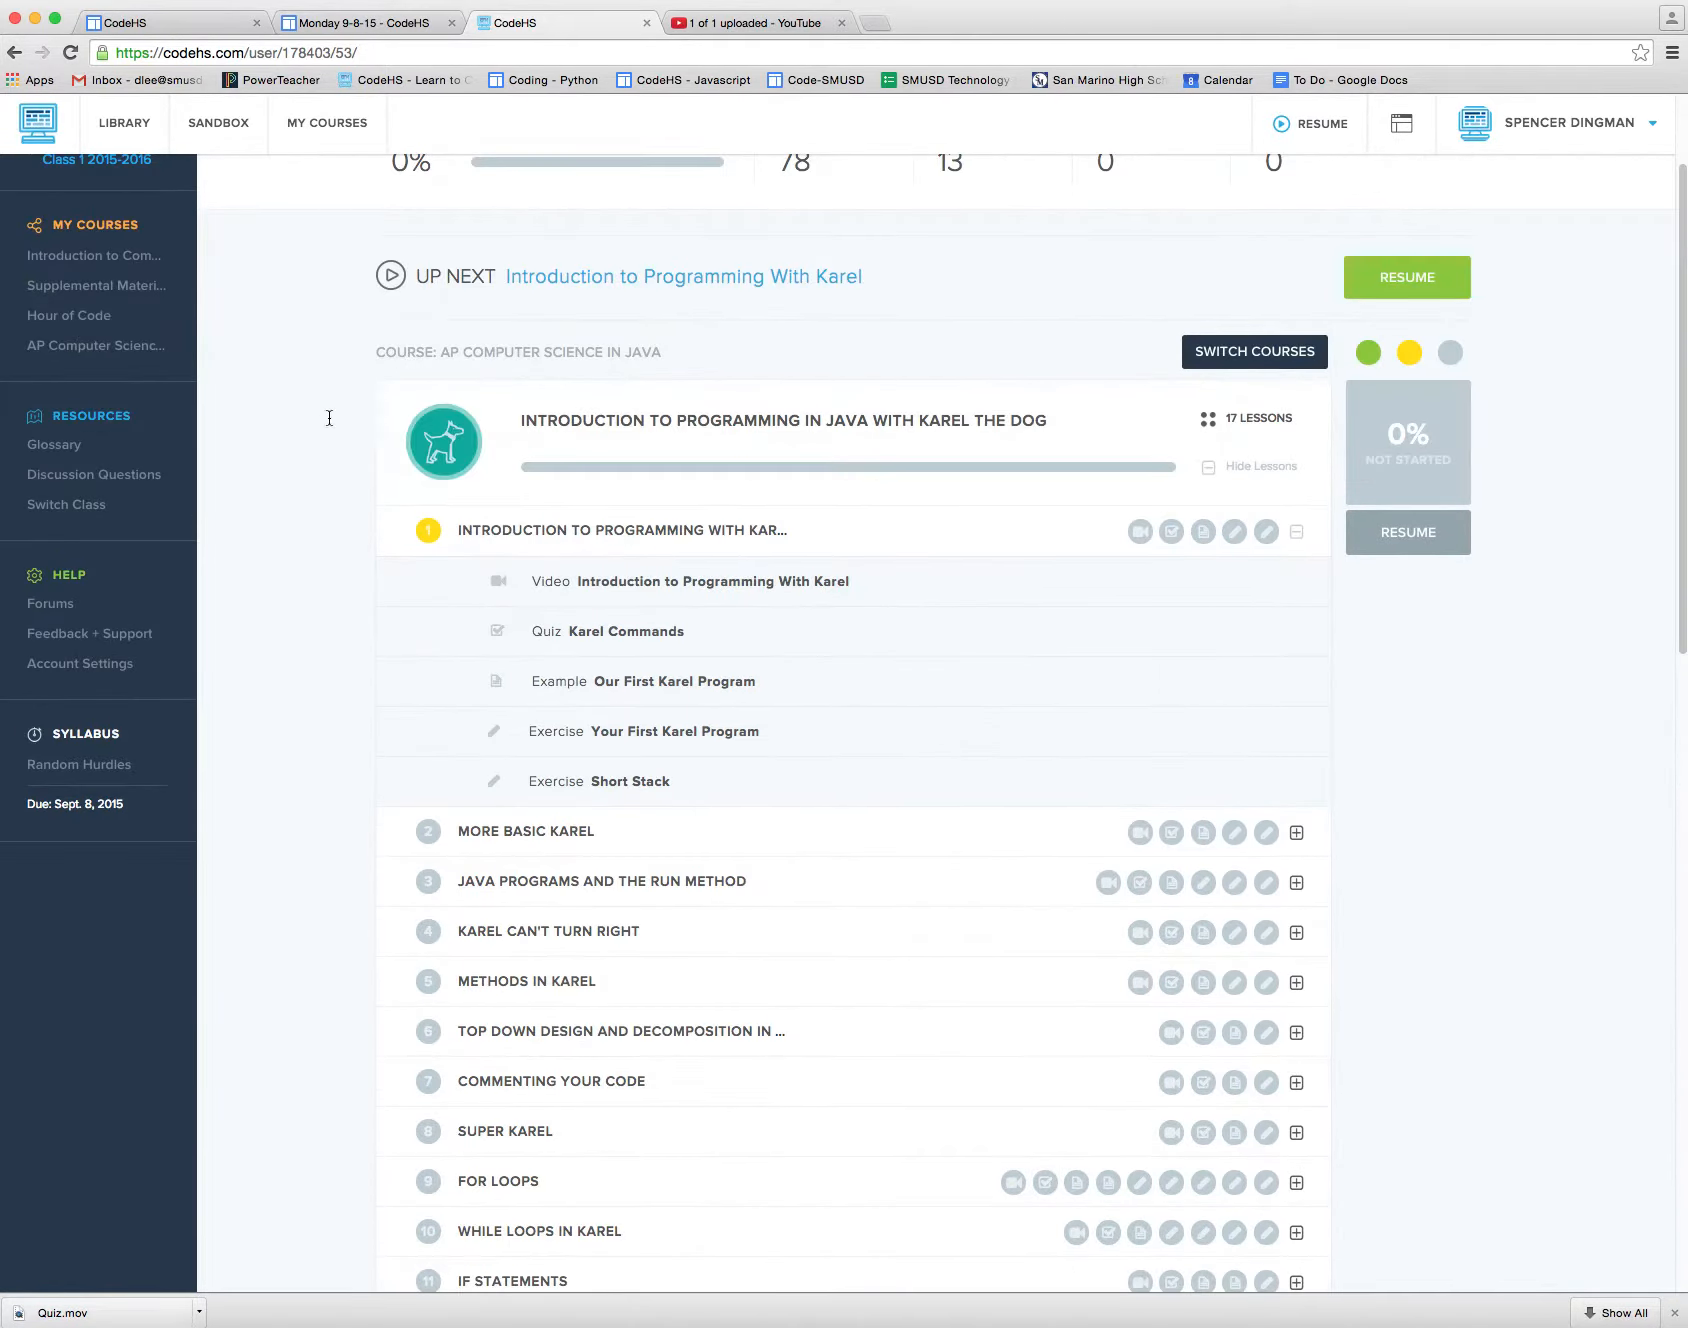
{"action": "scroll", "scroll_direction": "down", "scroll_amount": 3}
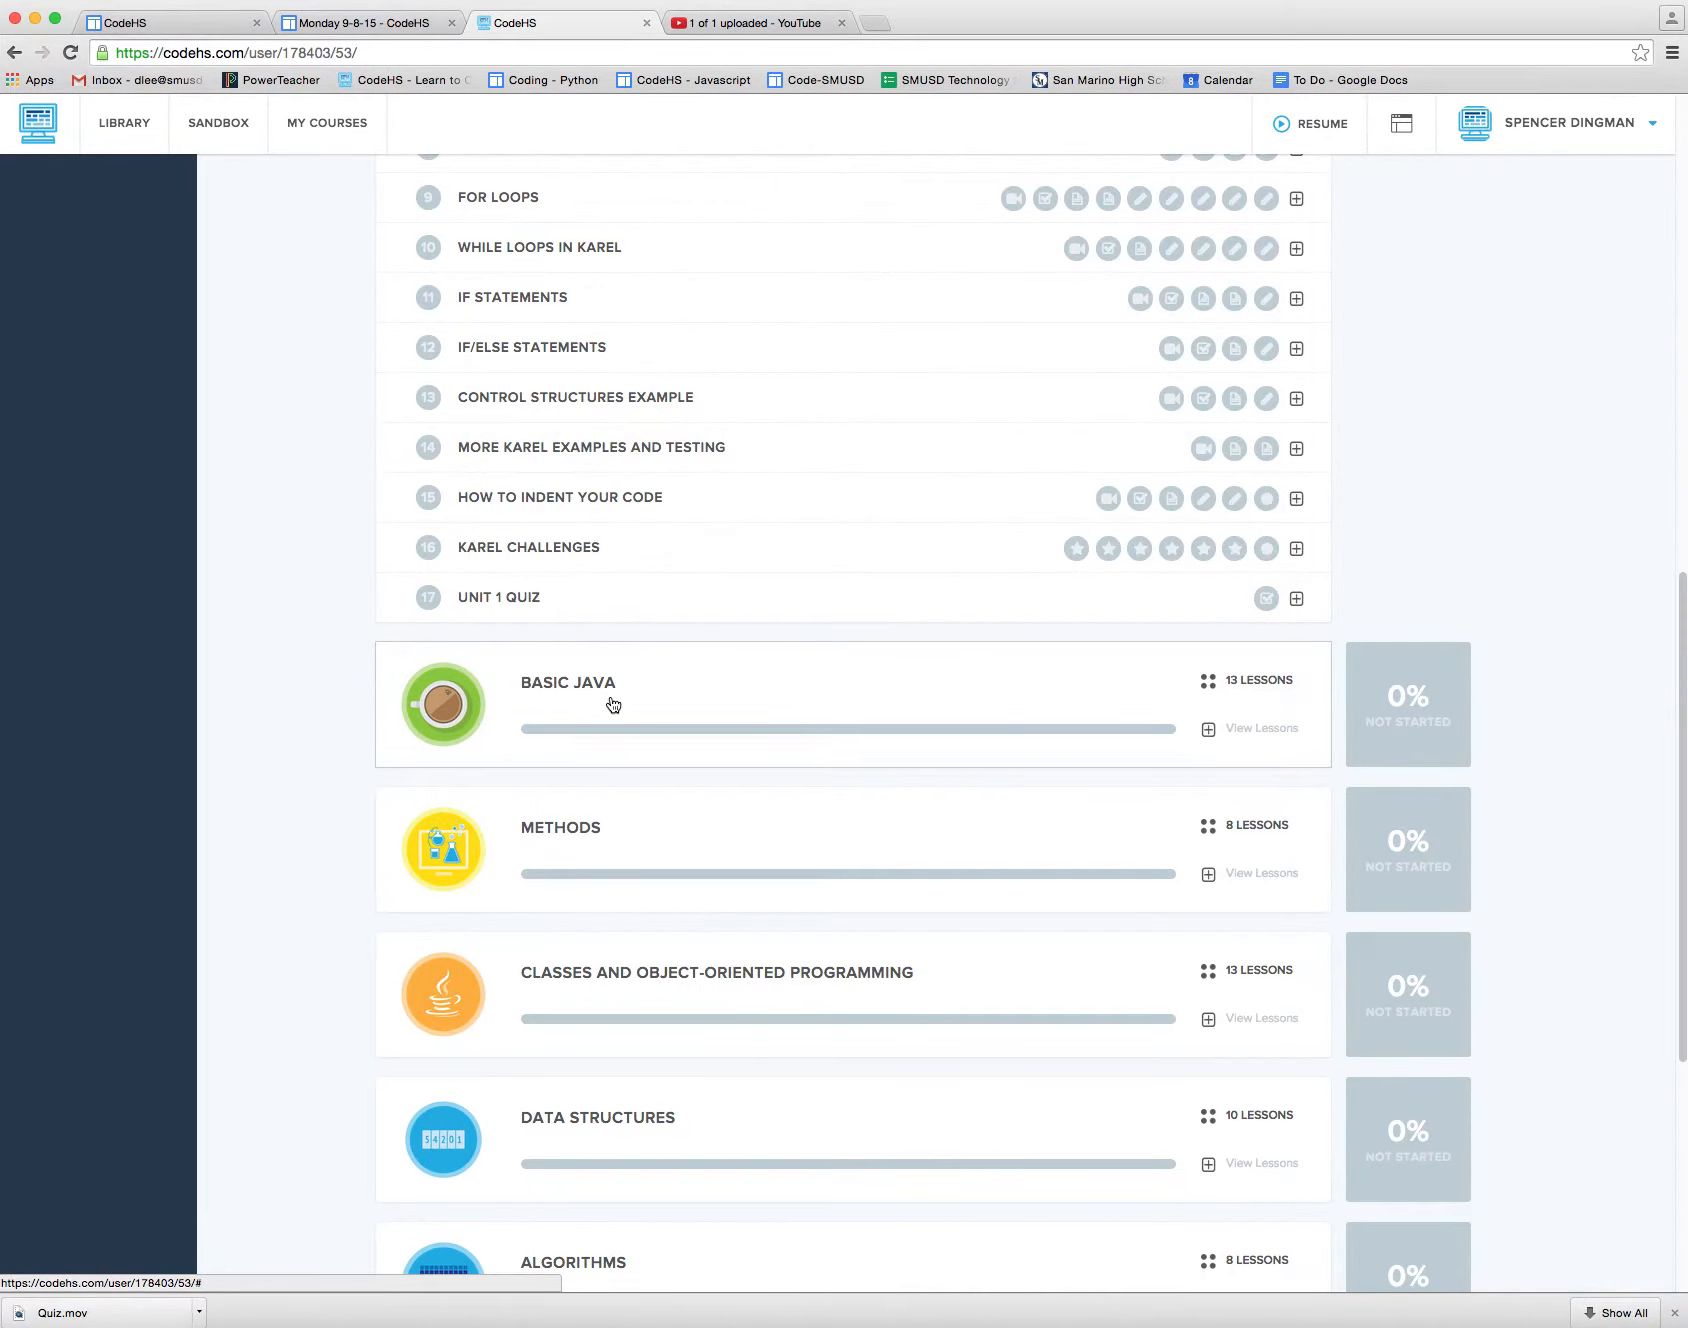
{"action": "mouse_move", "coordinate": [298, 708]}
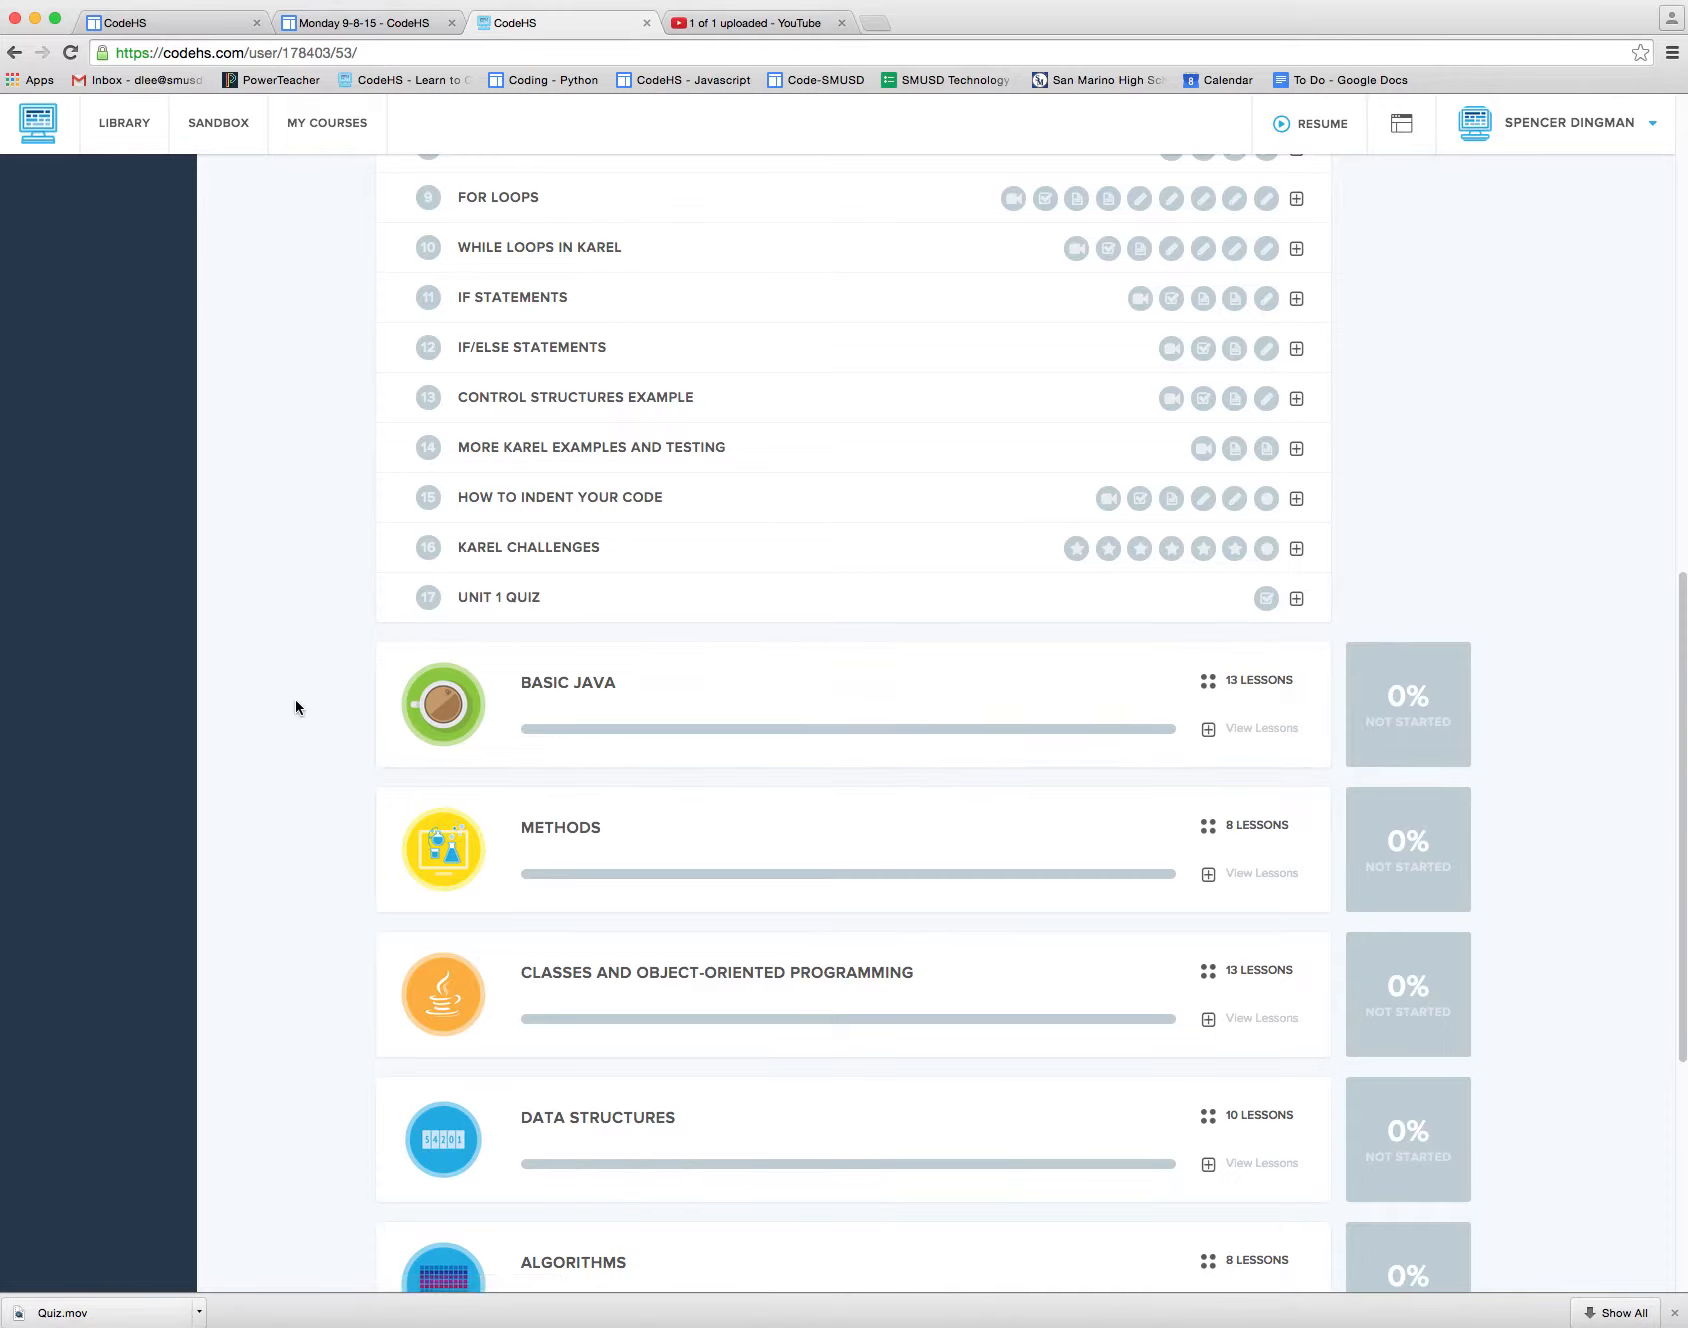
{"action": "mouse_move", "coordinate": [366, 648]}
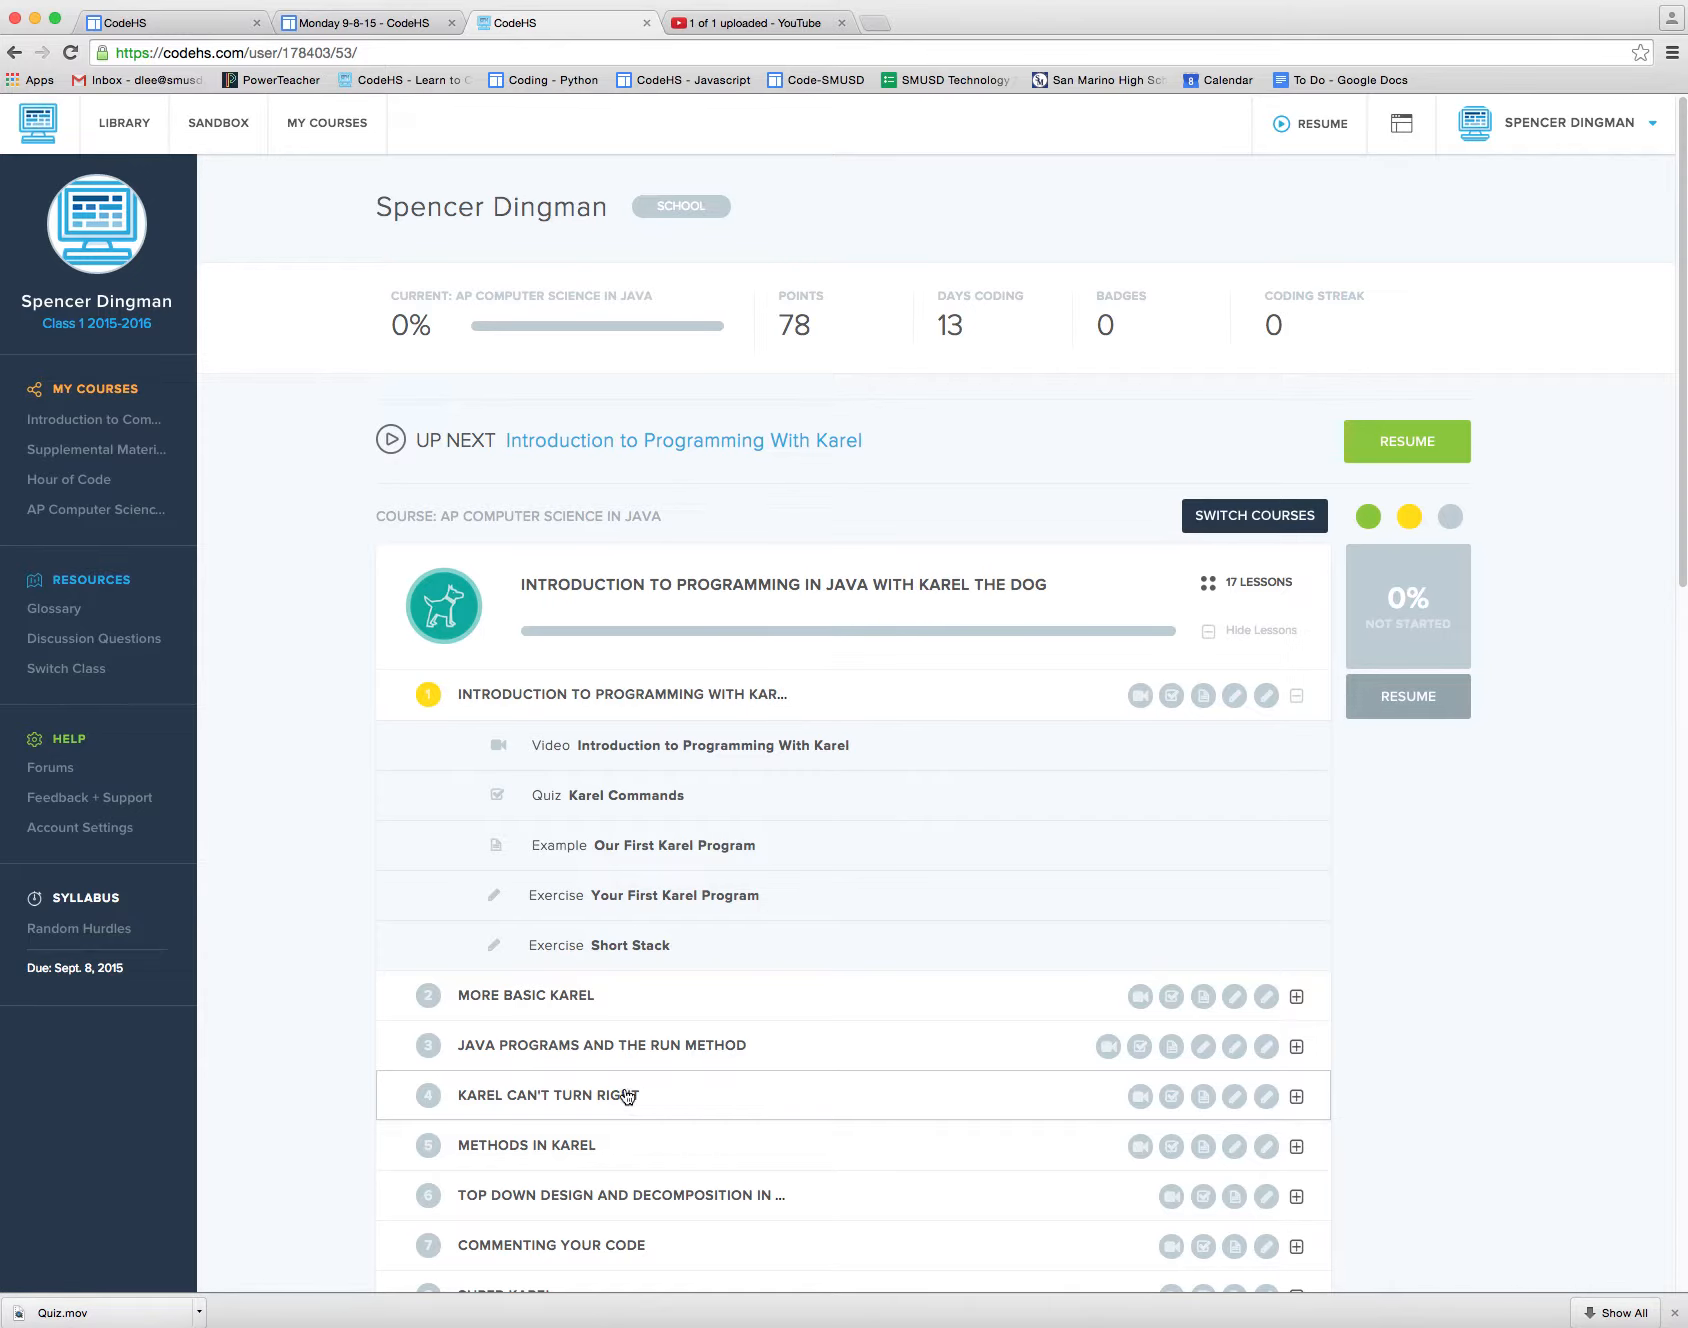
{"action": "scroll", "scroll_direction": "down", "scroll_amount": 3}
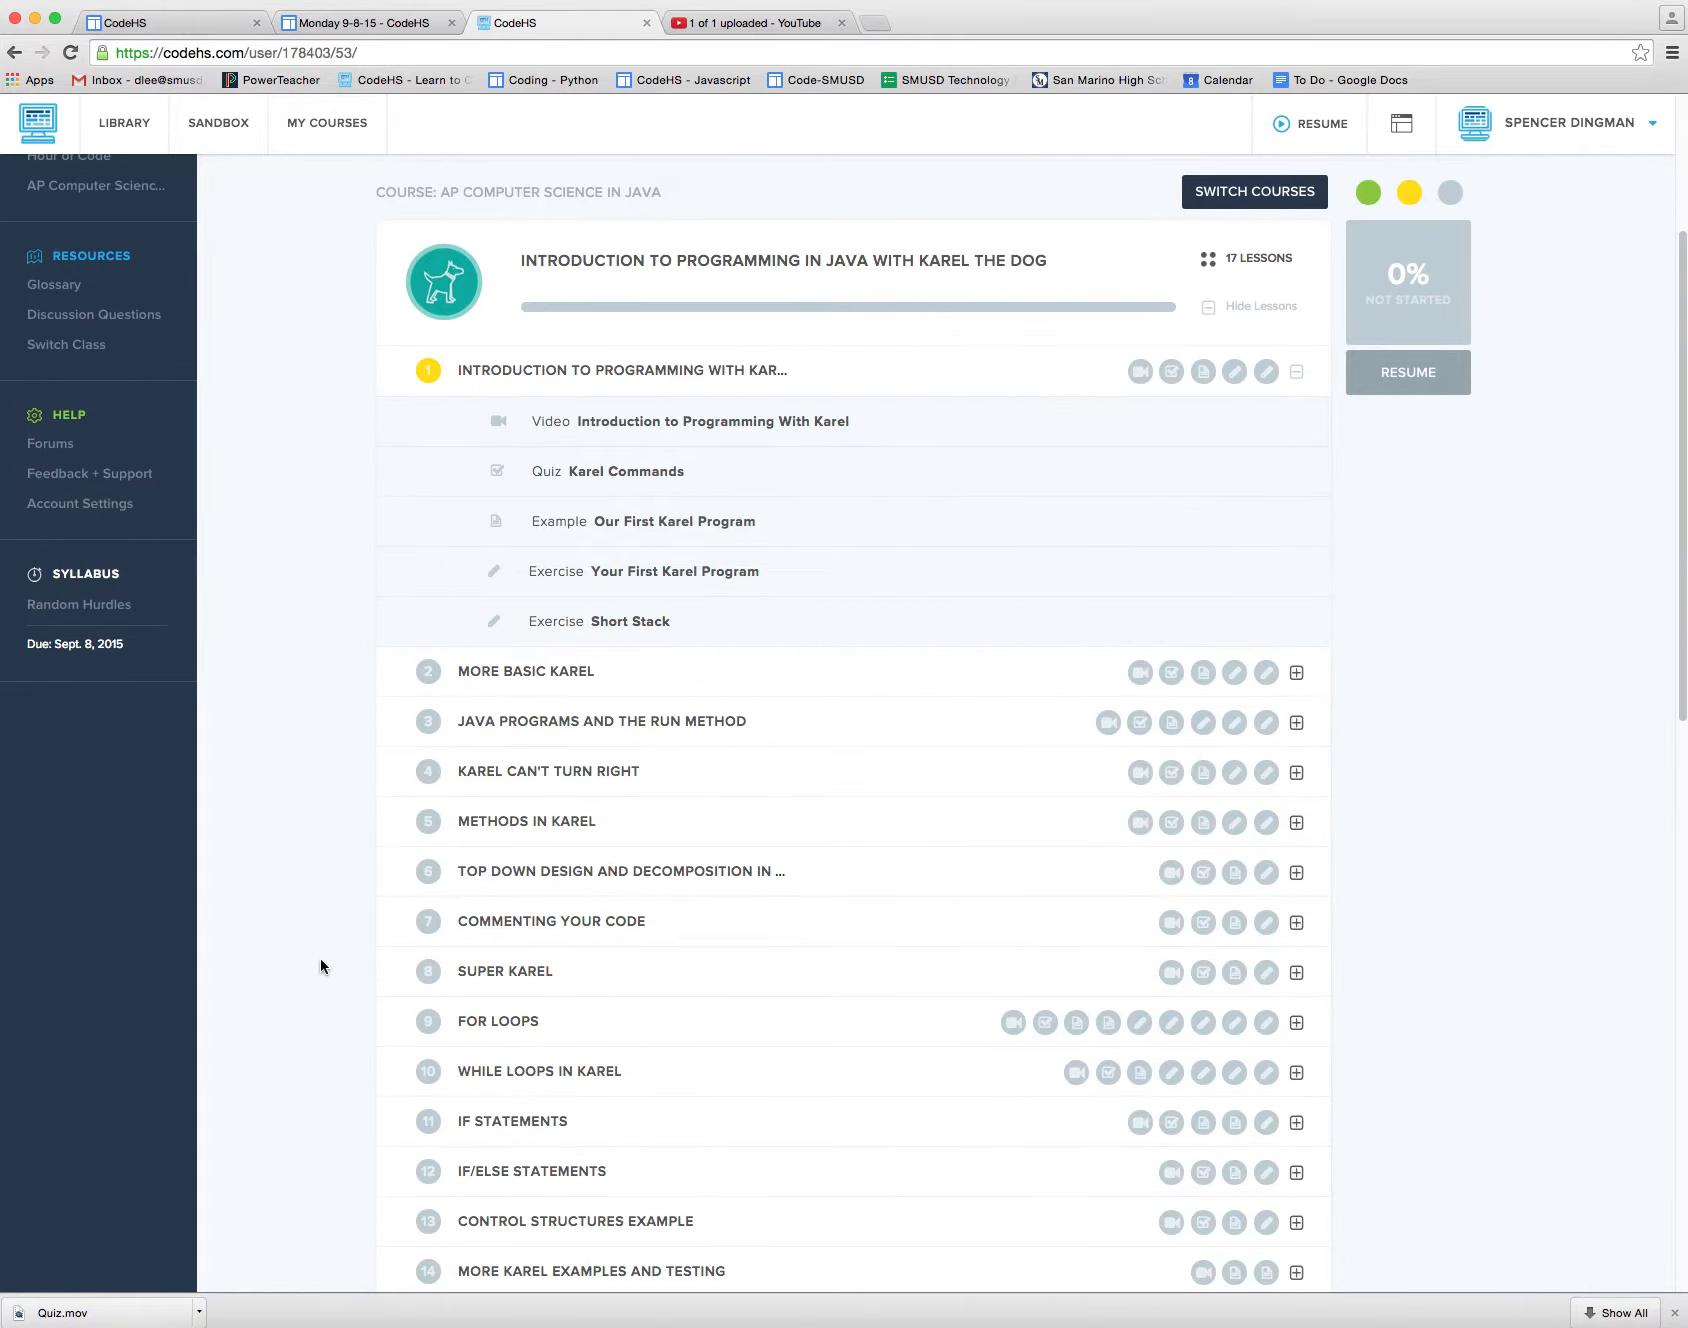
{"action": "scroll", "scroll_direction": "down", "scroll_amount": 3}
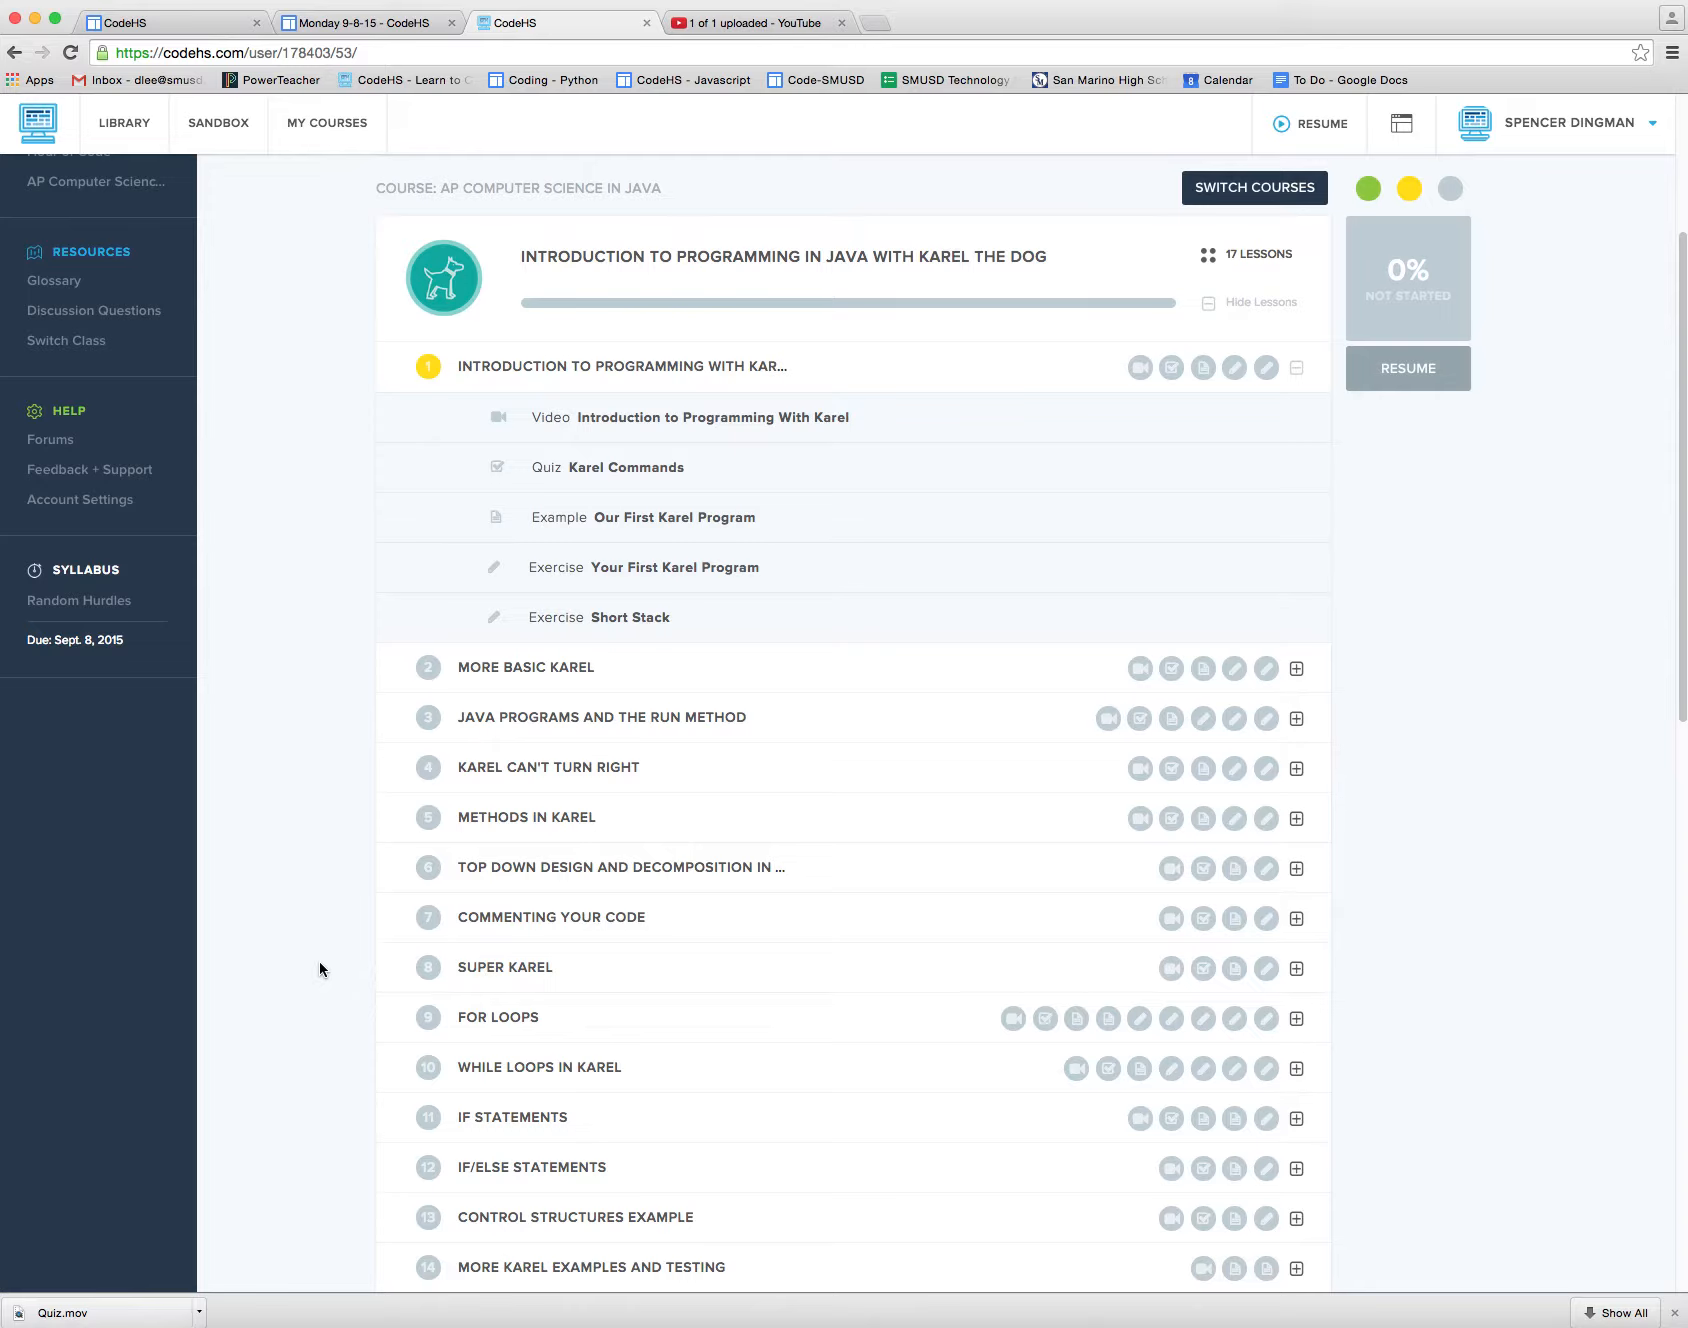
{"action": "mouse_move", "coordinate": [332, 928]}
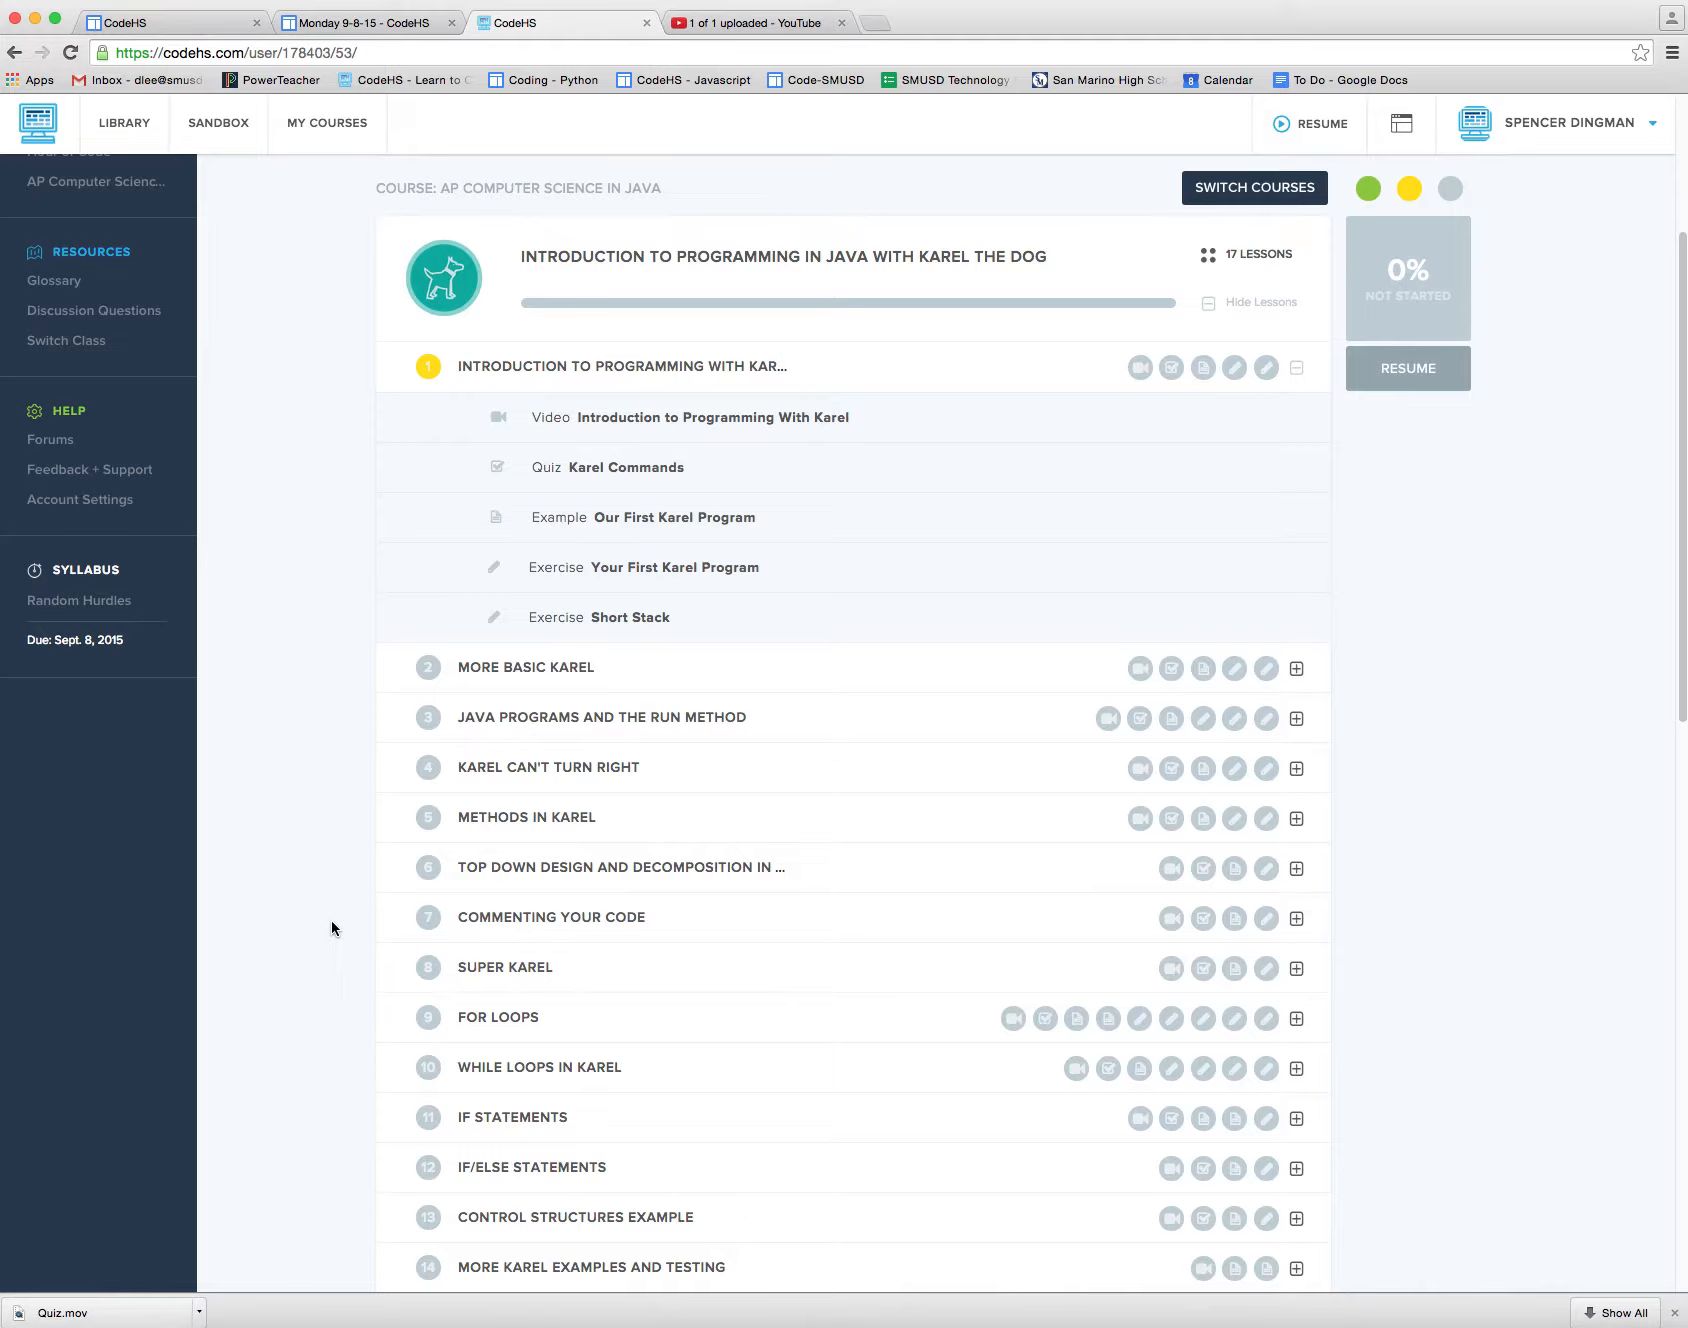
{"action": "mouse_move", "coordinate": [308, 918]}
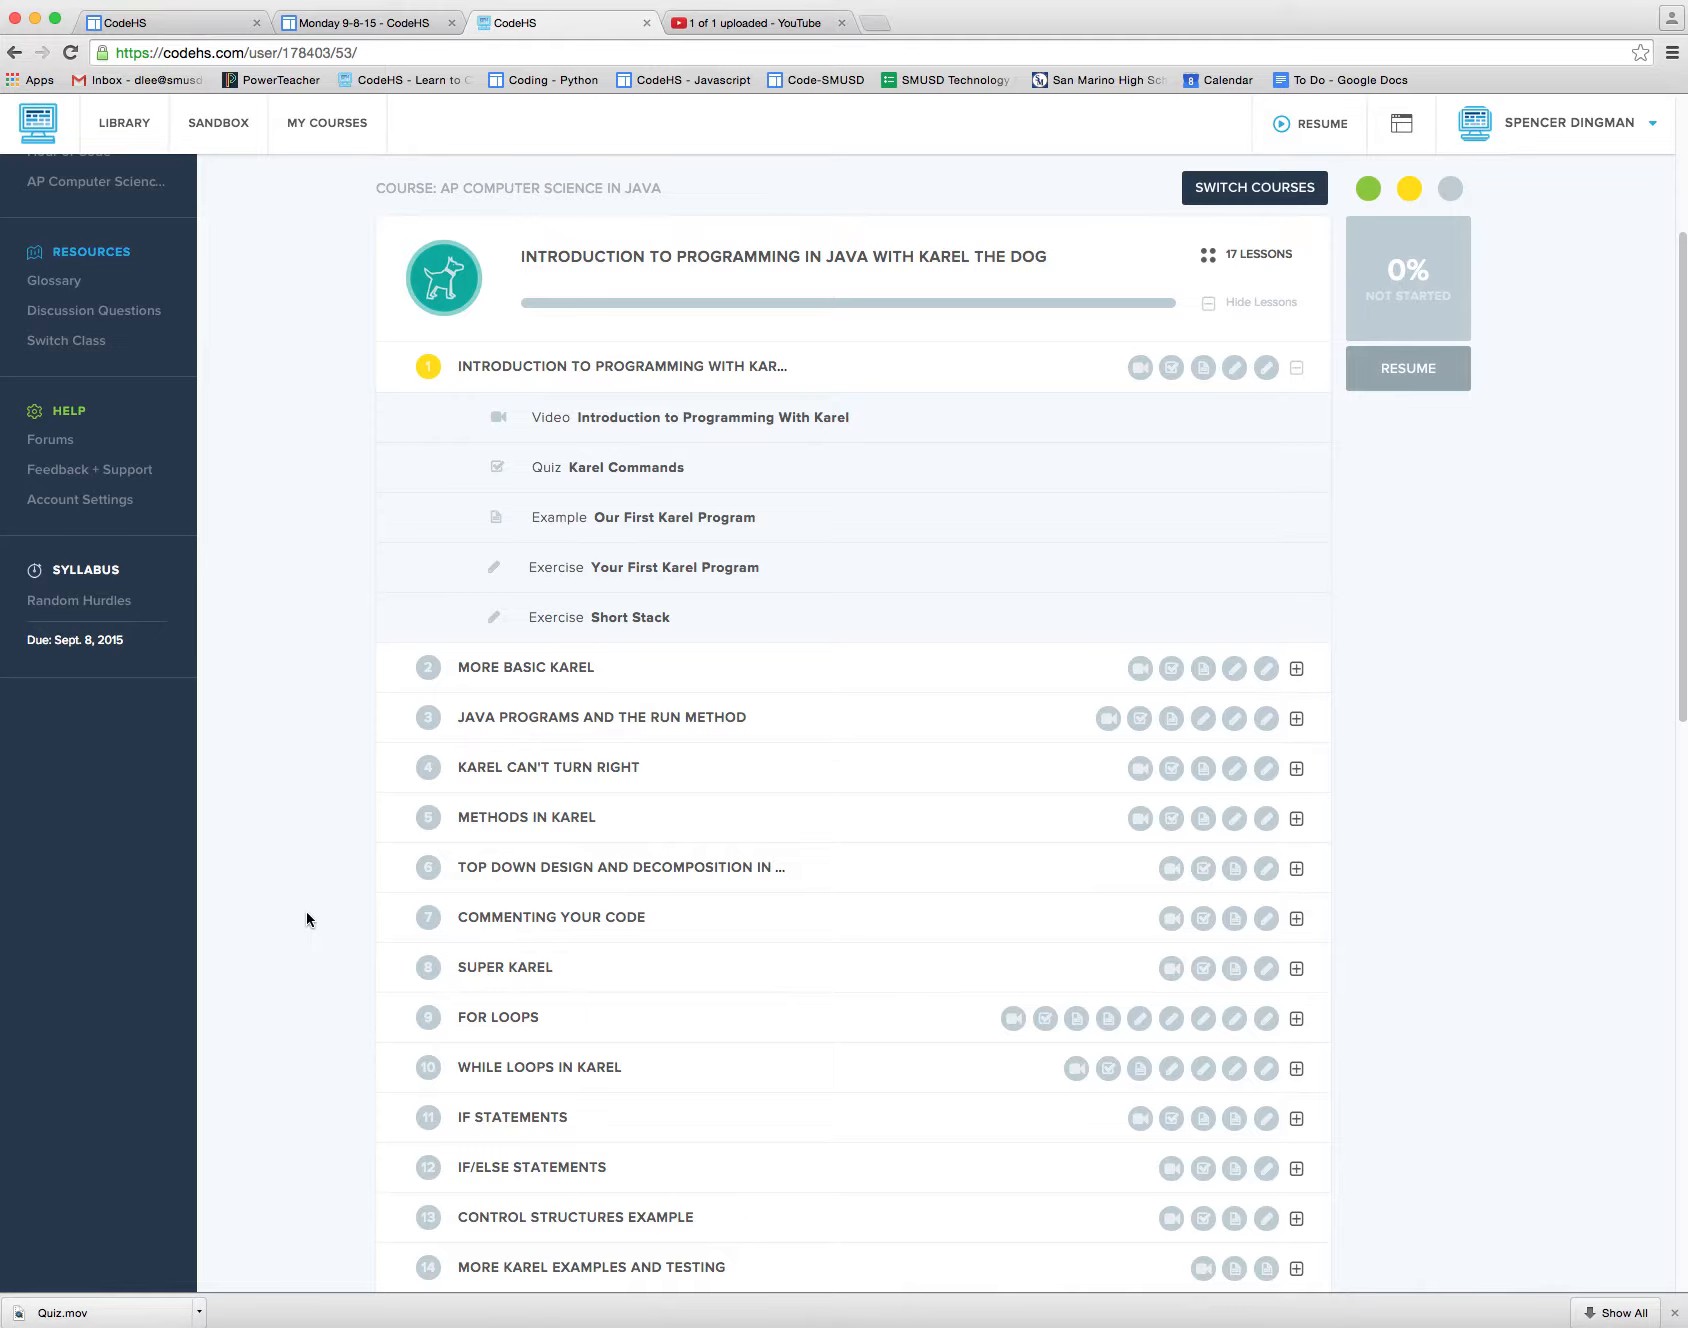
{"action": "mouse_move", "coordinate": [646, 902]}
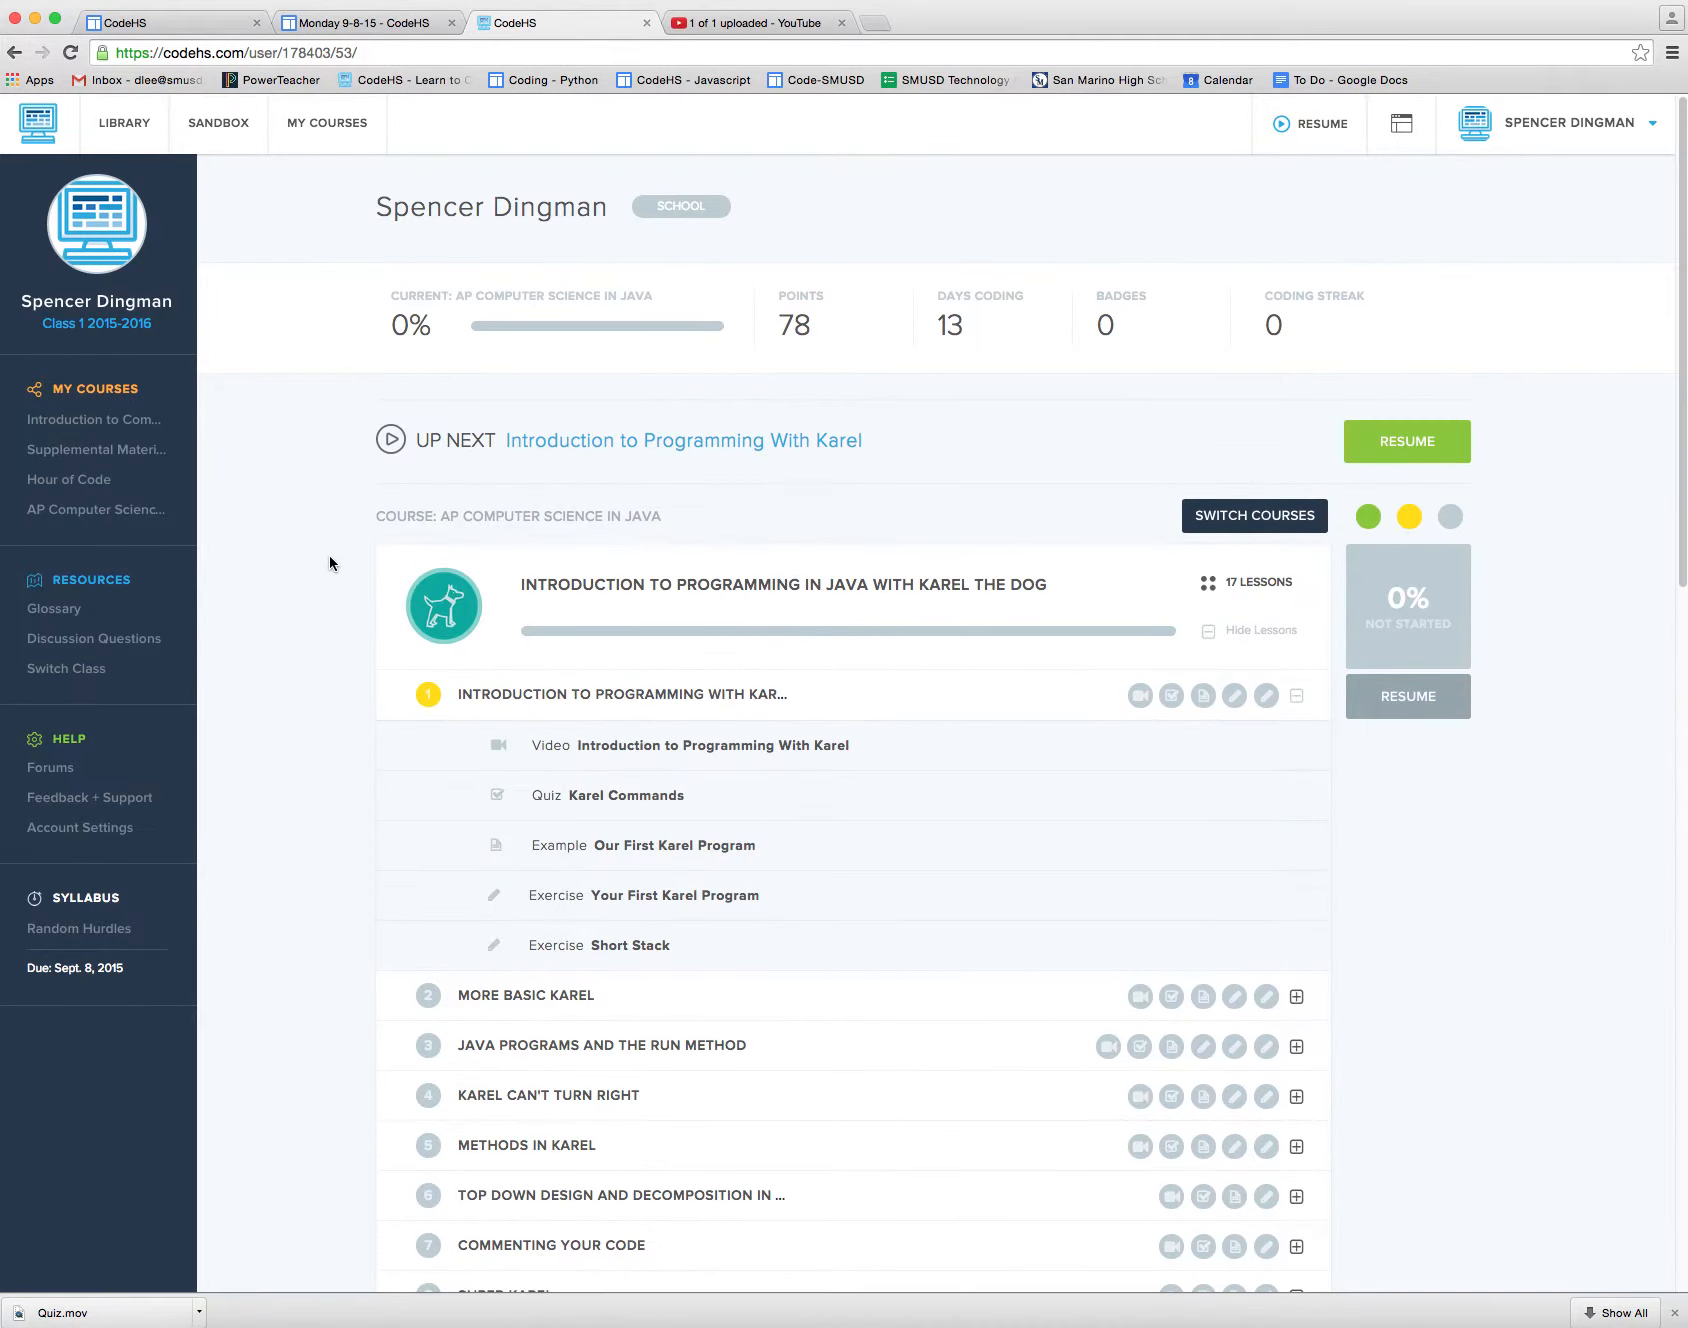
Step: Open a new tab and search 'cookie clicker' to load the game
{"action": "left_click", "coordinate": [94, 510]}
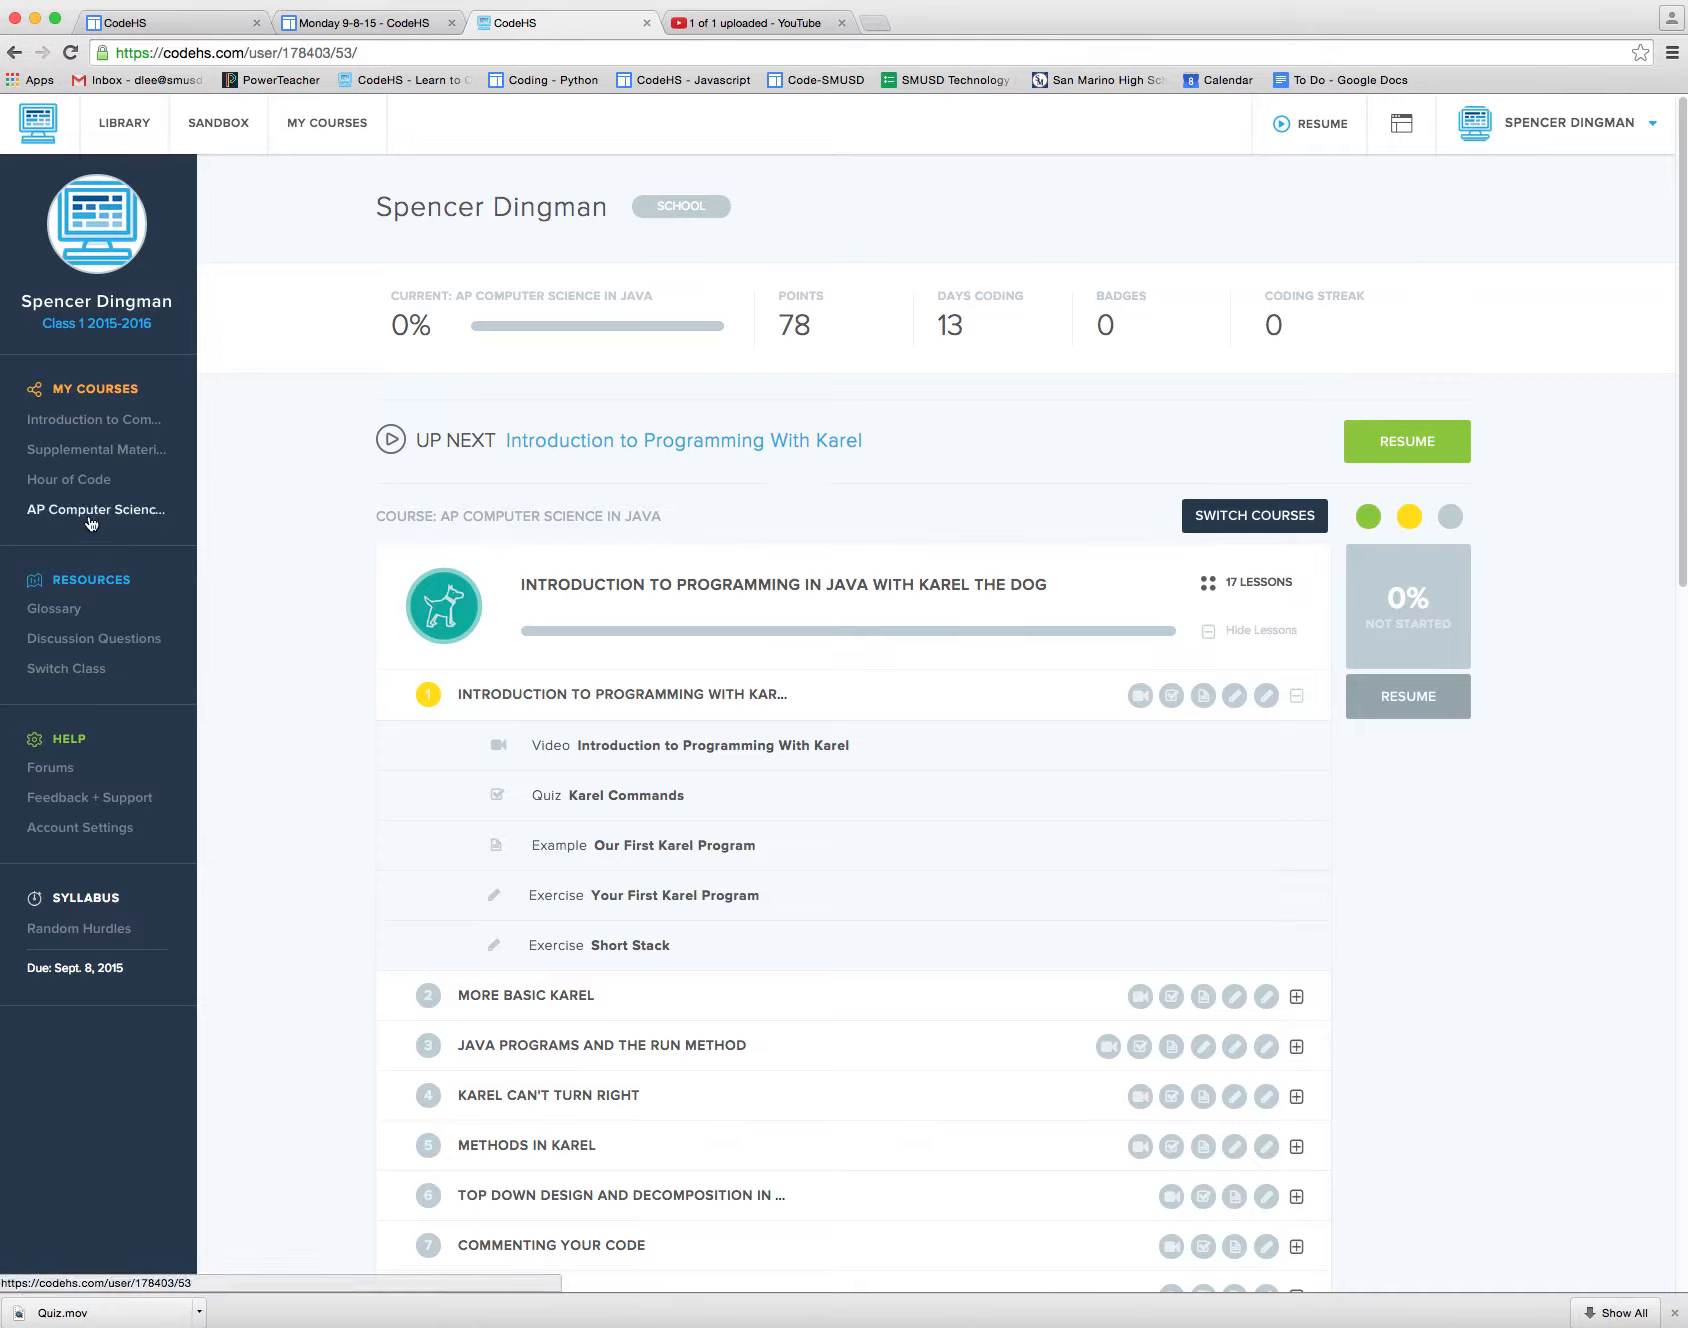
{"action": "mouse_move", "coordinate": [12, 506]}
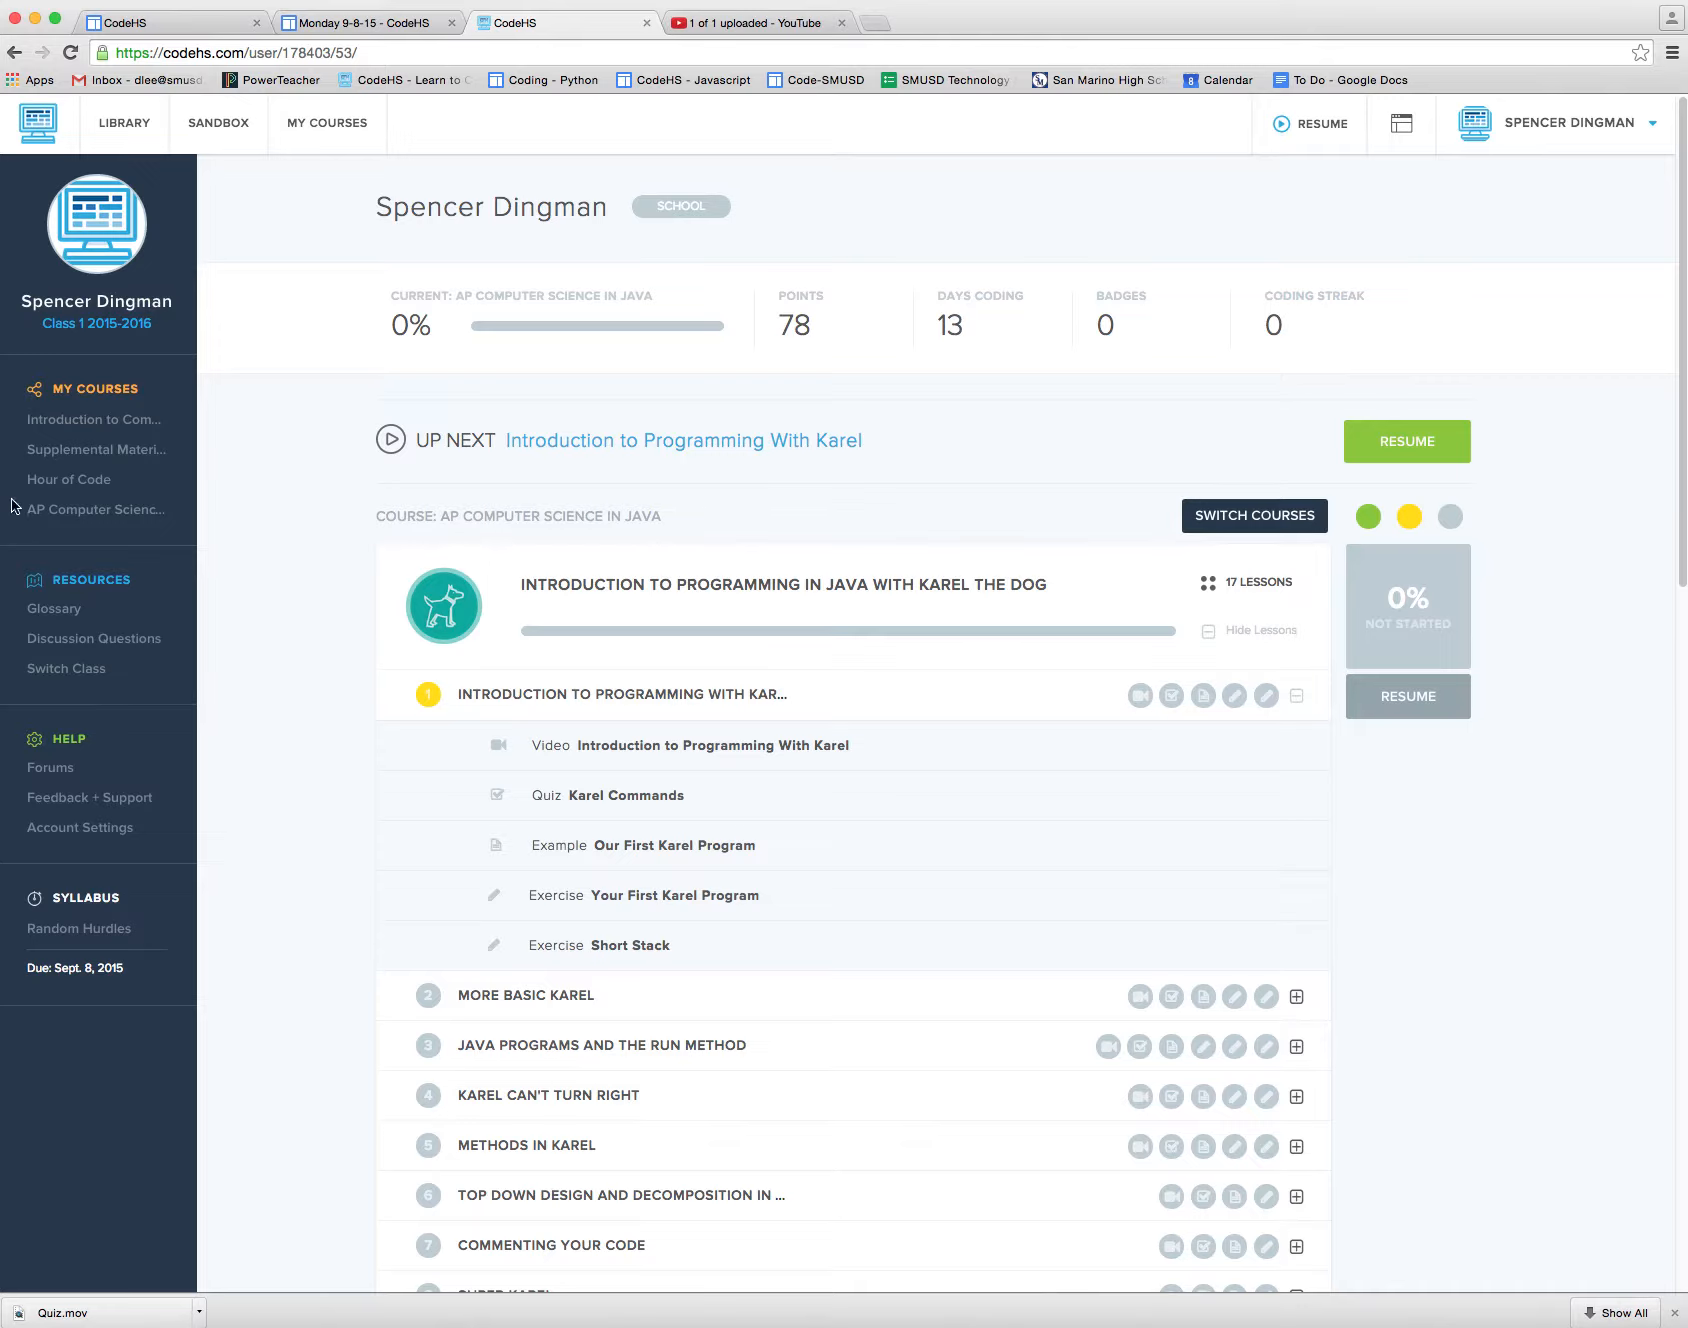
{"action": "mouse_move", "coordinate": [72, 532]}
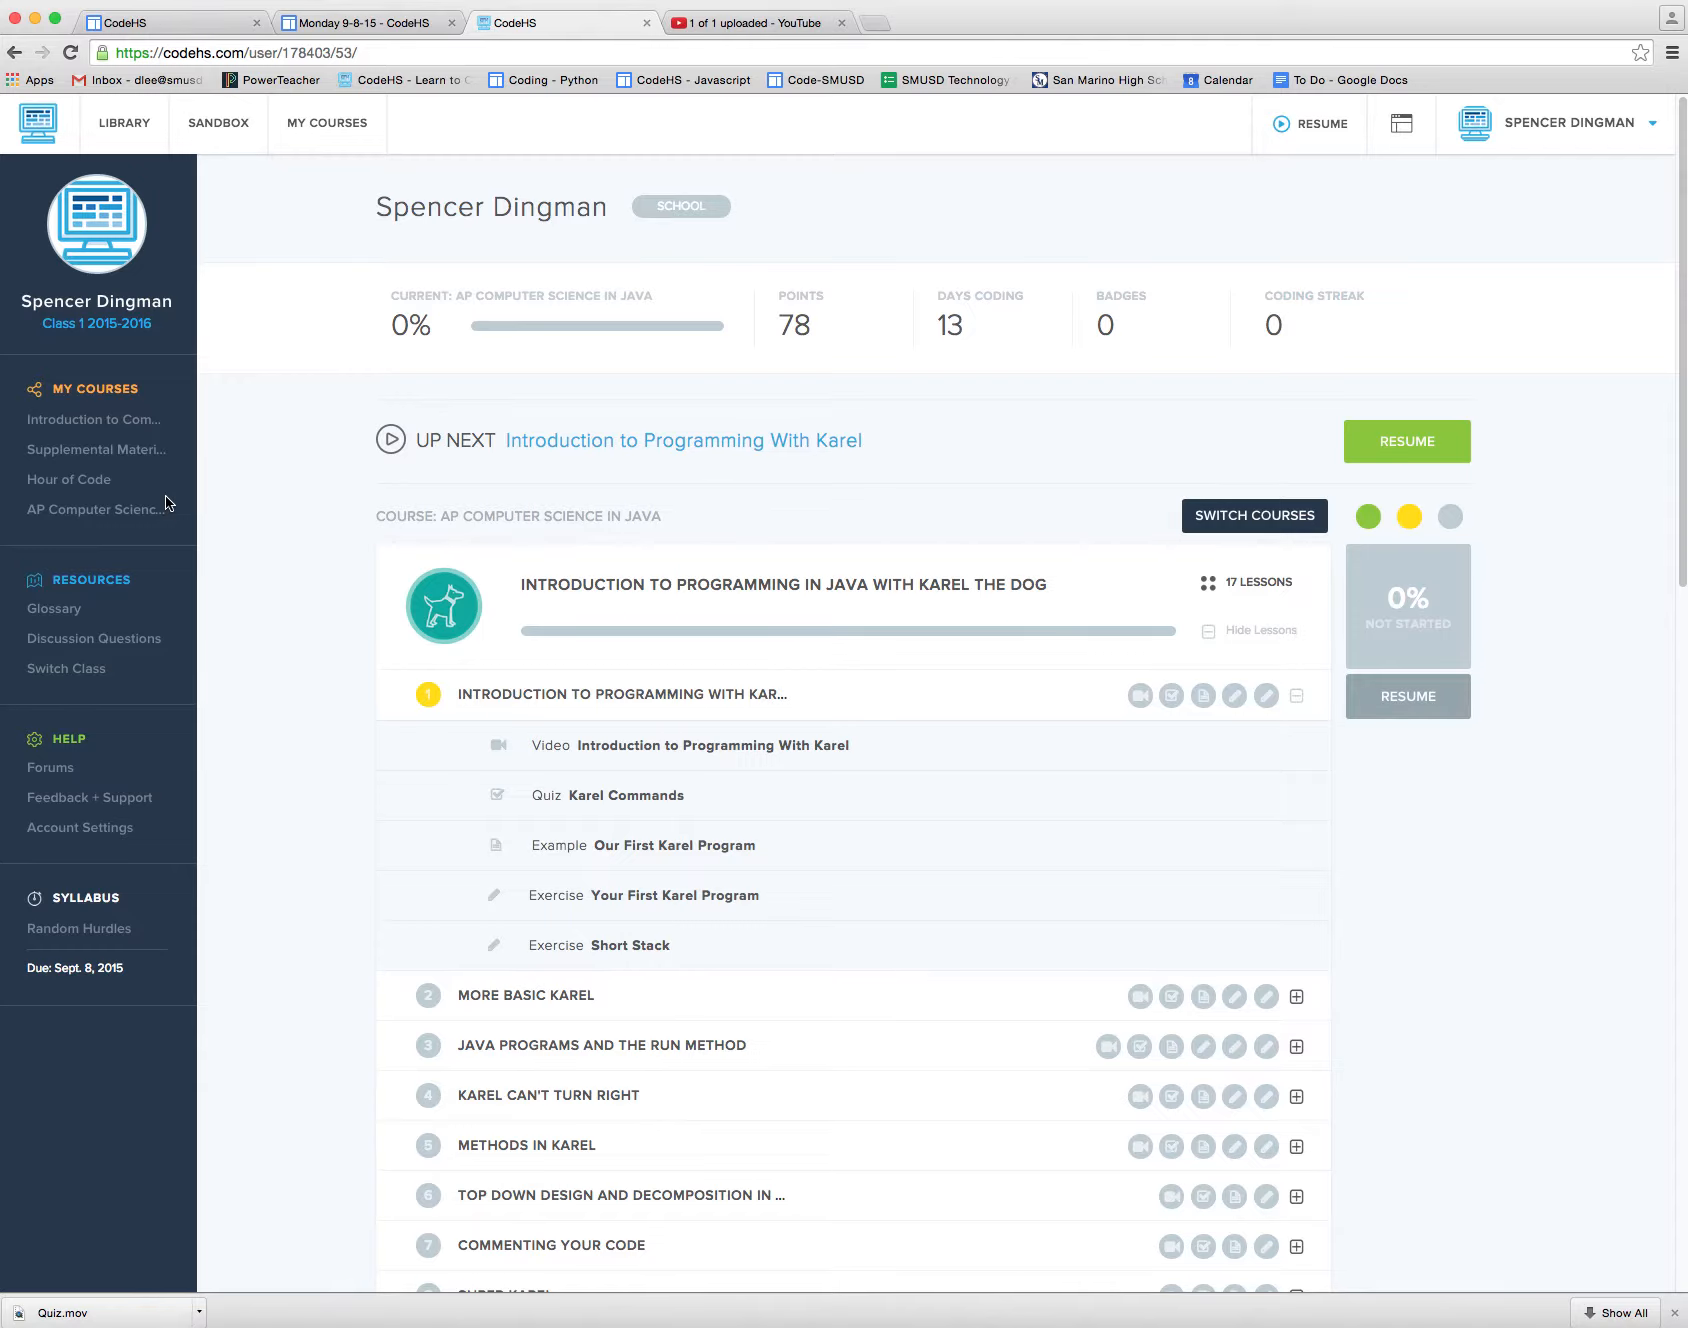
{"action": "mouse_move", "coordinate": [138, 606]}
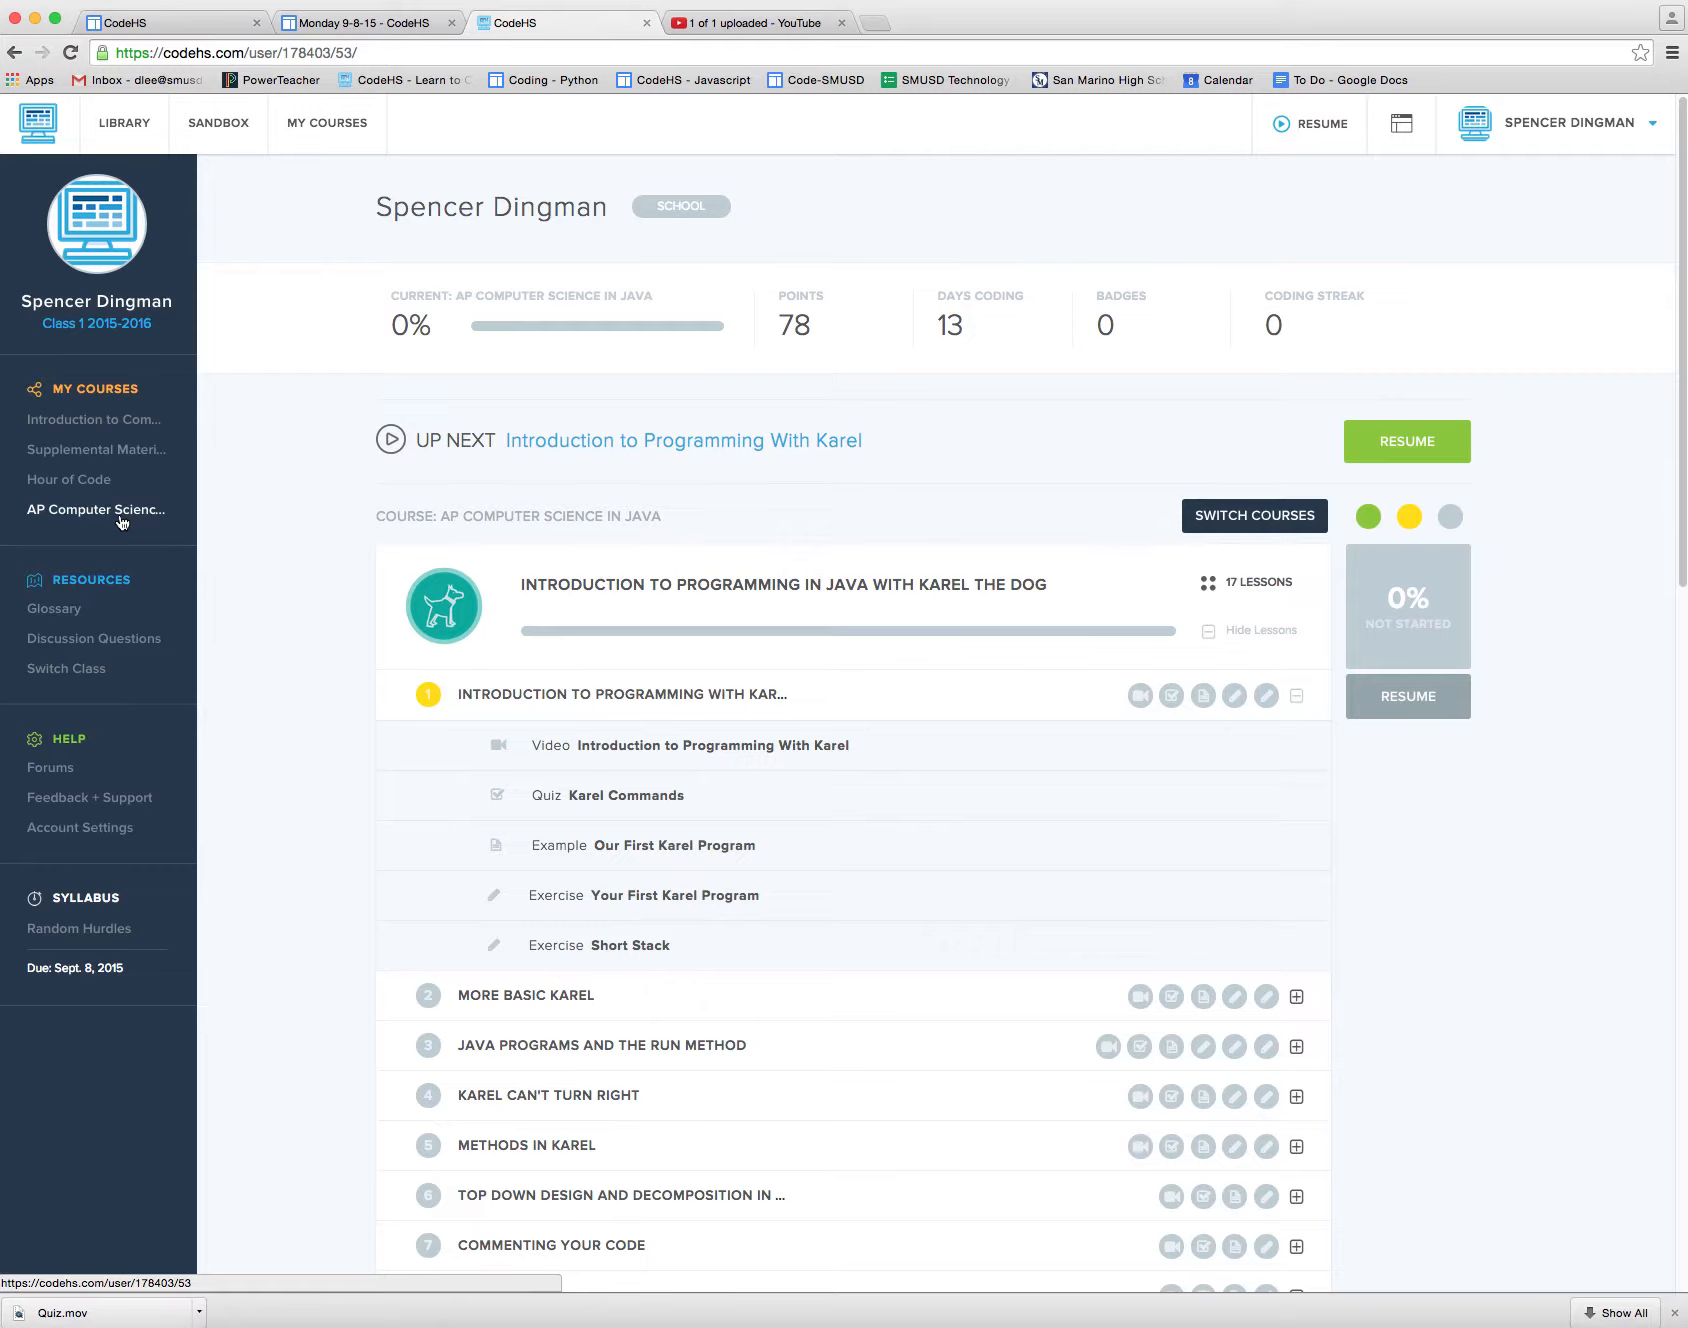
{"action": "mouse_move", "coordinate": [128, 512]}
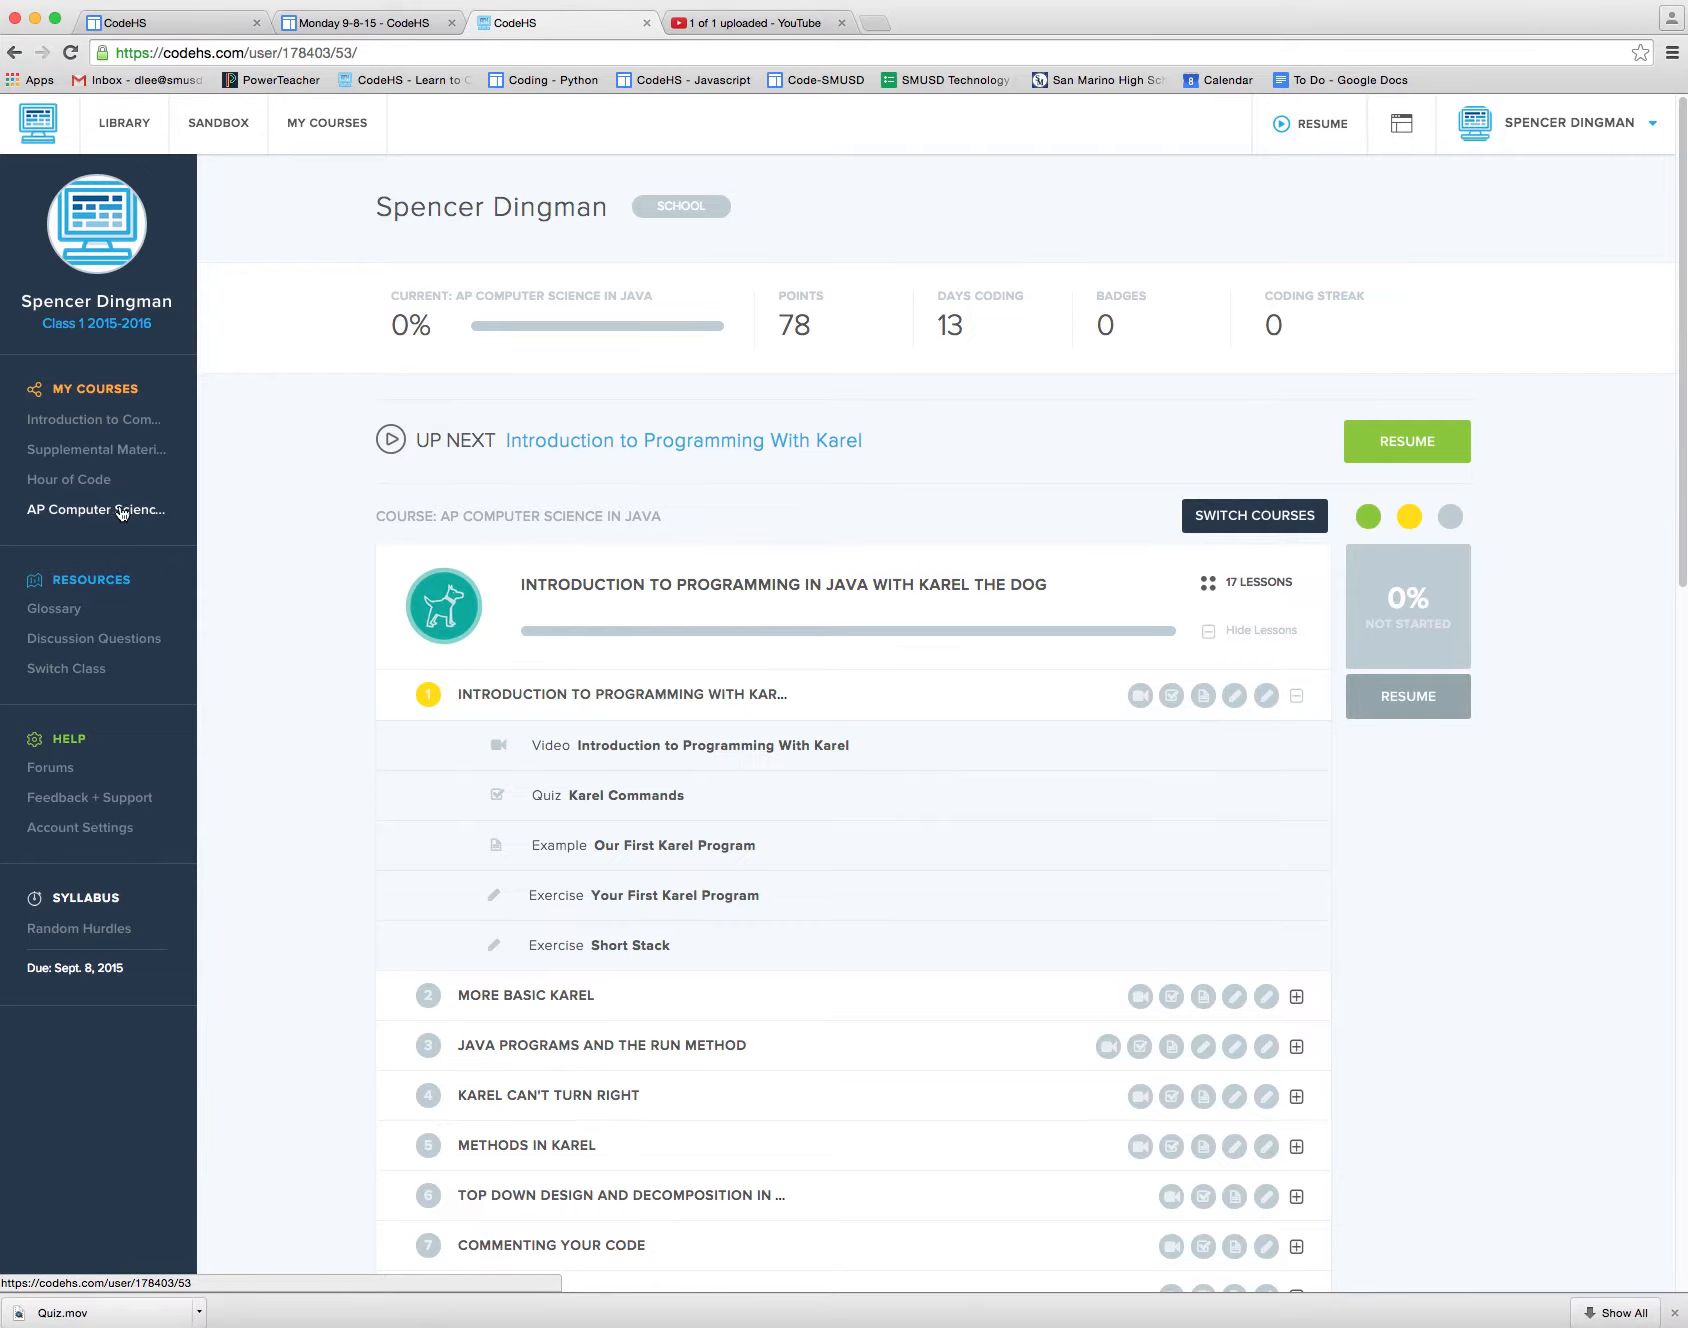
{"action": "type", "text": "cookieclicker/"}
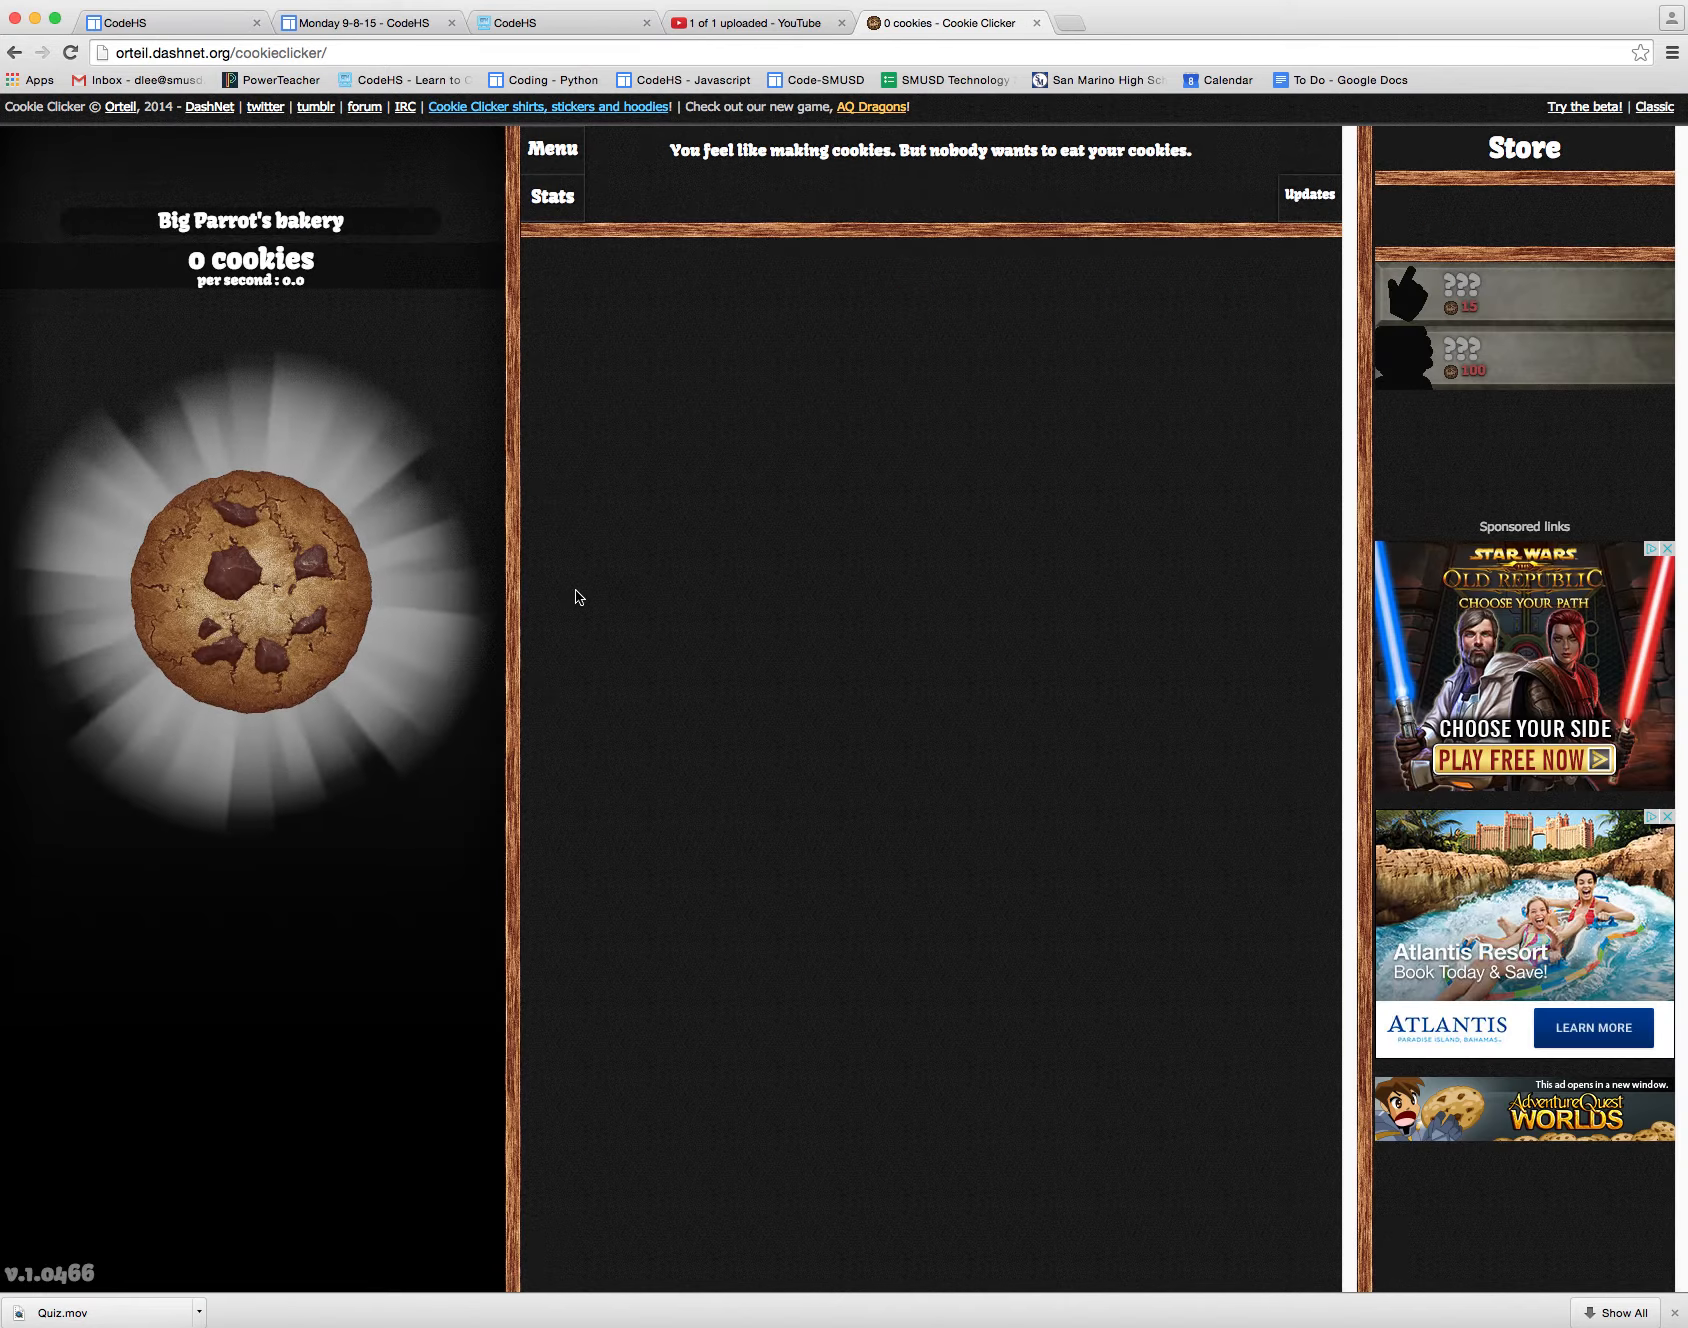
Step: Click the big cookie repeatedly to bake from 0 past 100 cookies, unlocking Grandma
{"action": "left_click", "coordinate": [248, 592]}
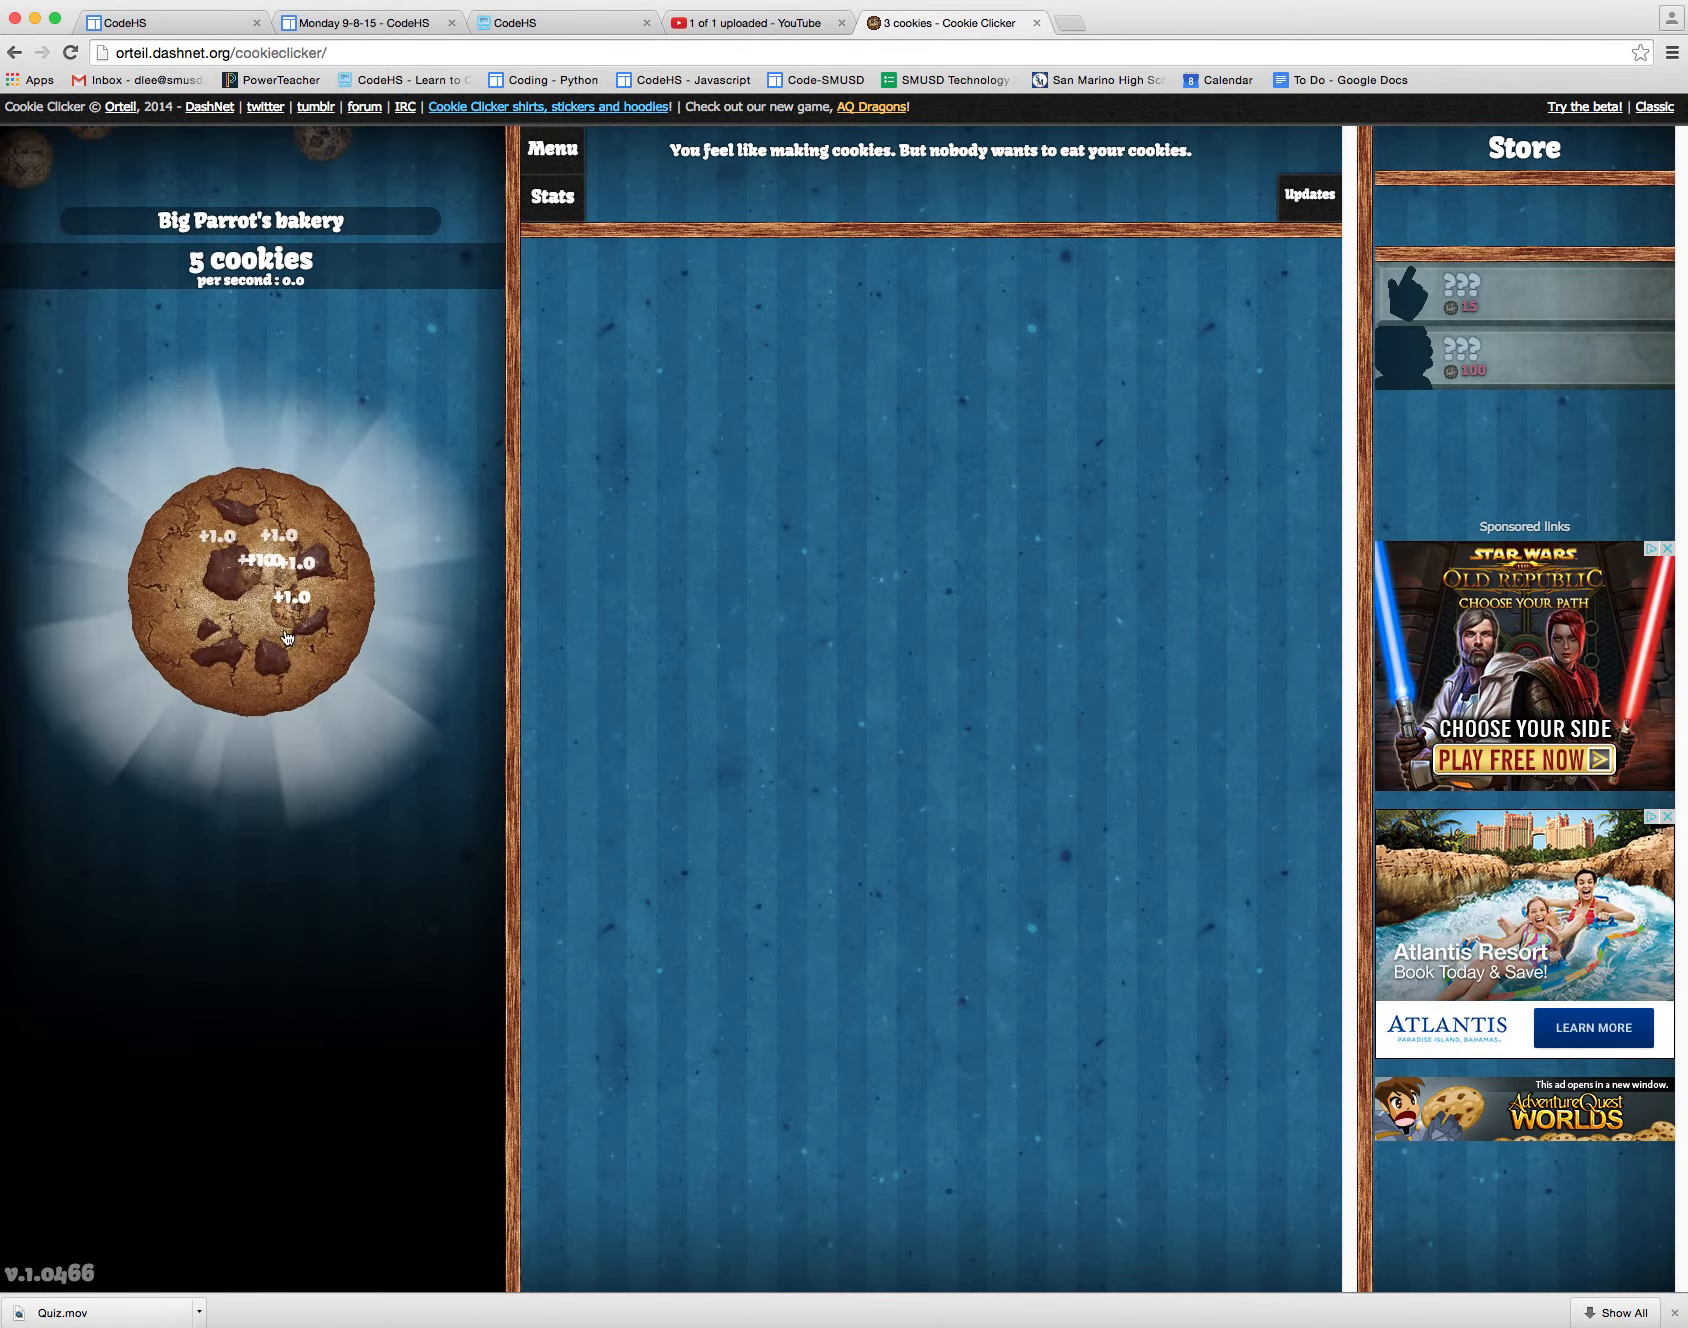
{"action": "left_click", "coordinate": [254, 588]}
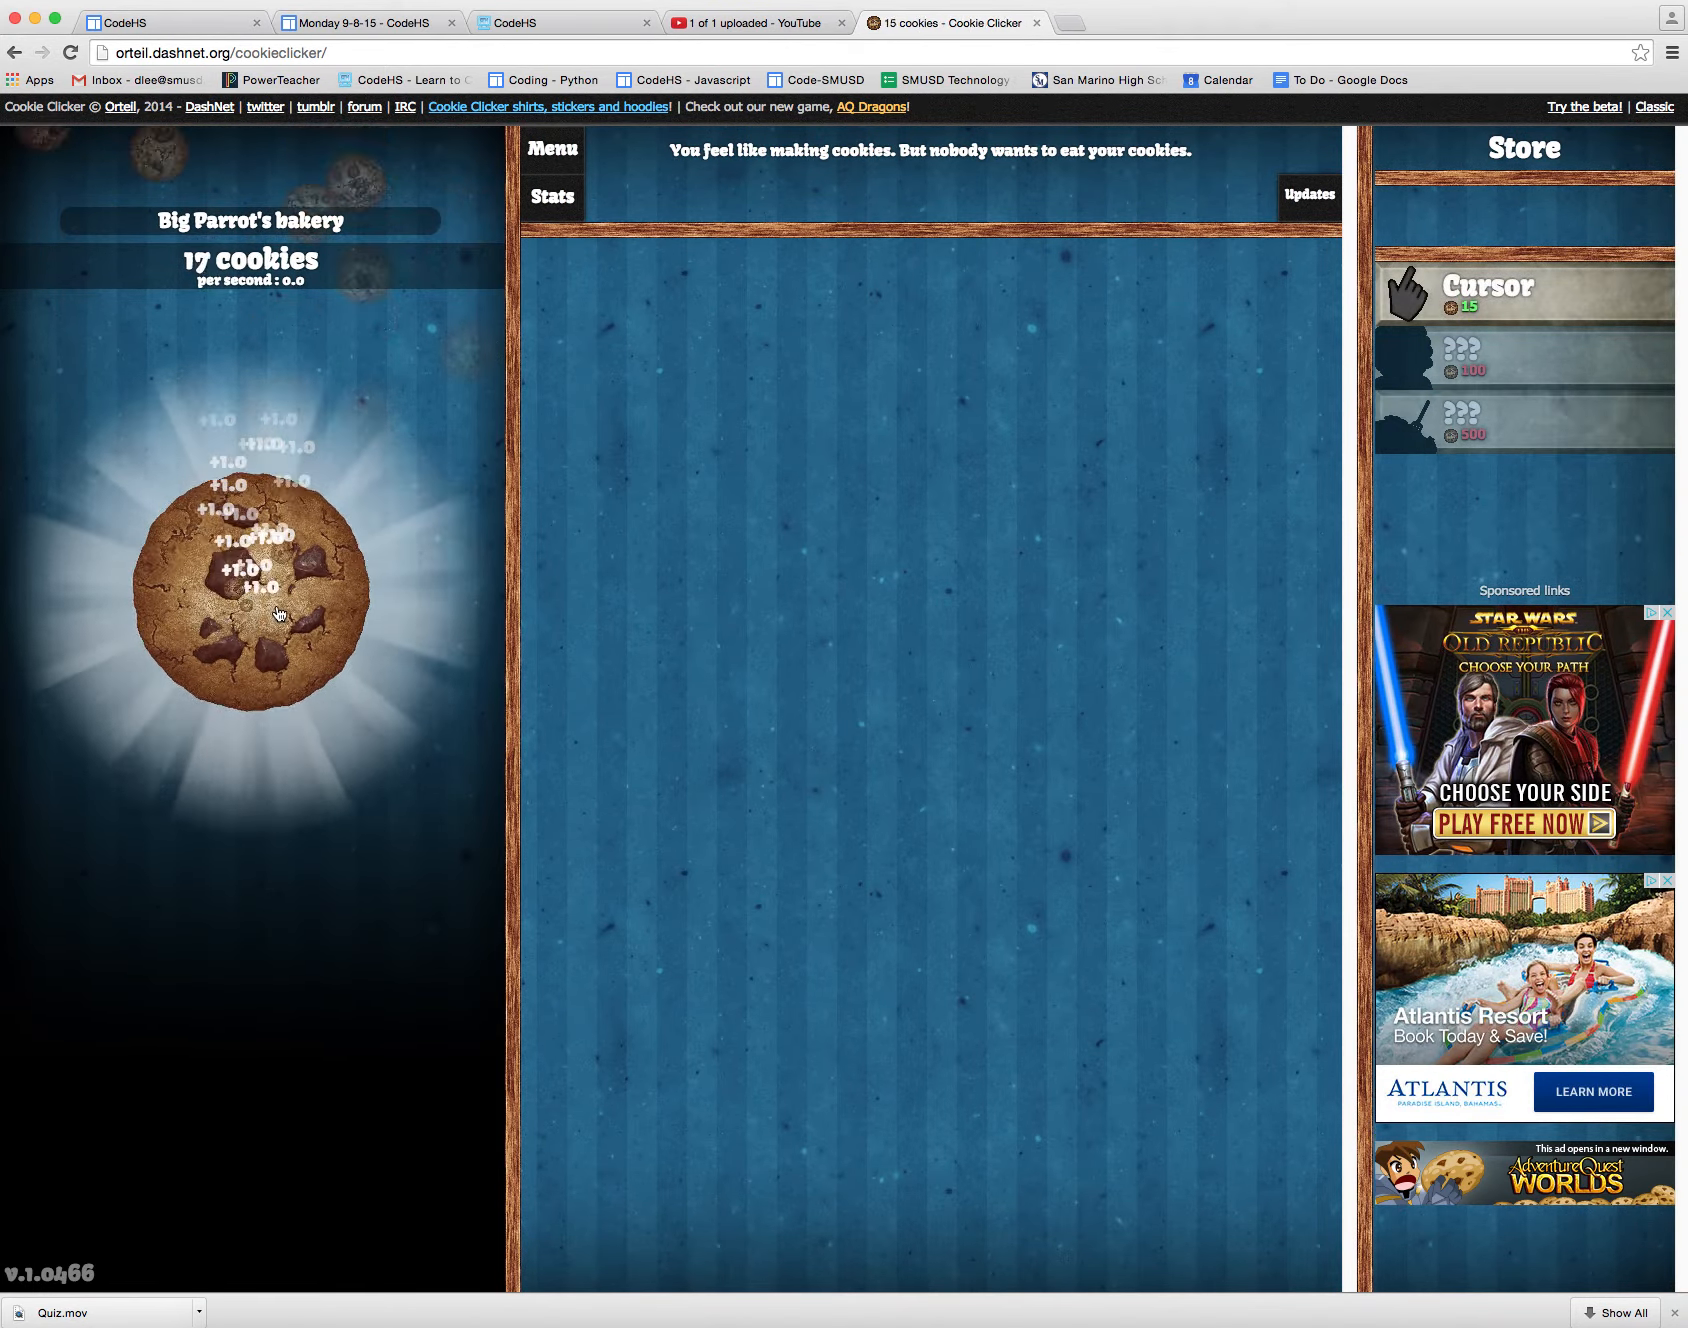
{"action": "left_click", "coordinate": [250, 586]}
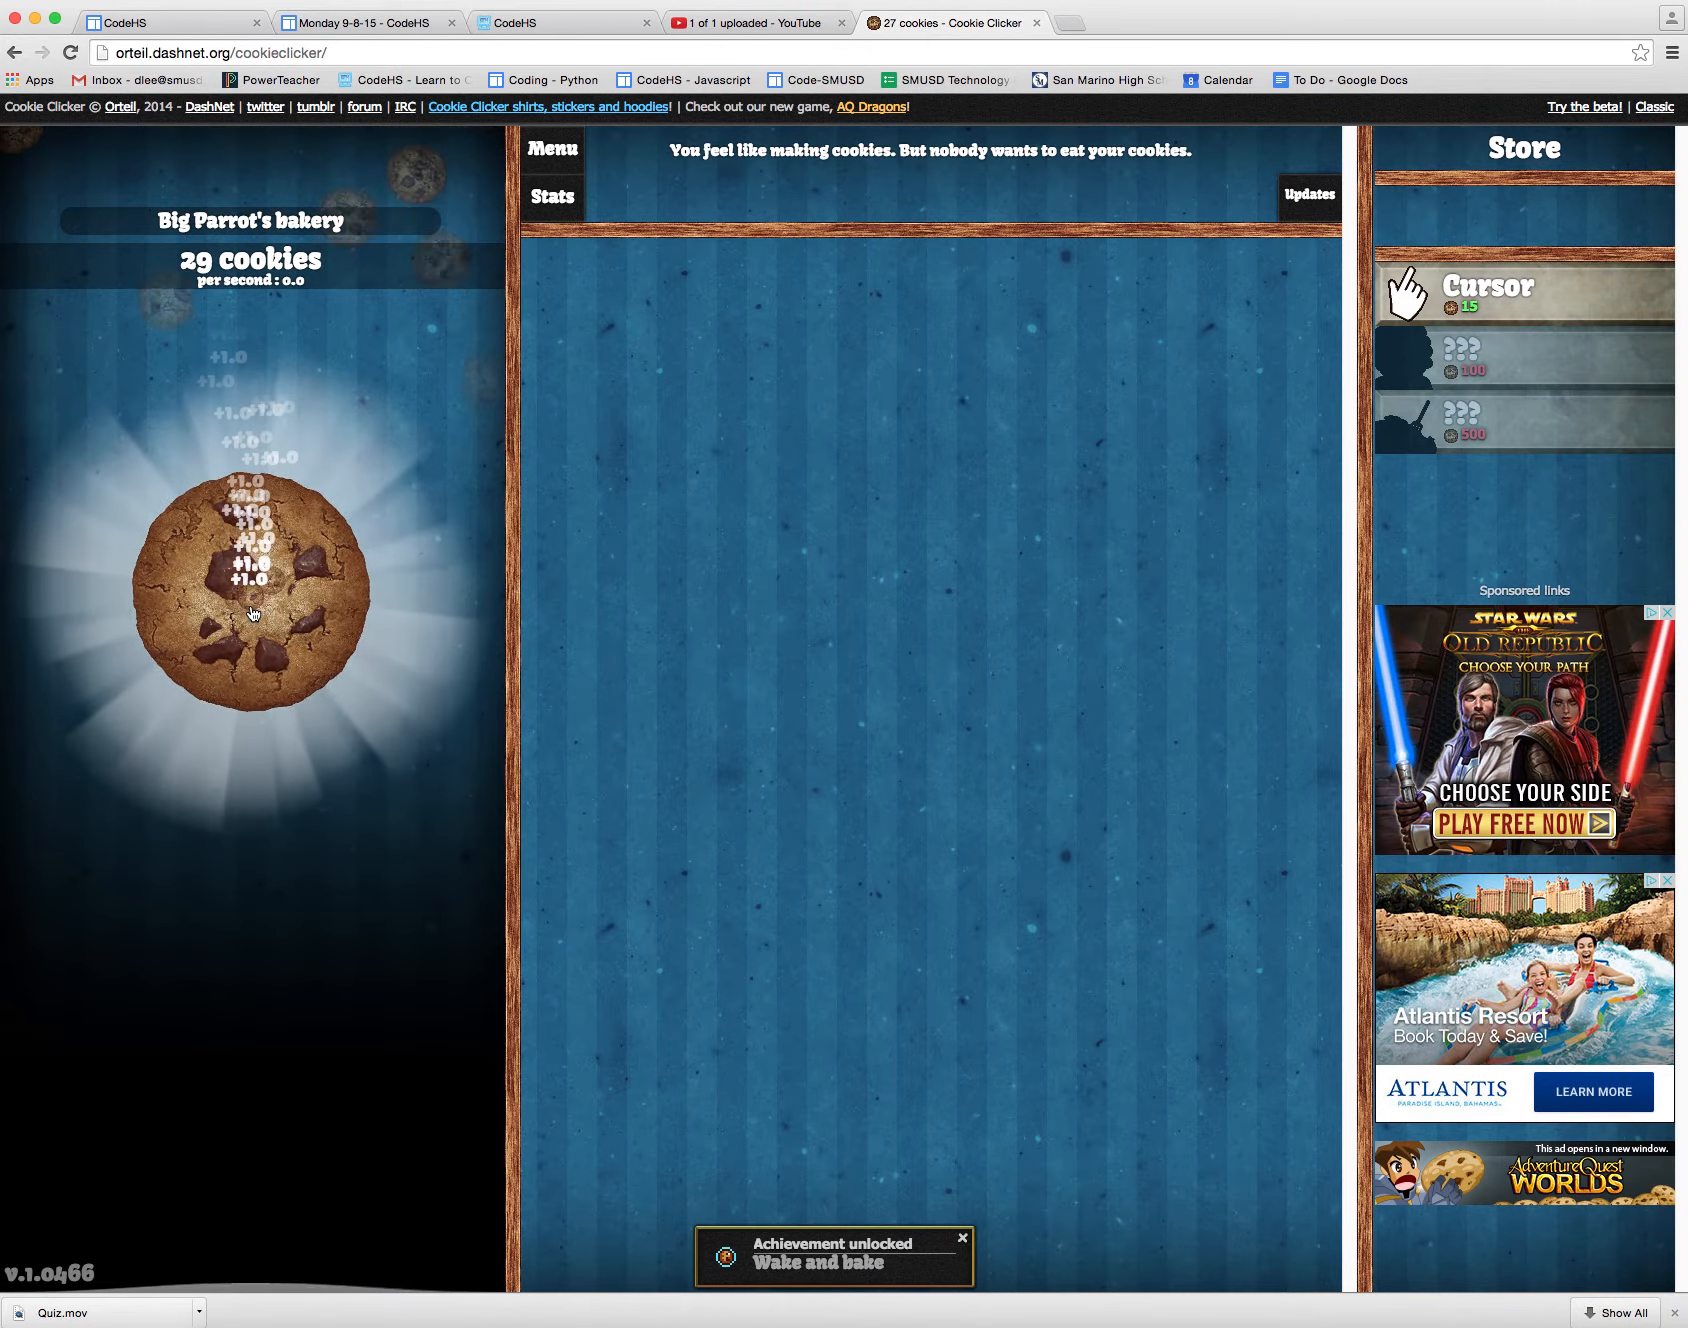
{"action": "left_click", "coordinate": [252, 582]}
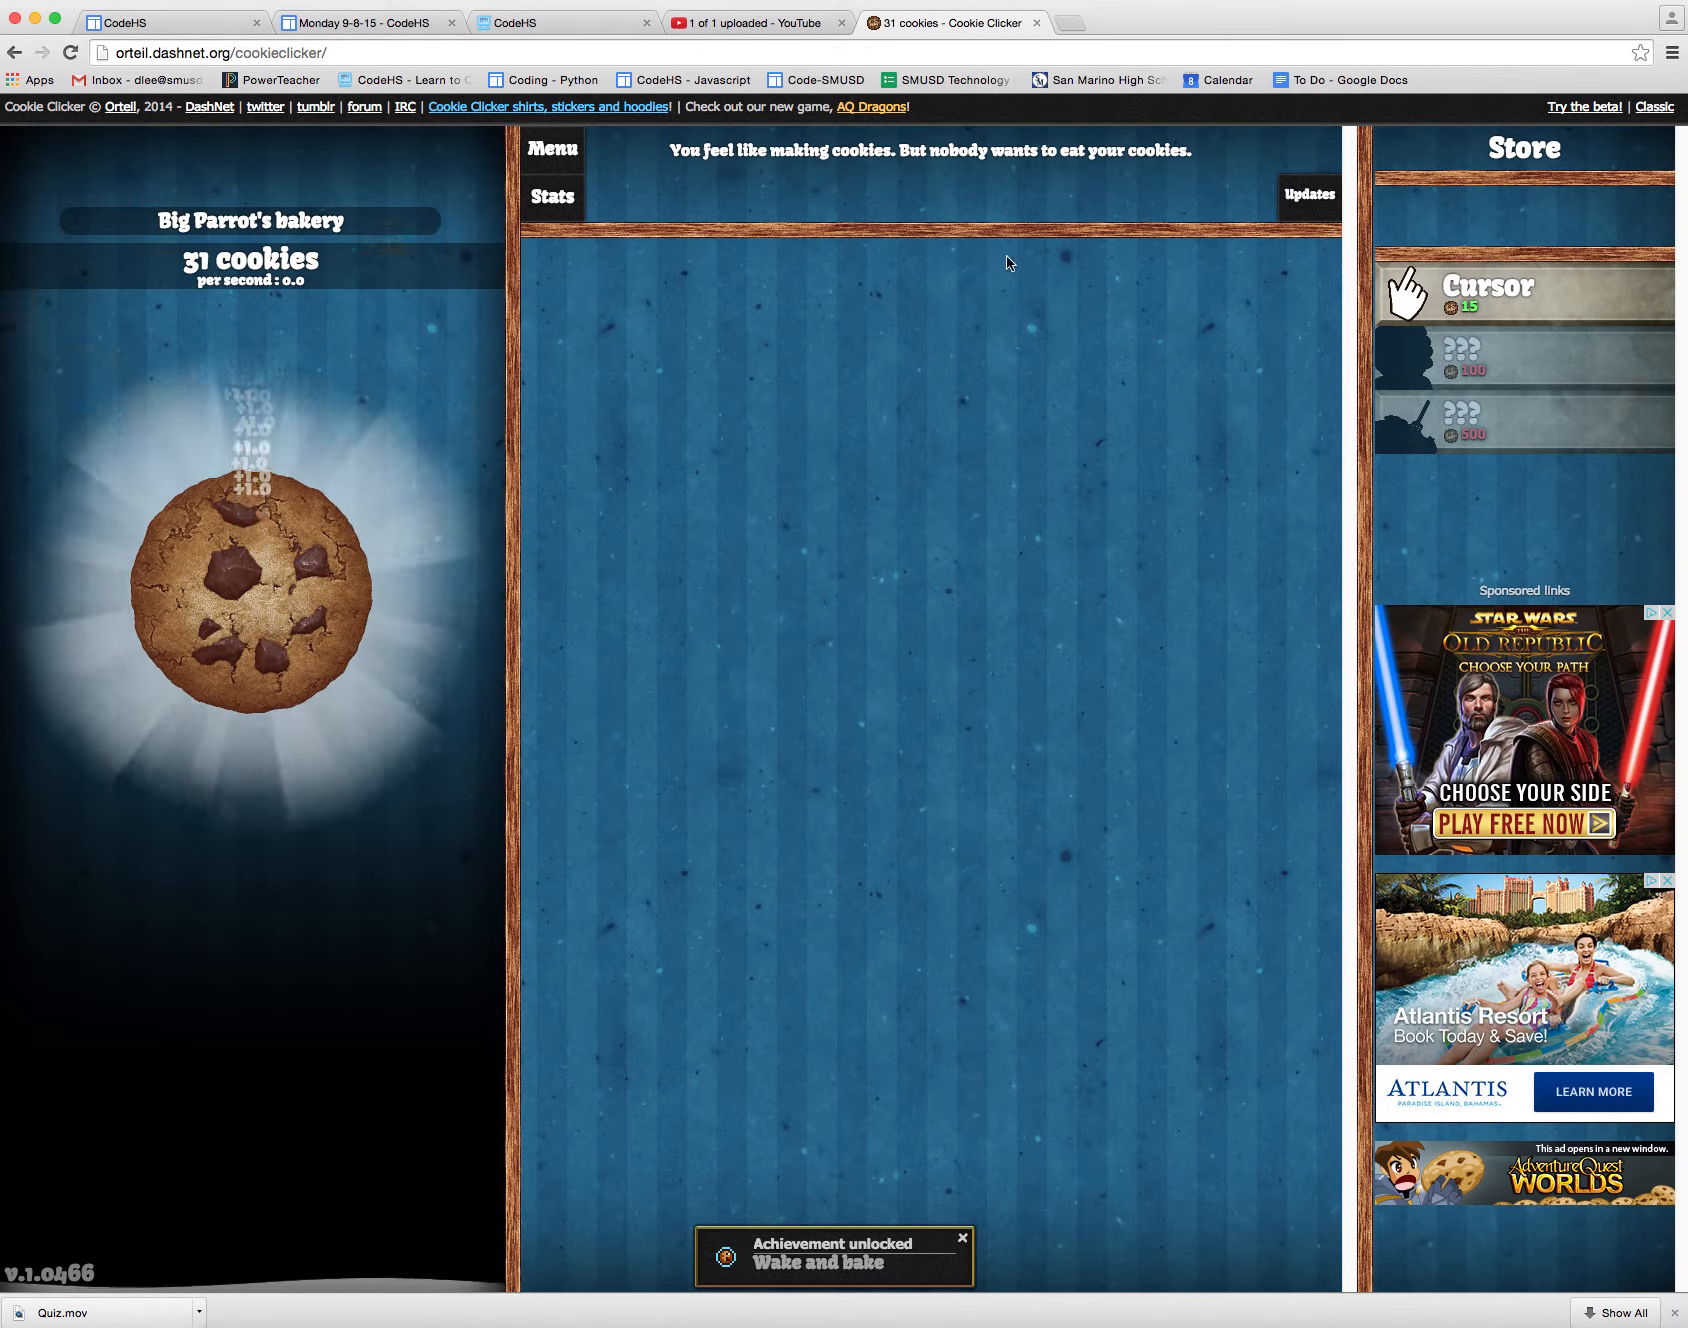
{"action": "left_click", "coordinate": [264, 602]}
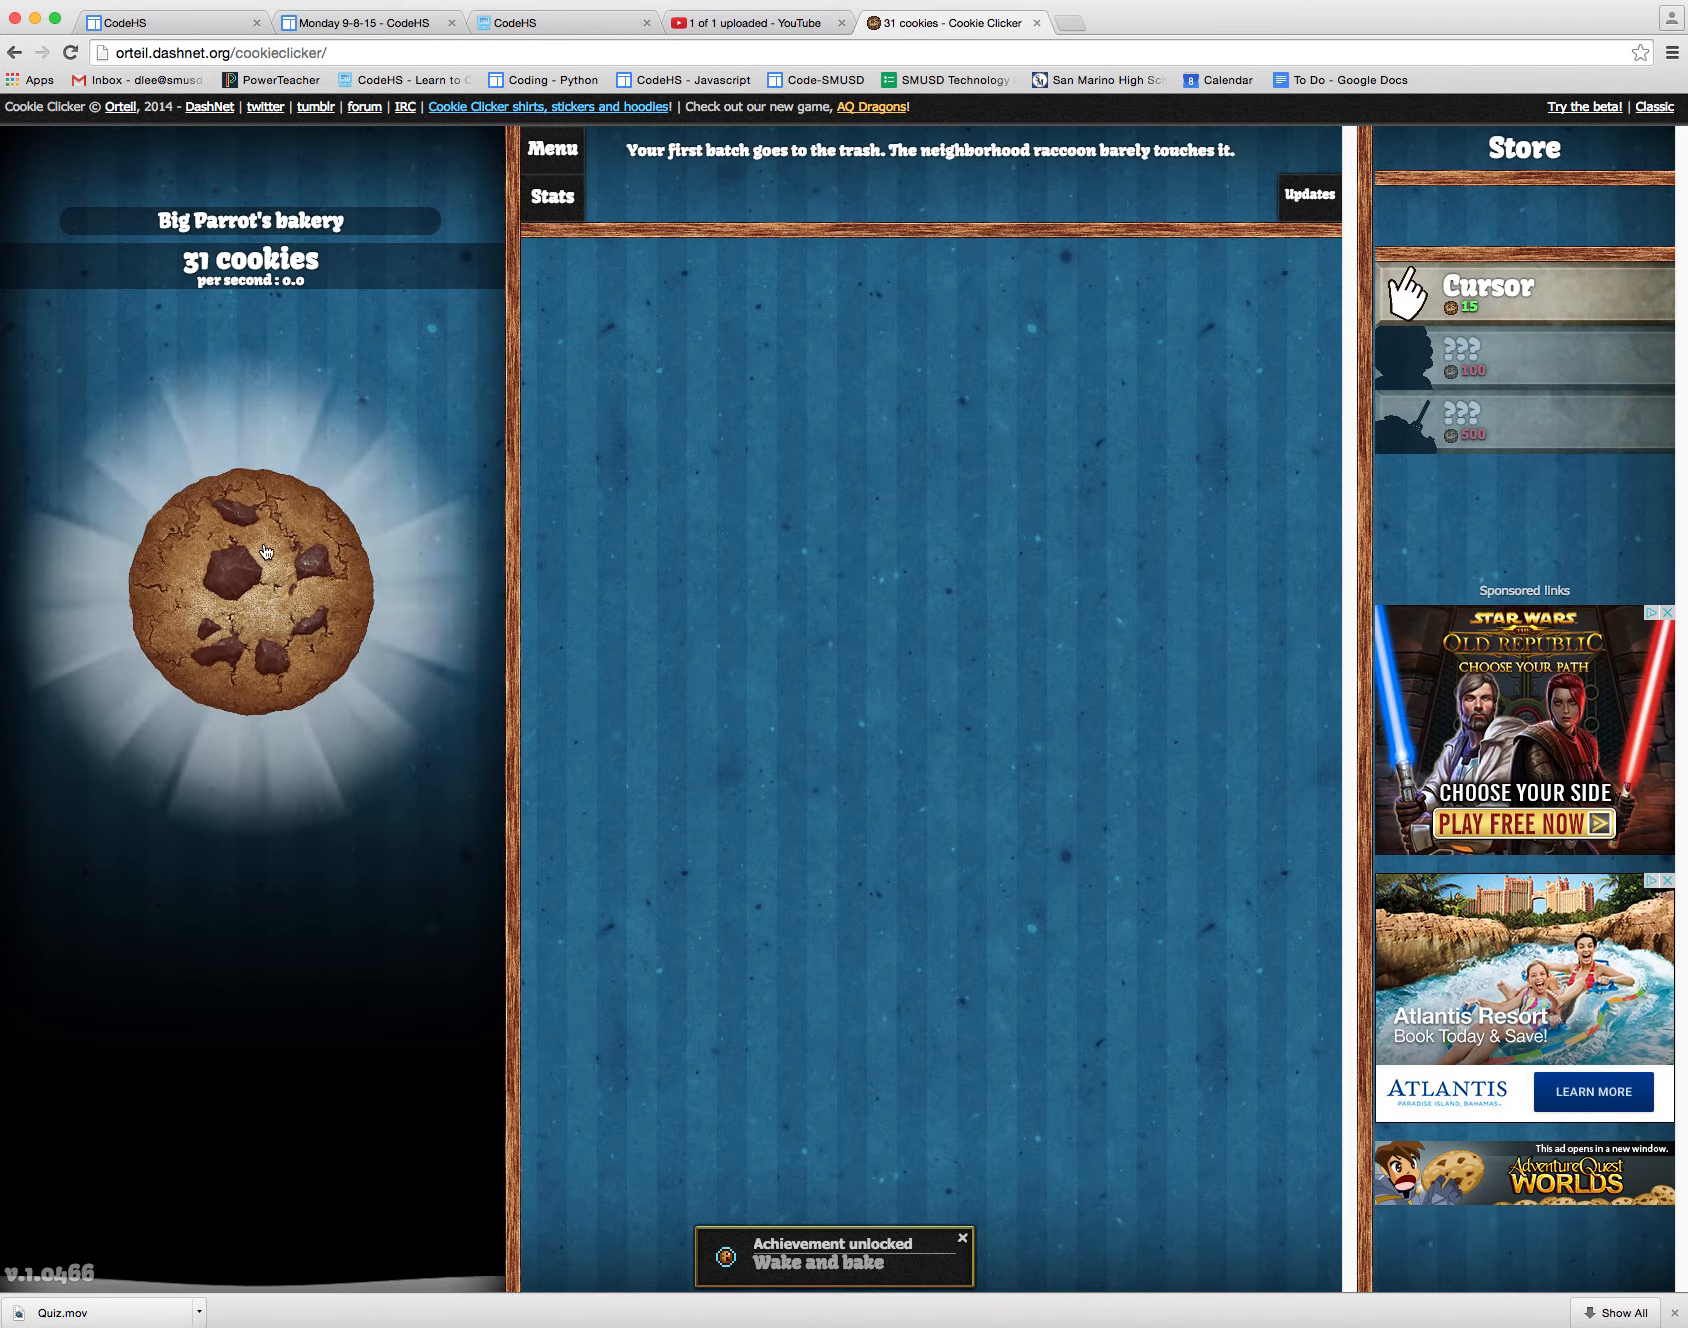
{"action": "left_click", "coordinate": [250, 598]}
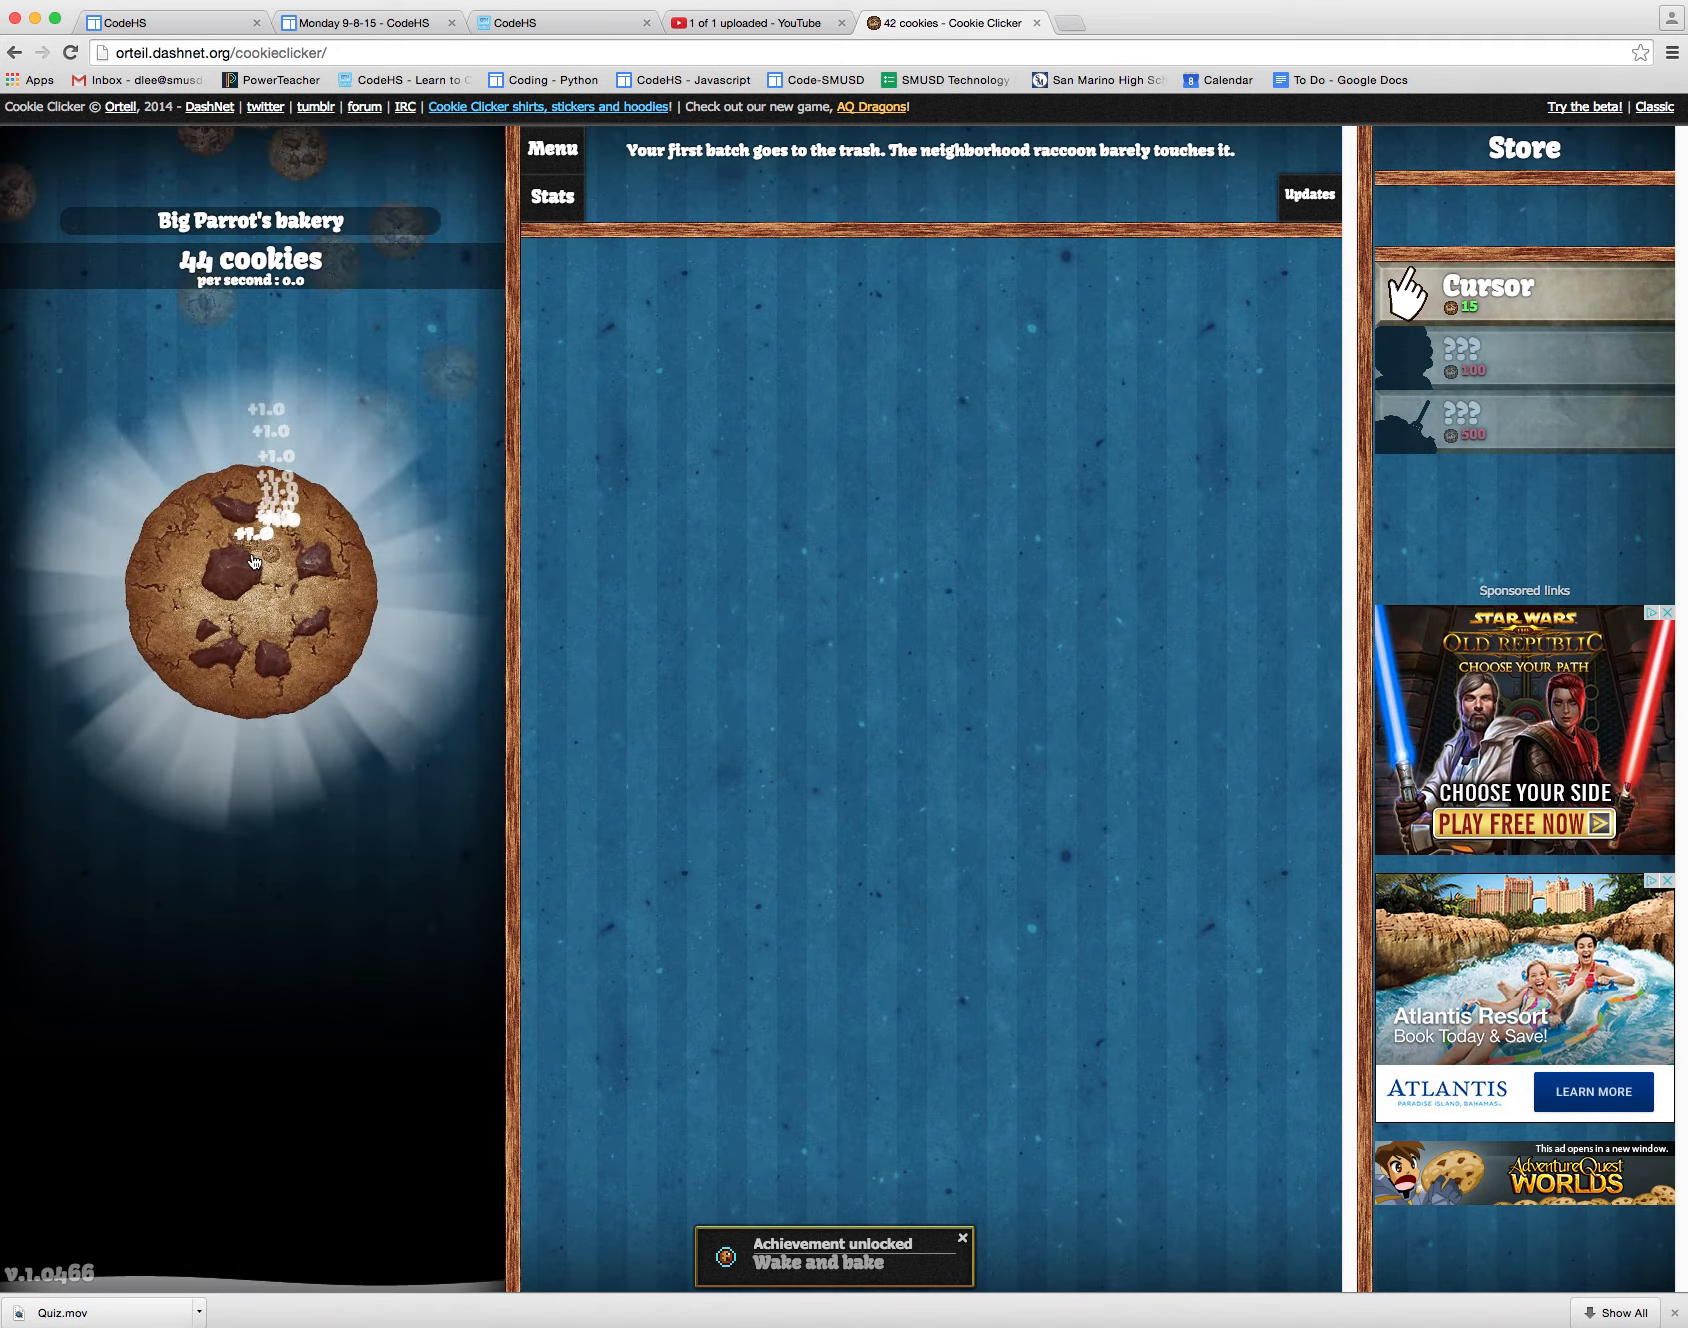
{"action": "left_click", "coordinate": [250, 598]}
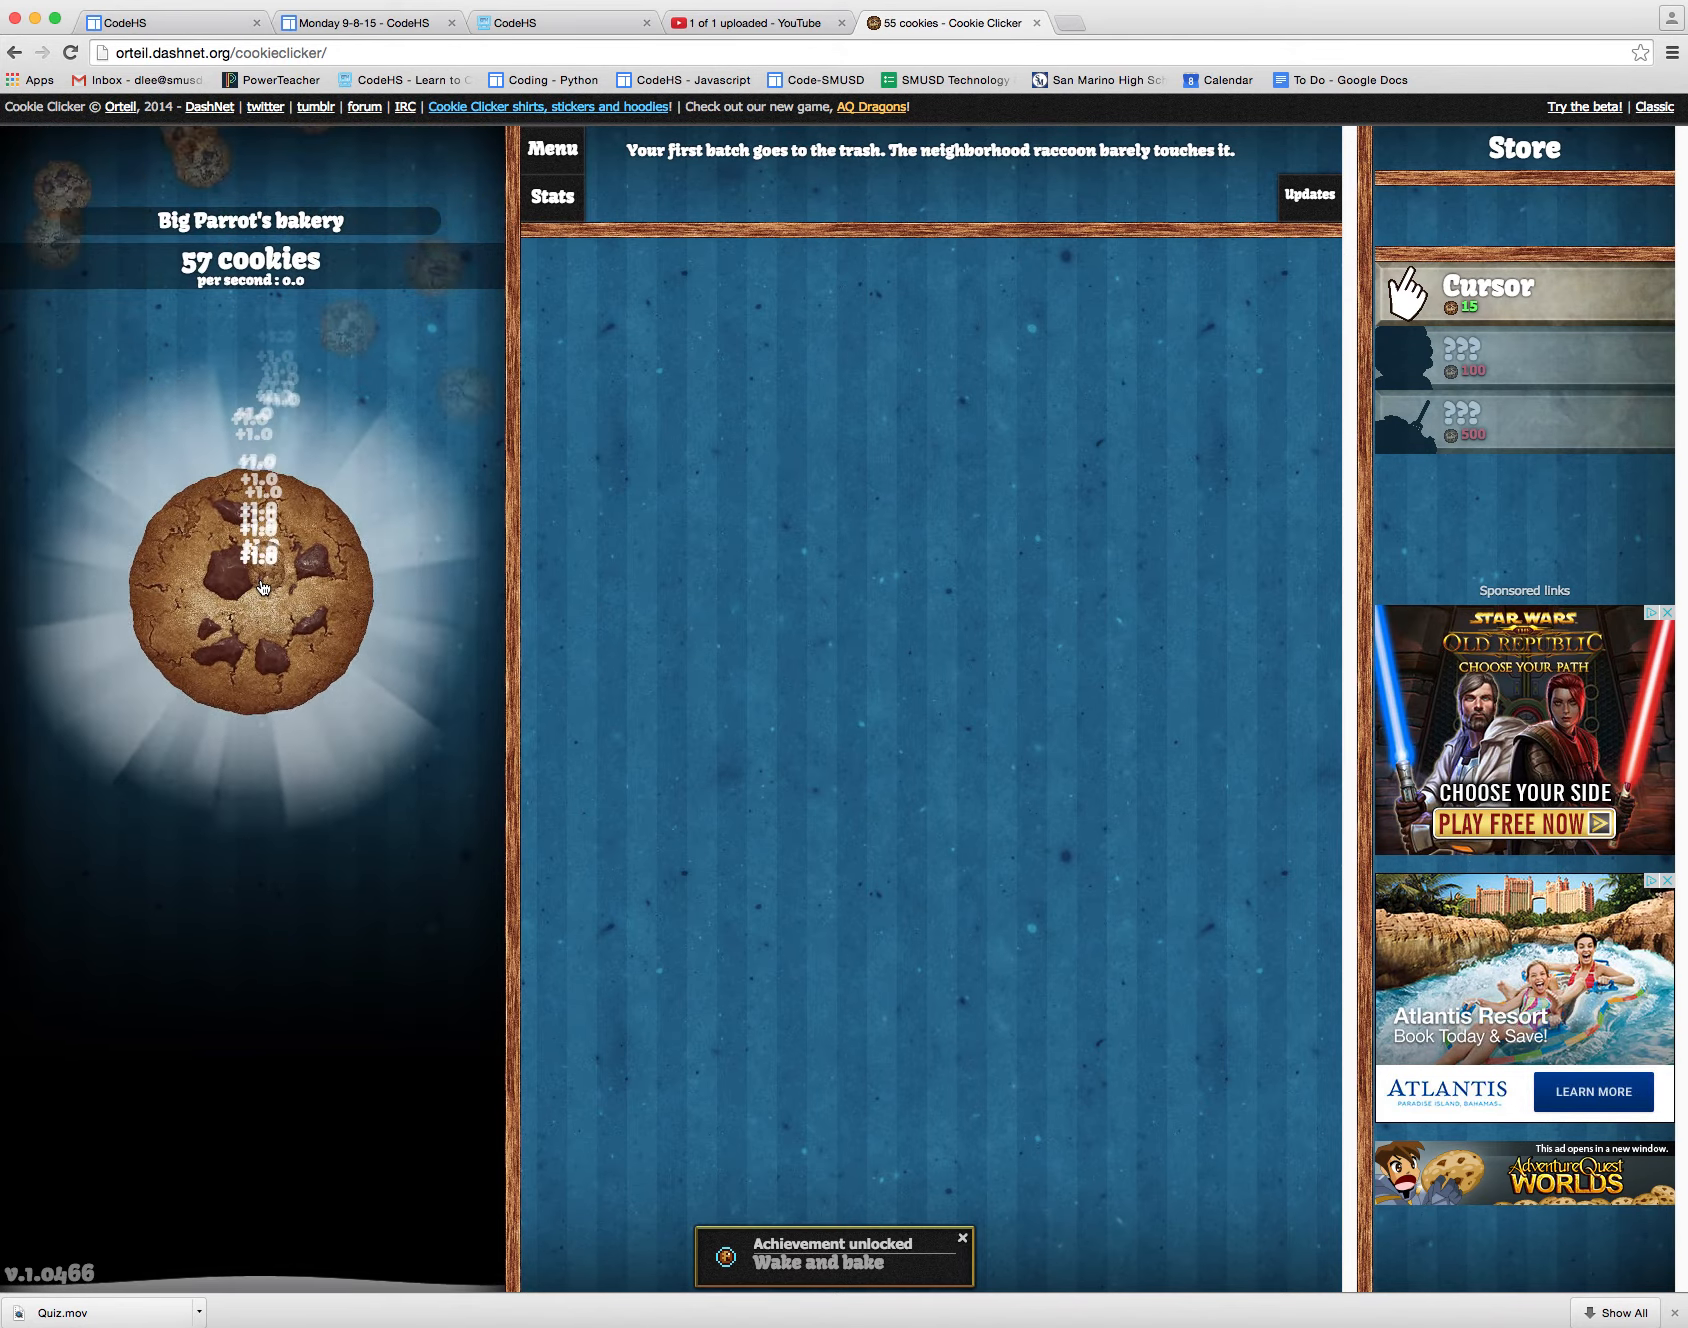
{"action": "left_click", "coordinate": [256, 594]}
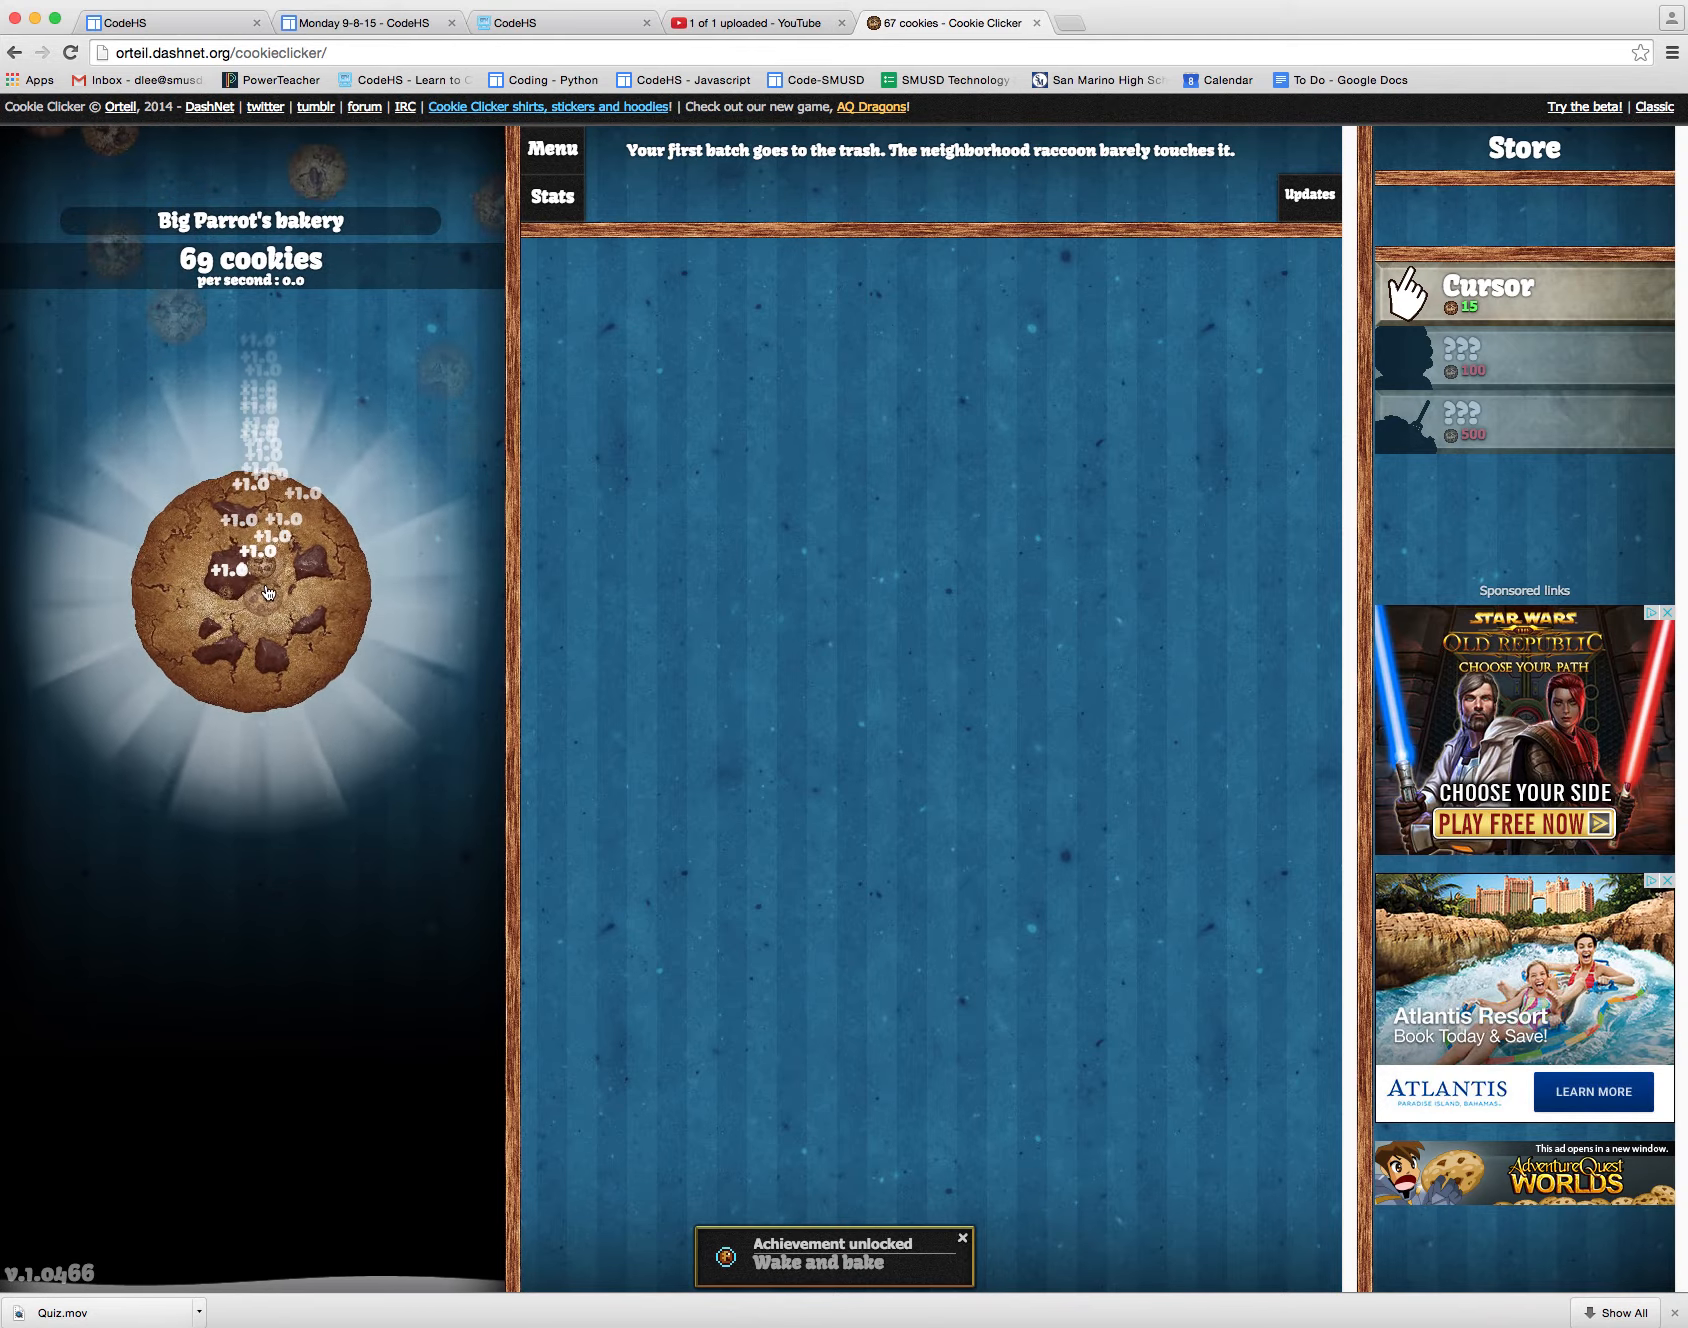
{"action": "left_click", "coordinate": [252, 598]}
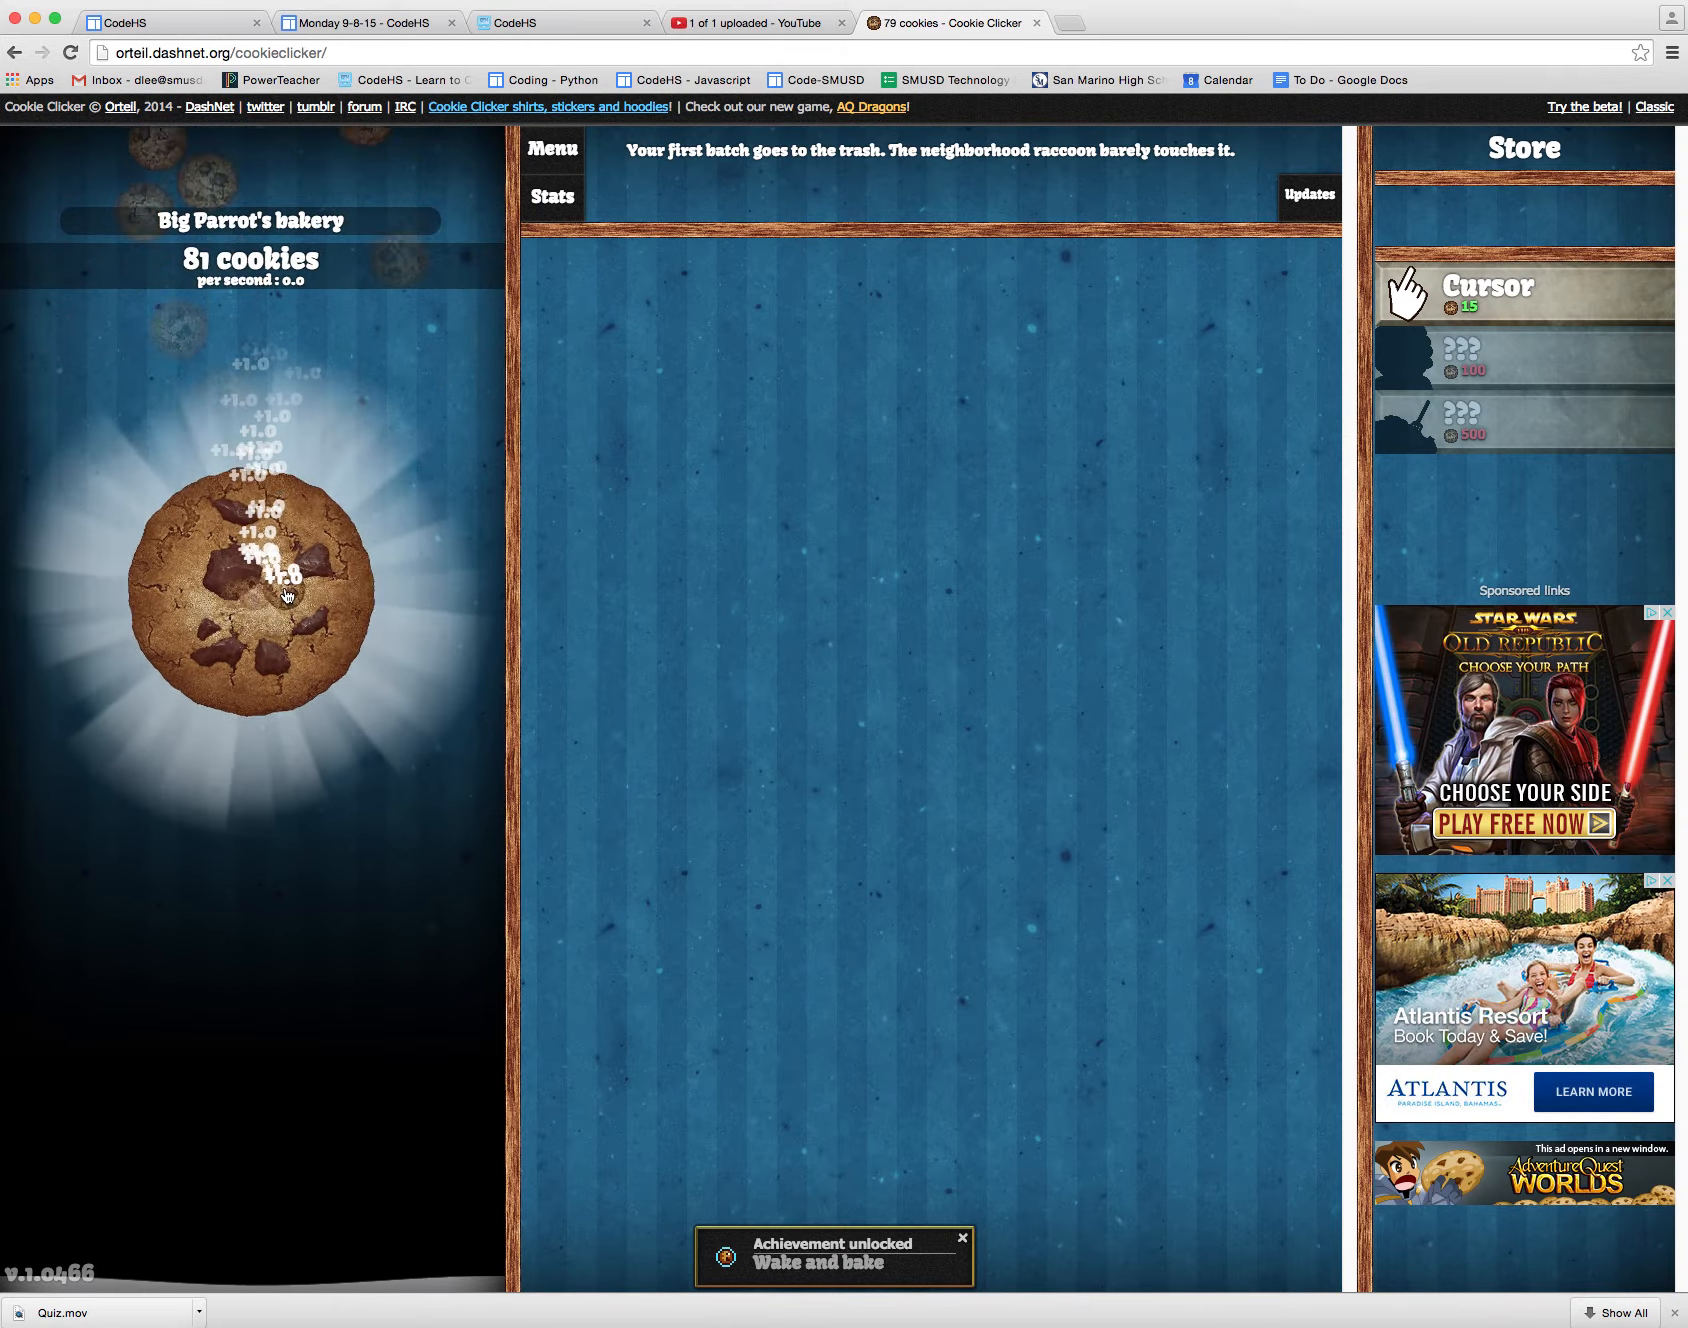
{"action": "left_click", "coordinate": [254, 598]}
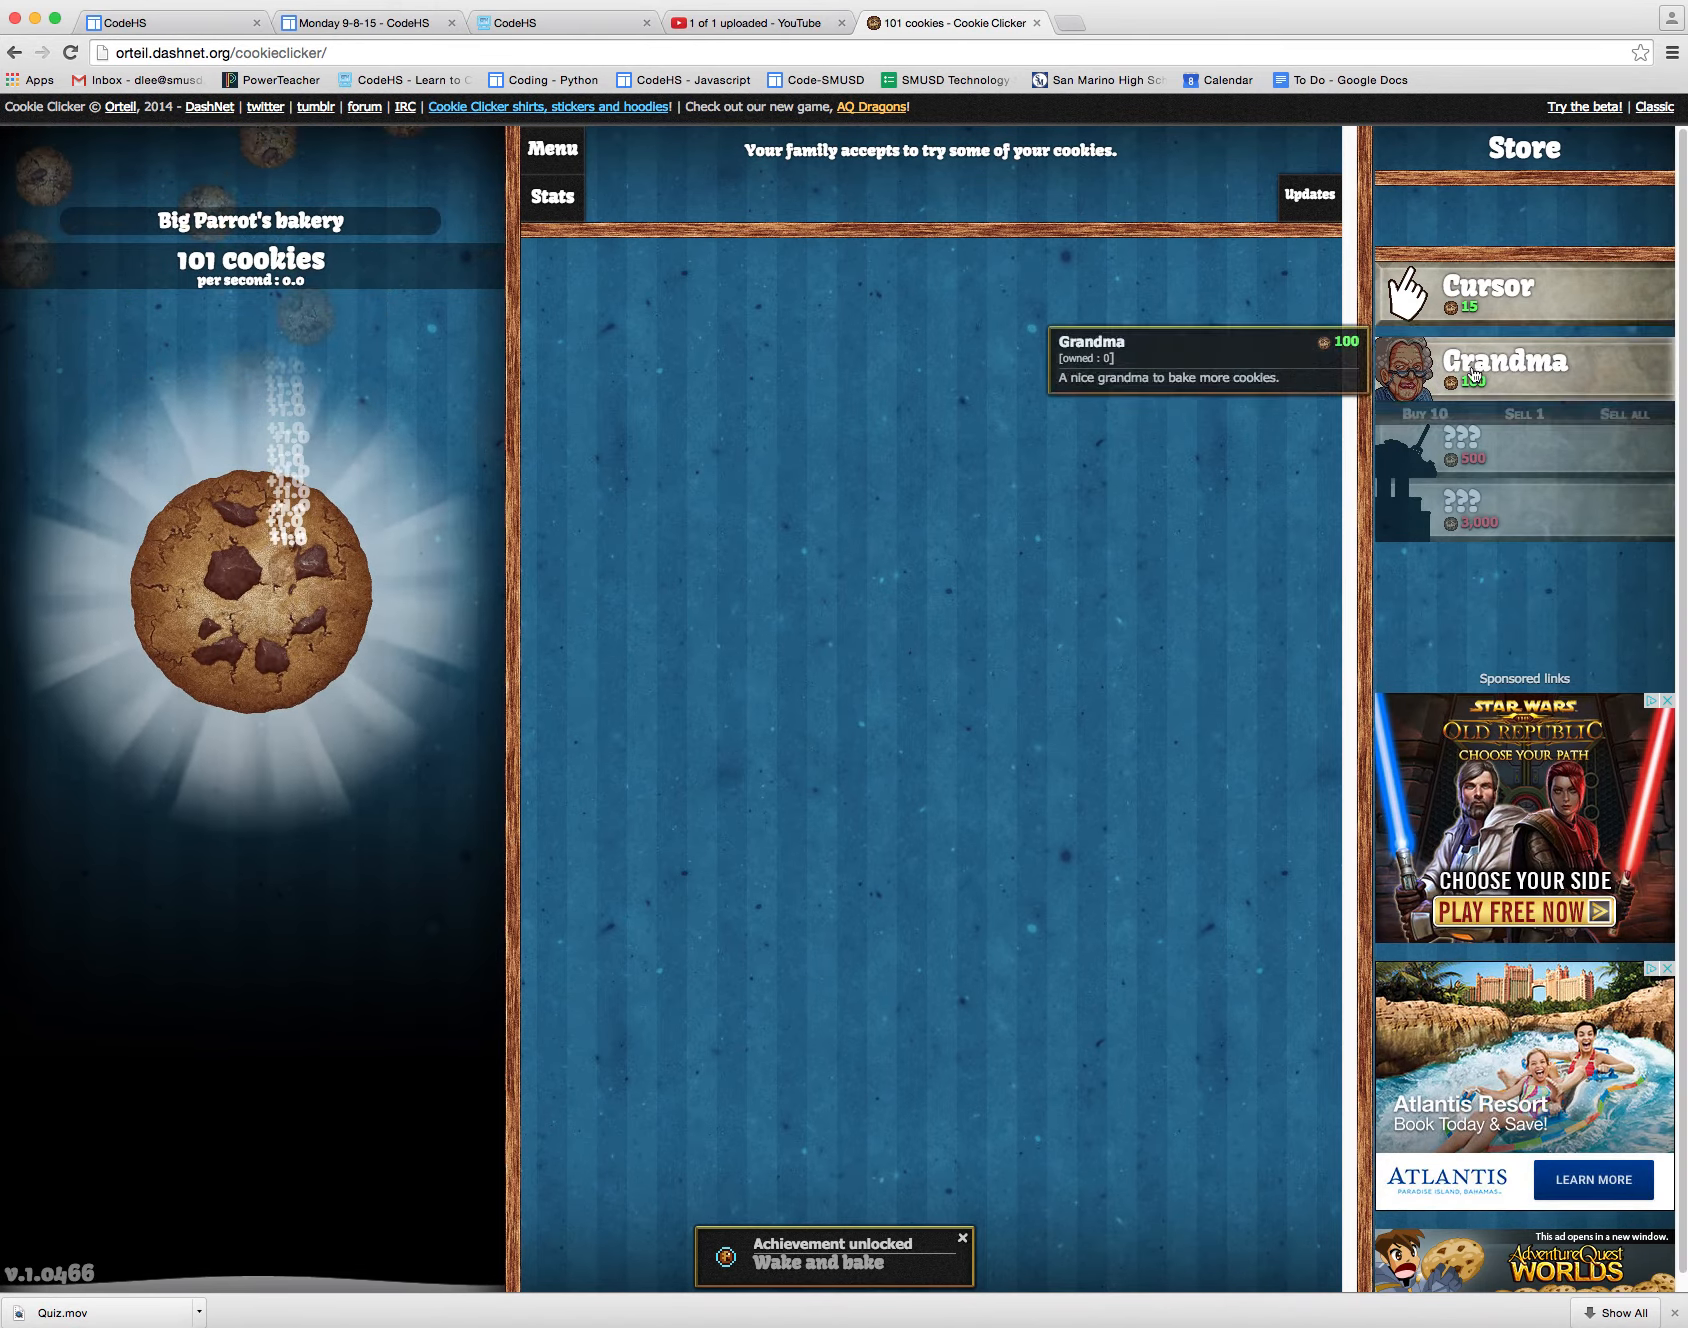
Step: Buy the first Grandma for 100 cookies, then bake the total back up to 29
{"action": "left_click", "coordinate": [1522, 364]}
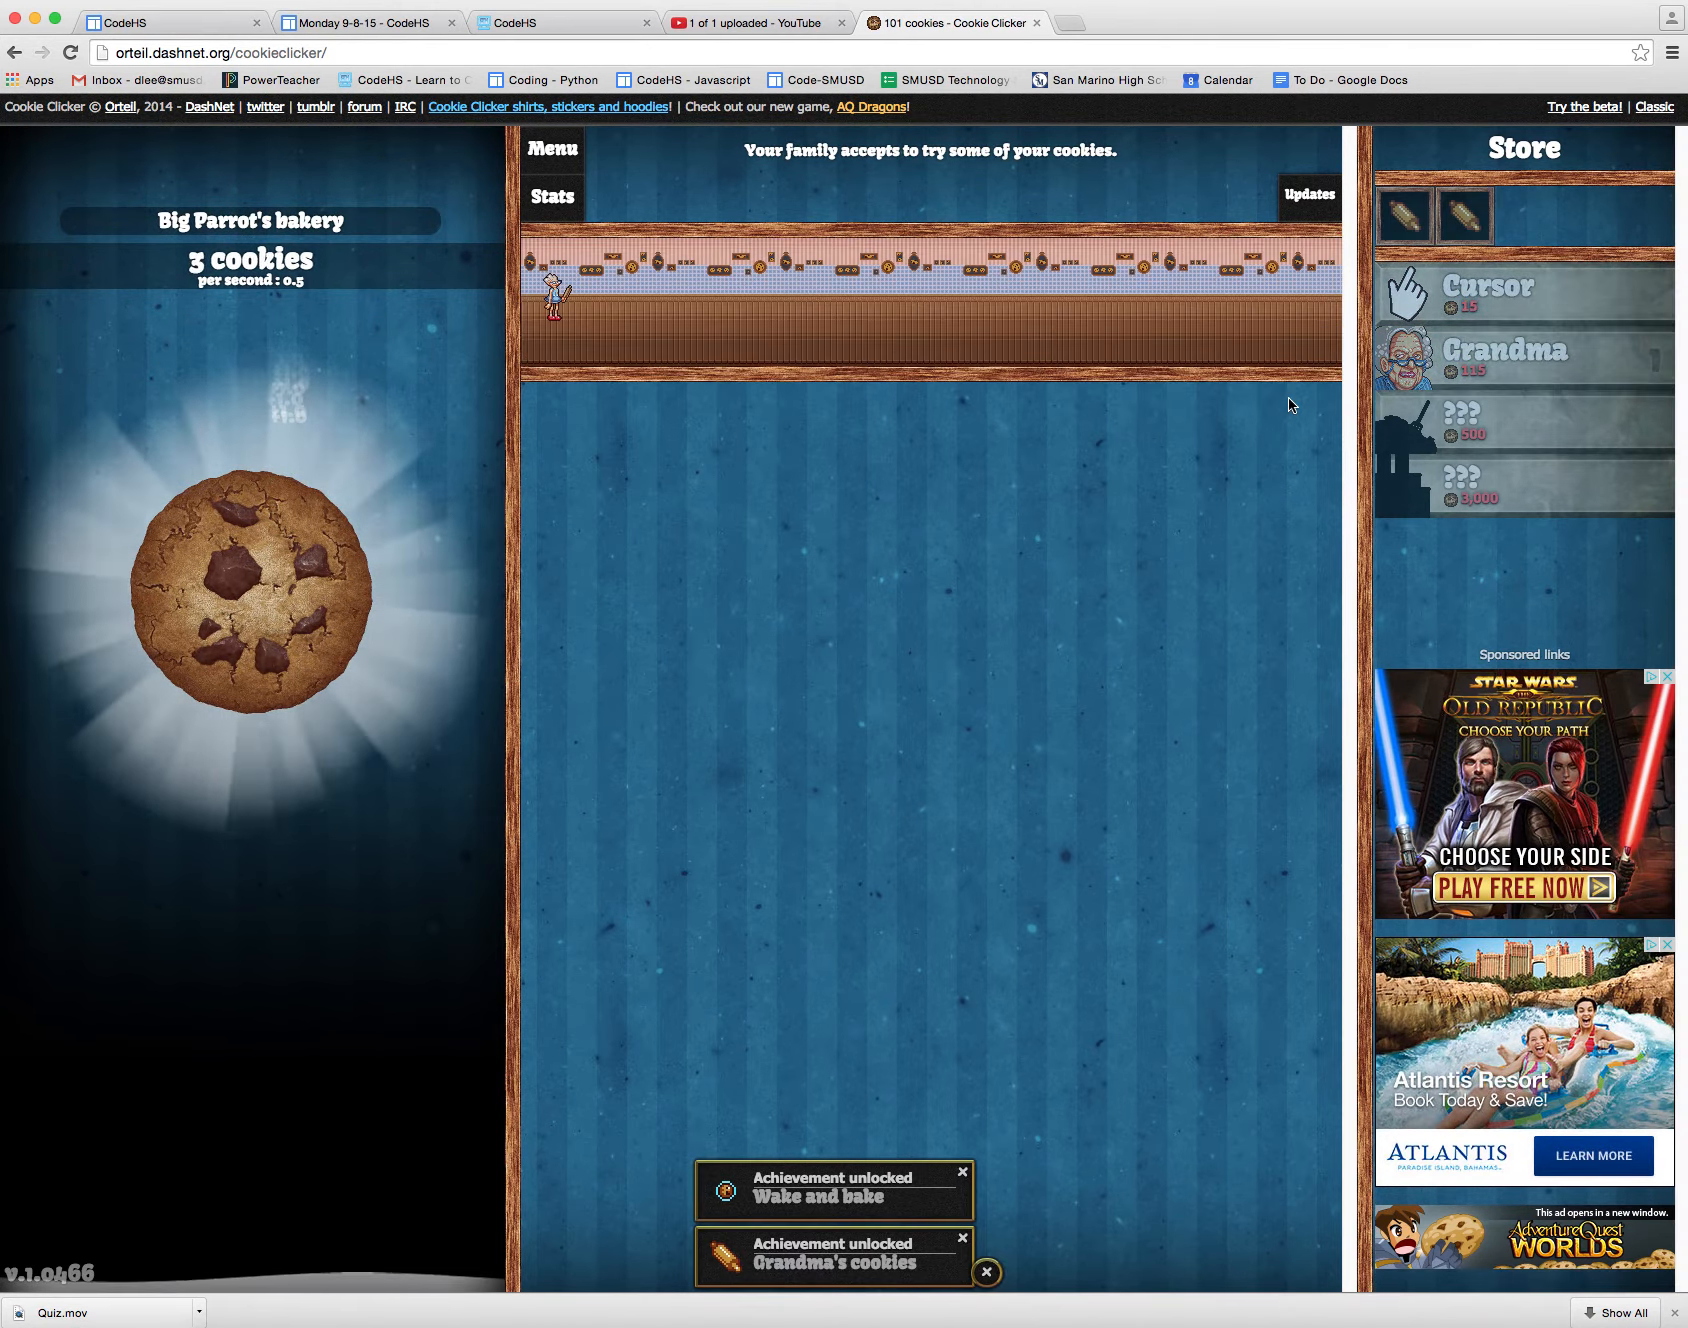
{"action": "left_click", "coordinate": [248, 586]}
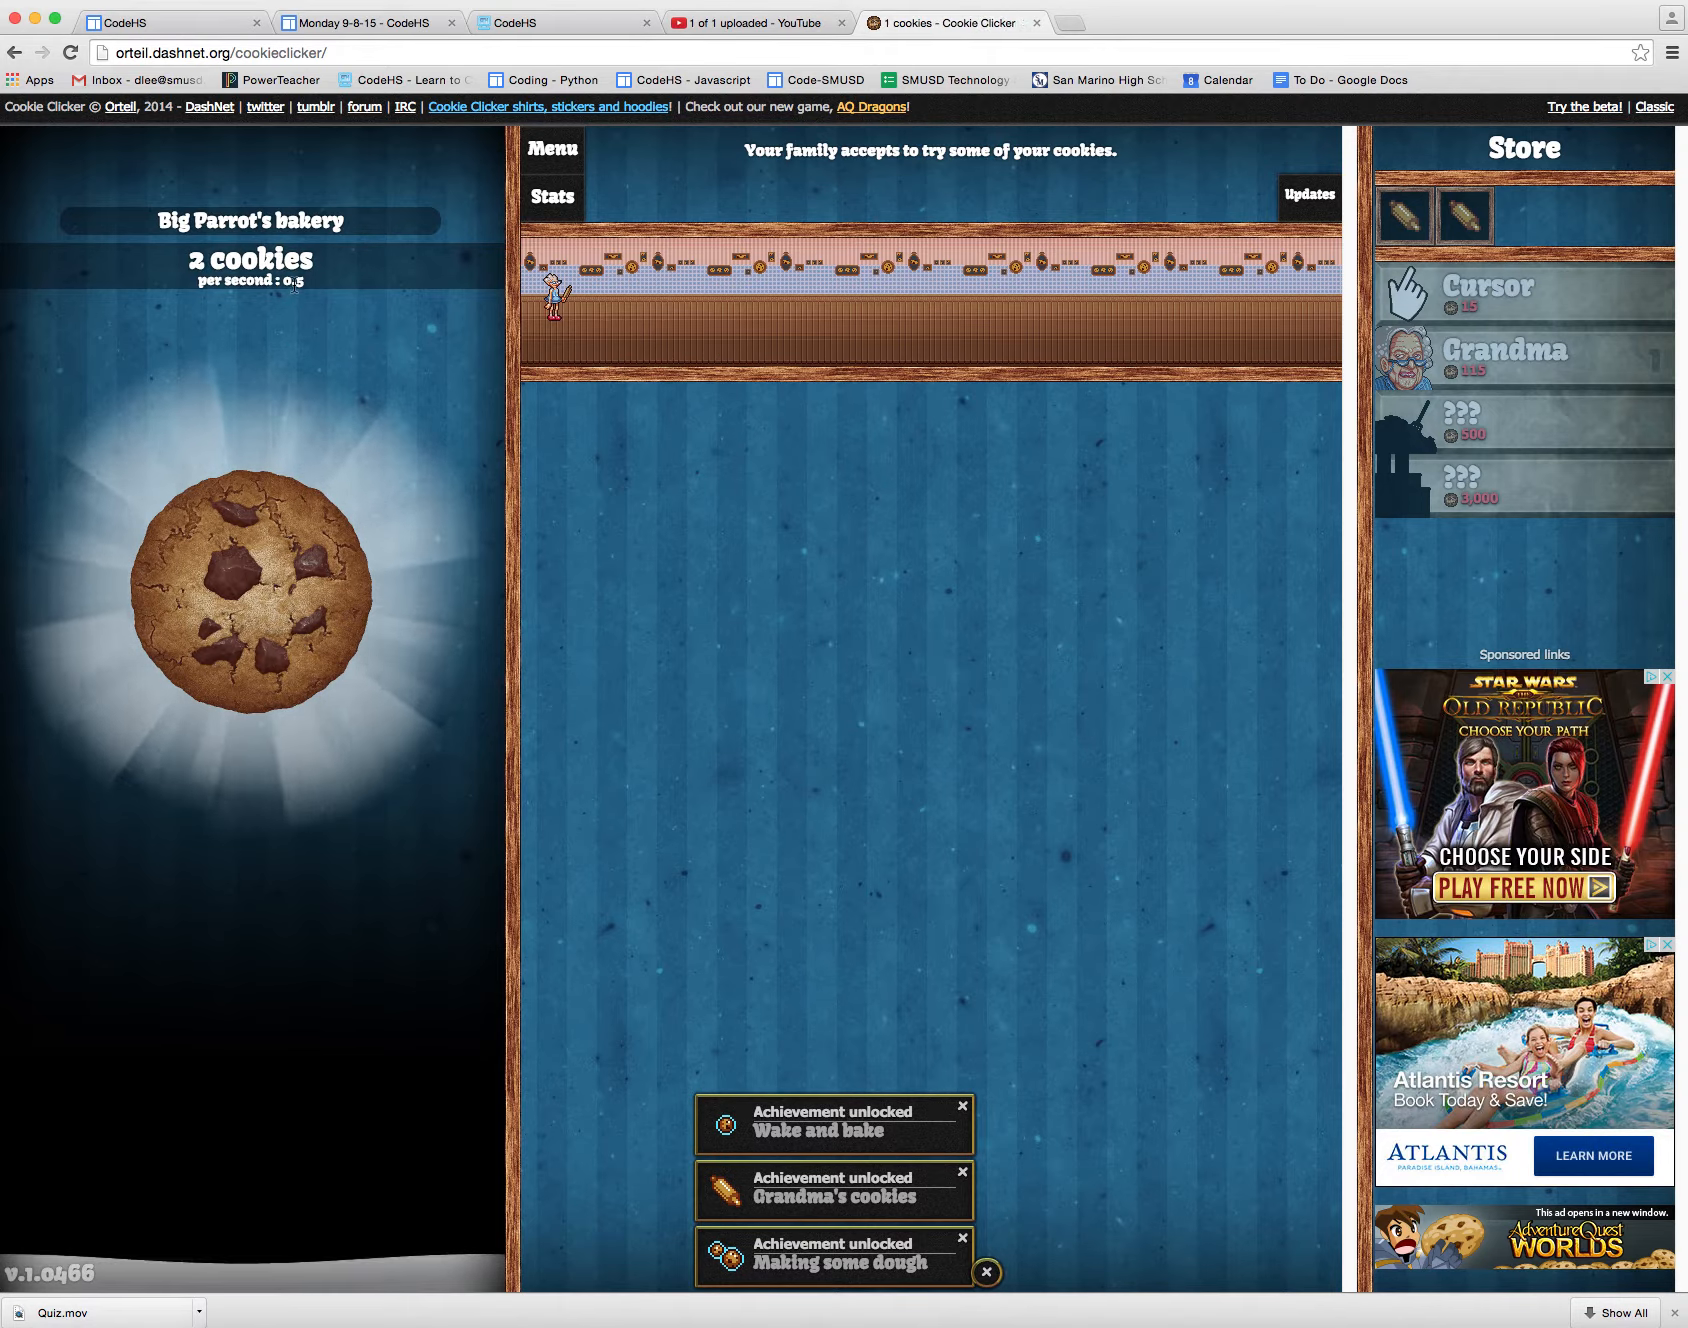
{"action": "left_click", "coordinate": [248, 586]}
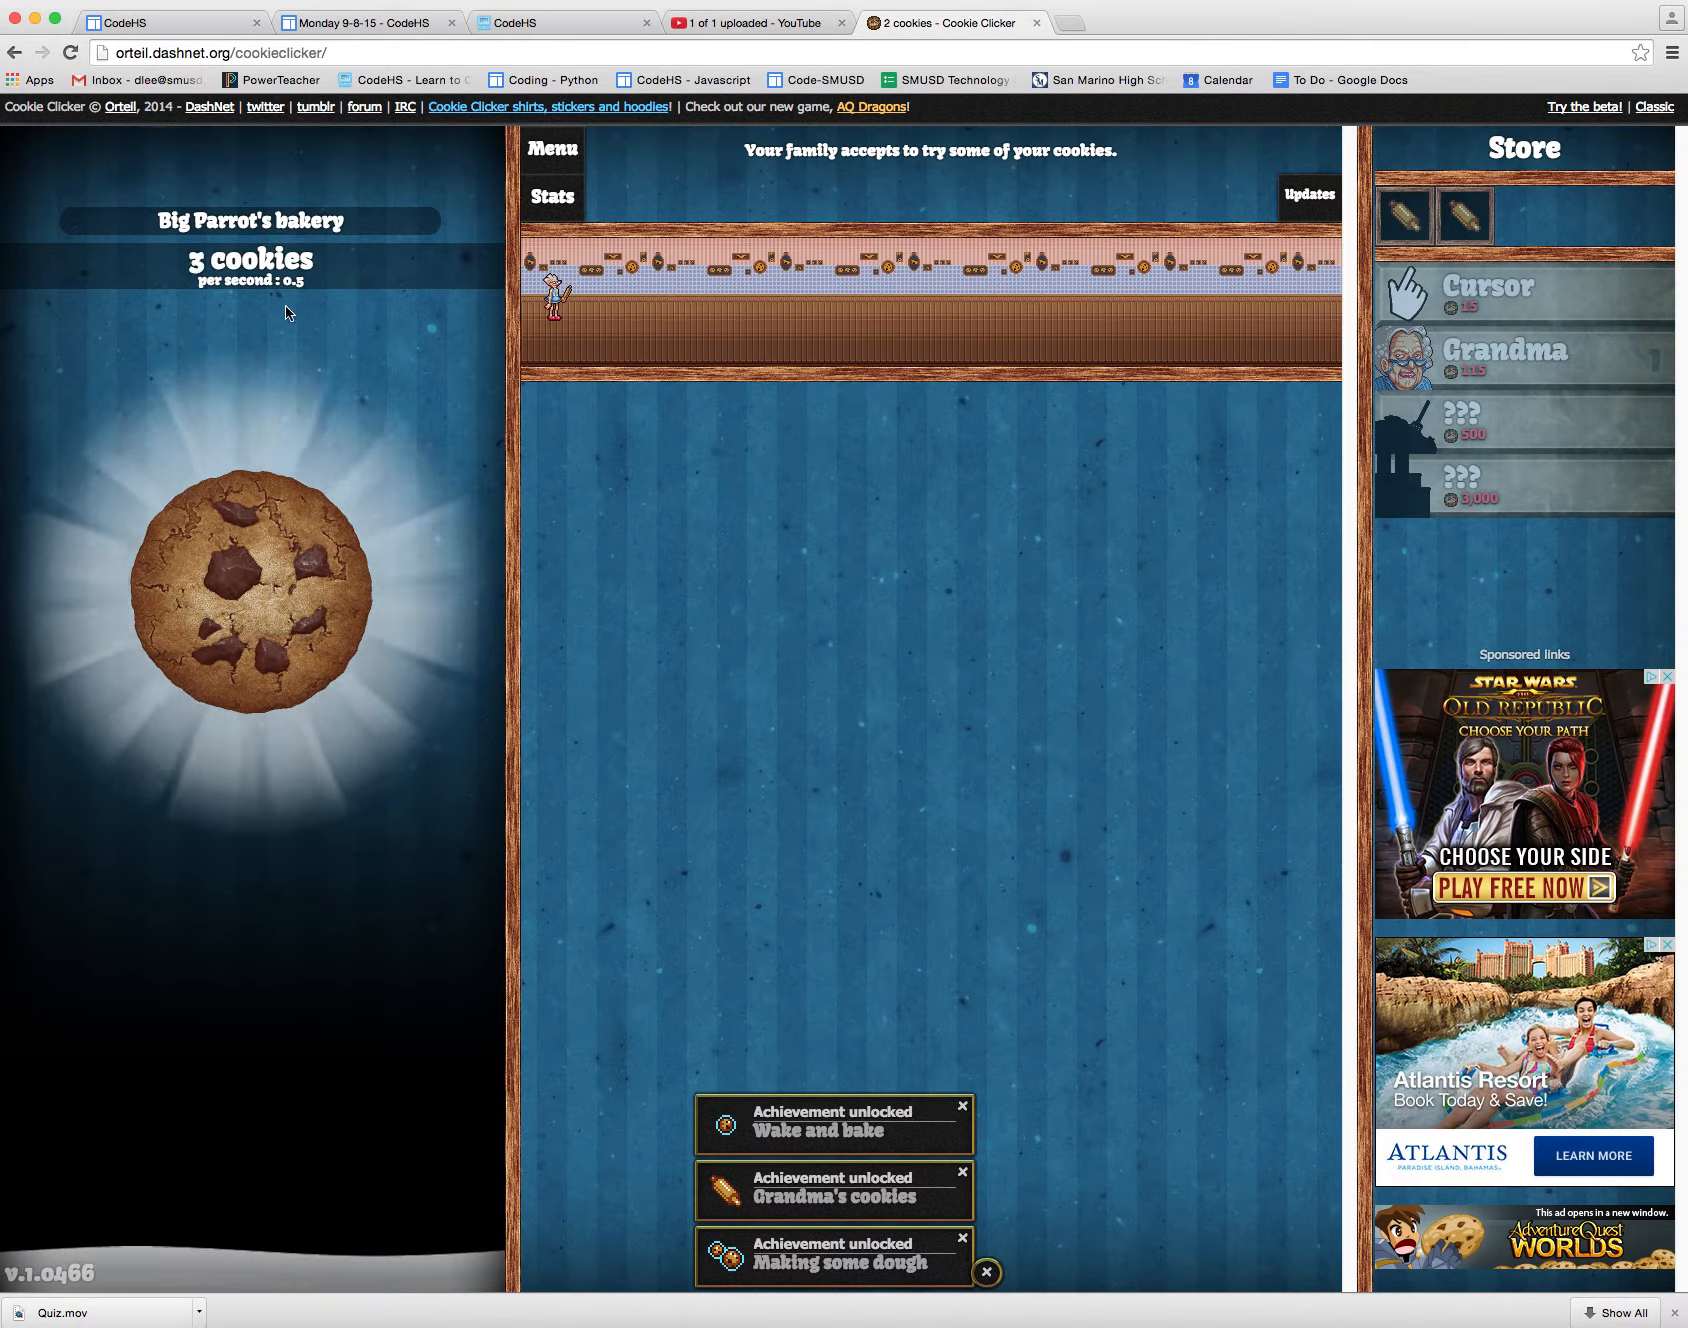
{"action": "left_click", "coordinate": [242, 594]}
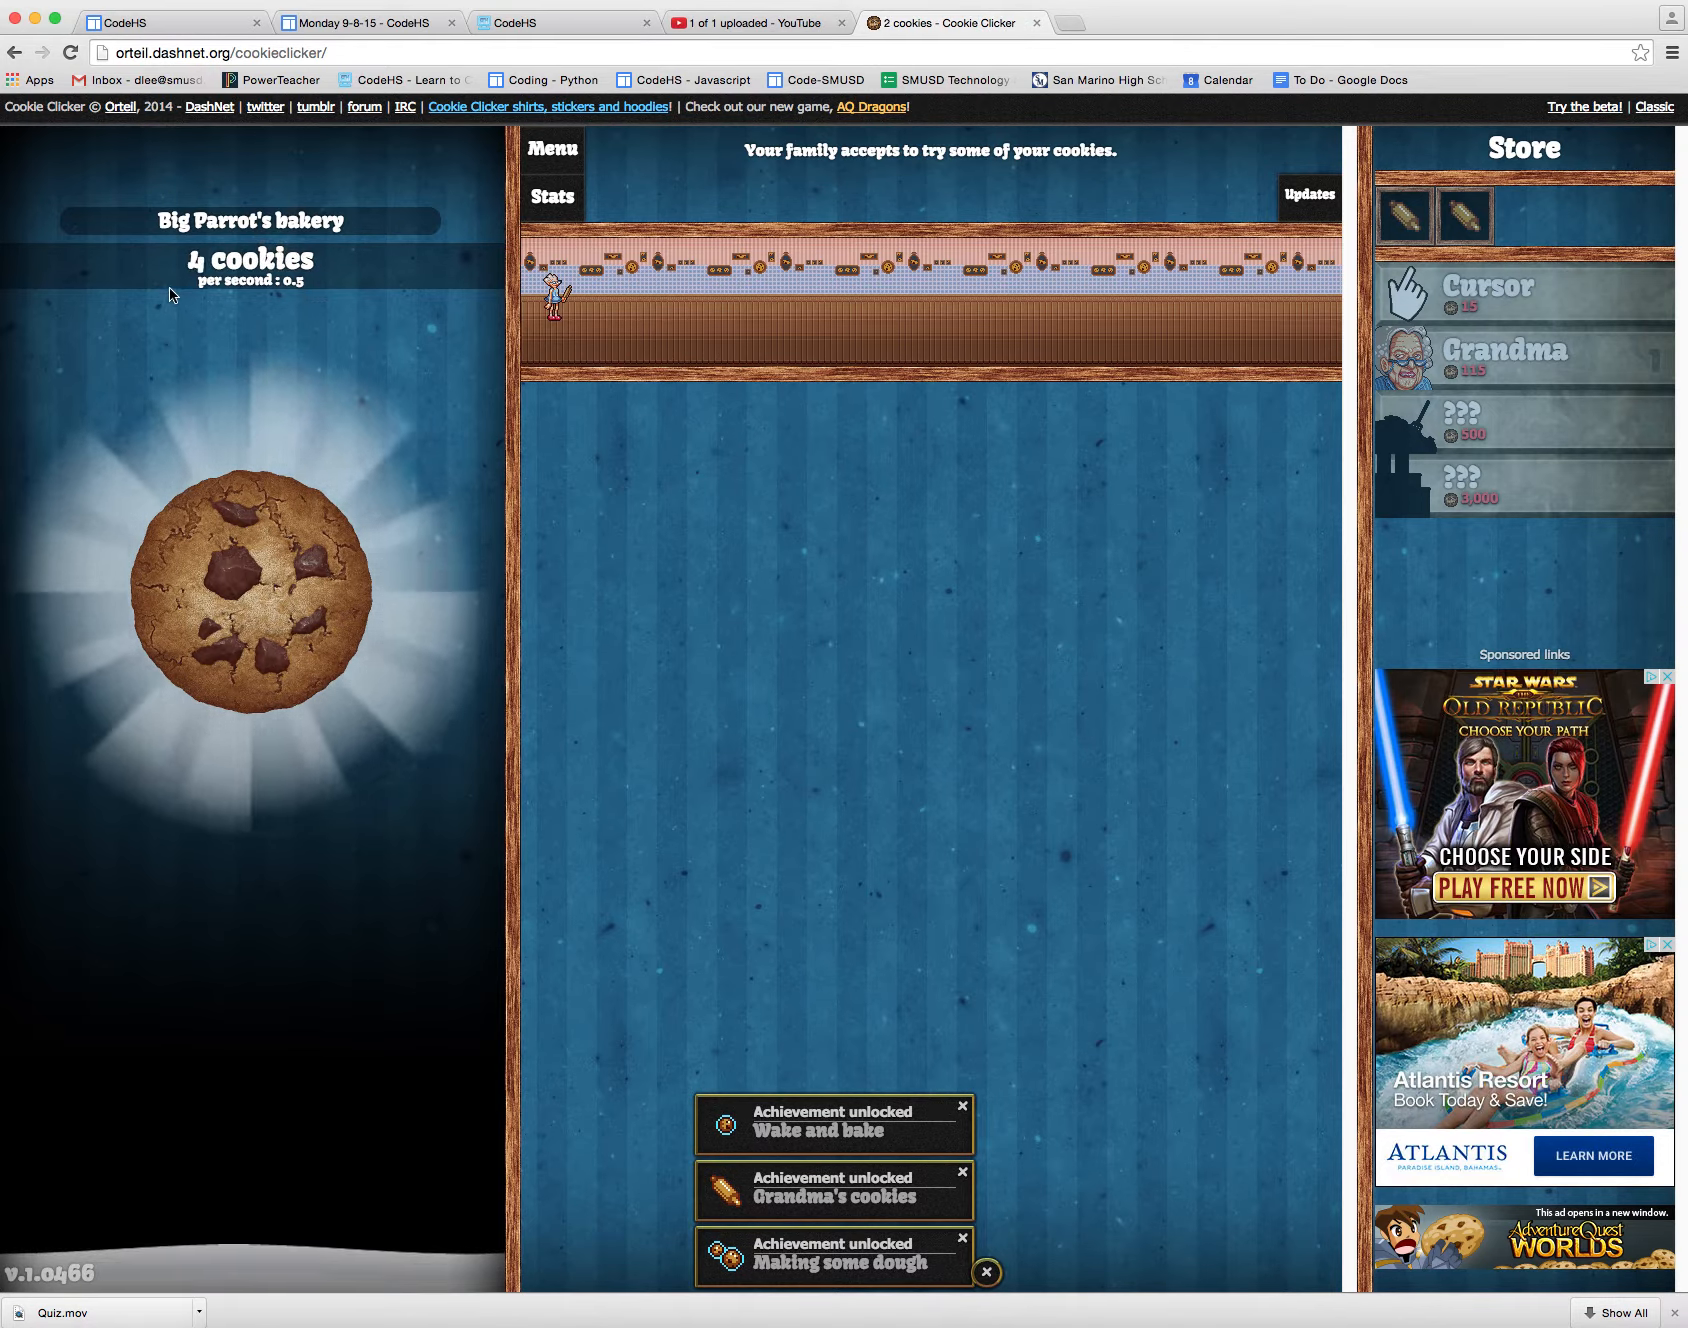
{"action": "left_click", "coordinate": [248, 592]}
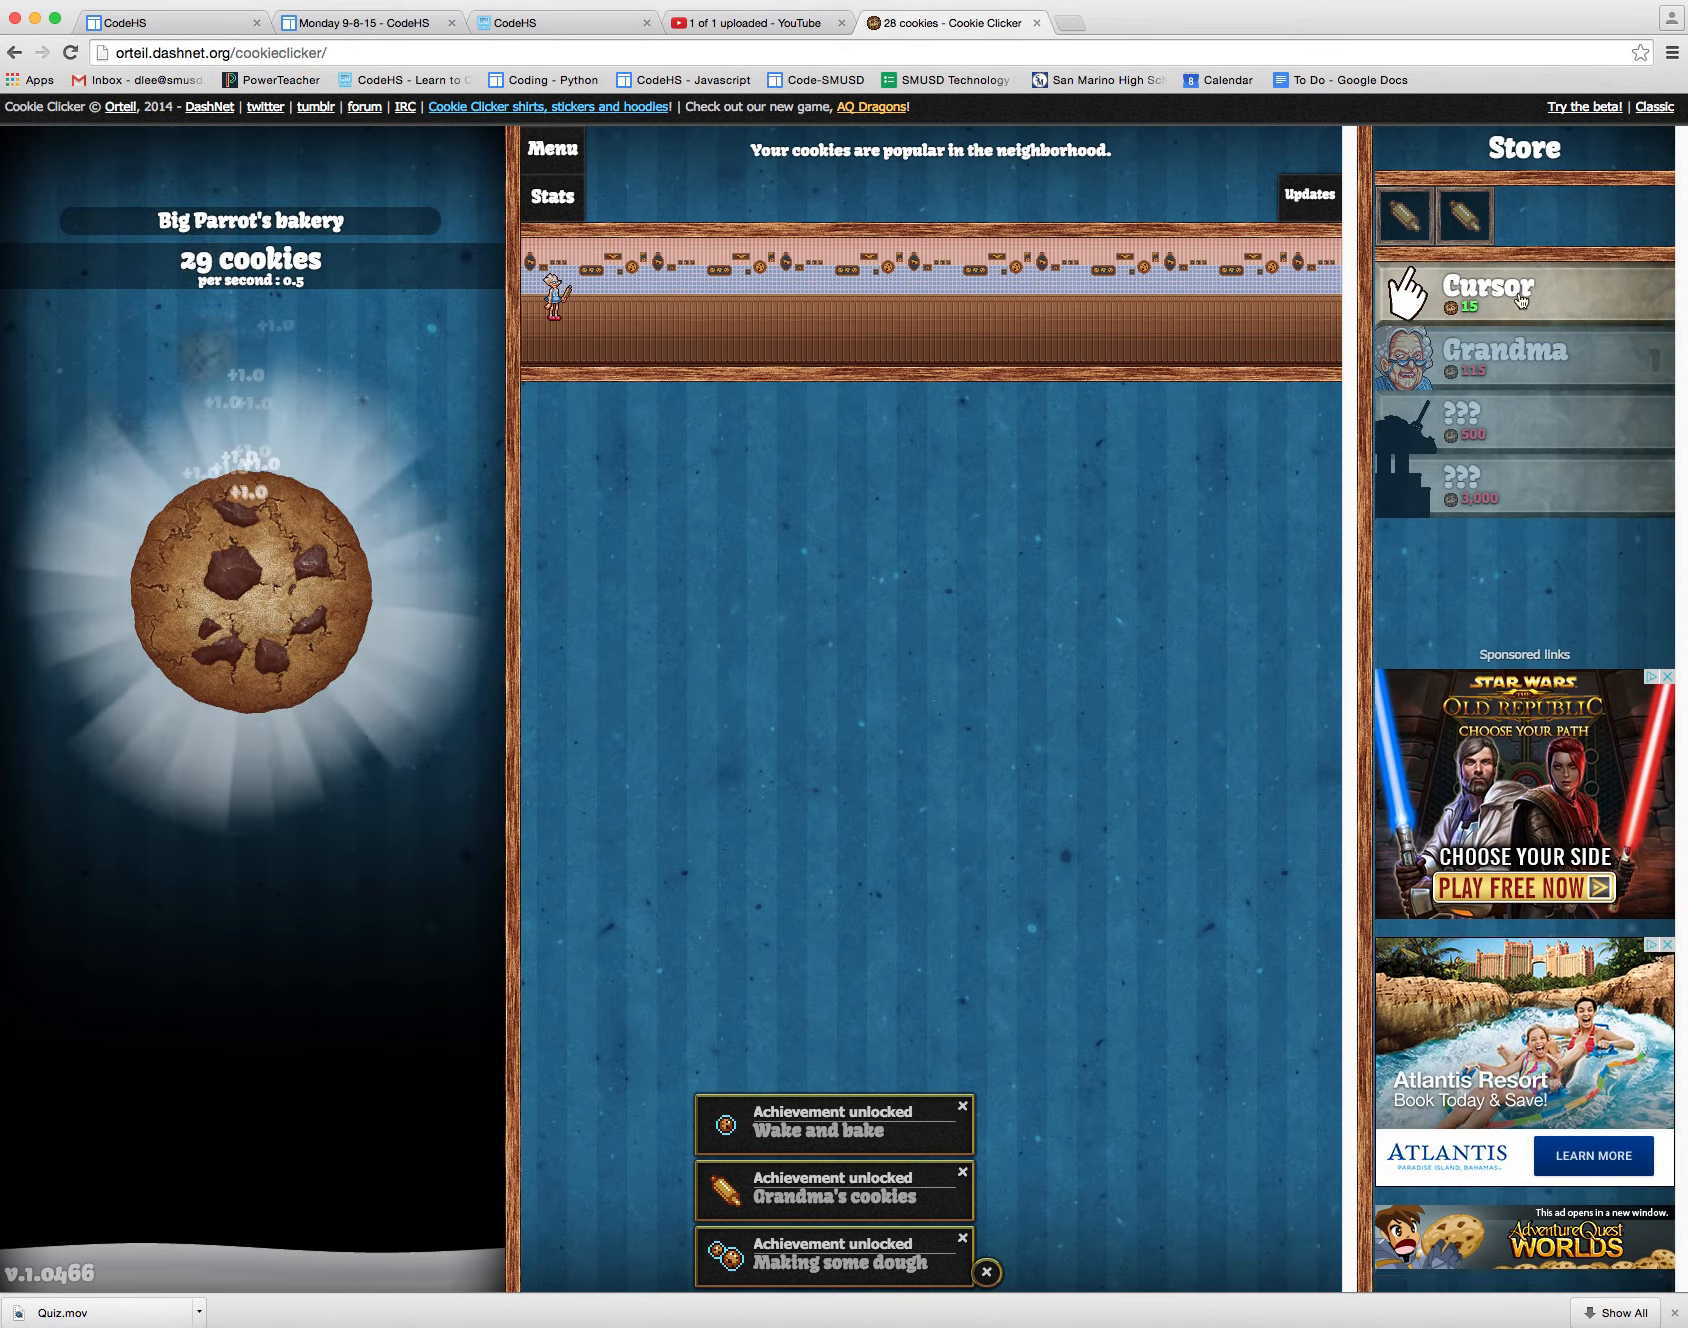
Step: Click the big cookie repeatedly to raise the bakery from about 39 to 99 cookies
{"action": "left_click", "coordinate": [246, 576]}
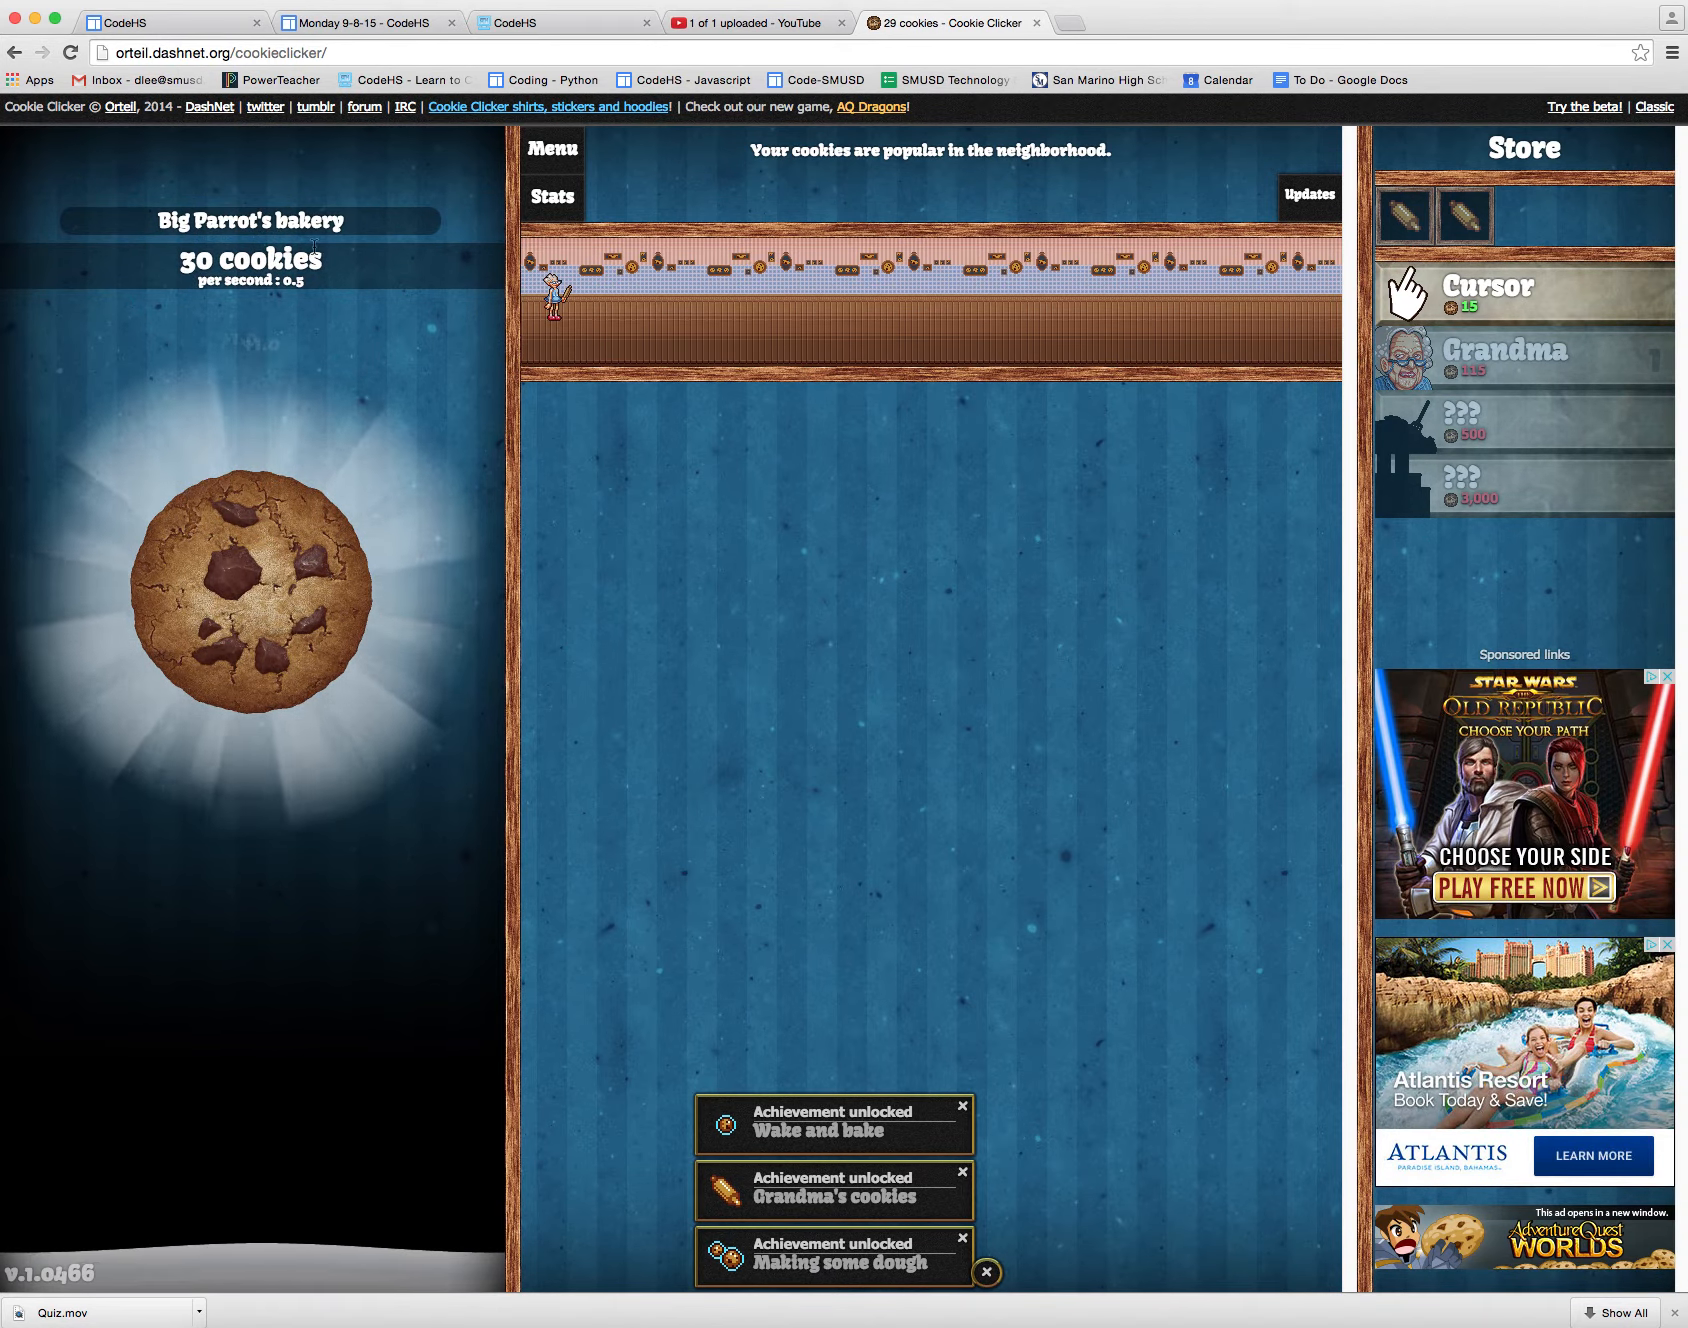
{"action": "left_click", "coordinate": [250, 586]}
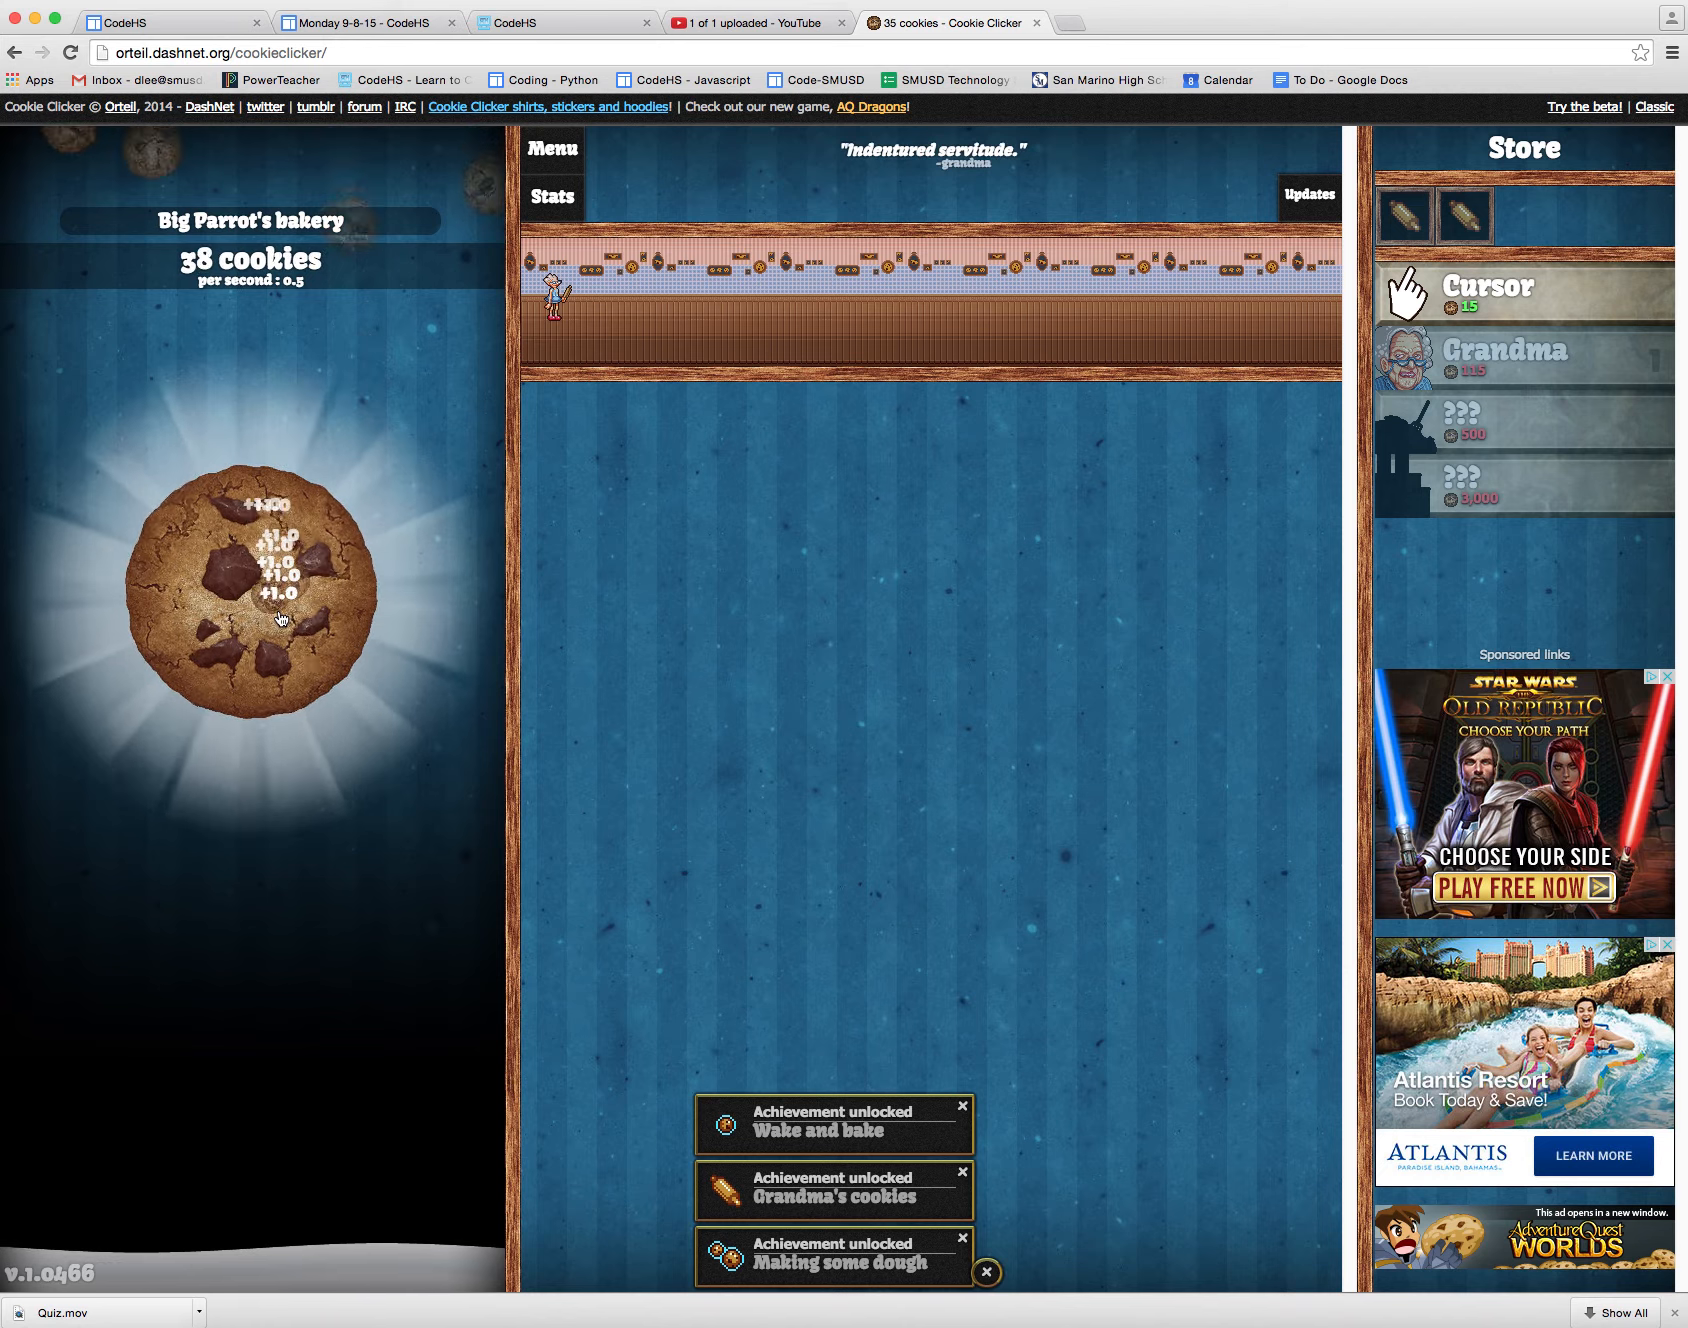
{"action": "left_click", "coordinate": [250, 586]}
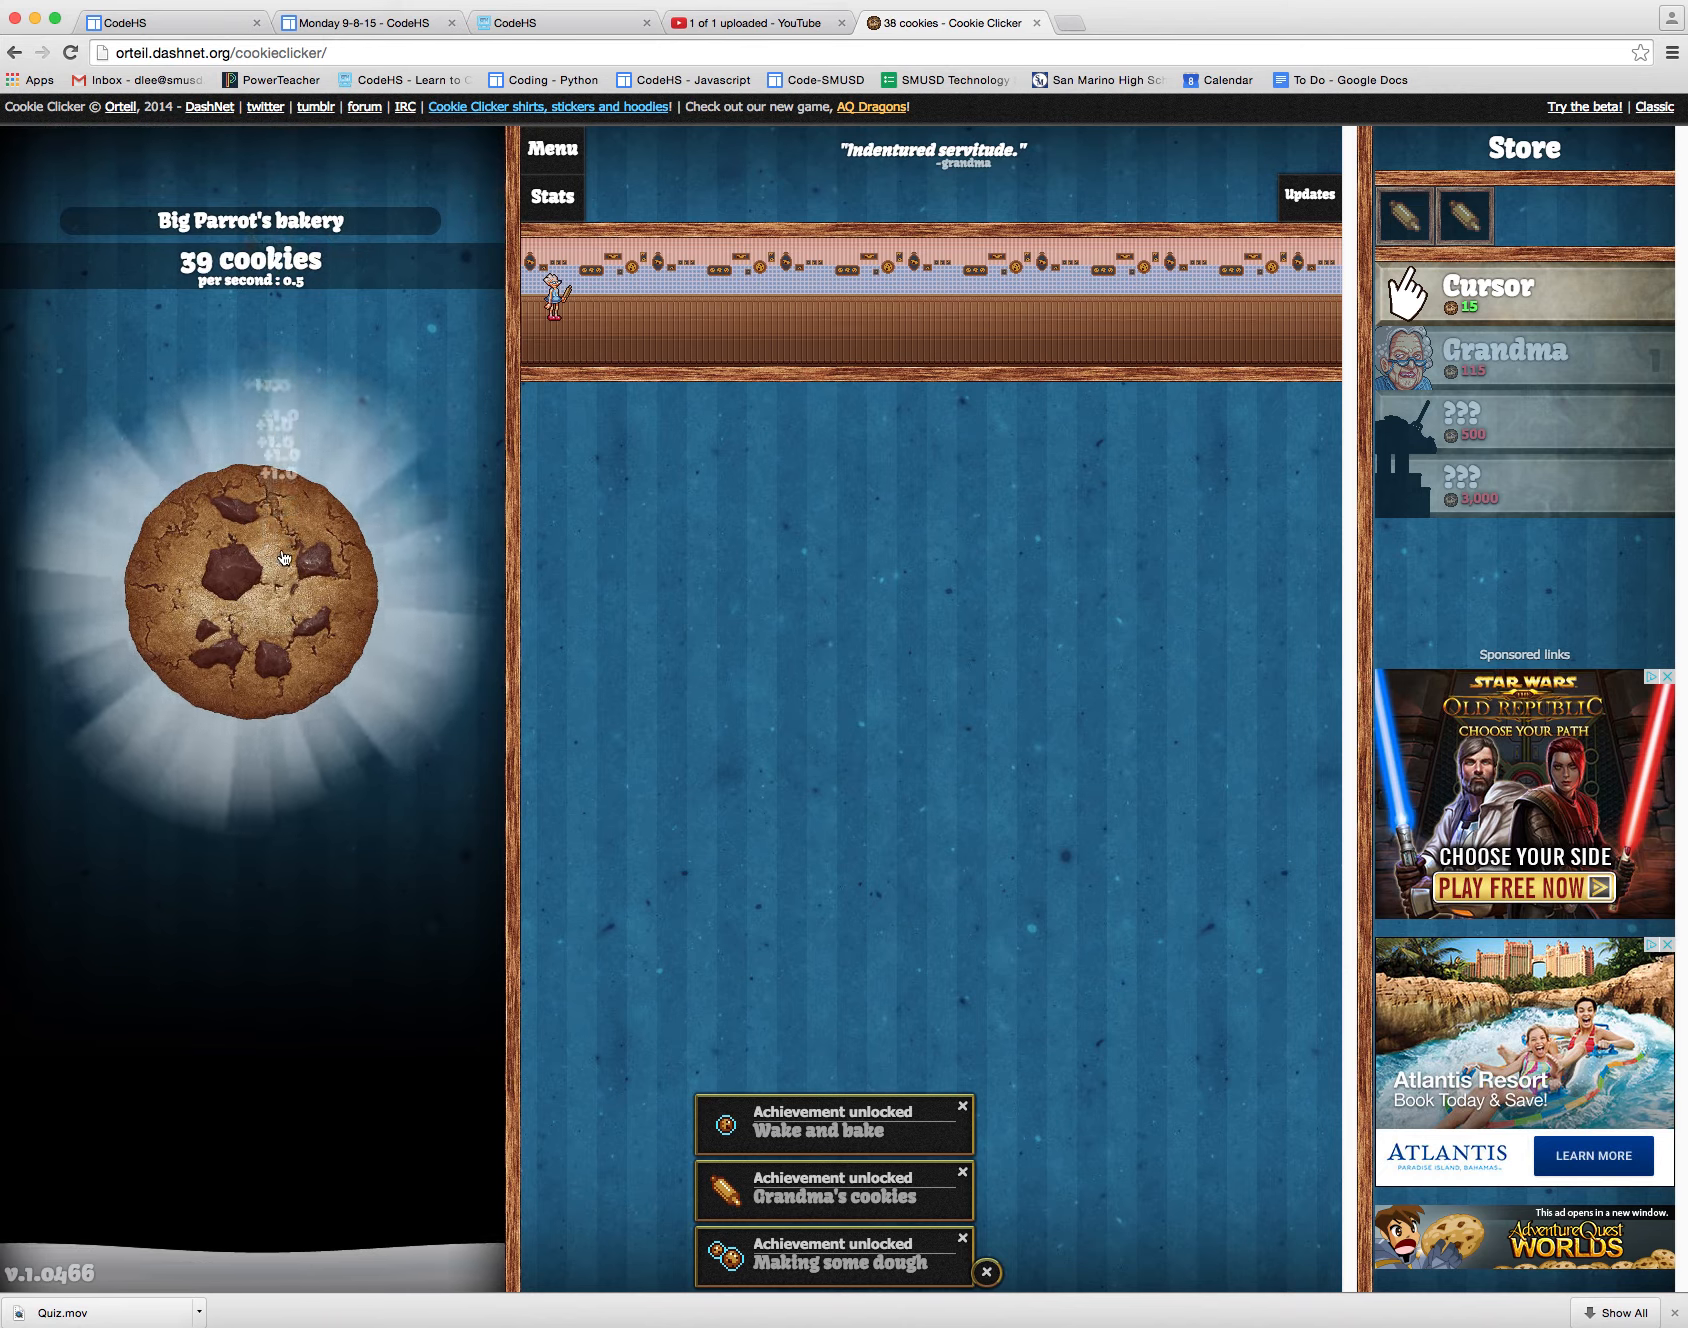
{"action": "left_click", "coordinate": [250, 586]}
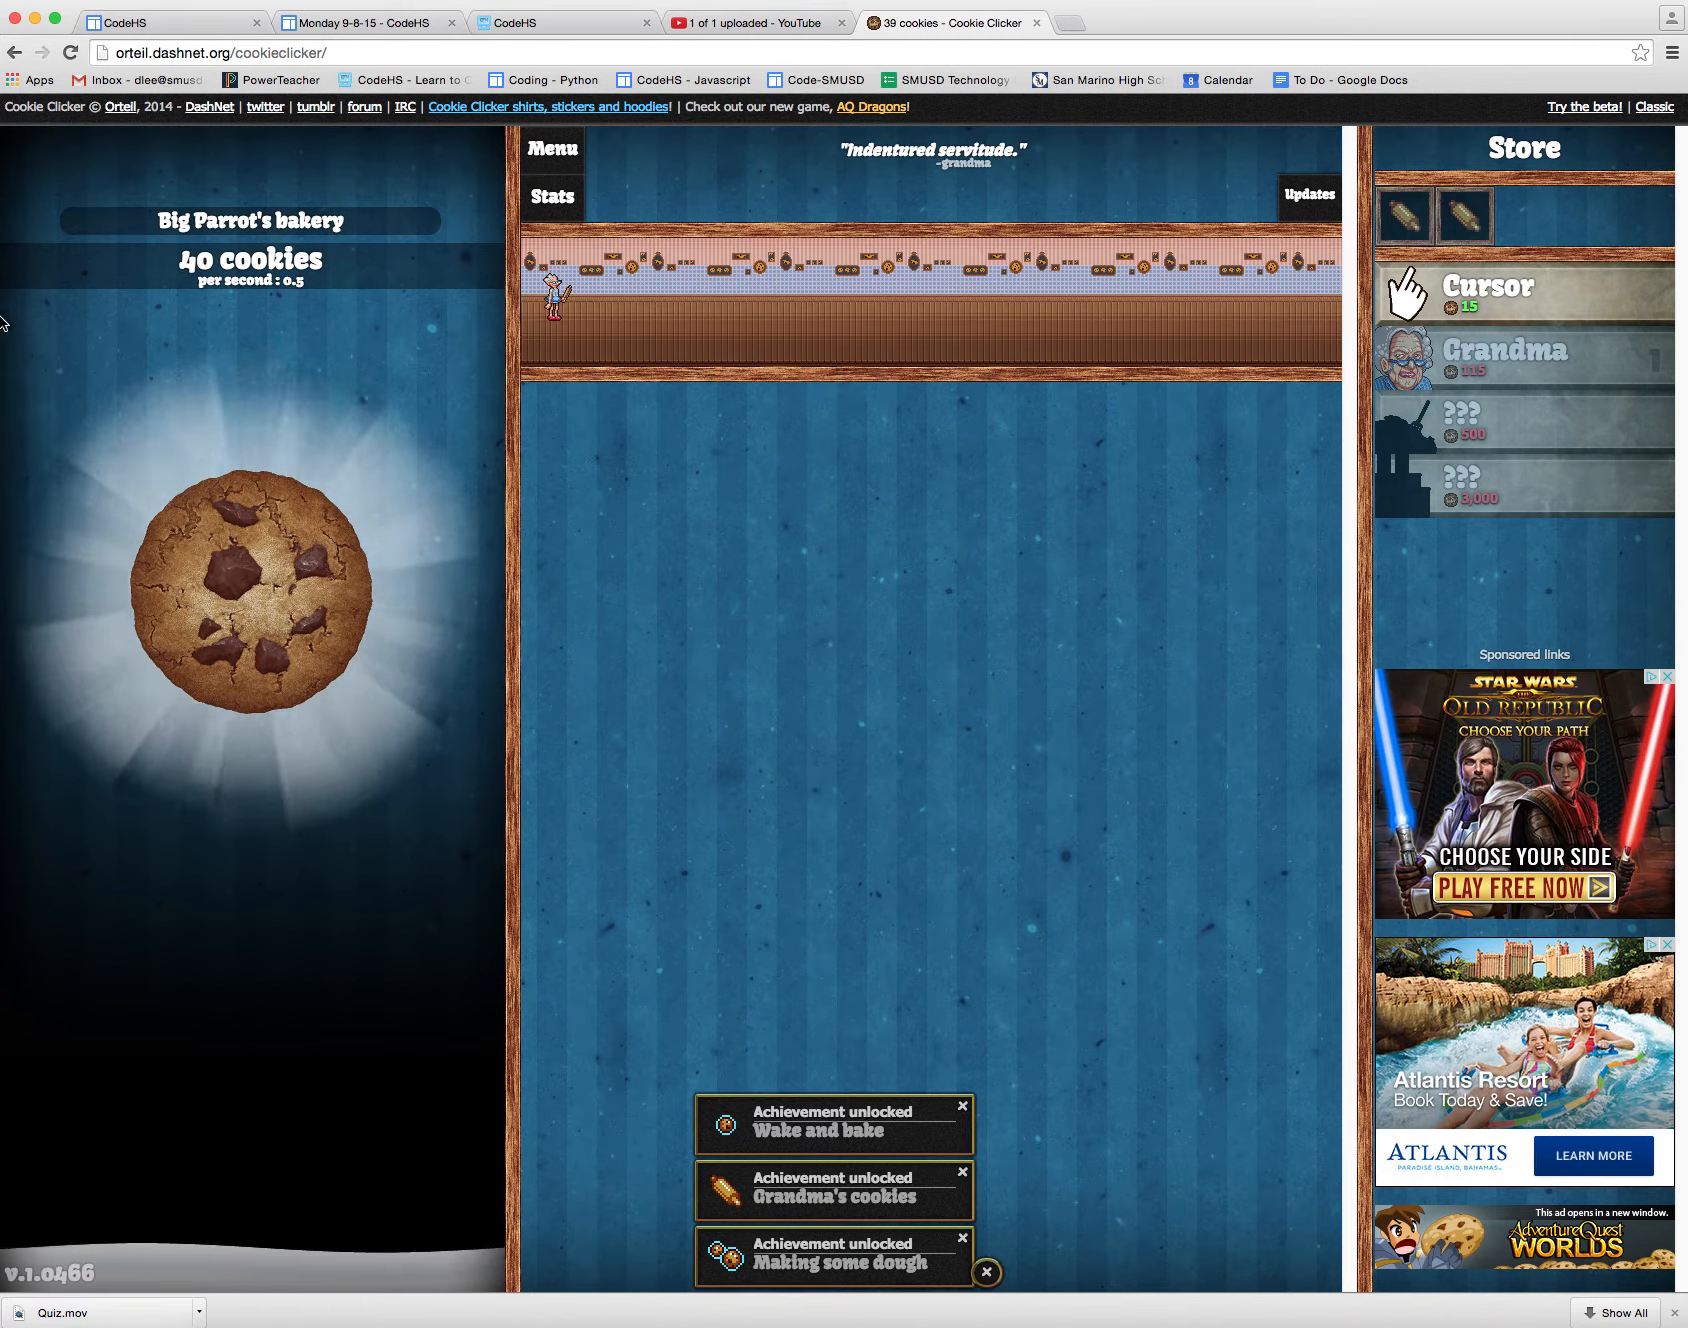
{"action": "left_click", "coordinate": [248, 586]}
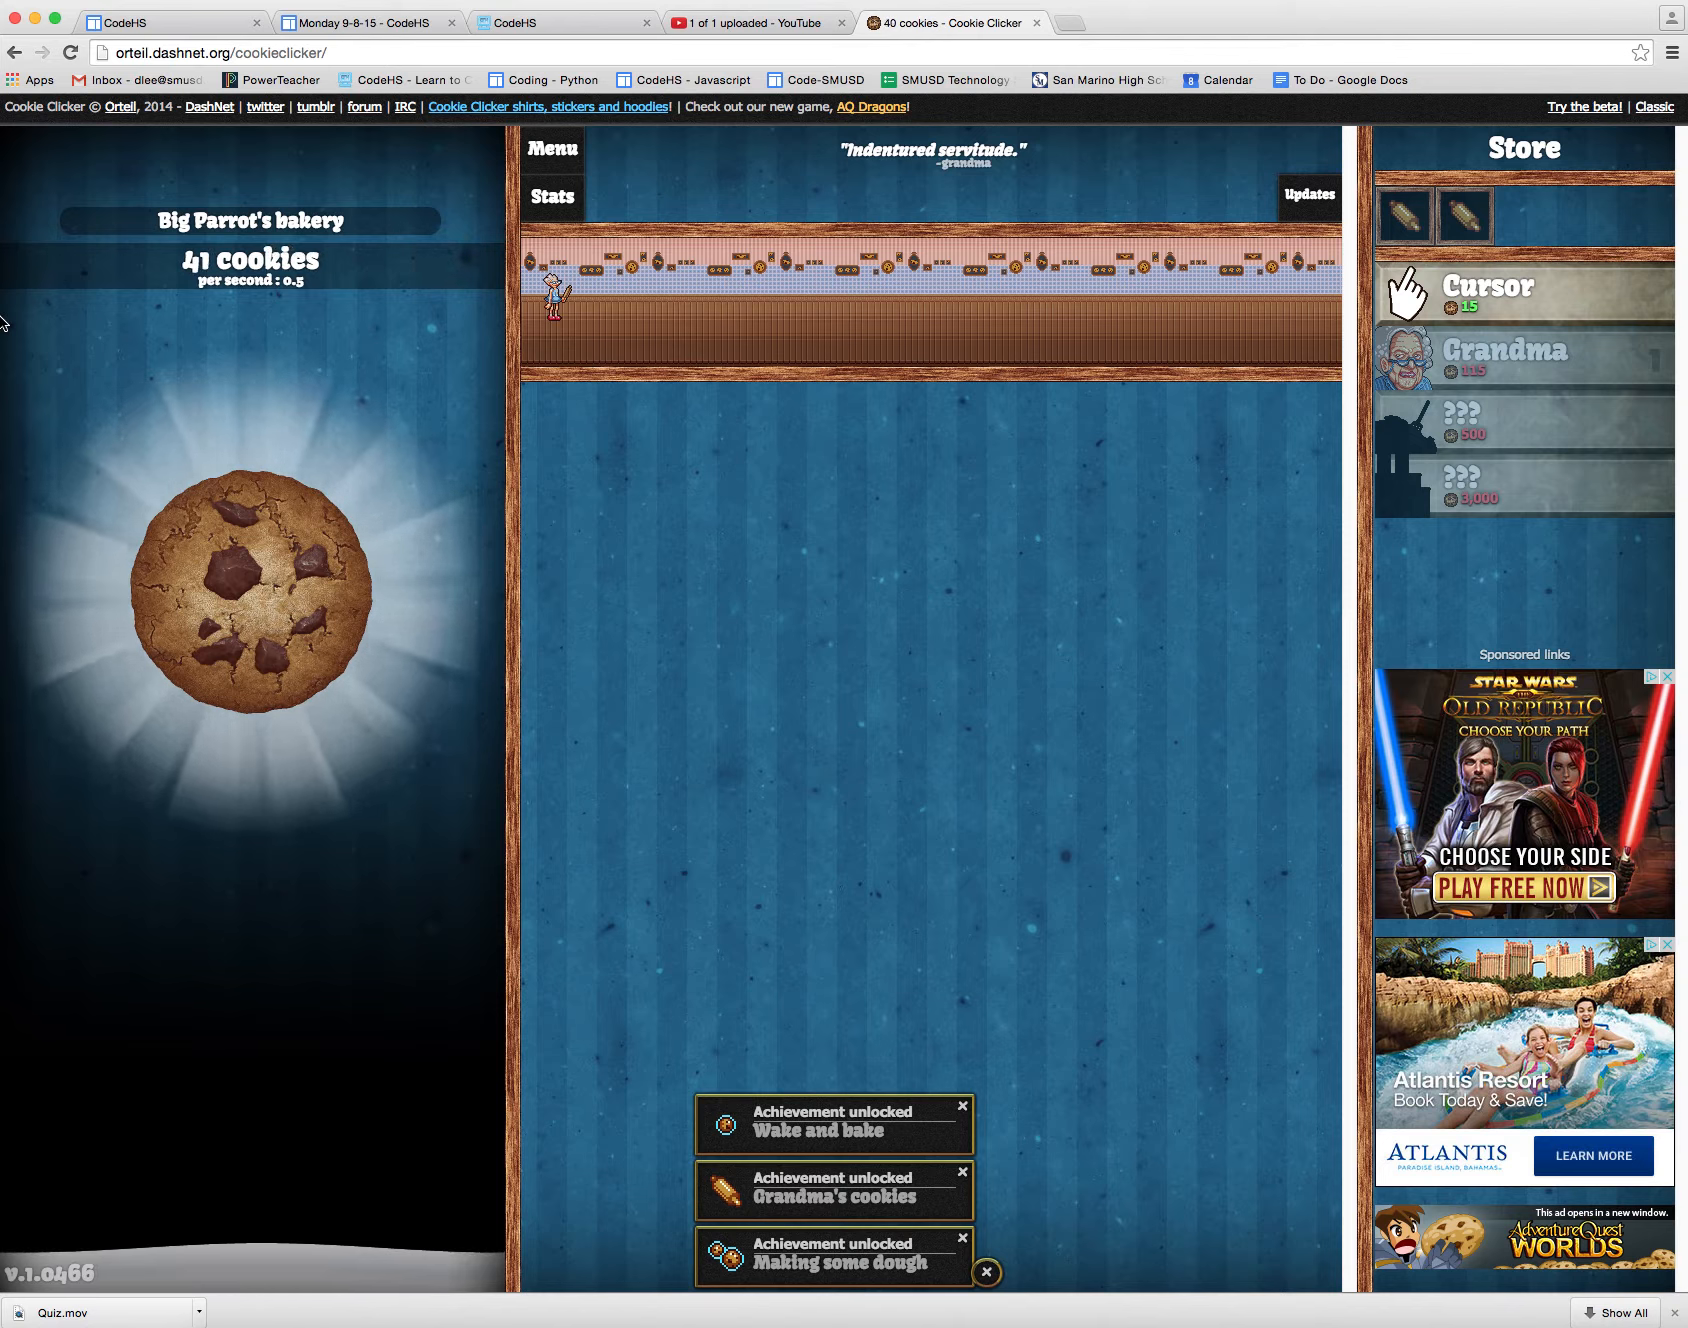
{"action": "left_click", "coordinate": [248, 598]}
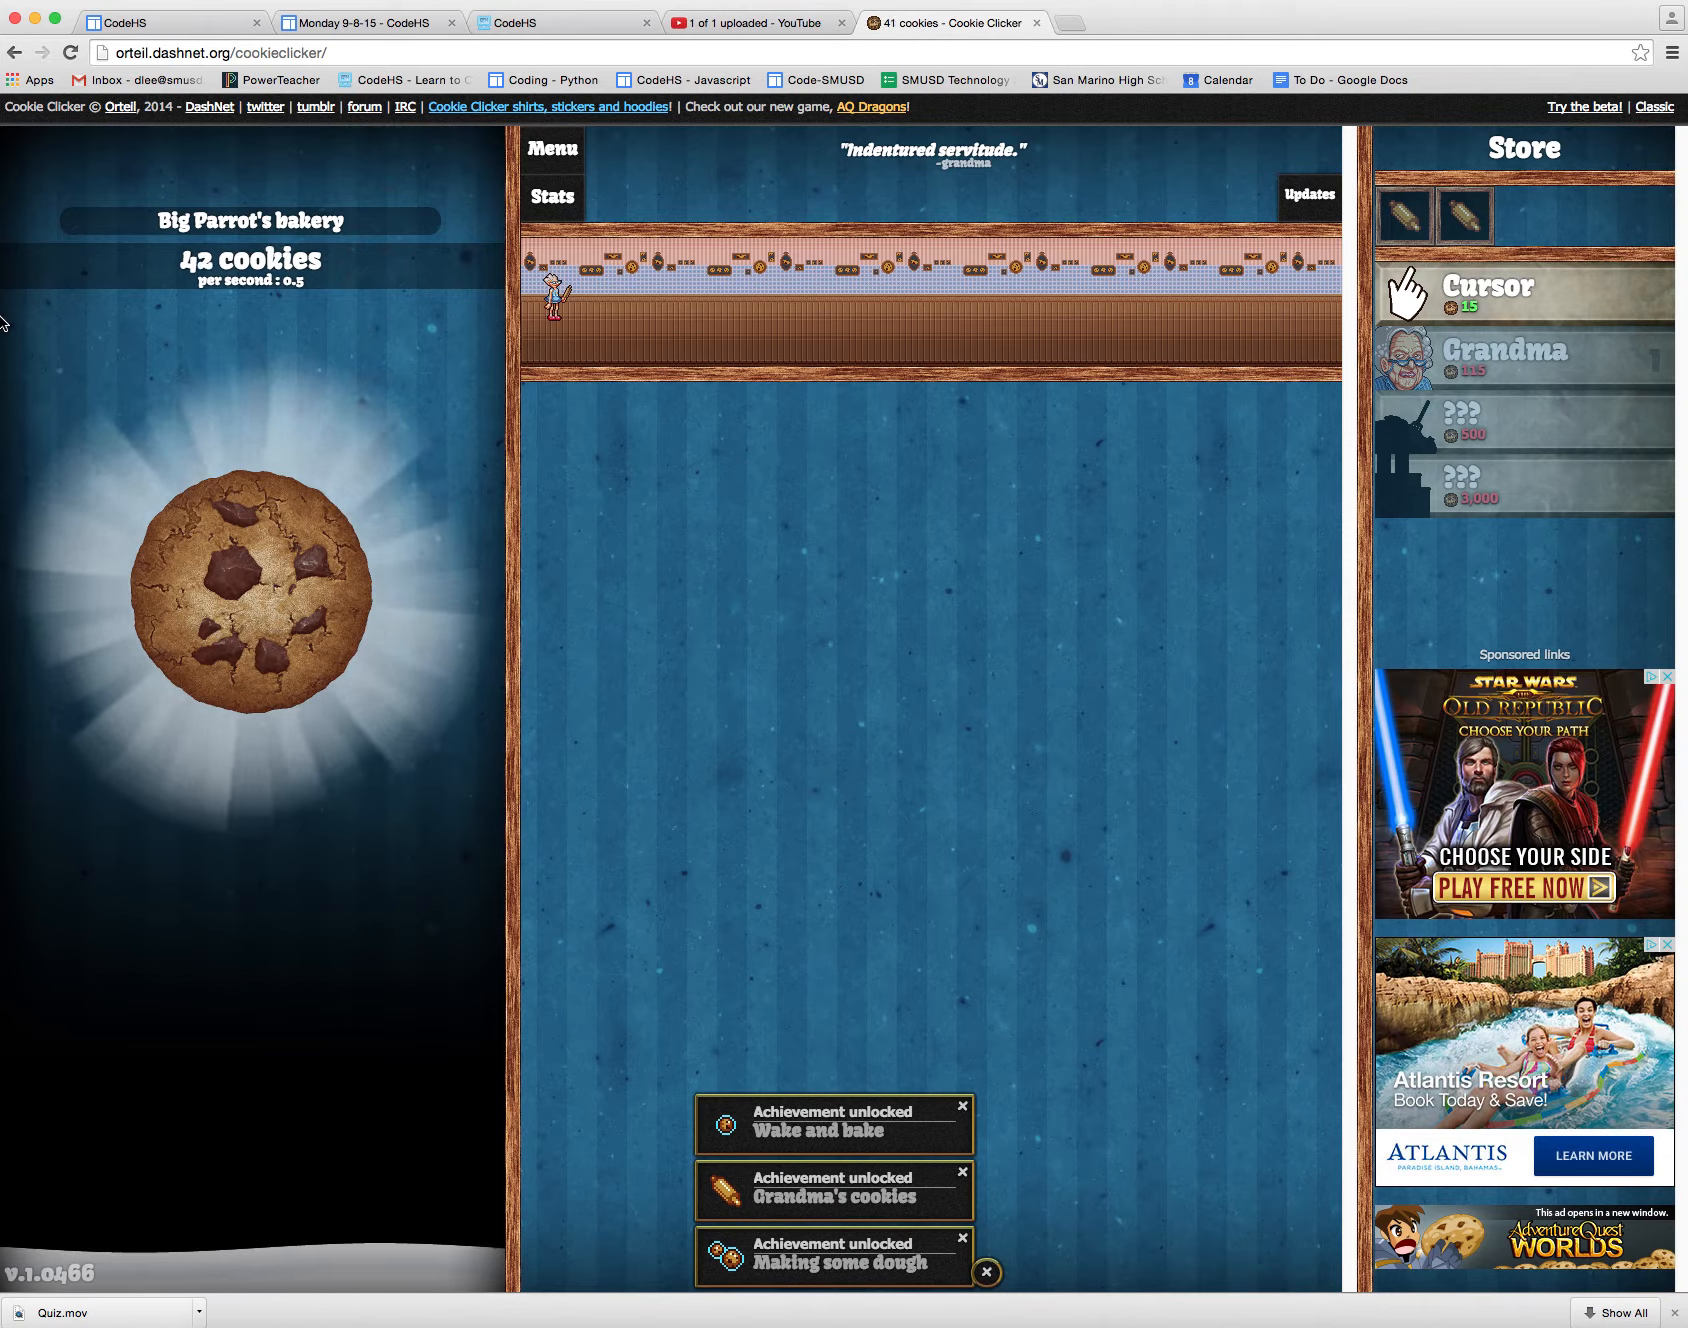
{"action": "left_click", "coordinate": [248, 592]}
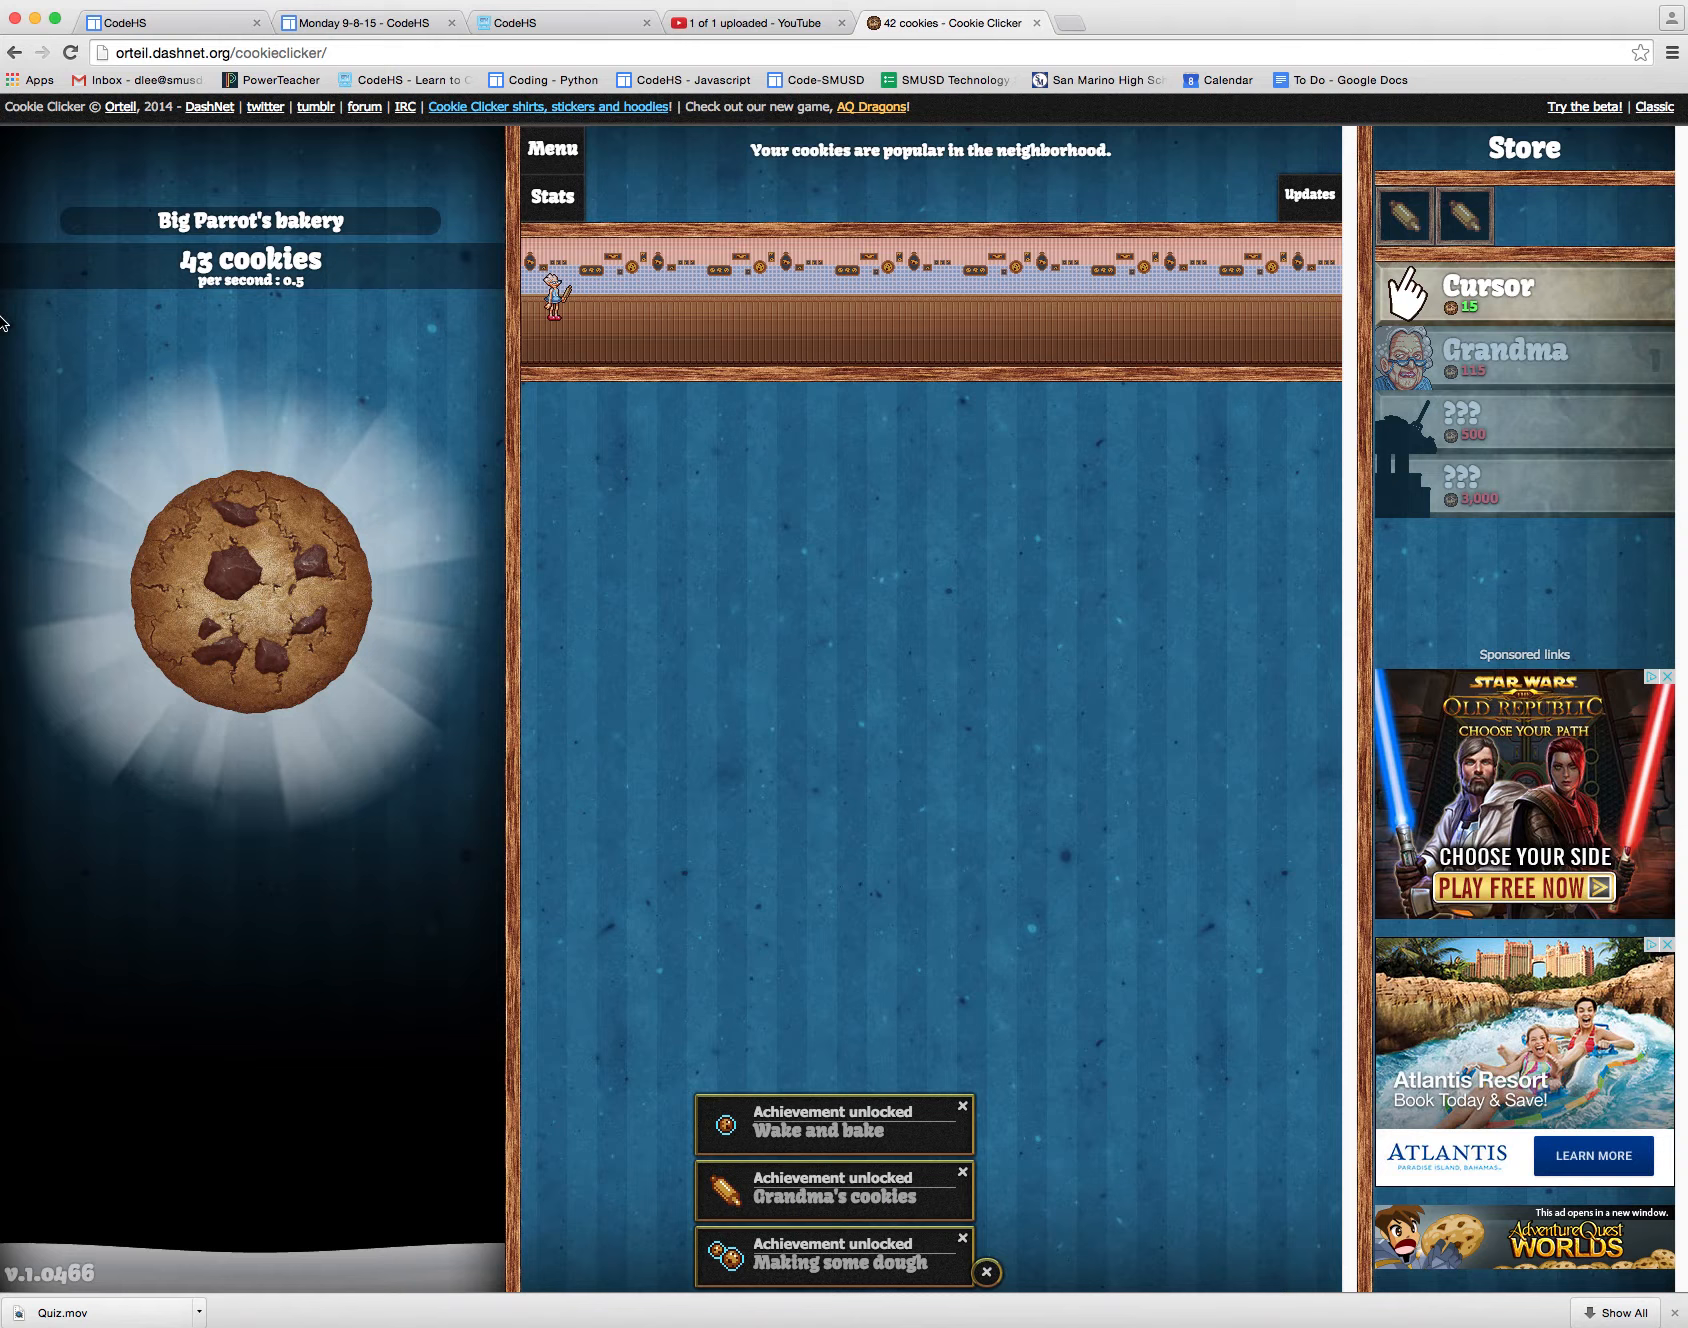
{"action": "left_click", "coordinate": [246, 582]}
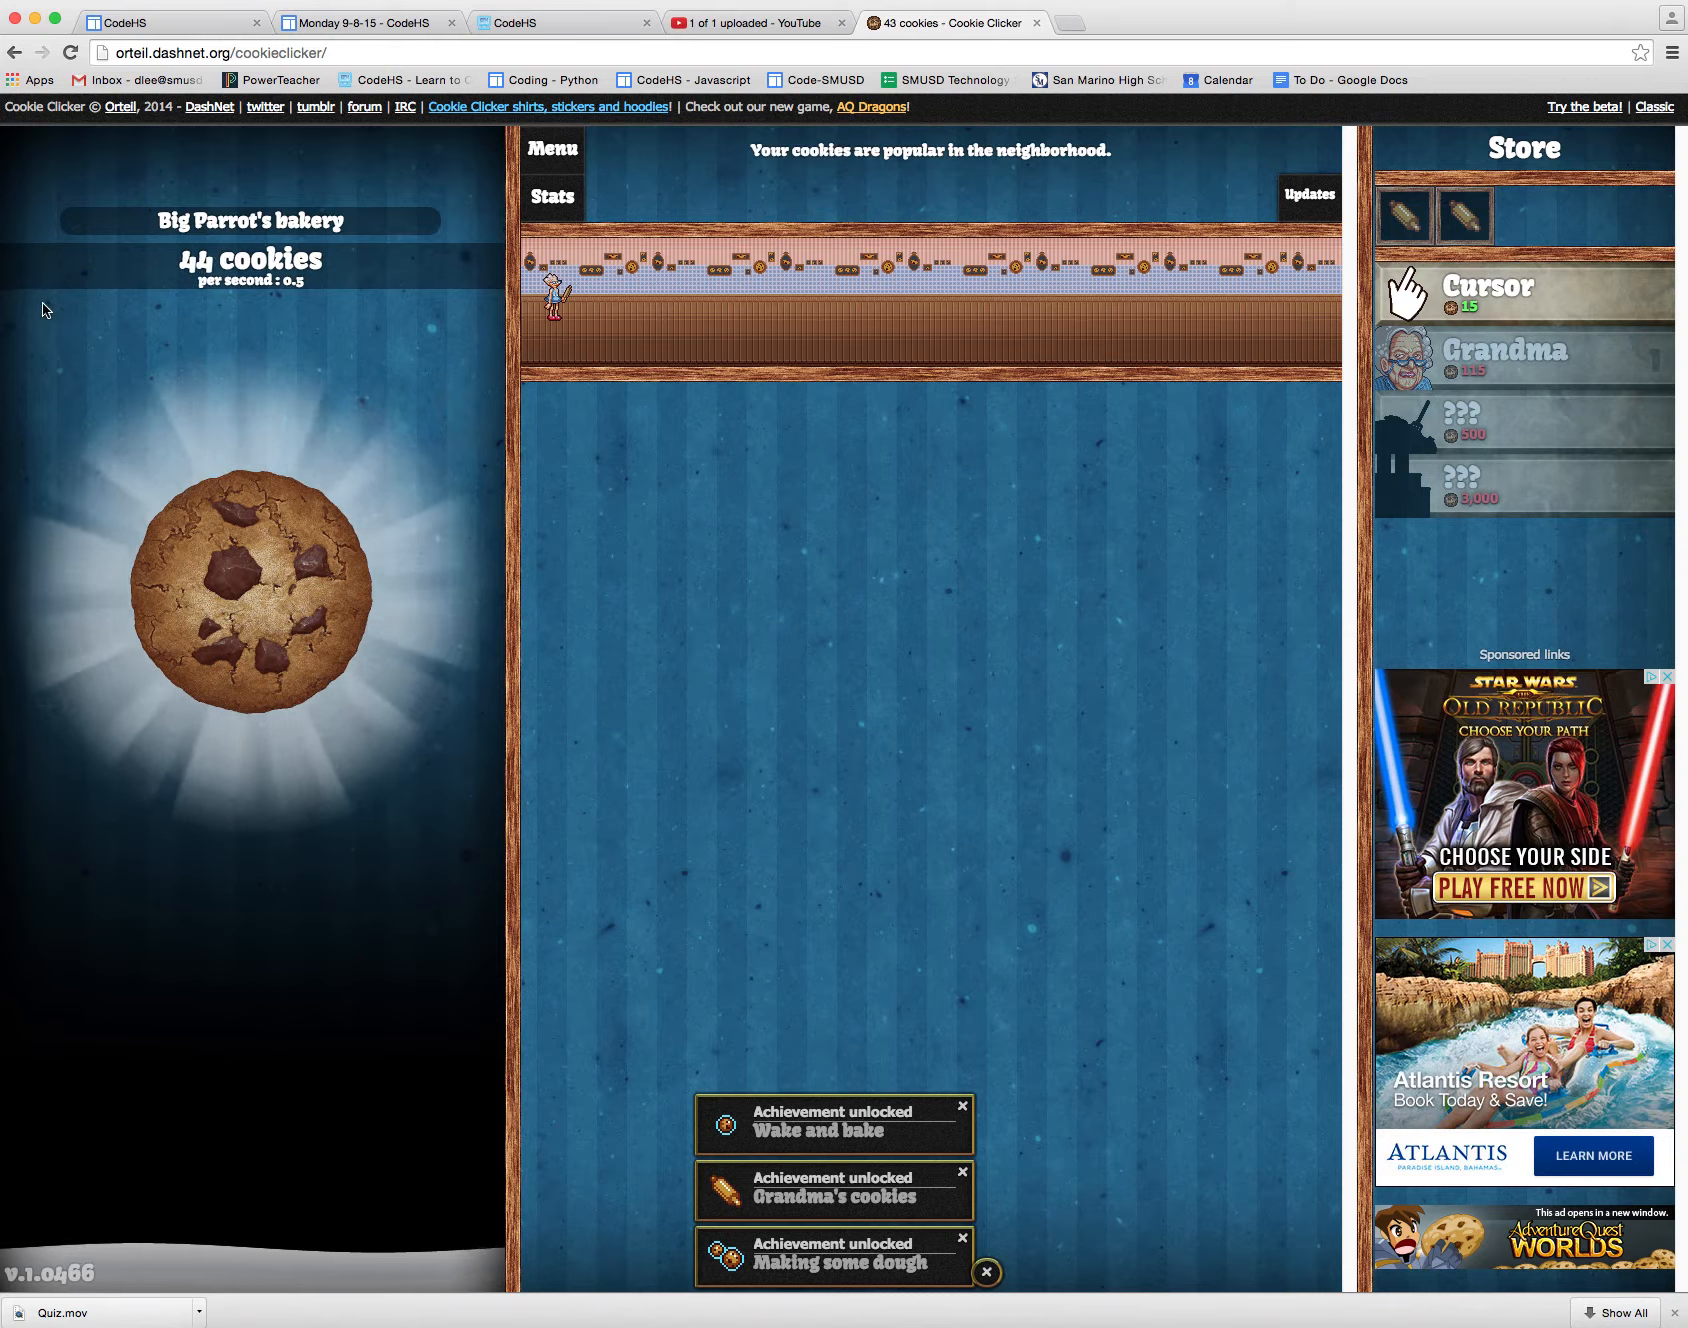
{"action": "left_click", "coordinate": [248, 590]}
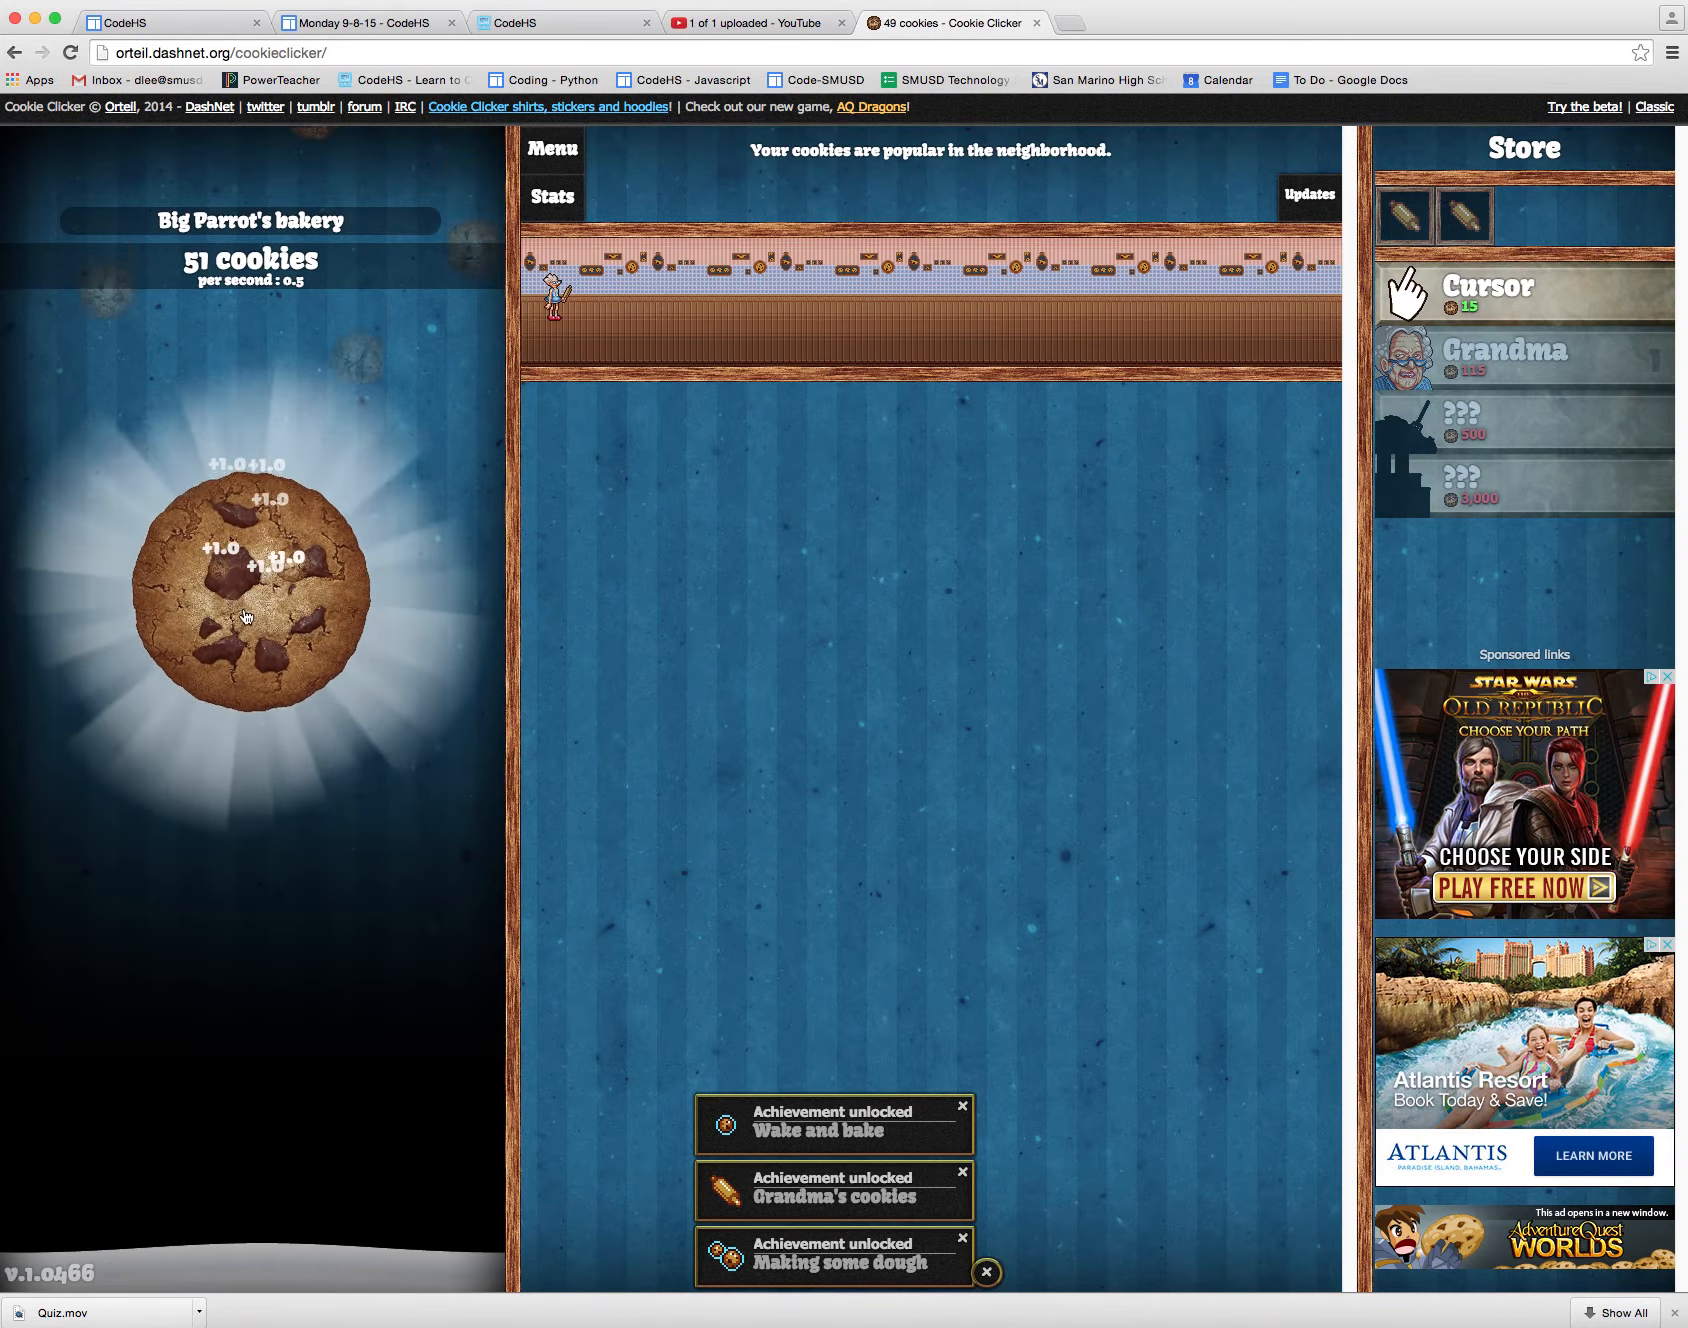
{"action": "left_click", "coordinate": [246, 598]}
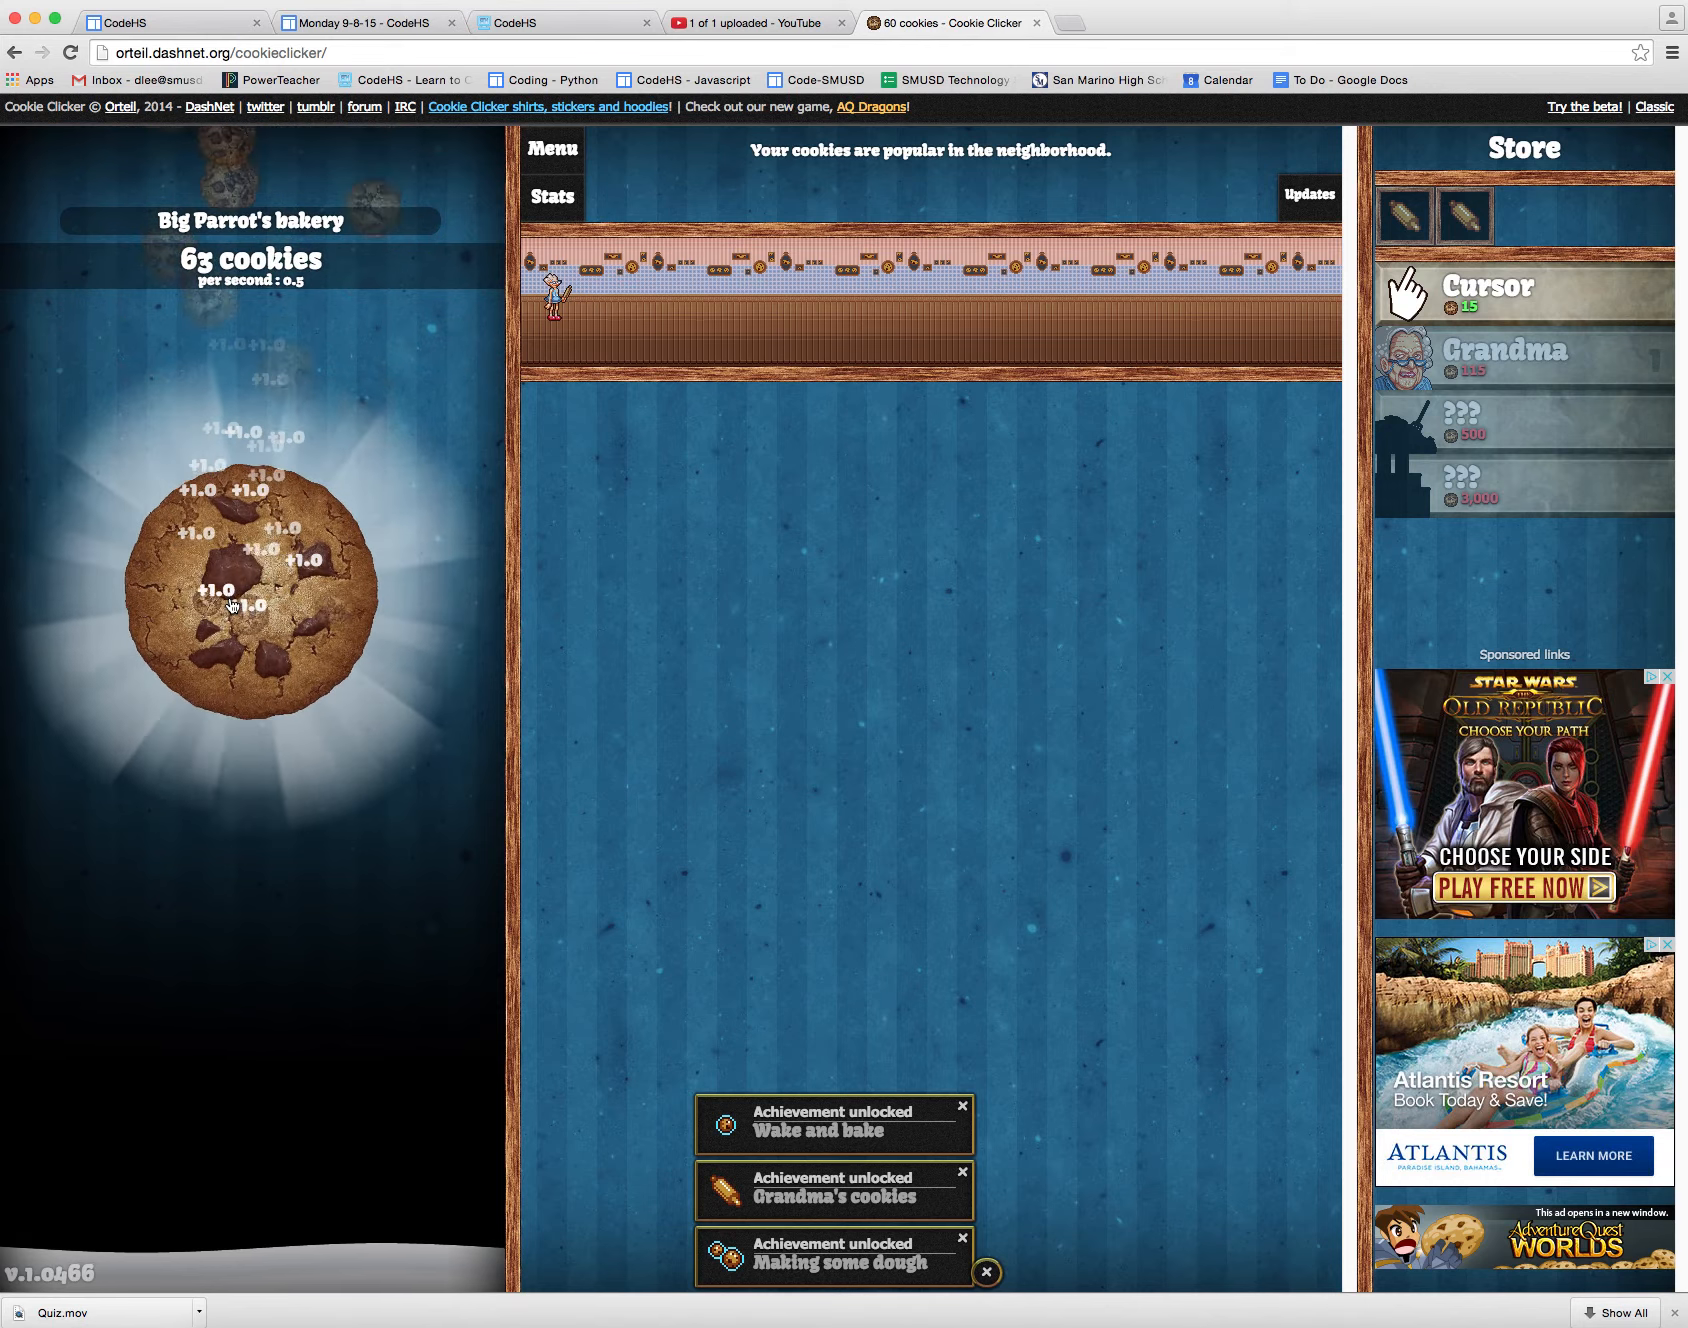
{"action": "left_click", "coordinate": [252, 602]}
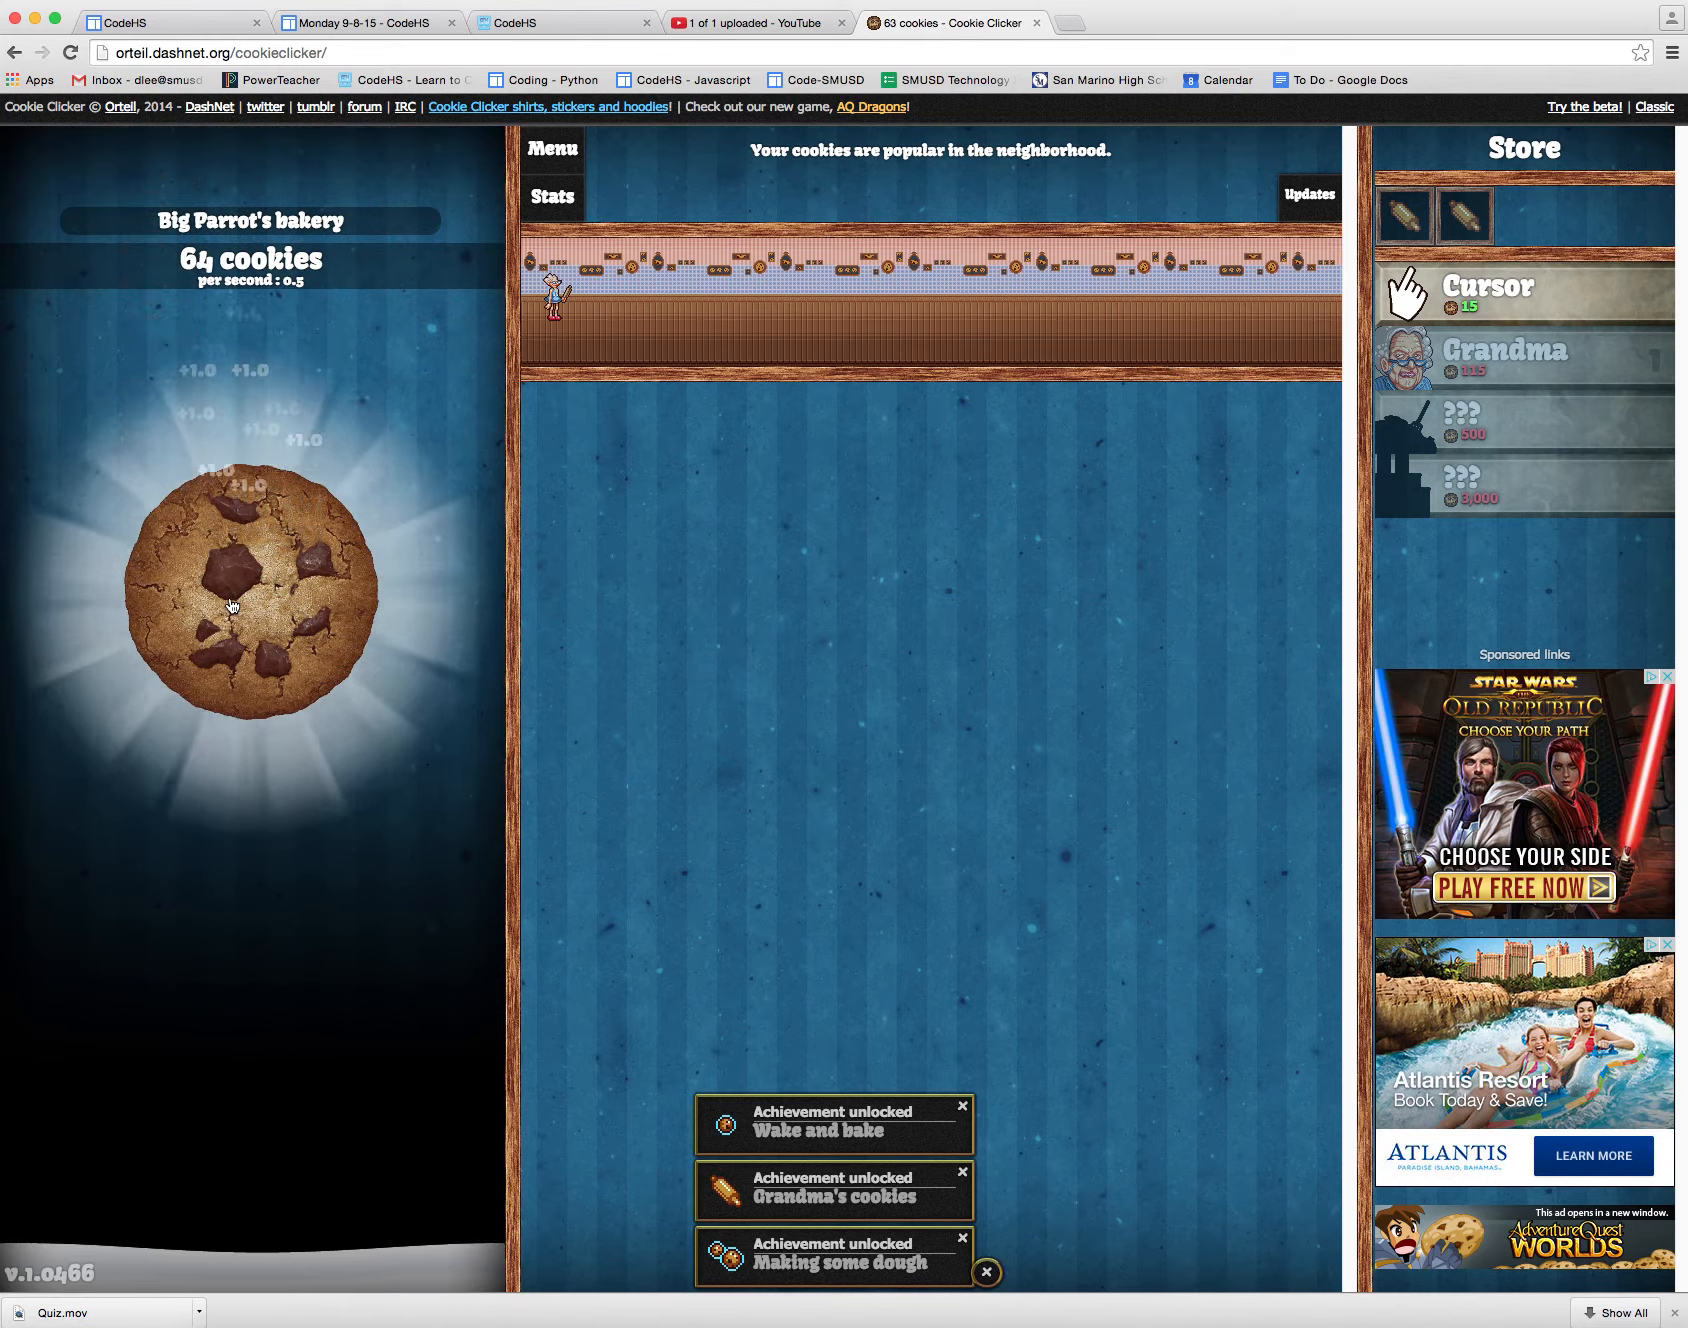
{"action": "left_click", "coordinate": [250, 586]}
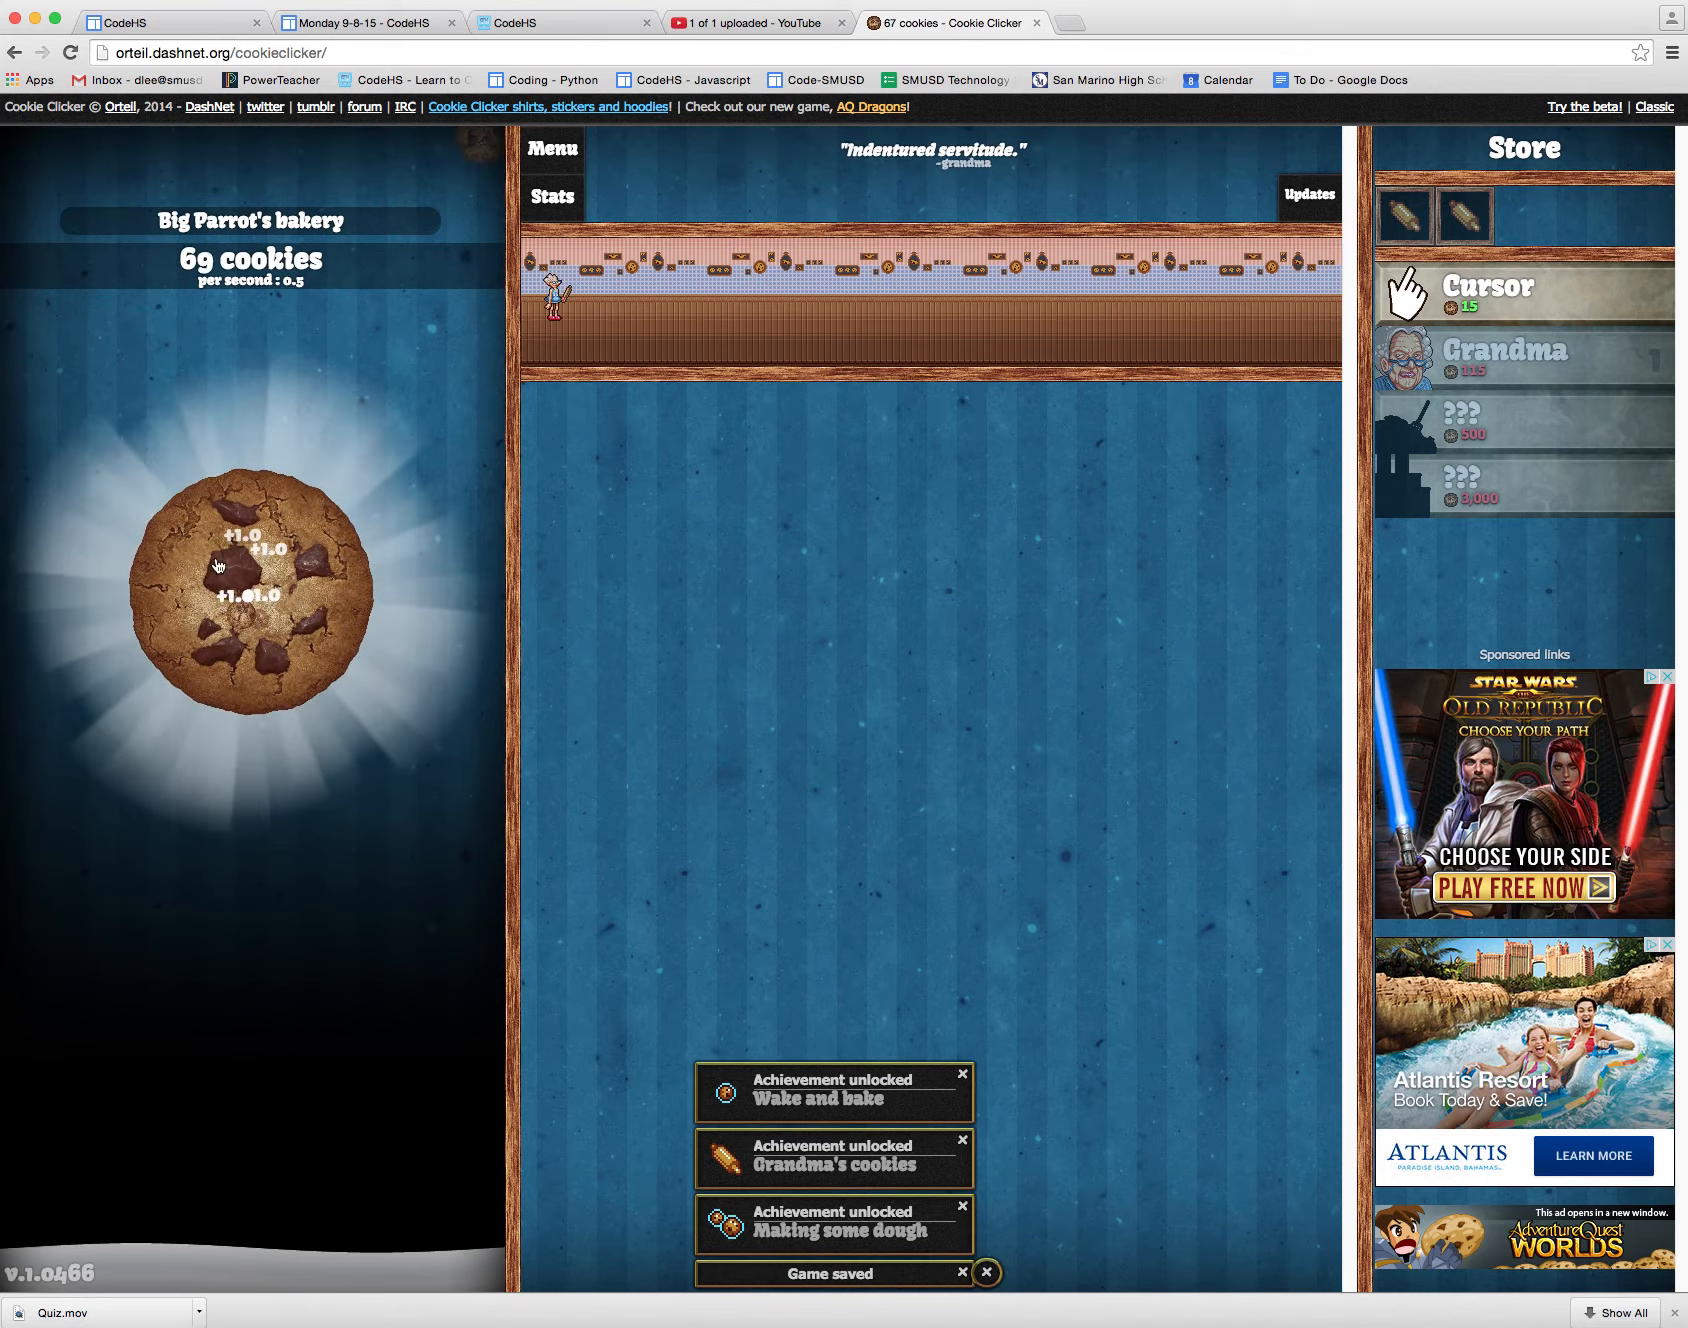
{"action": "left_click", "coordinate": [248, 582]}
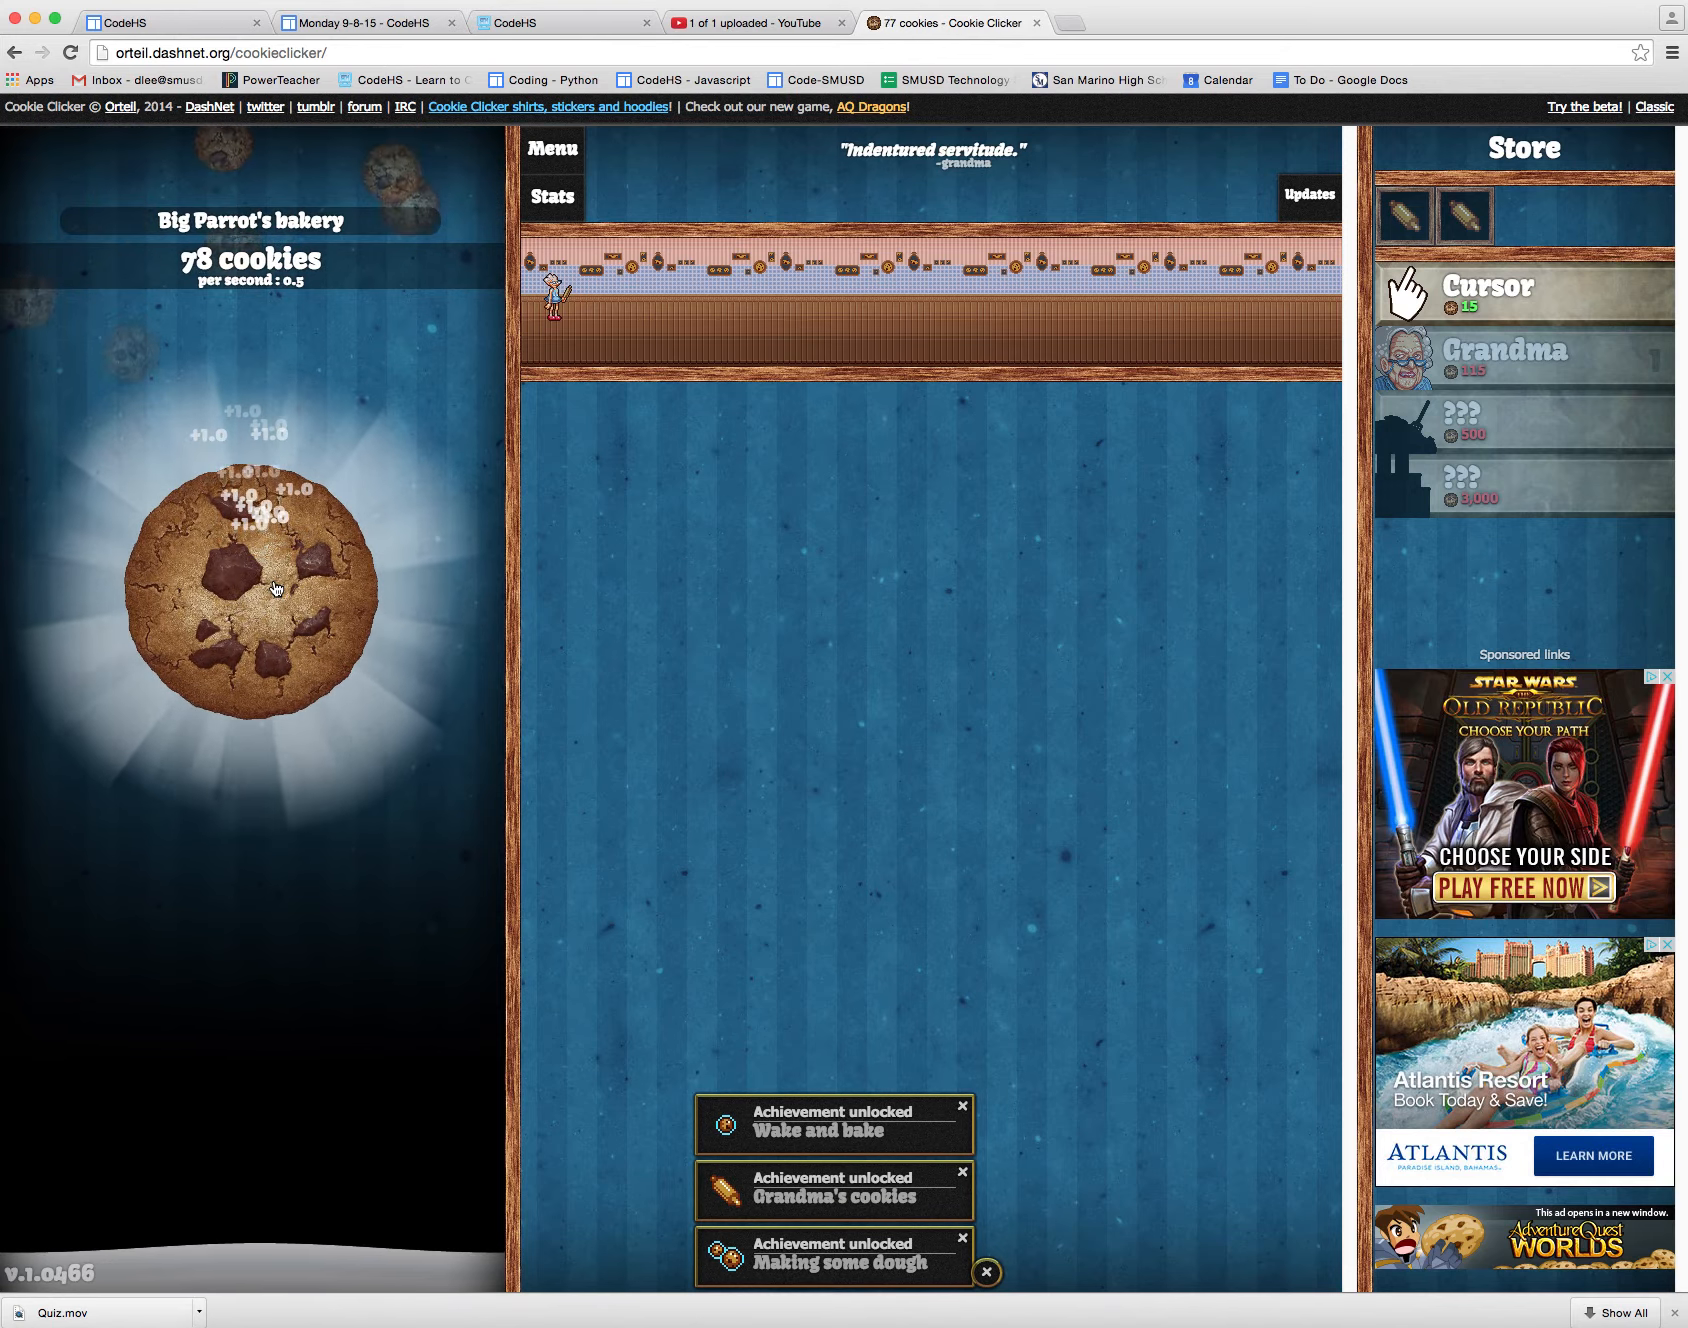
{"action": "left_click", "coordinate": [252, 588]}
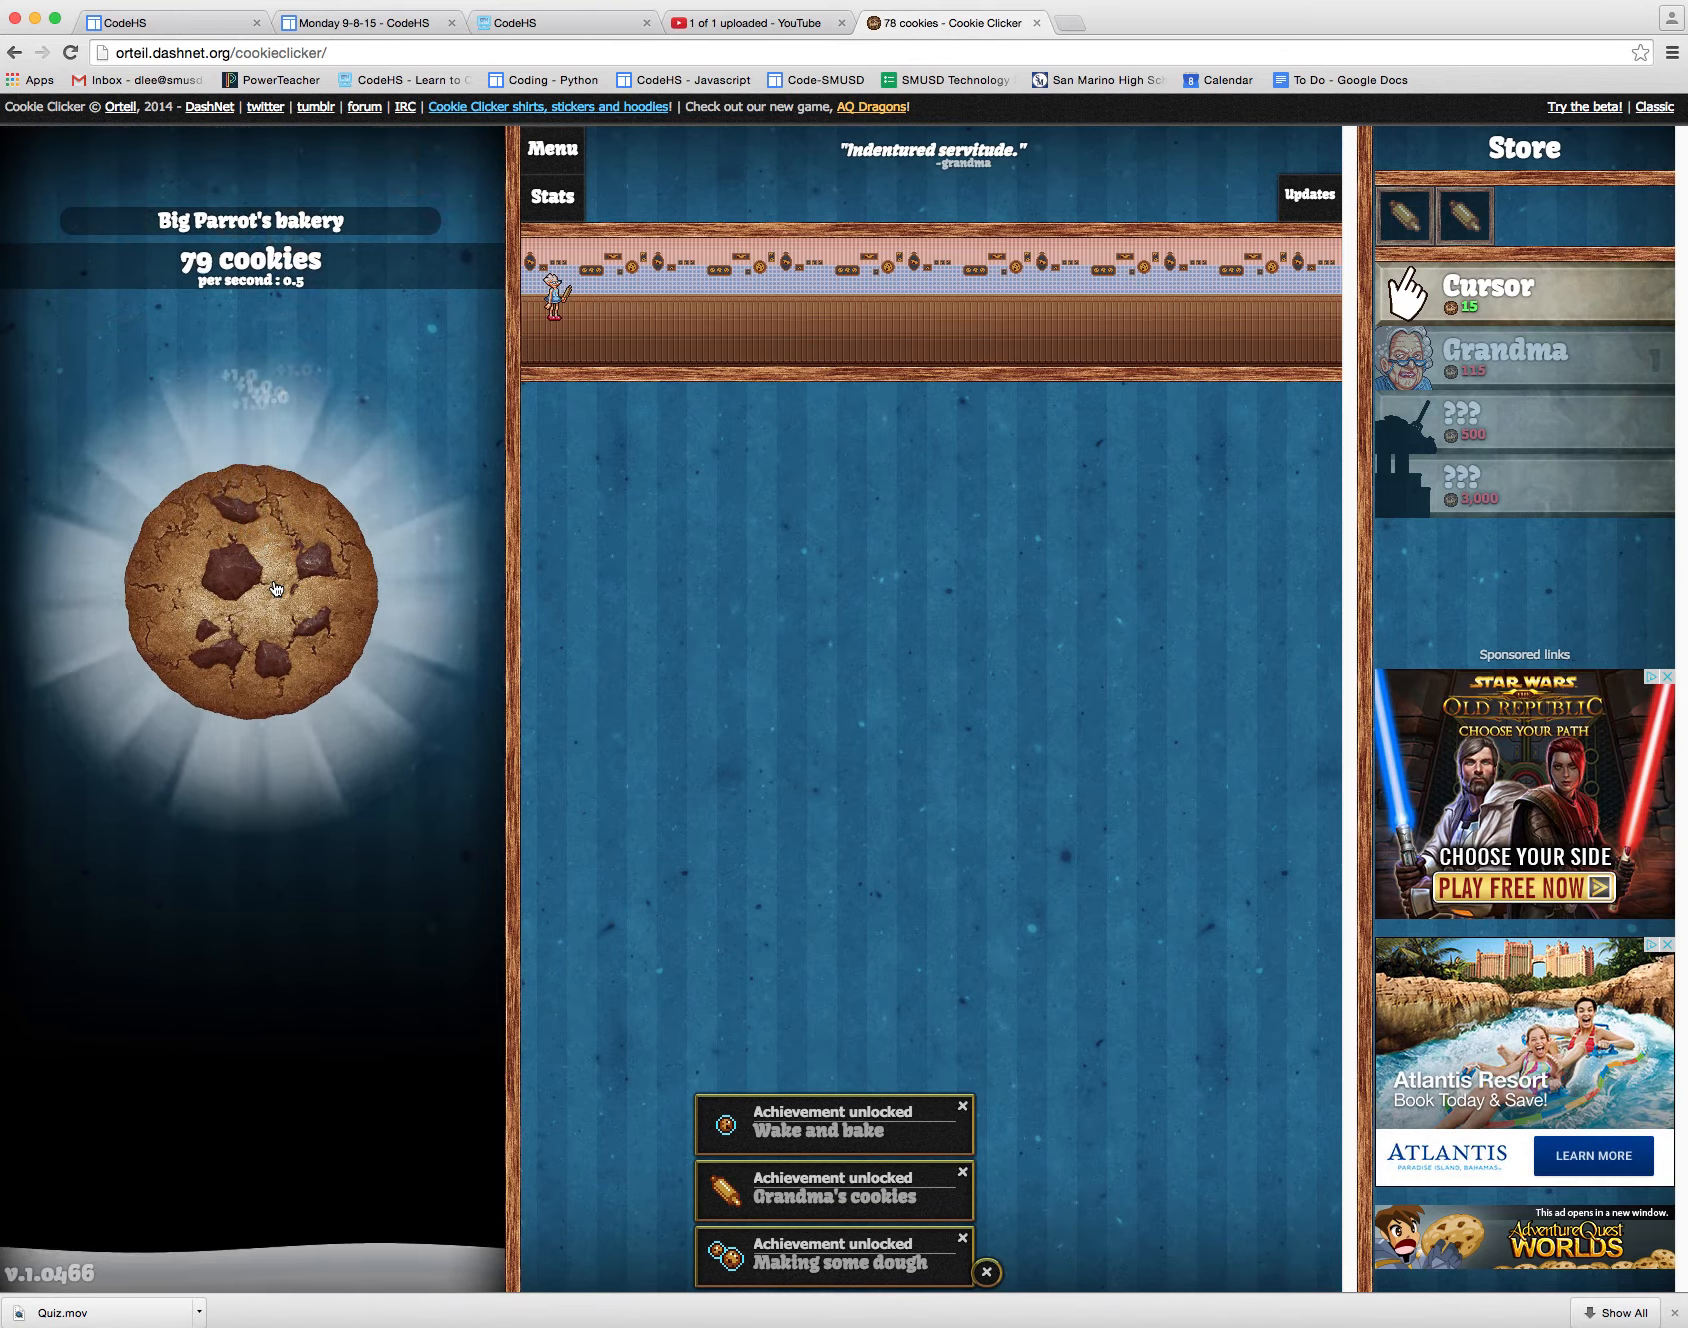
{"action": "left_click", "coordinate": [250, 588]}
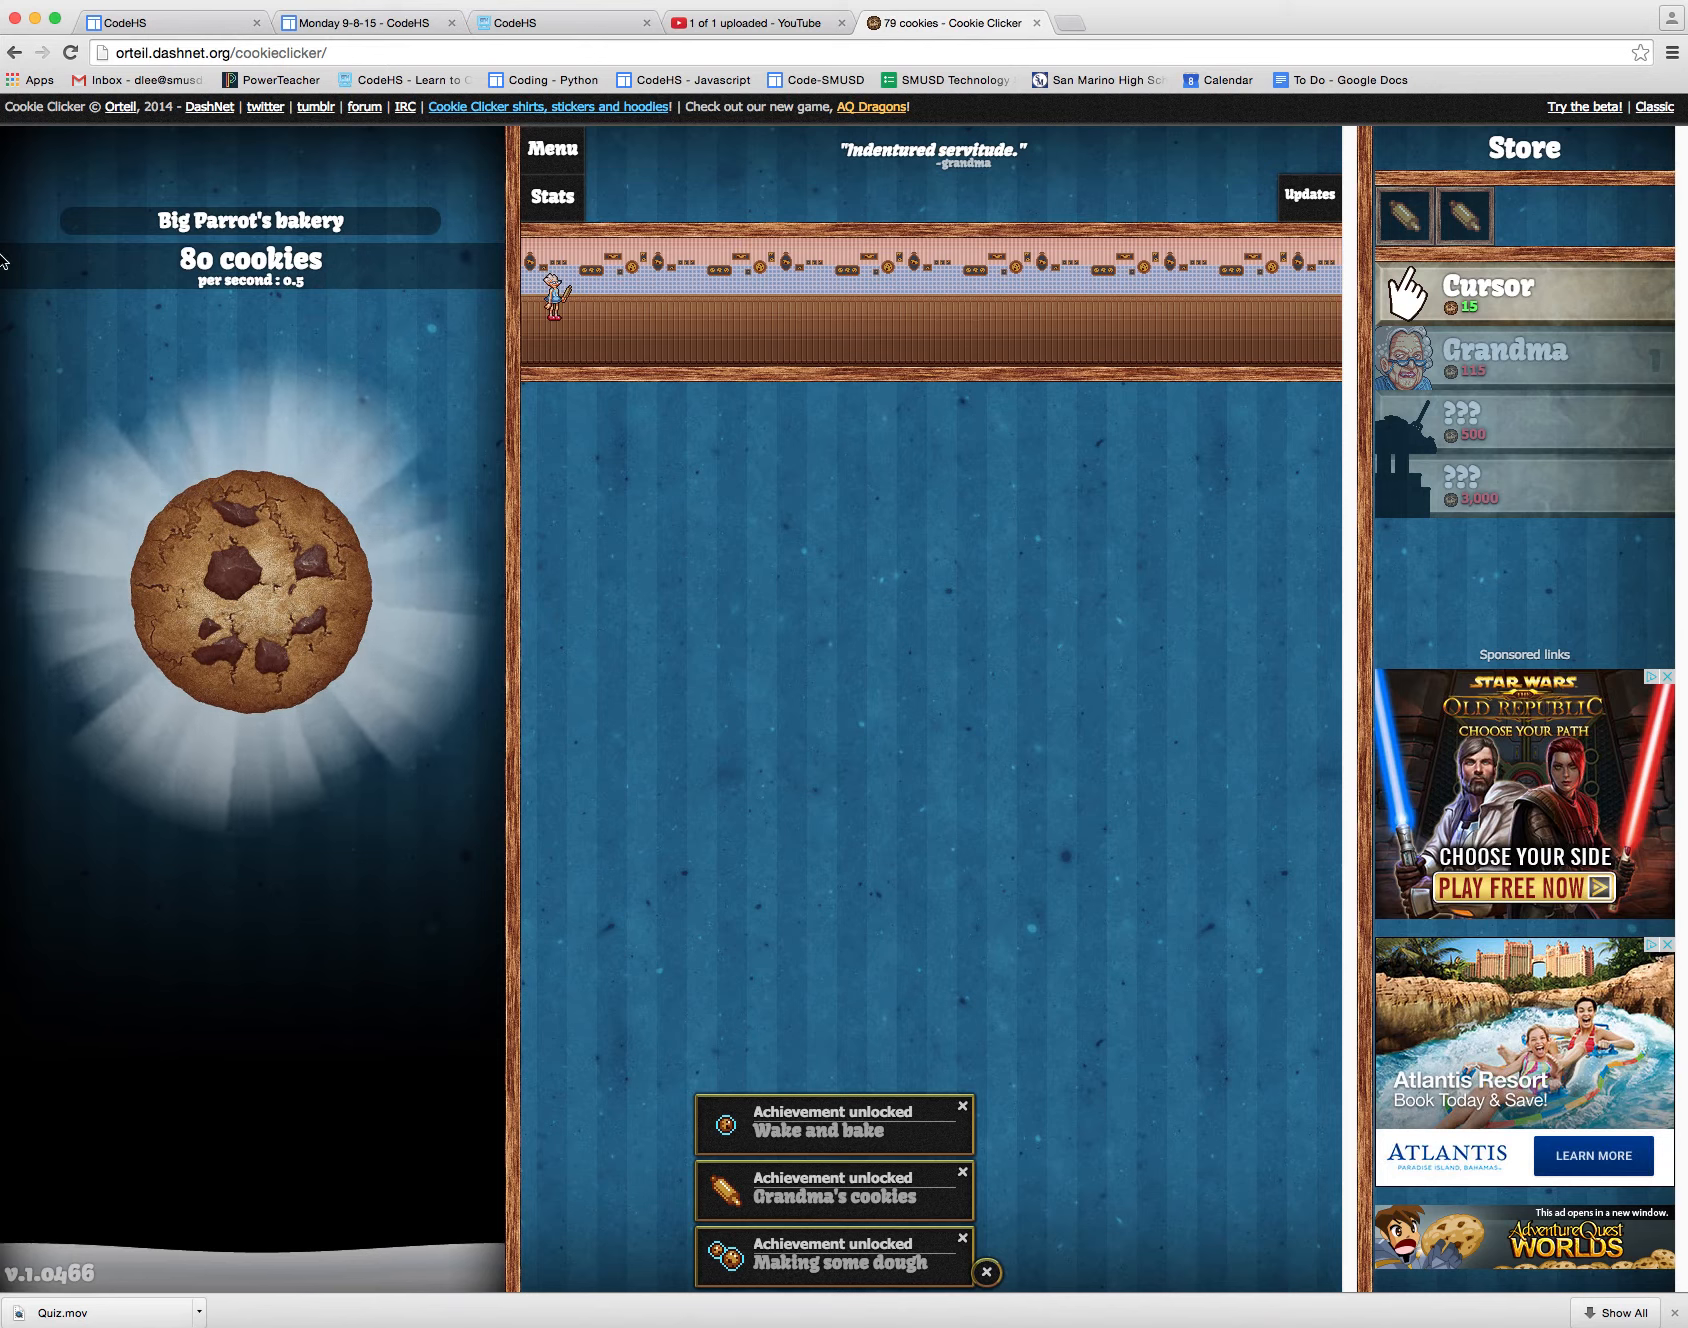
{"action": "left_click", "coordinate": [248, 576]}
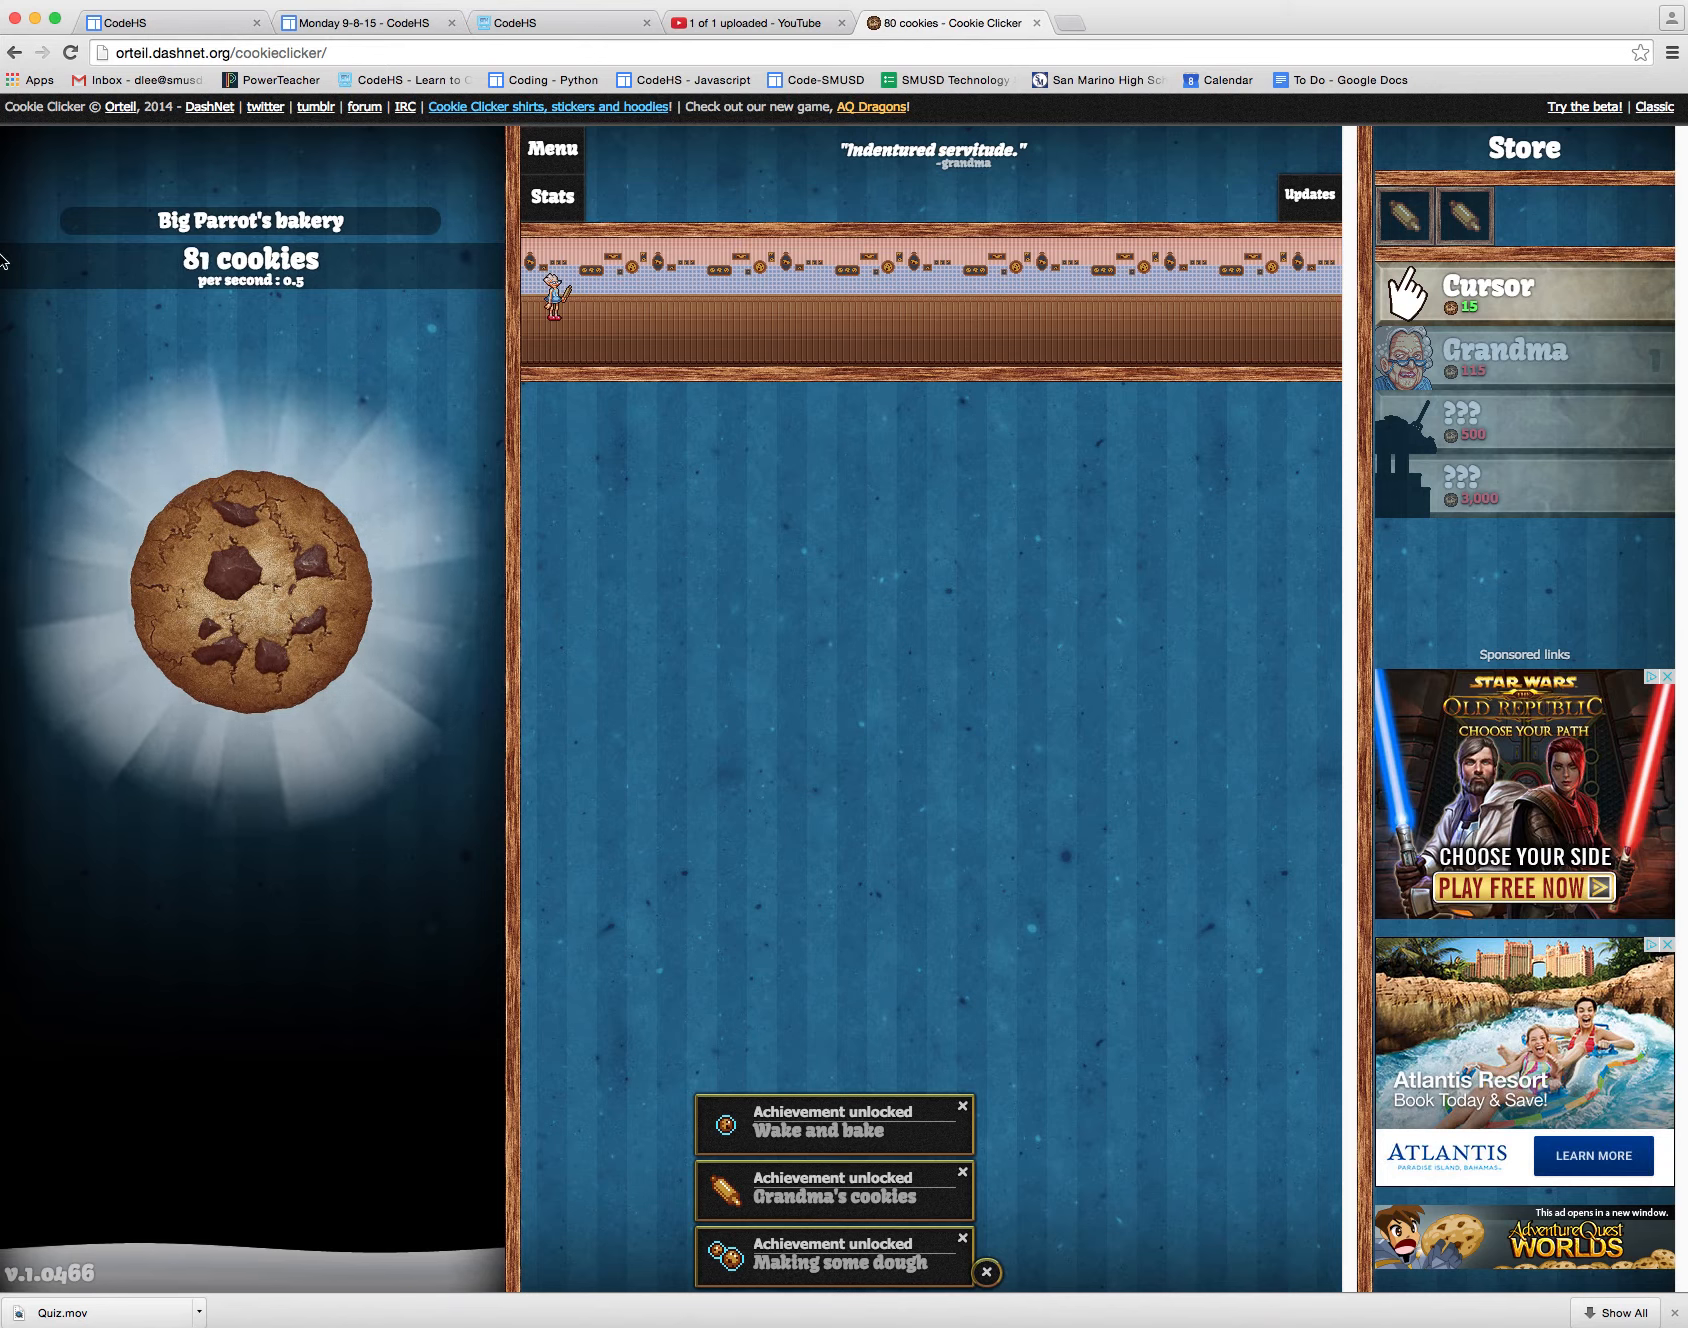
{"action": "left_click", "coordinate": [236, 592]}
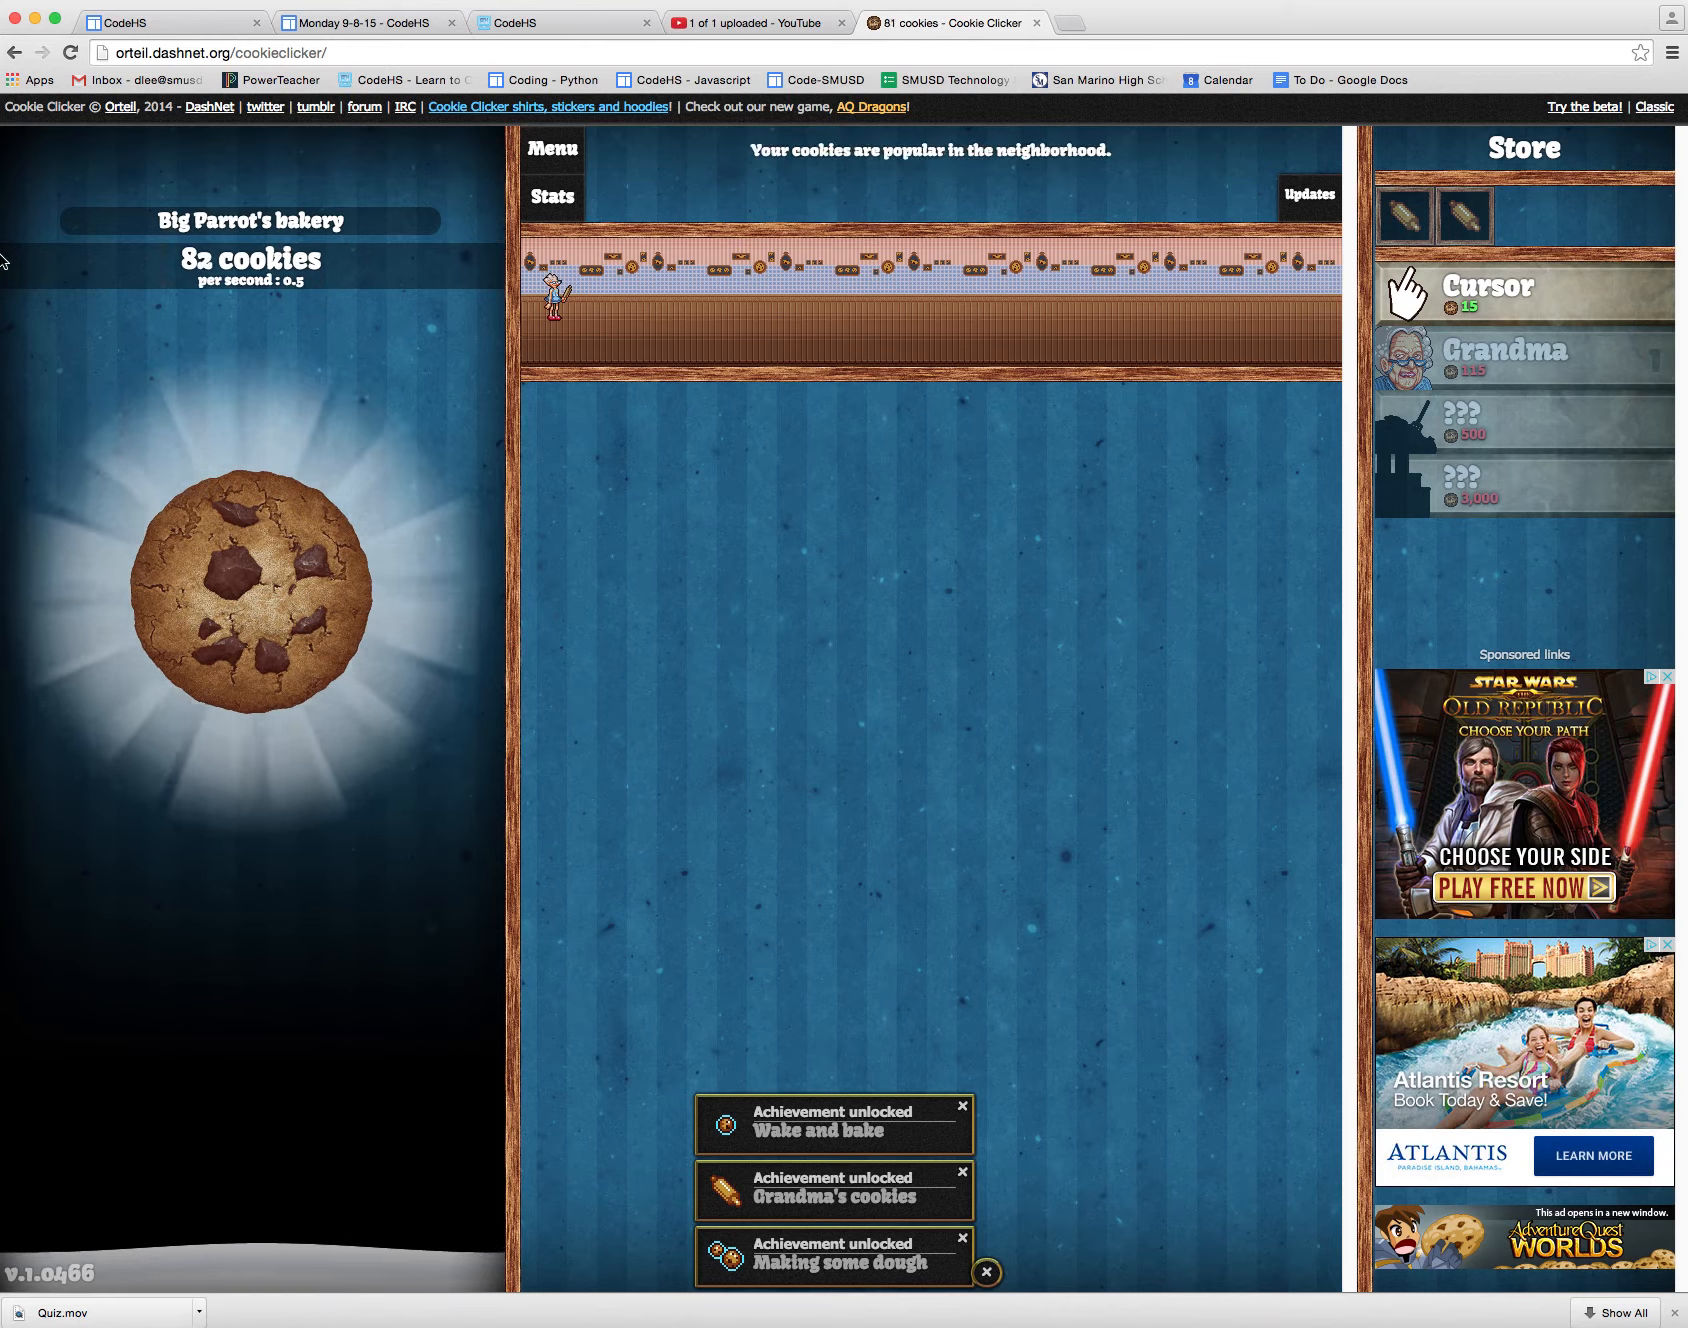
{"action": "left_click", "coordinate": [248, 582]}
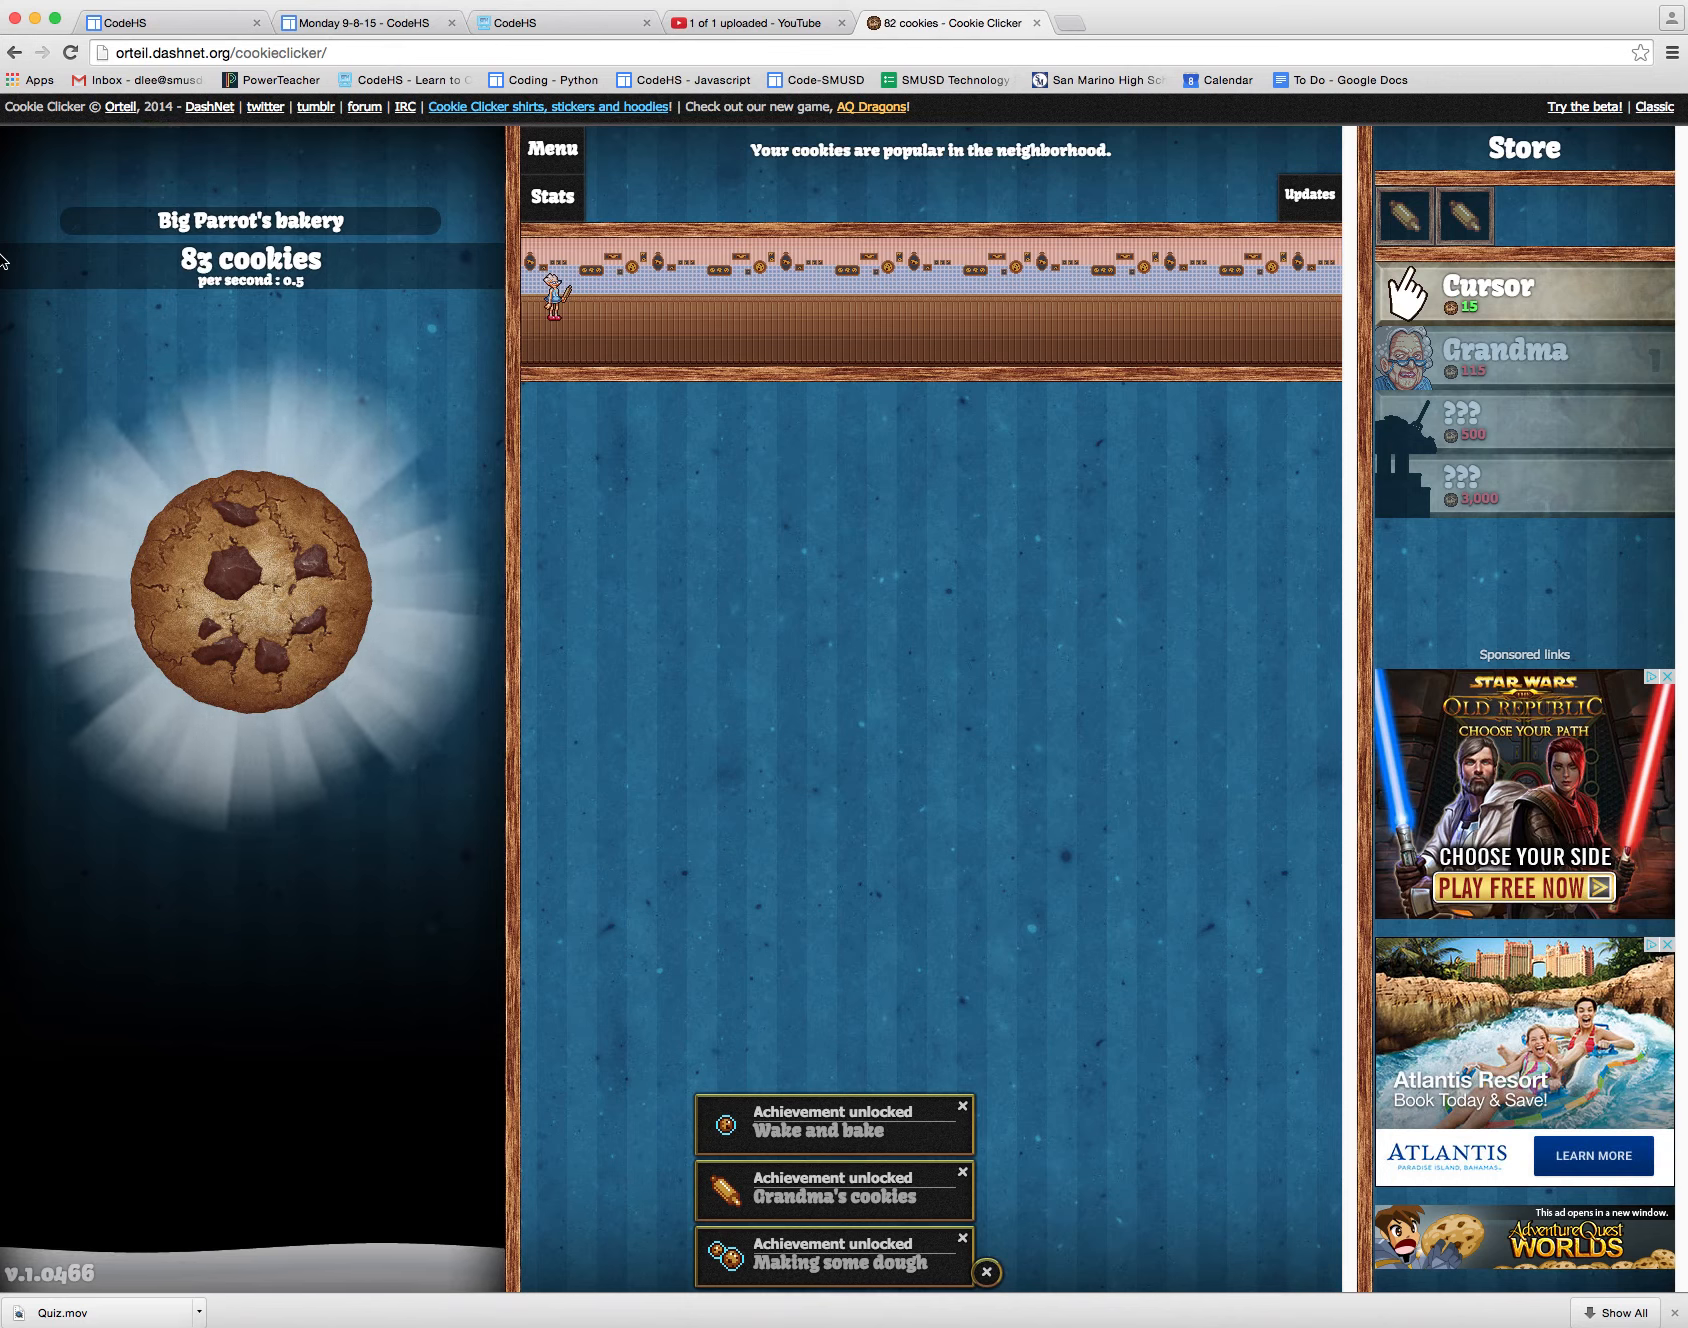
{"action": "left_click", "coordinate": [248, 576]}
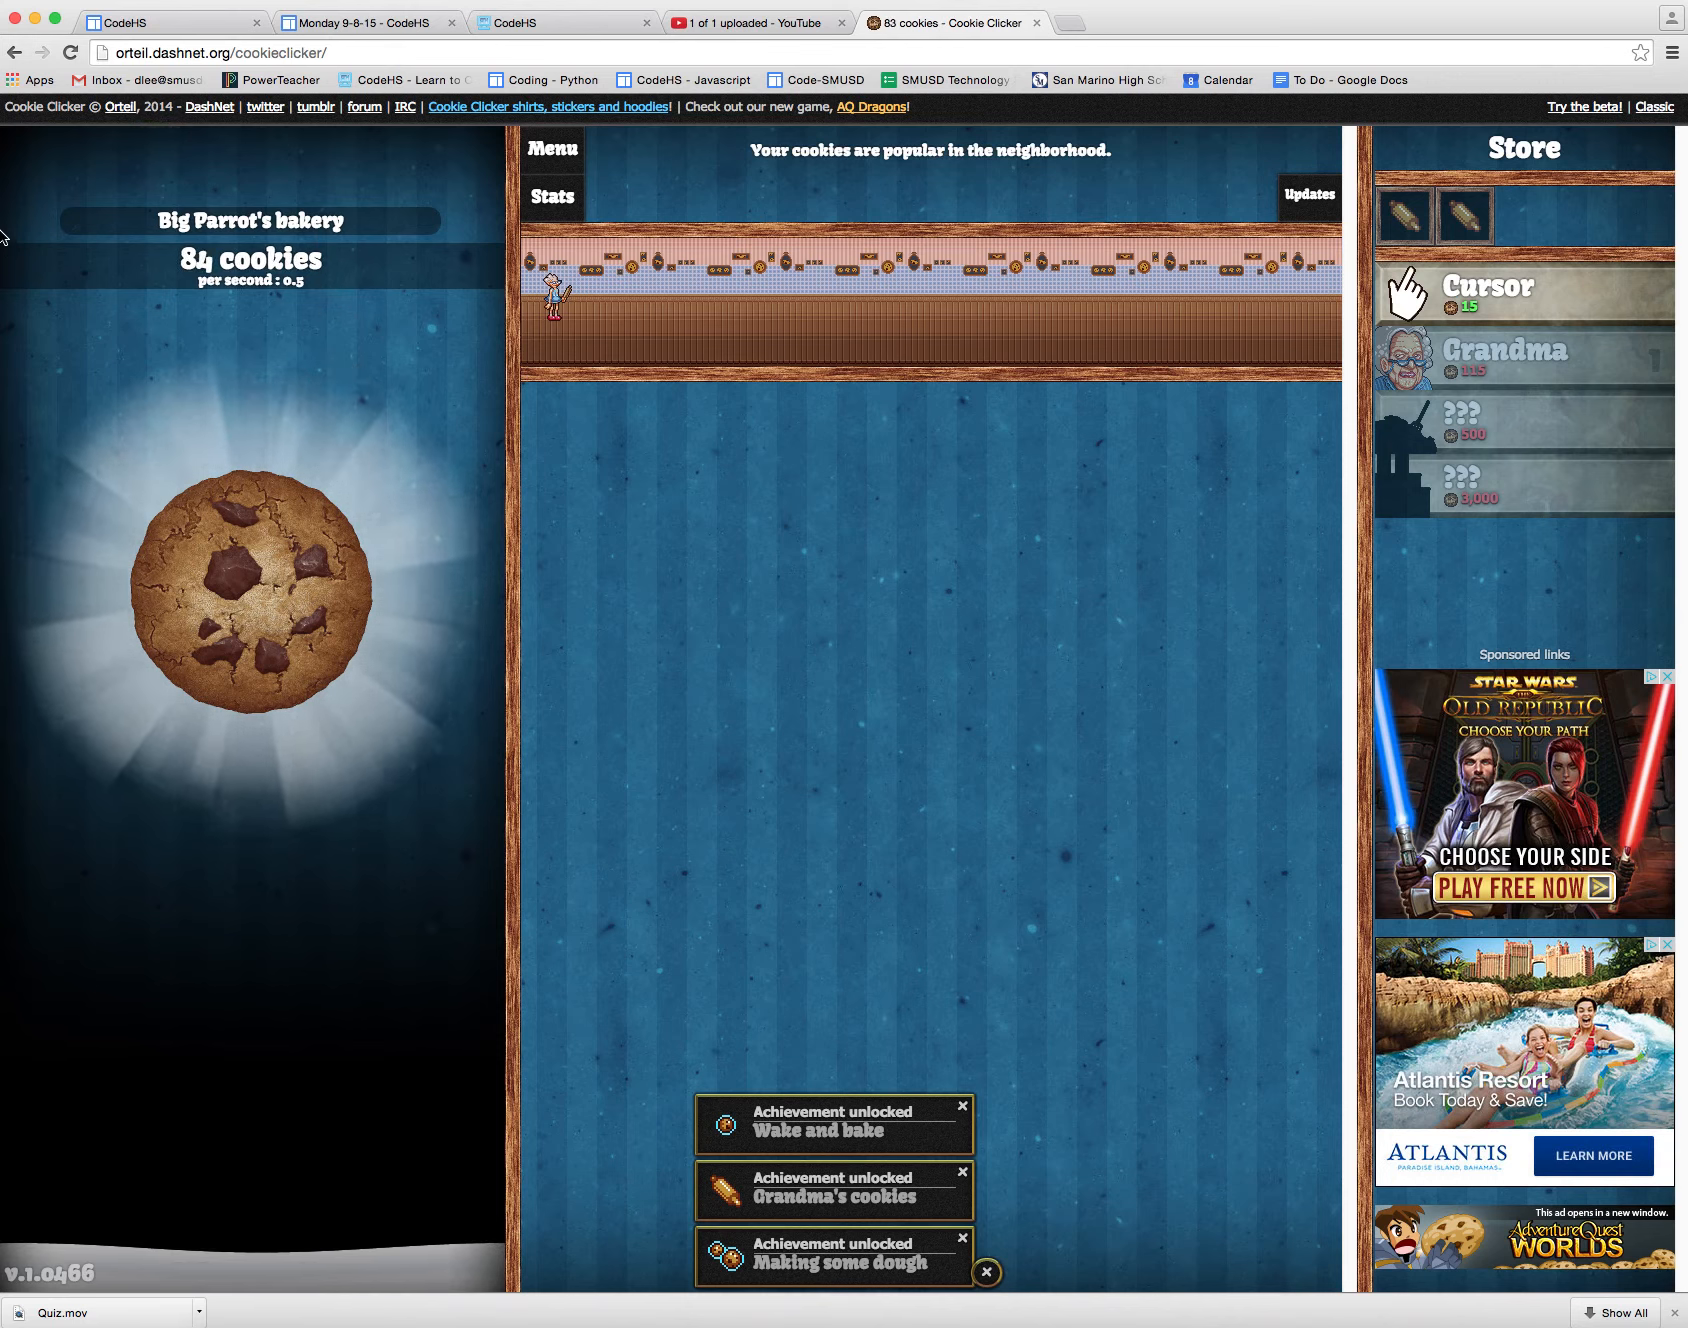
{"action": "left_click", "coordinate": [248, 582]}
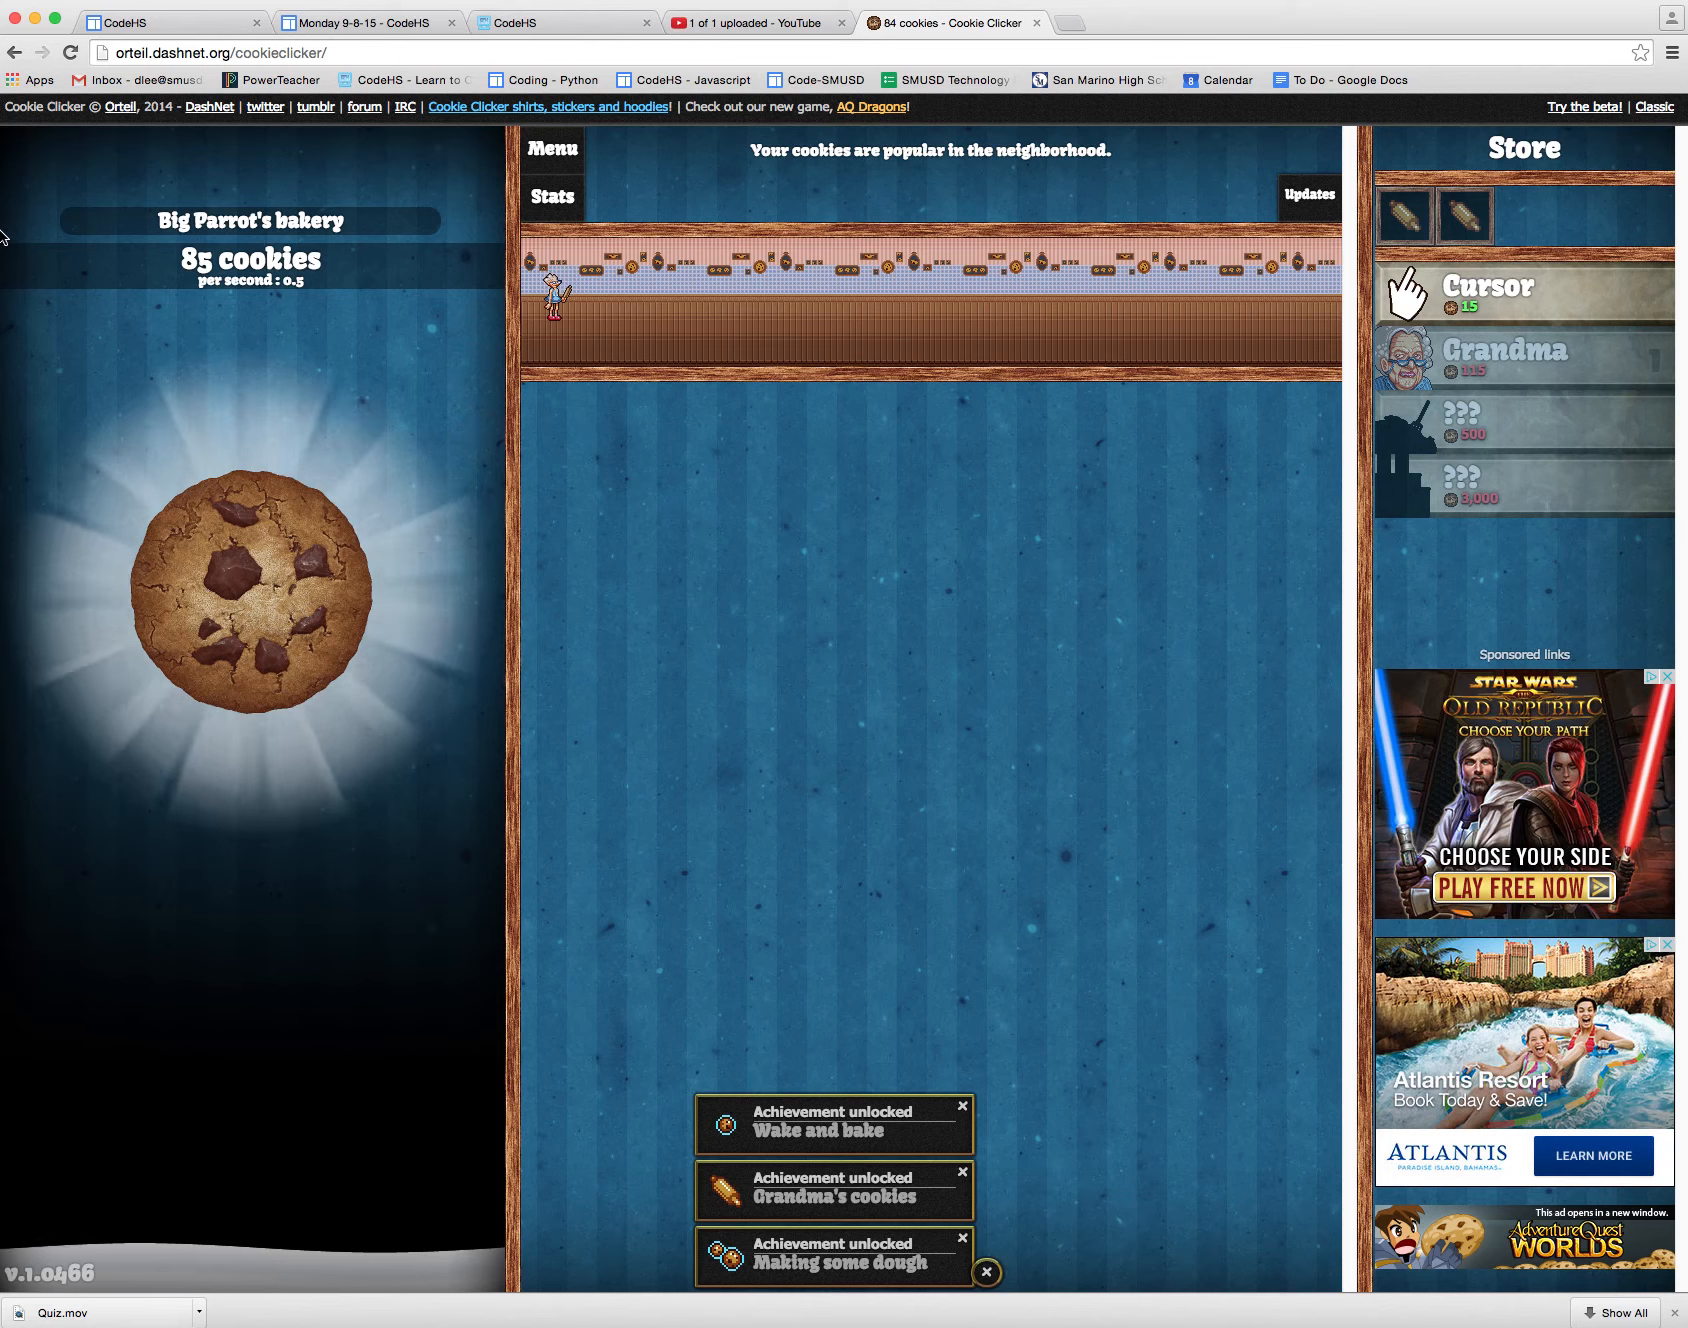
{"action": "left_click", "coordinate": [250, 578]}
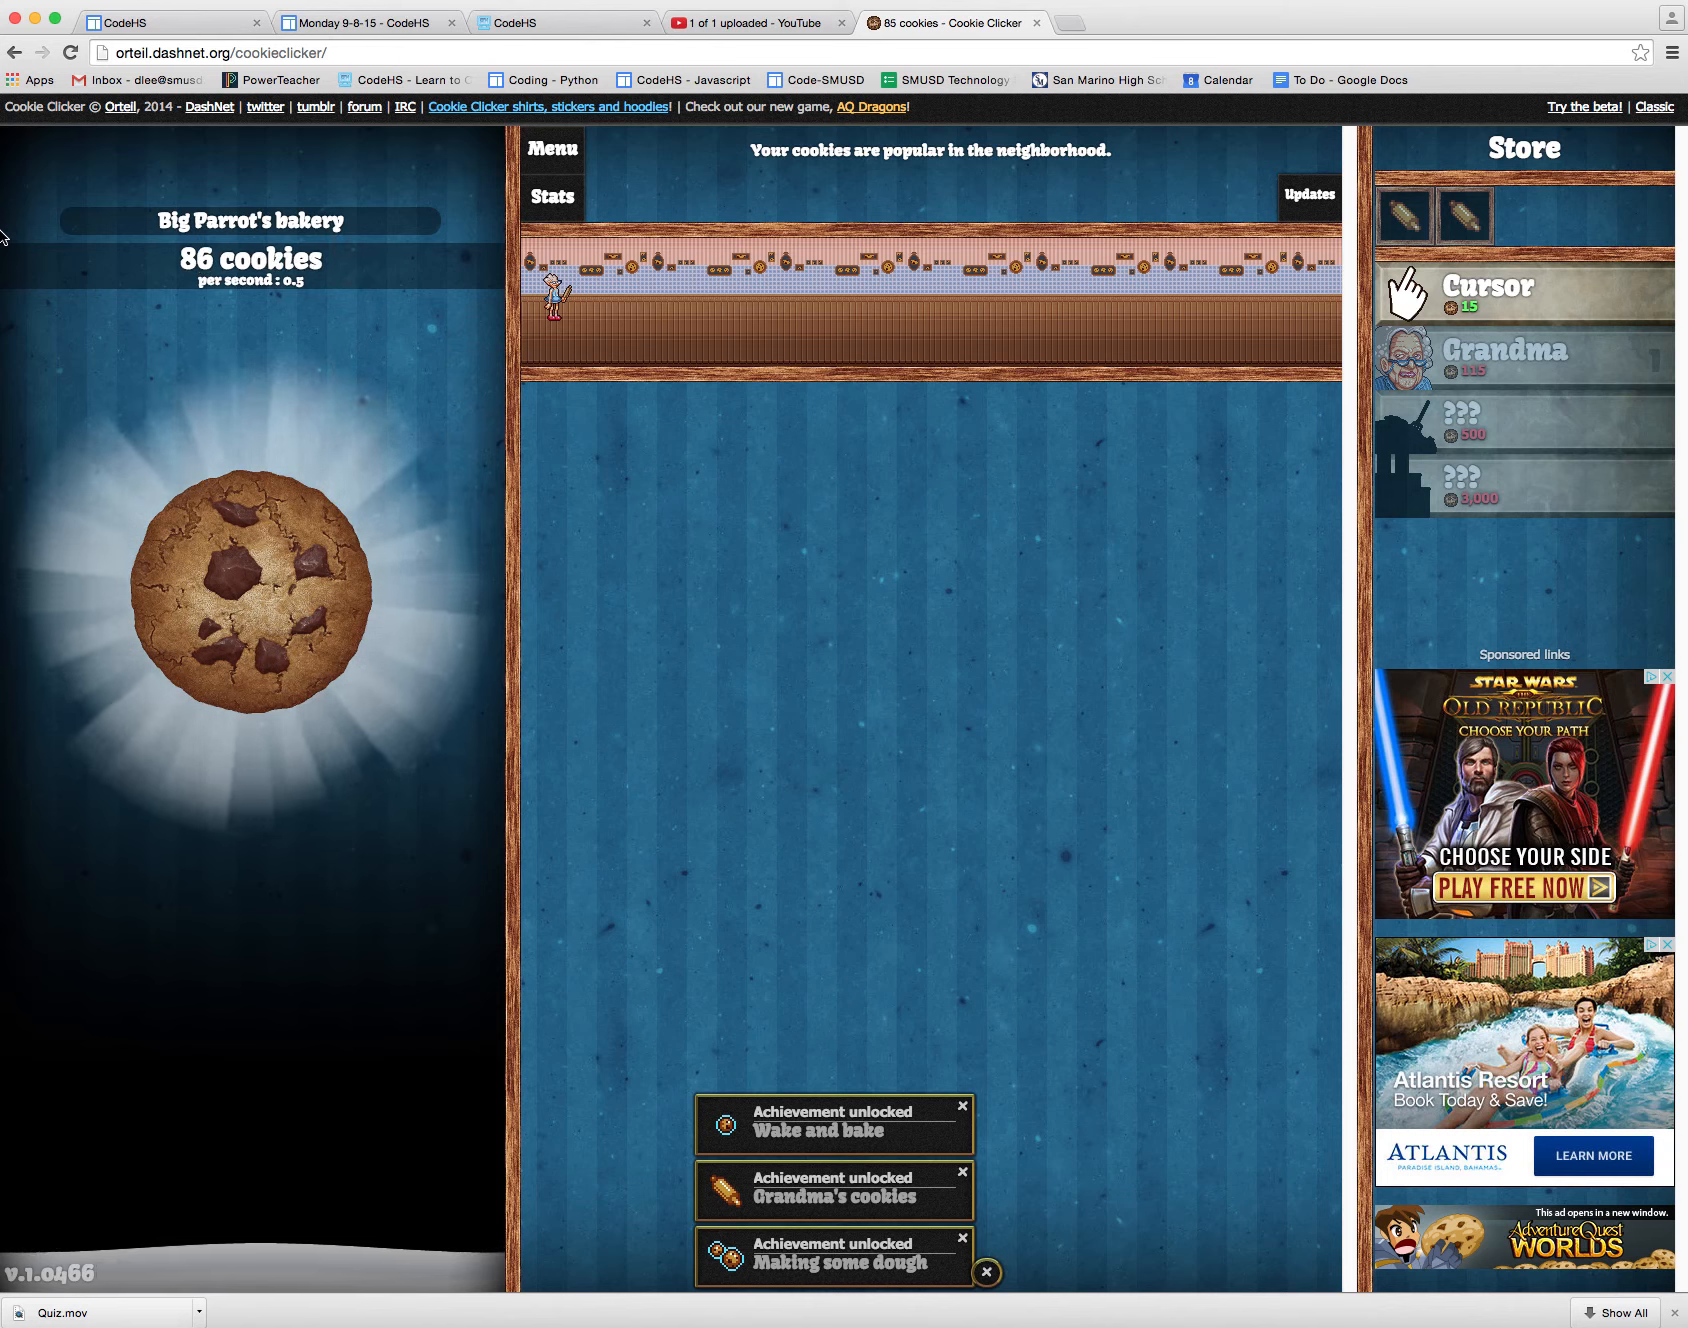
{"action": "left_click", "coordinate": [248, 574]}
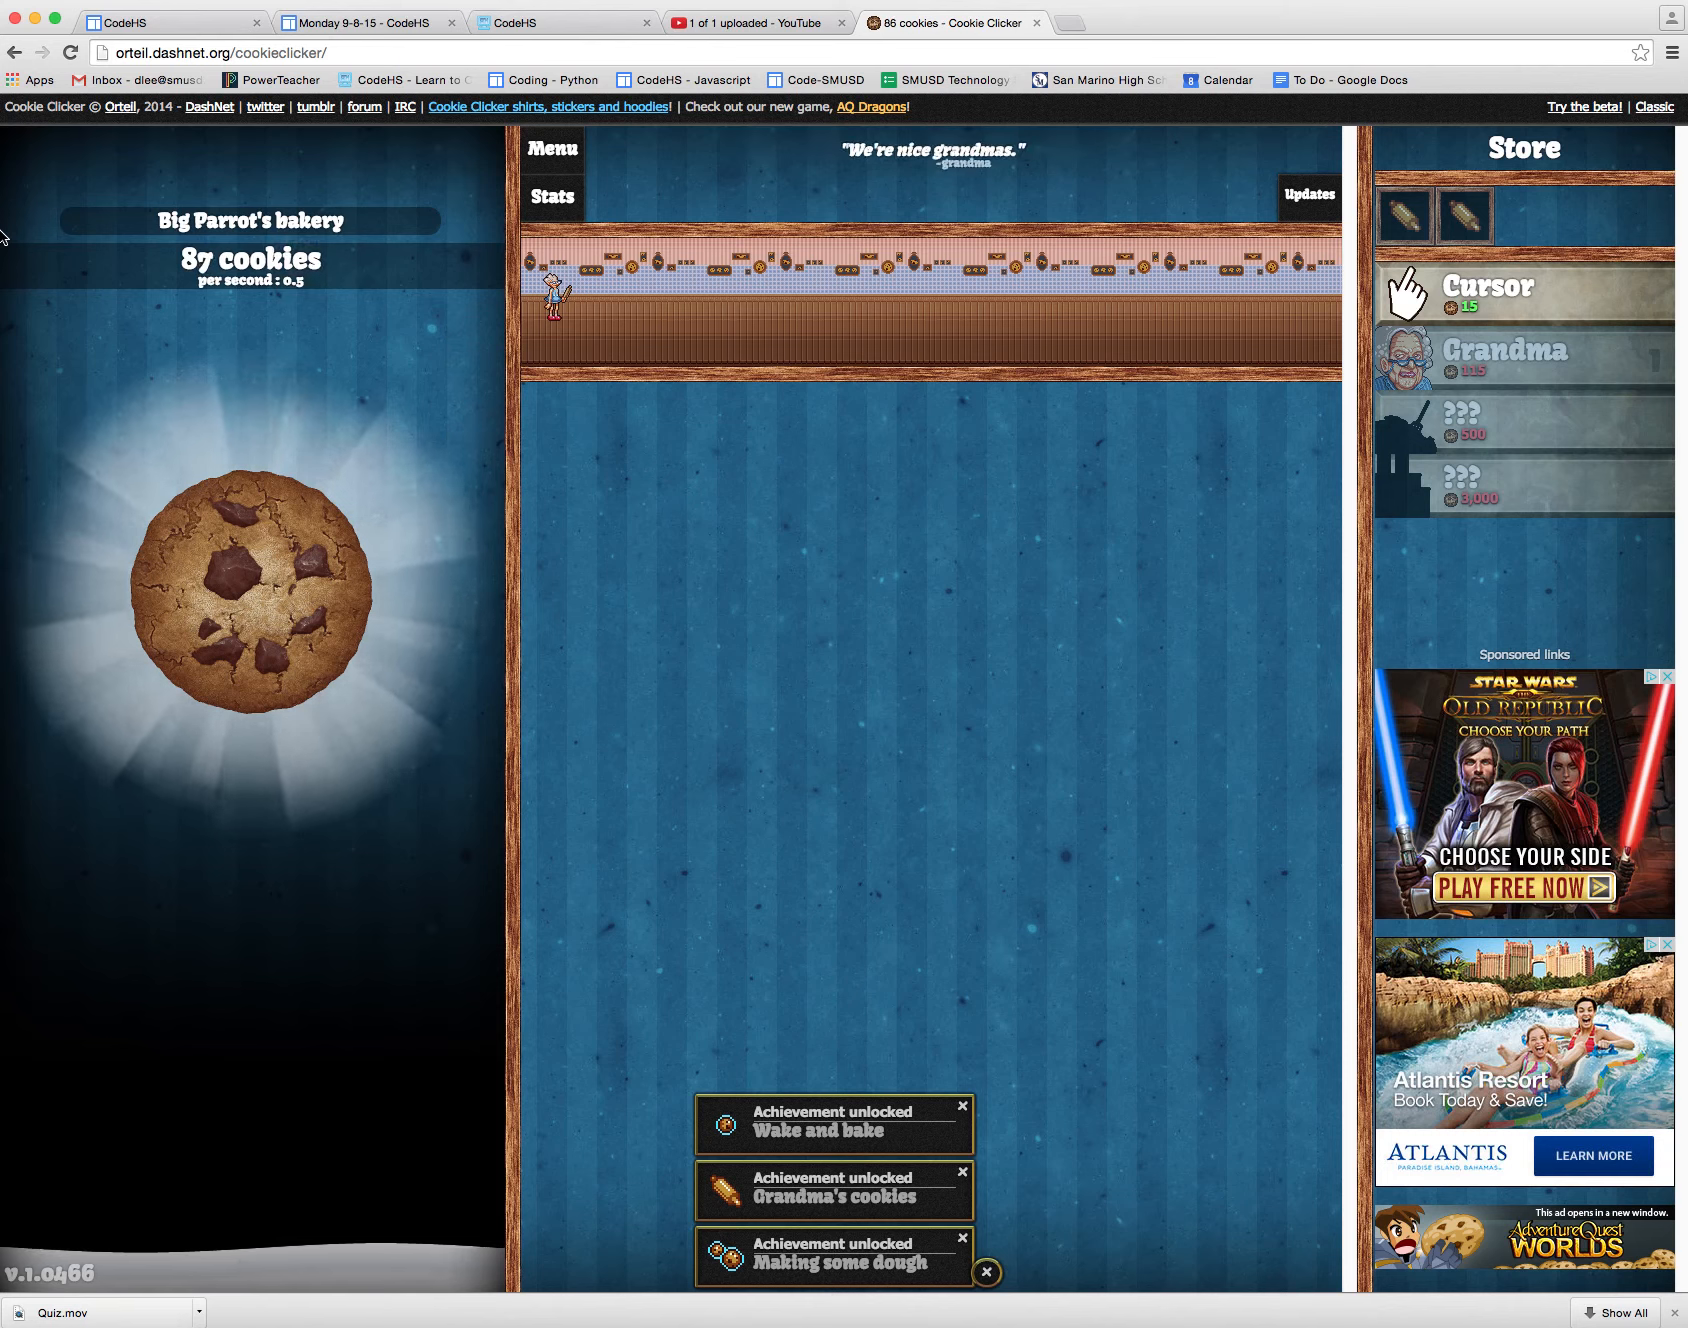
{"action": "left_click", "coordinate": [248, 602]}
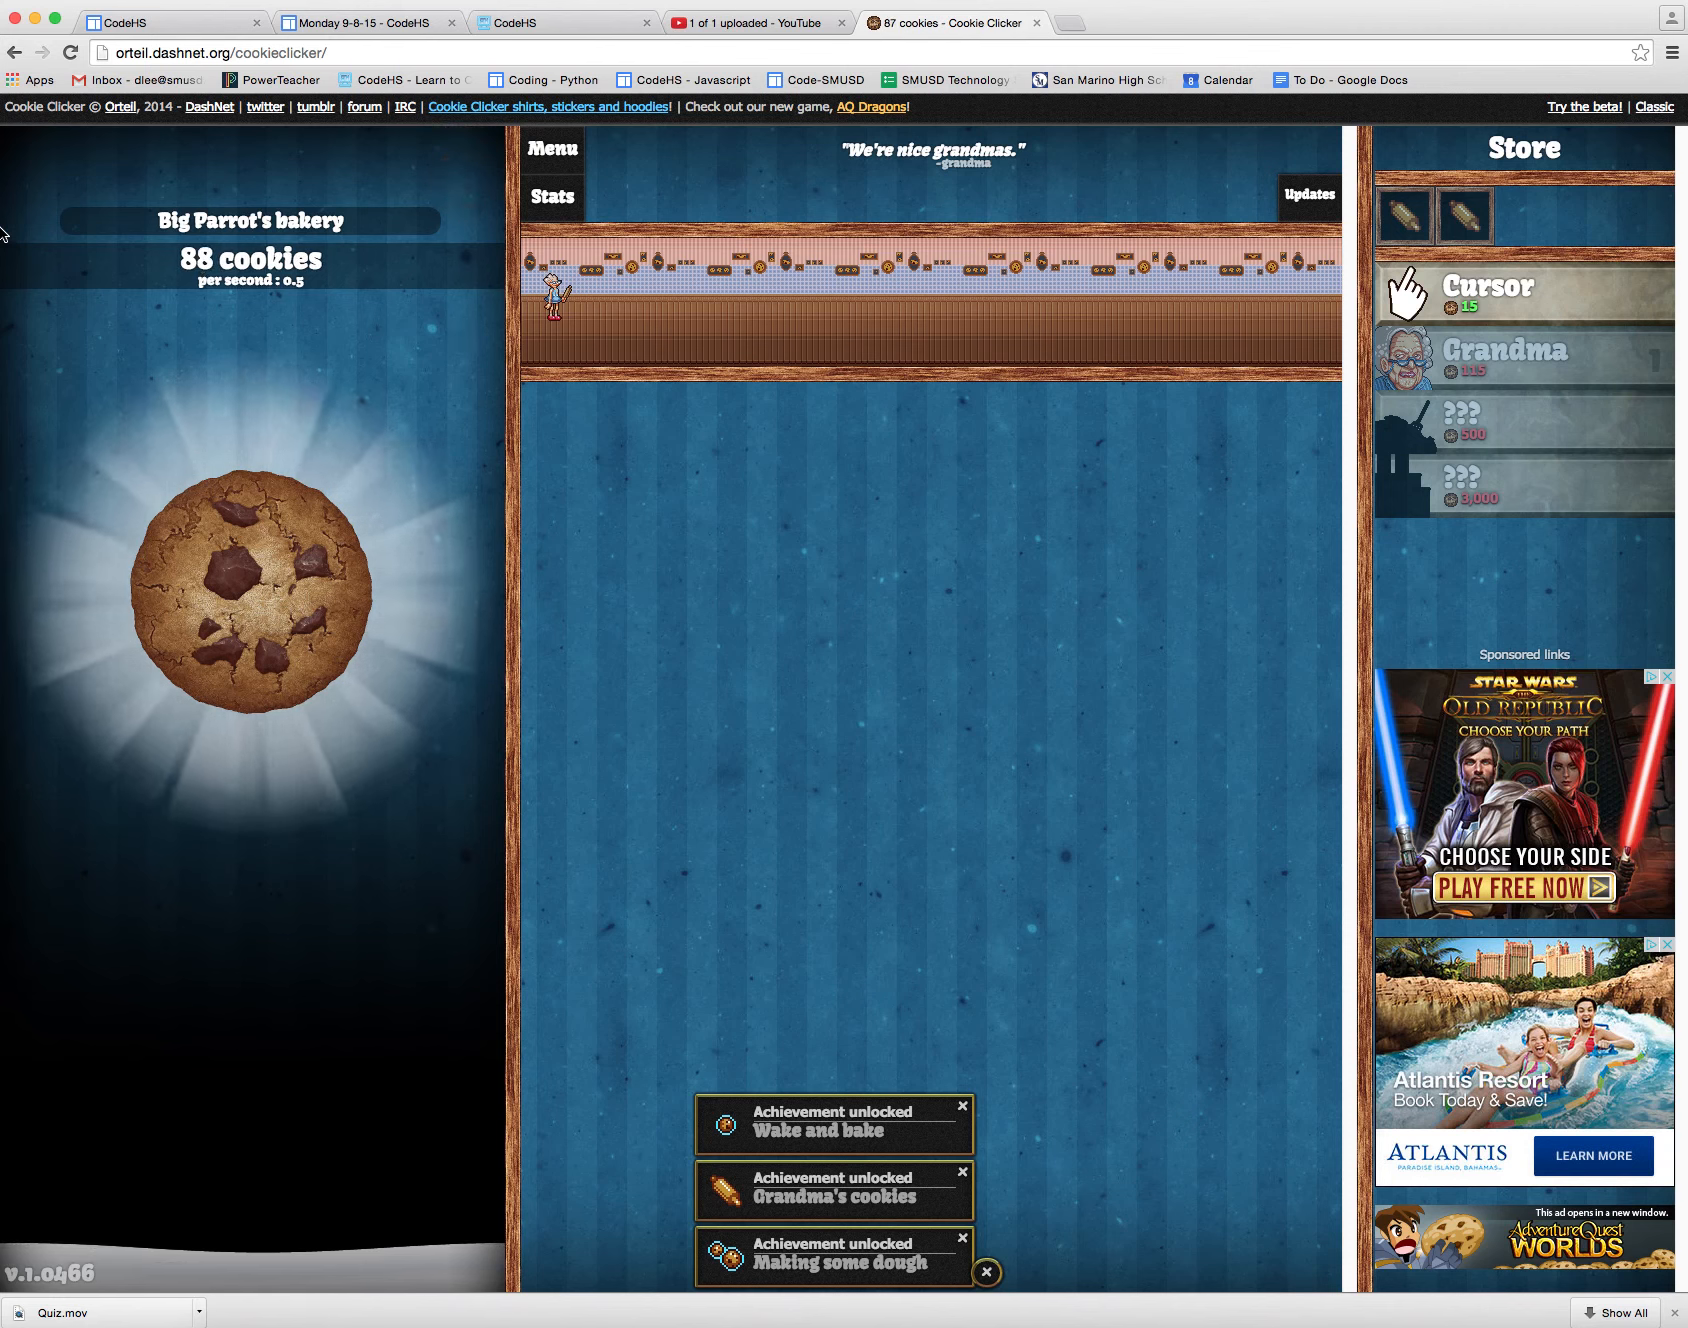
{"action": "left_click", "coordinate": [248, 582]}
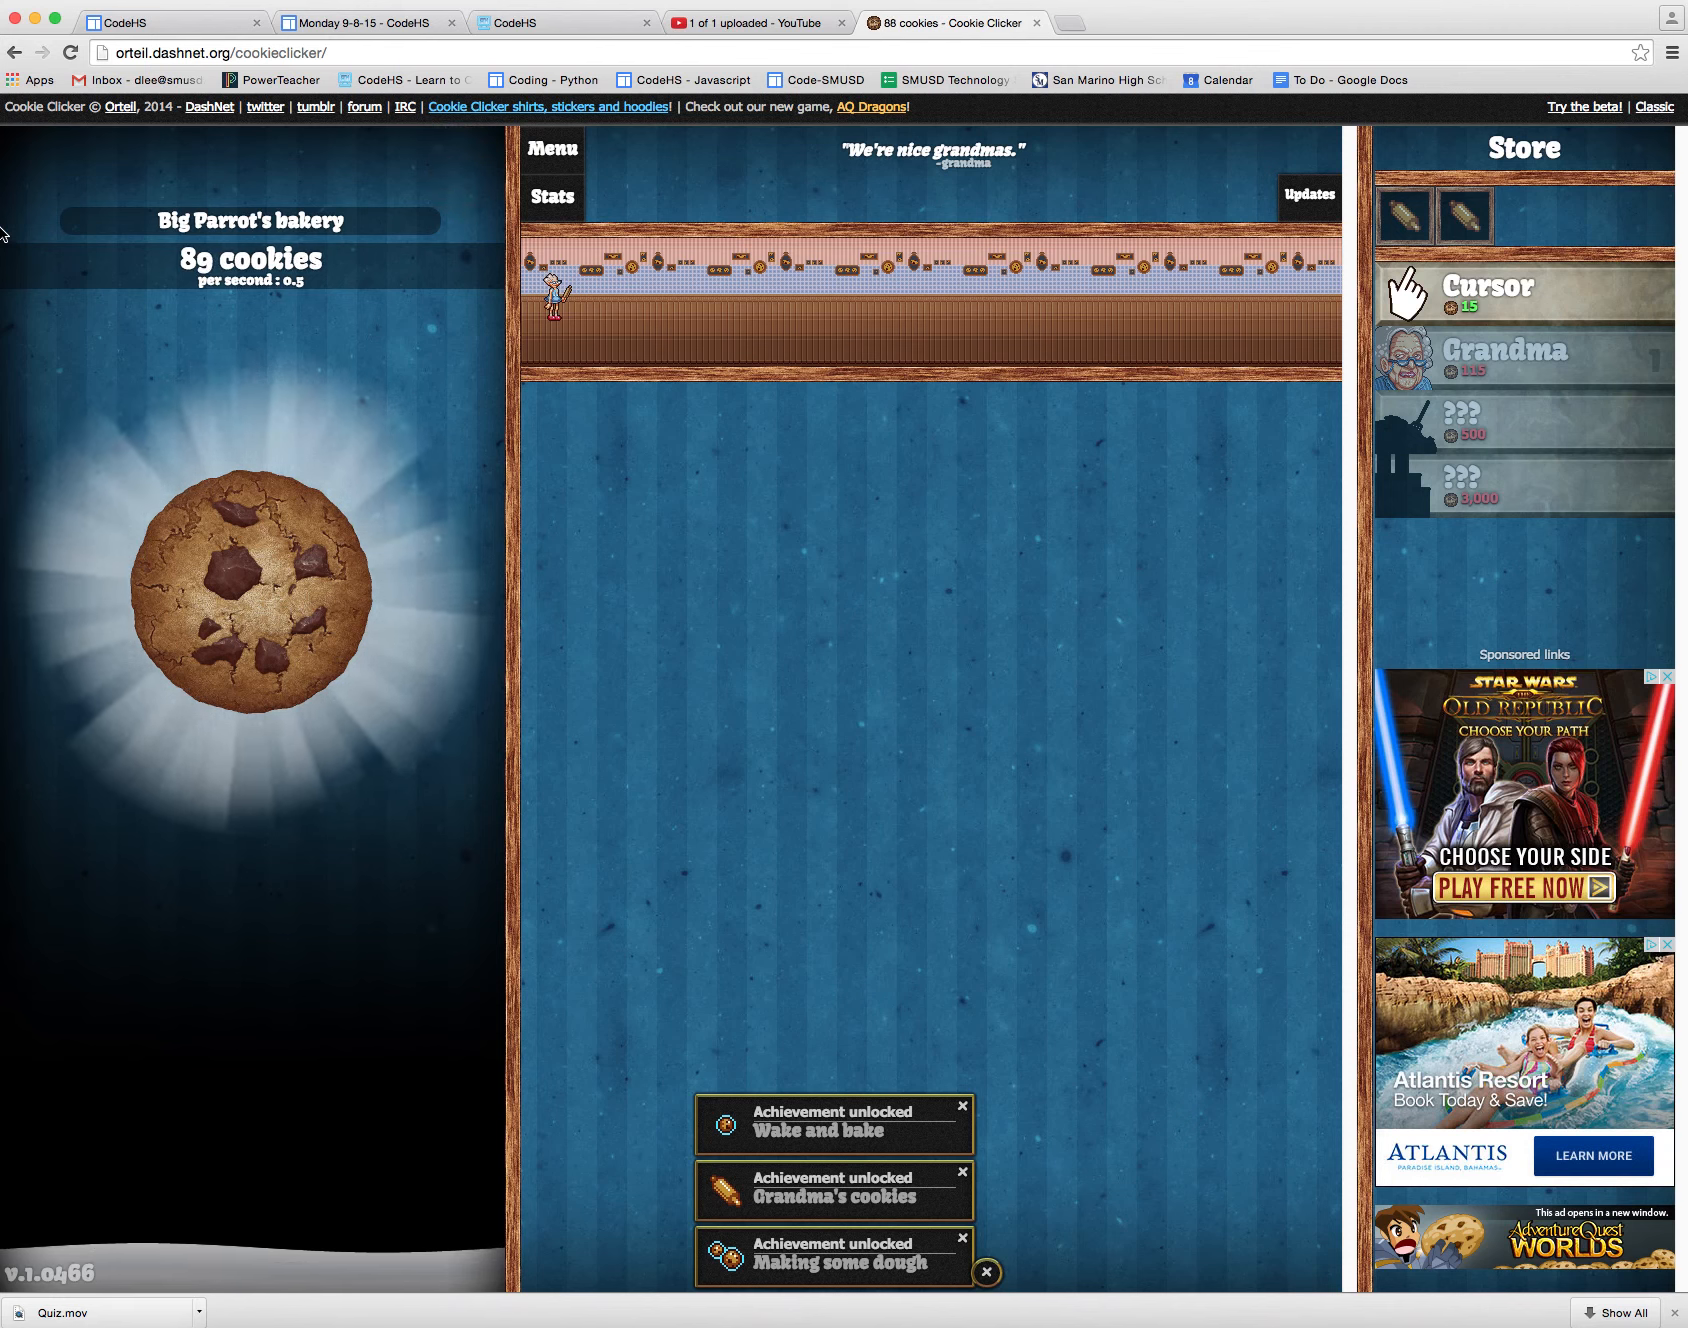
{"action": "left_click", "coordinate": [248, 582]}
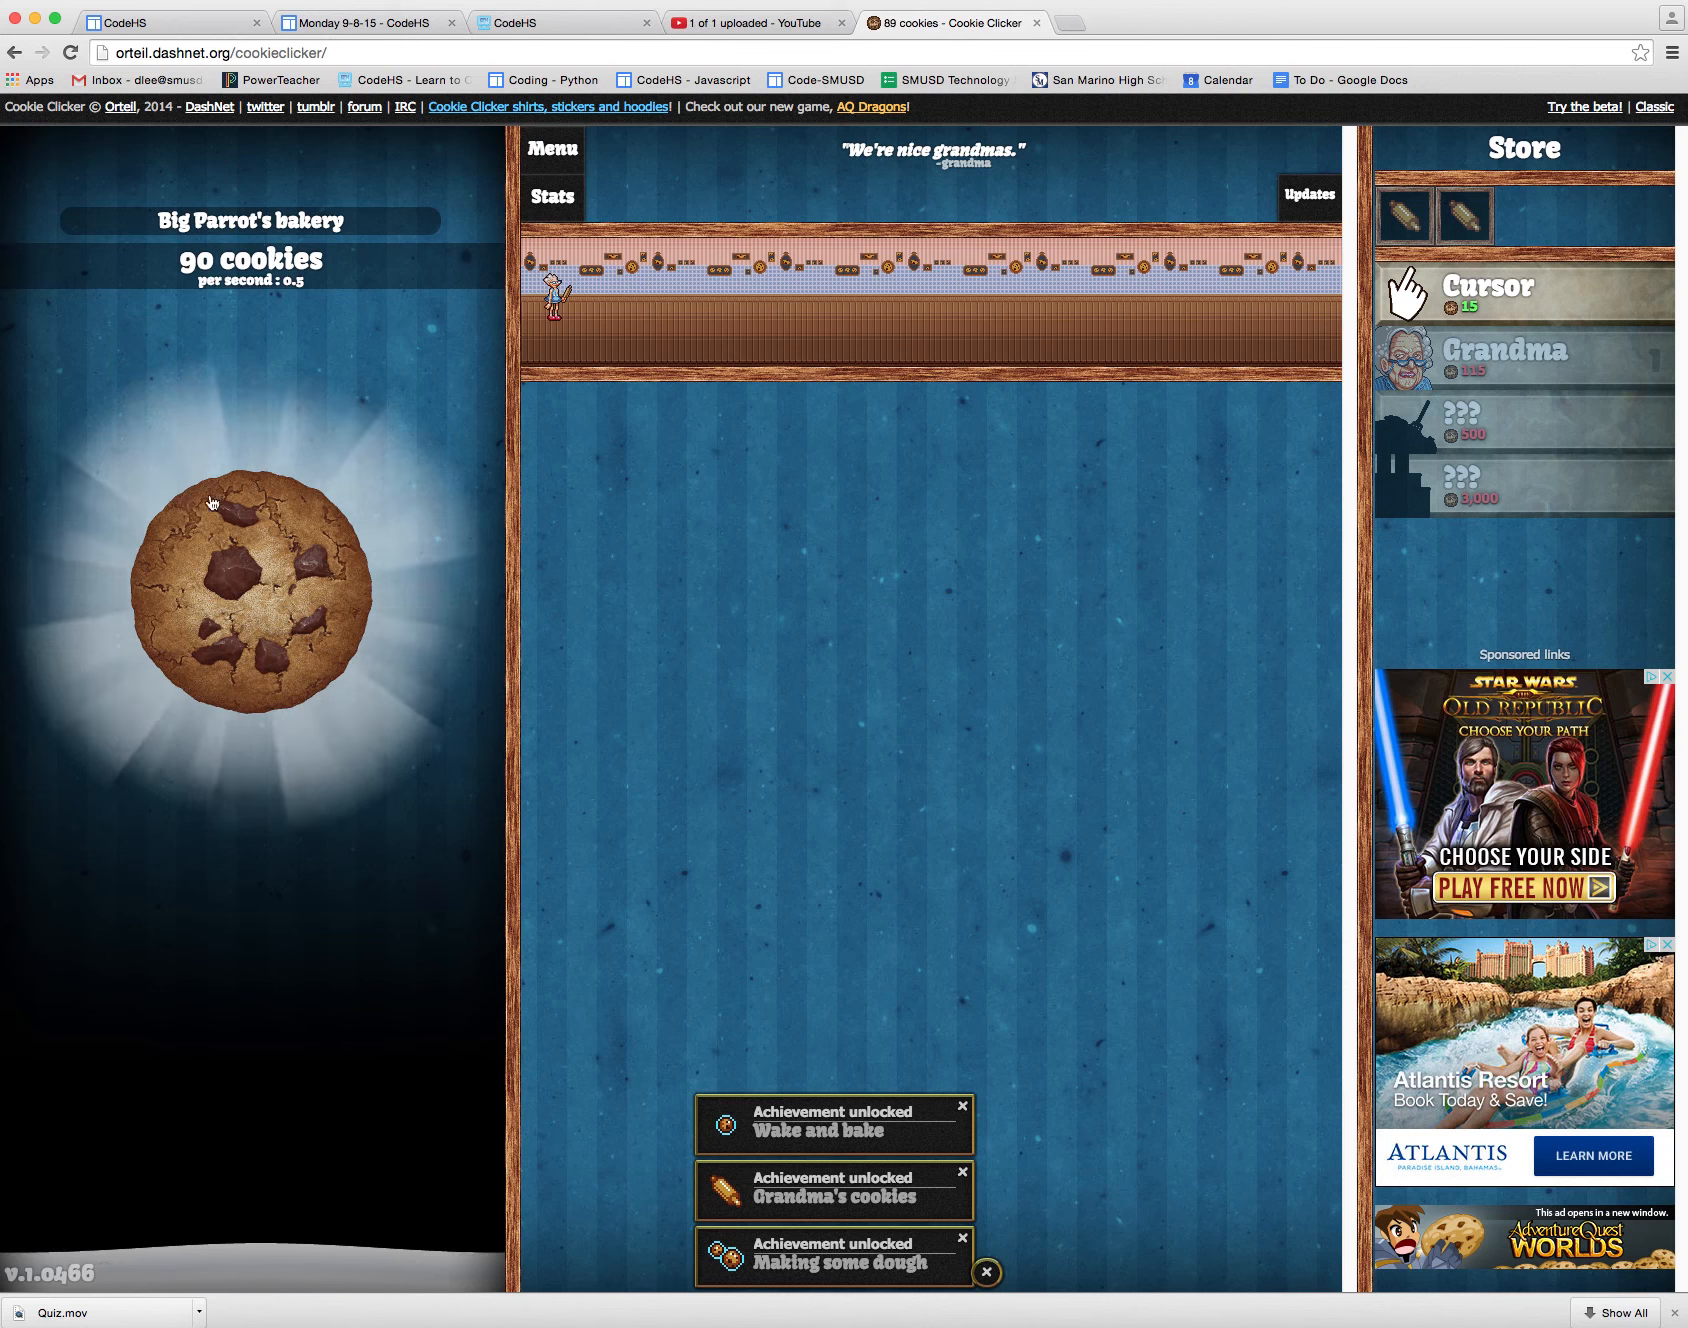
{"action": "left_click", "coordinate": [252, 598]}
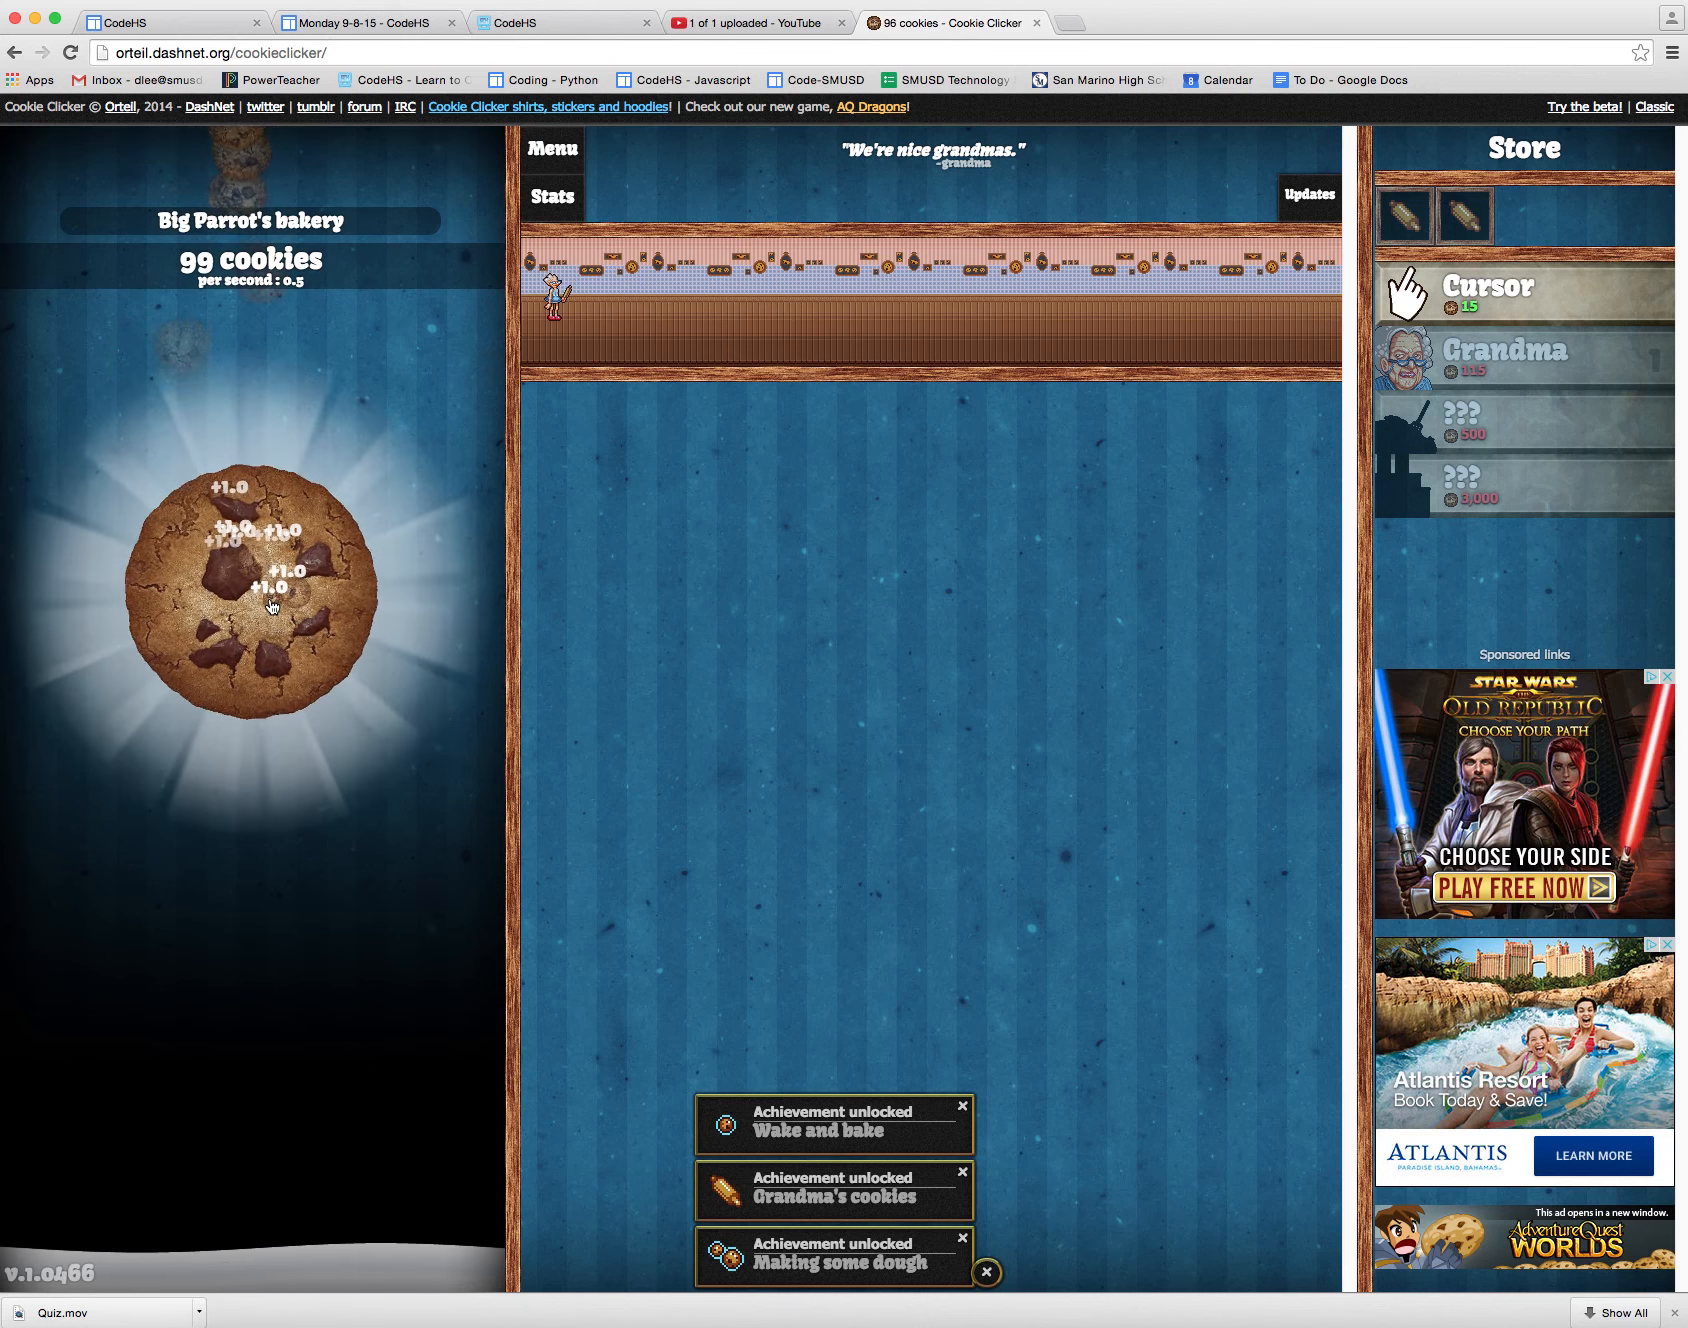